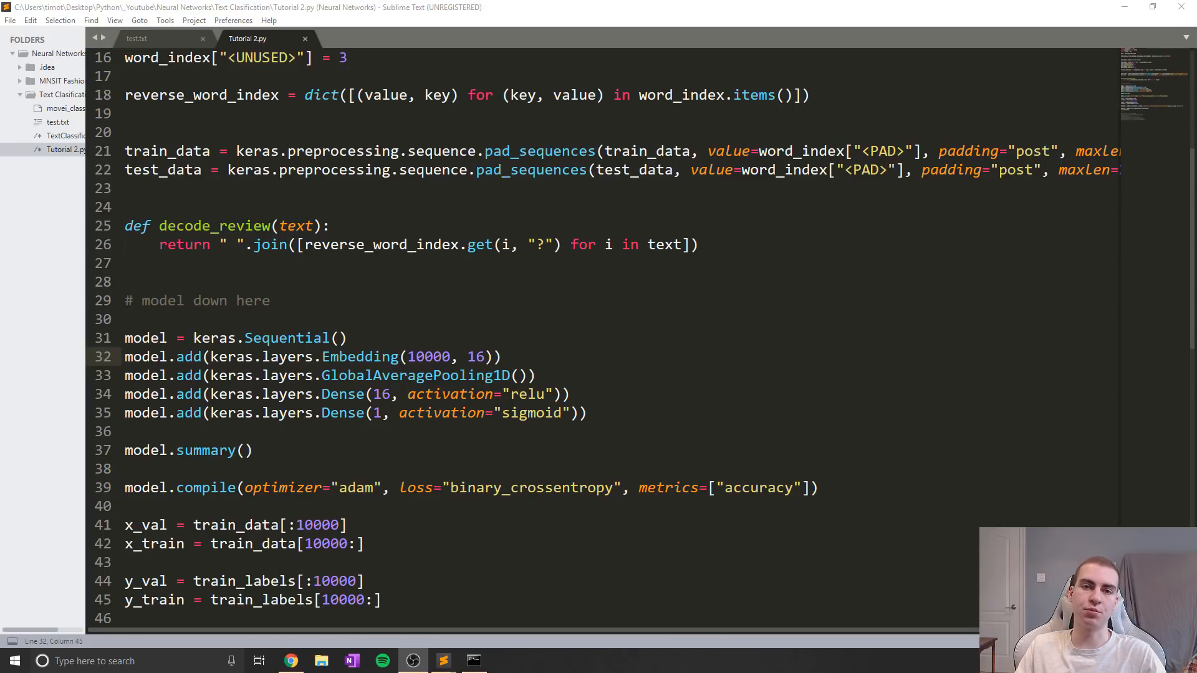
Step: Insert a blank line after print(results) on line 50, before the commented prediction block
scroll("up", 3)
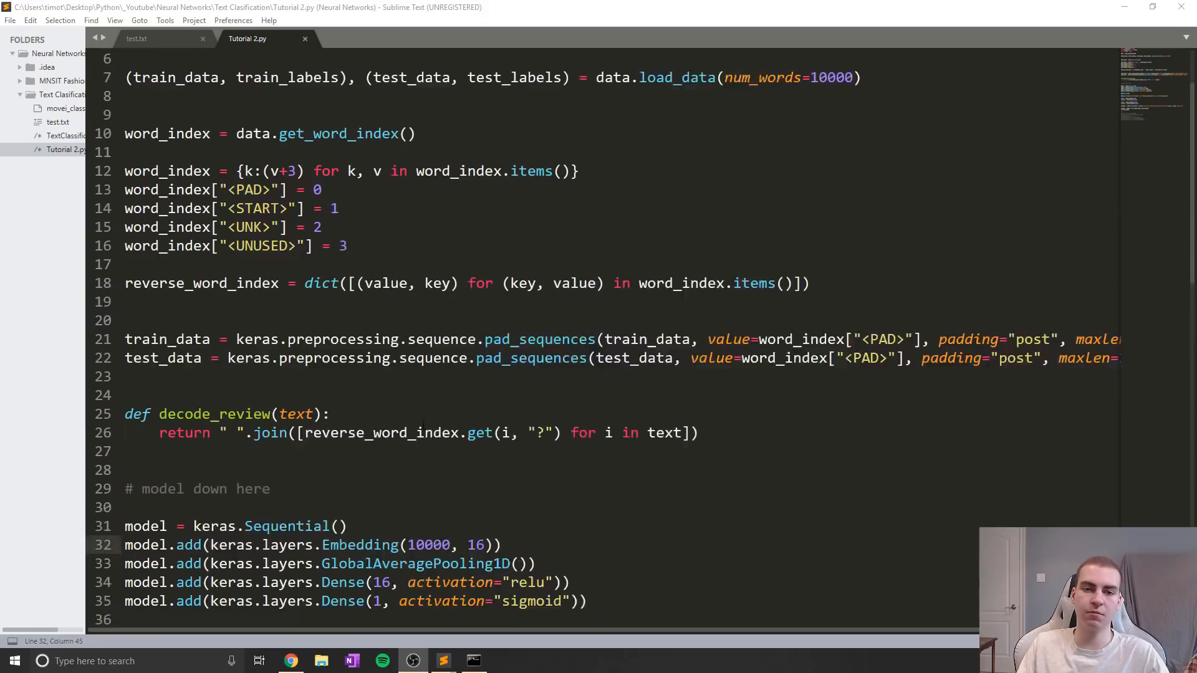
scroll("up", 3)
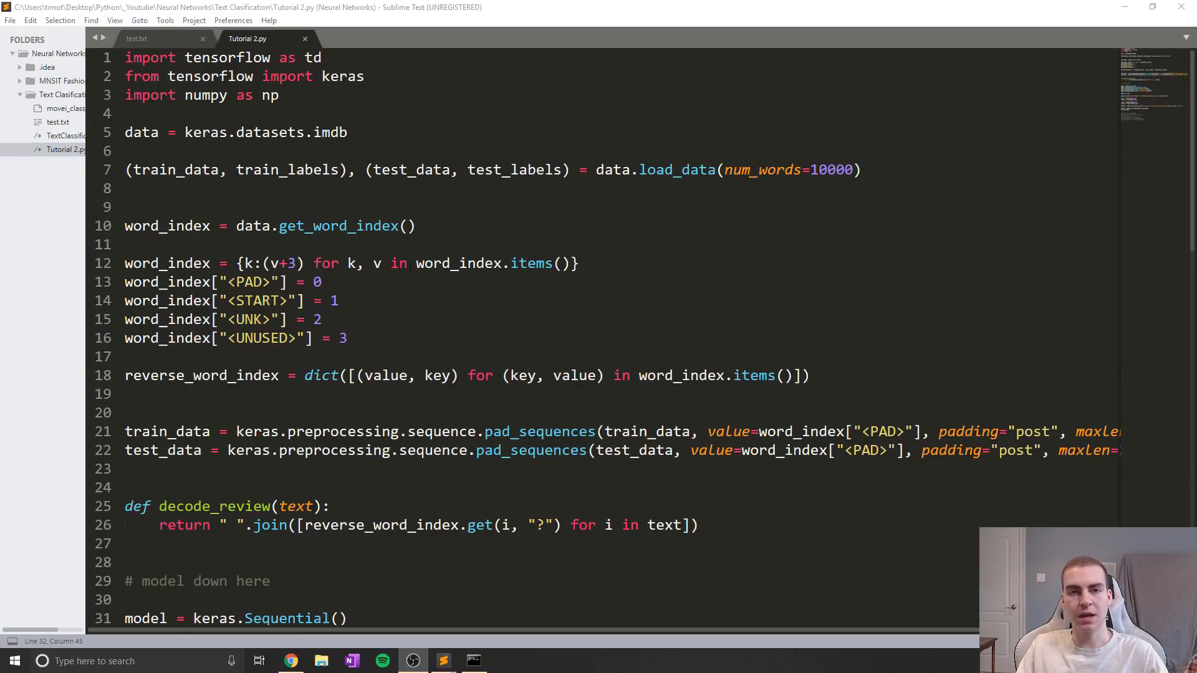
mouse_move(516, 214)
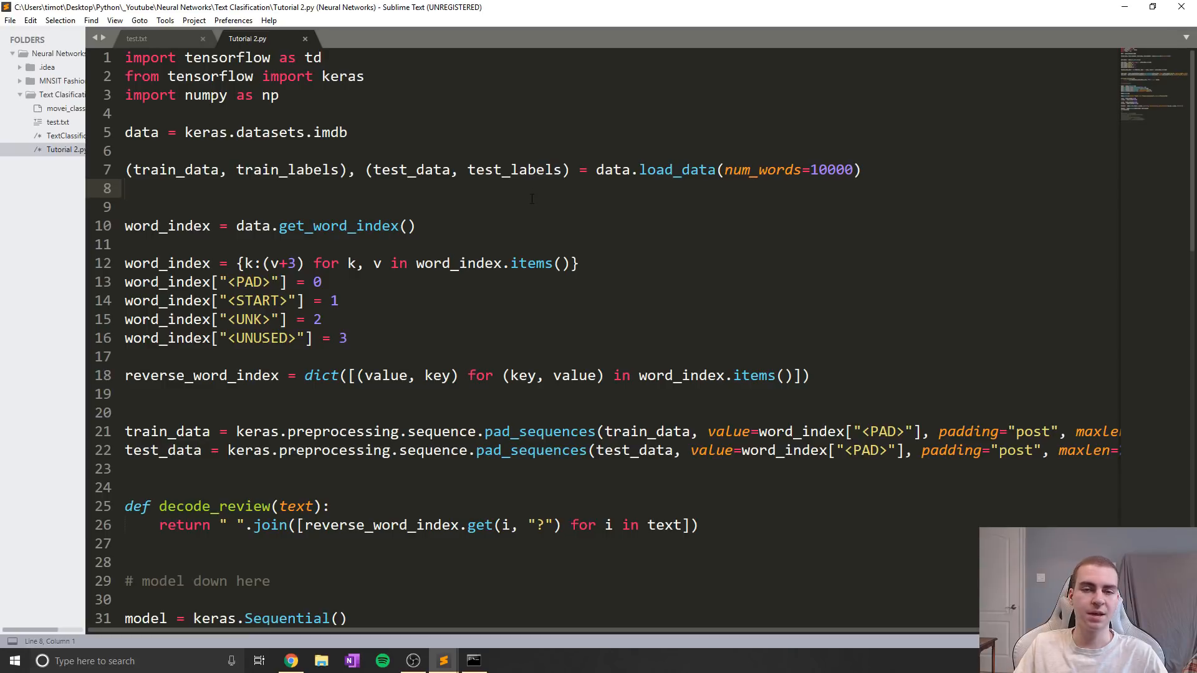
left_click(125, 188)
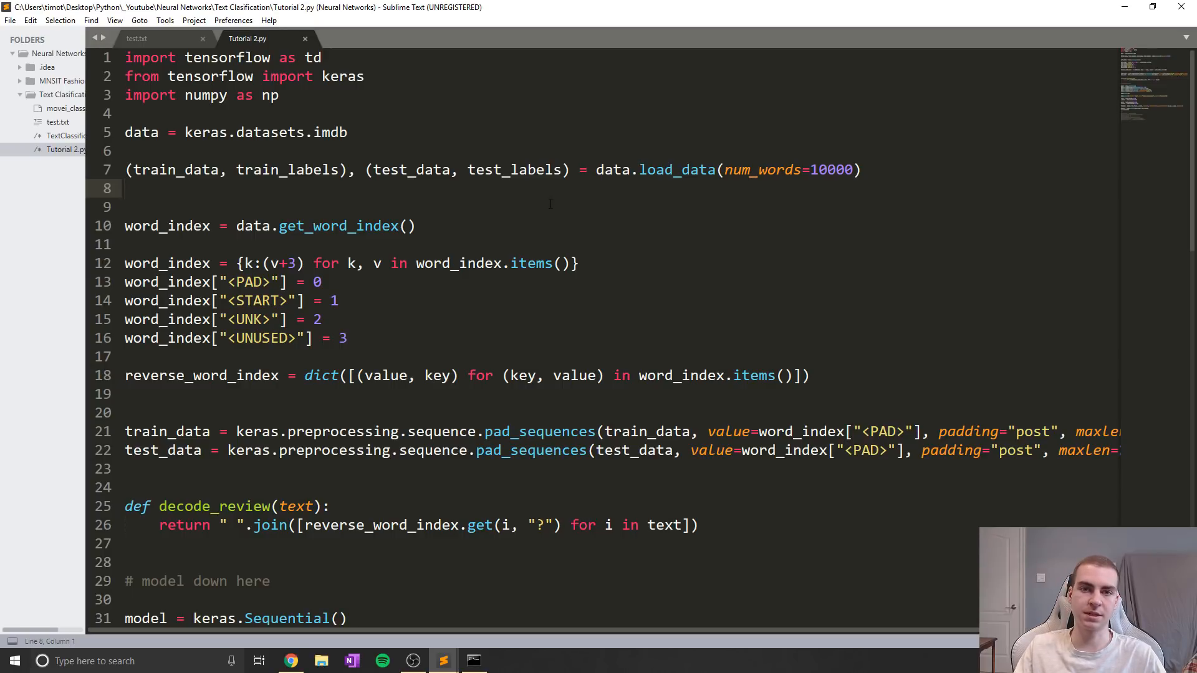
scroll("down", 3)
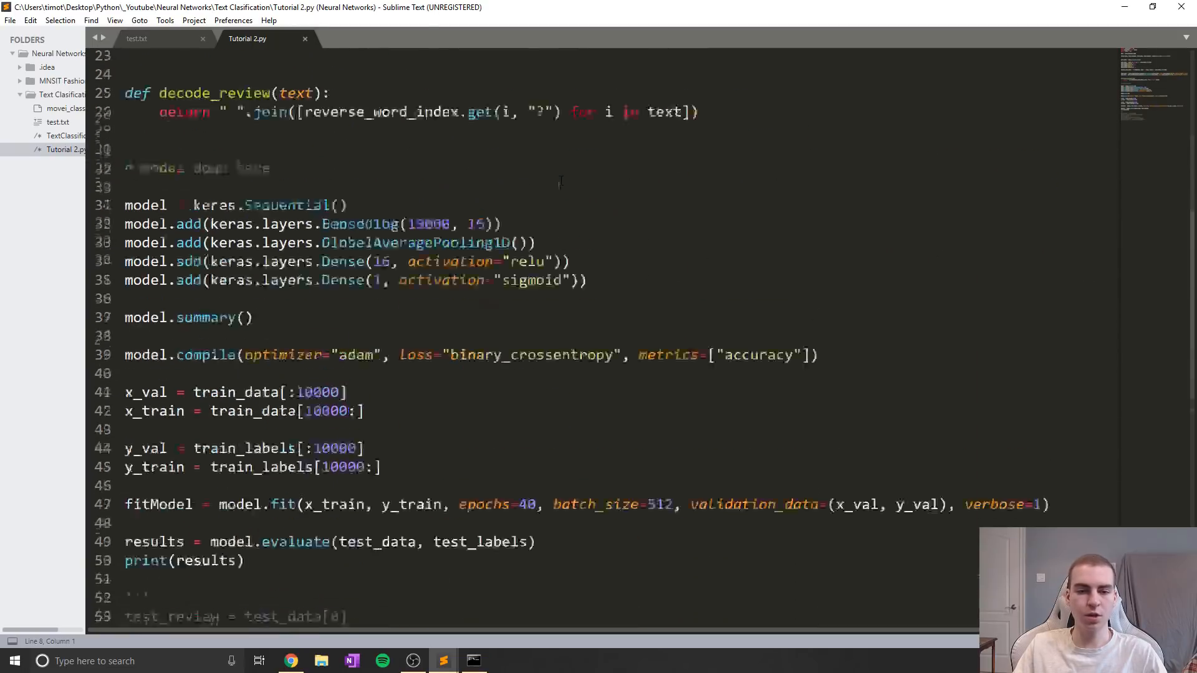
scroll("down", 3)
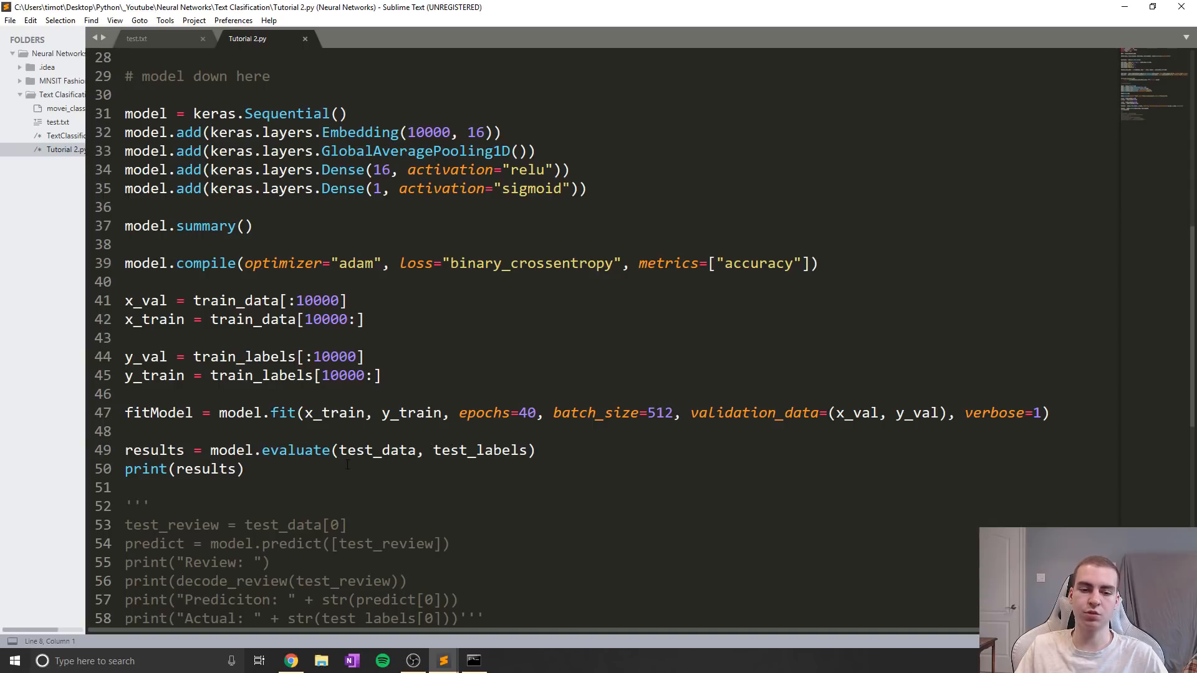
left_click(246, 469)
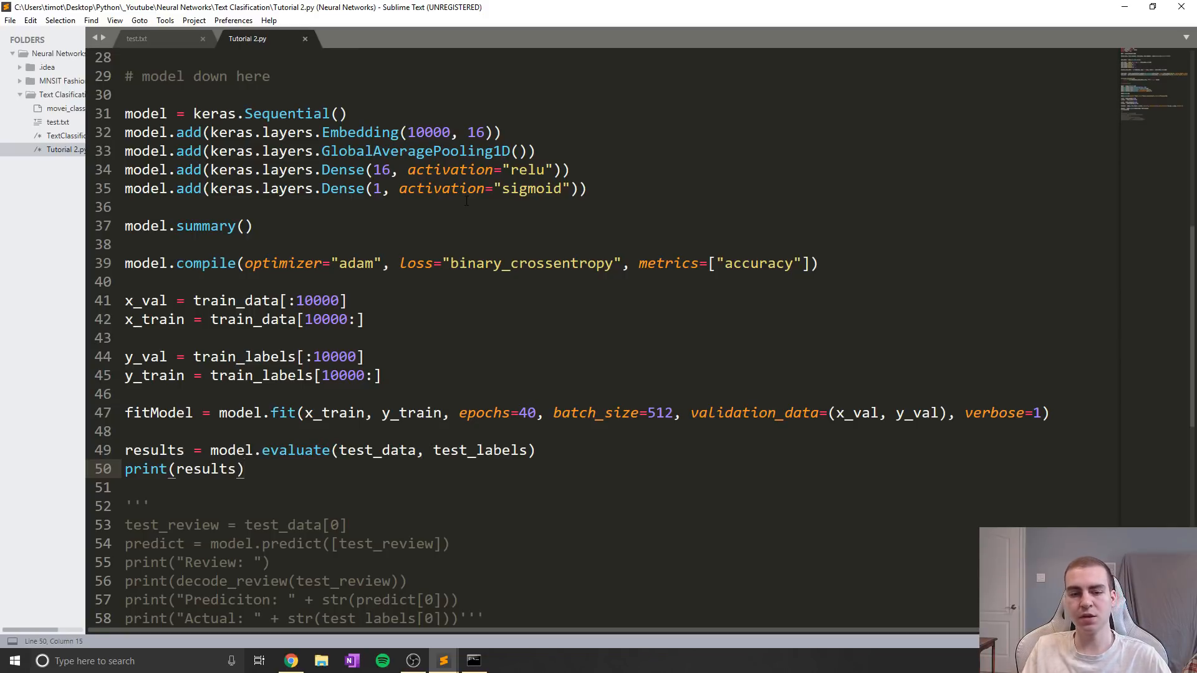
key("enter")
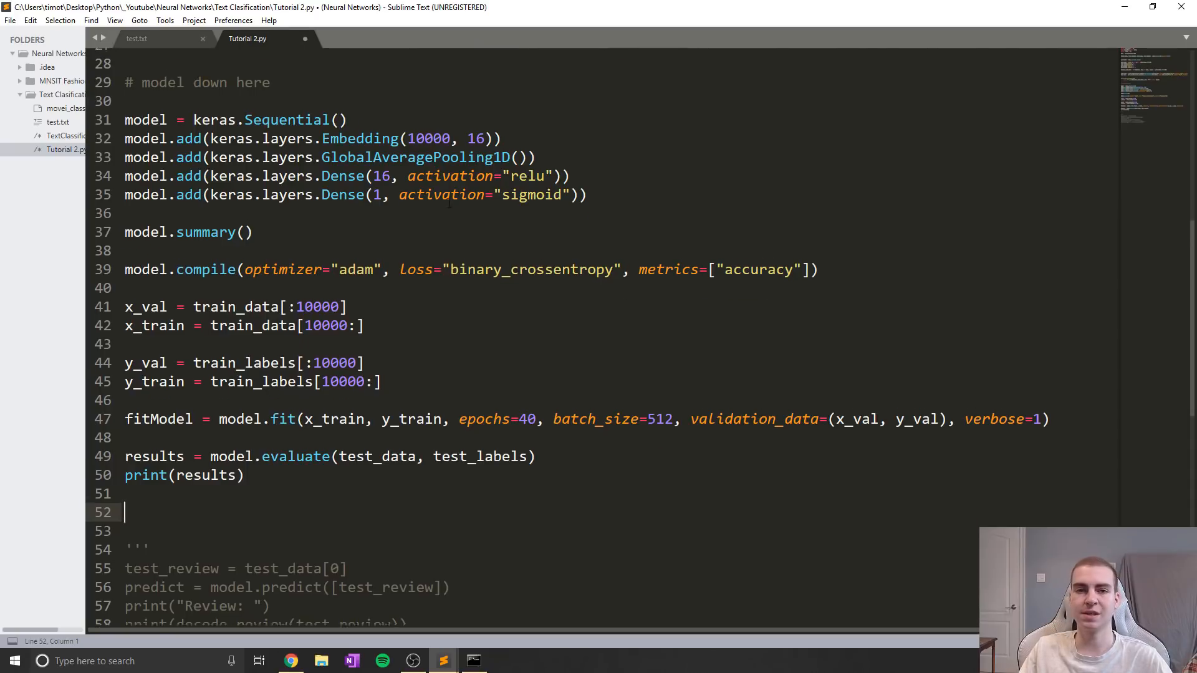
scroll("up", 3)
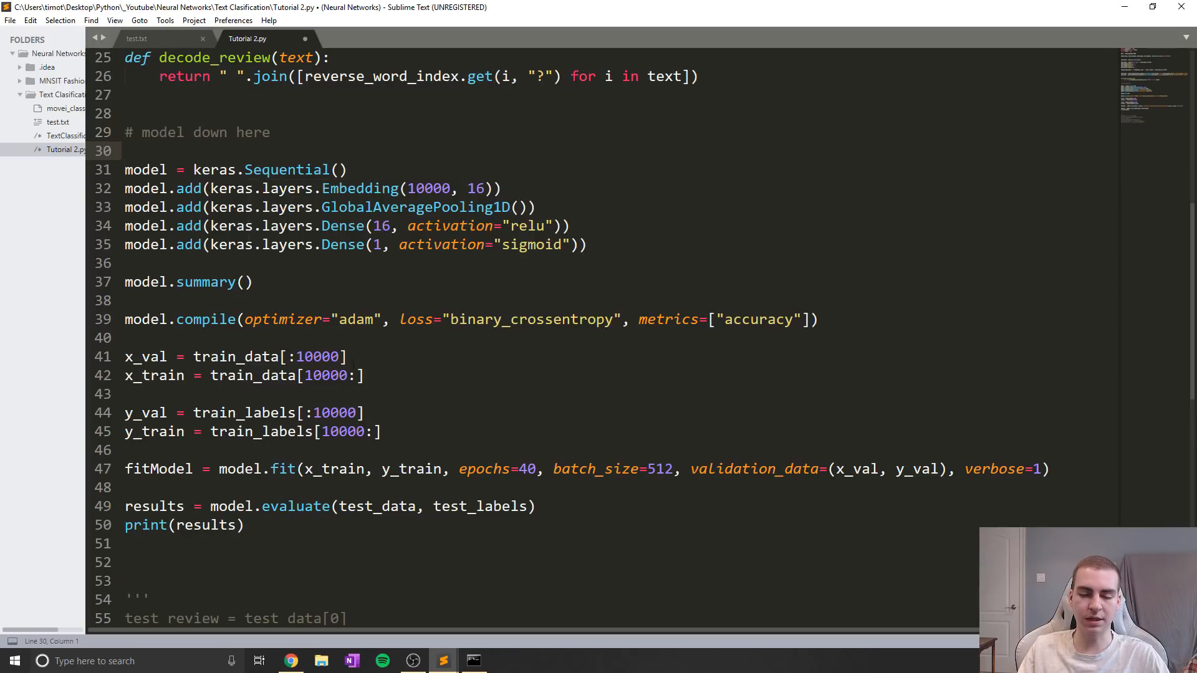
Step: Change Embedding(10000, 16) and load_data num_words=10000 to 88000
scroll("up", 3)
type("88")
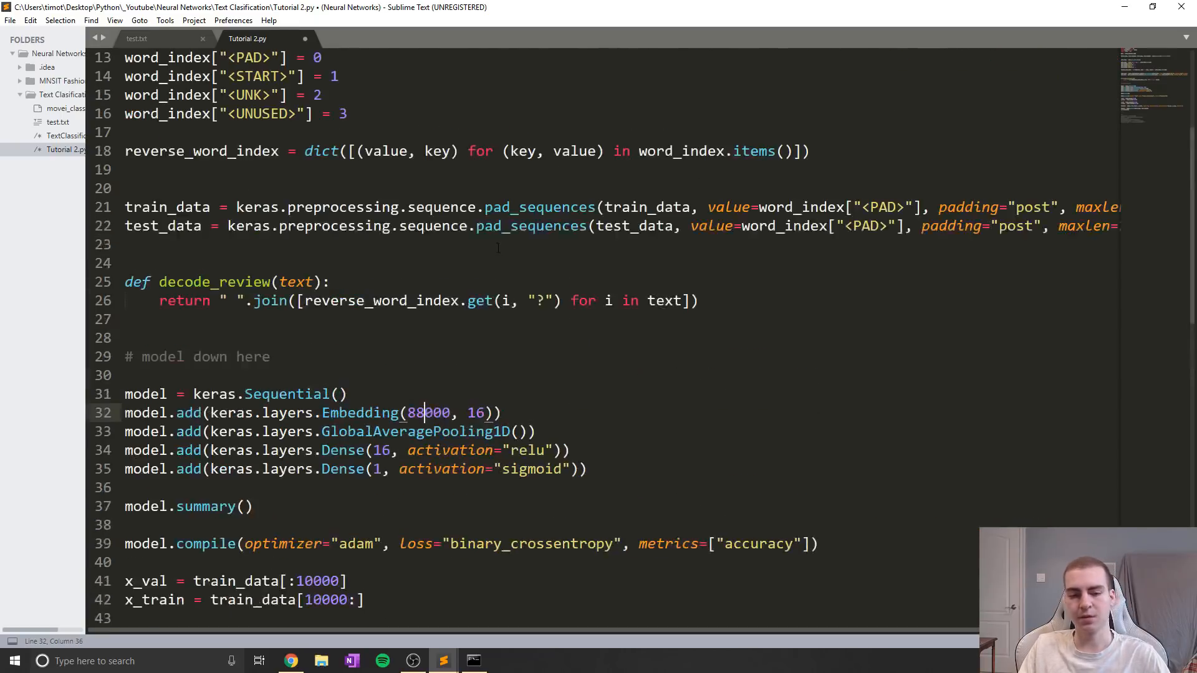
scroll("up", 3)
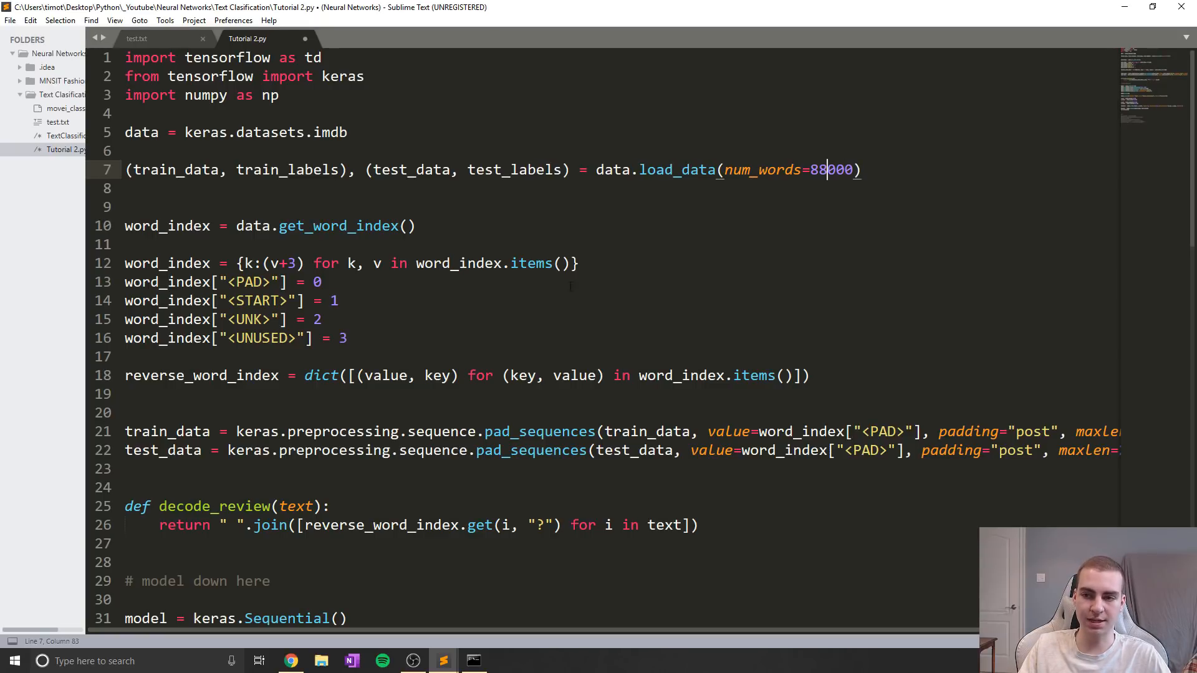
left_click(323, 319)
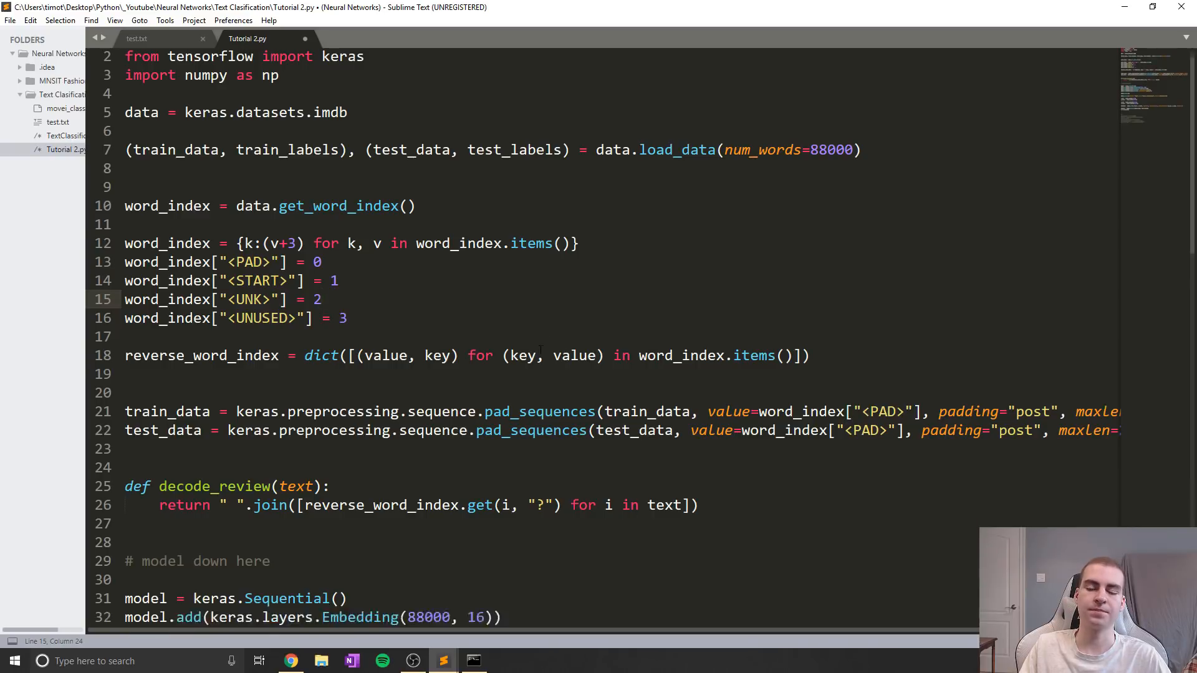
scroll("down", 3)
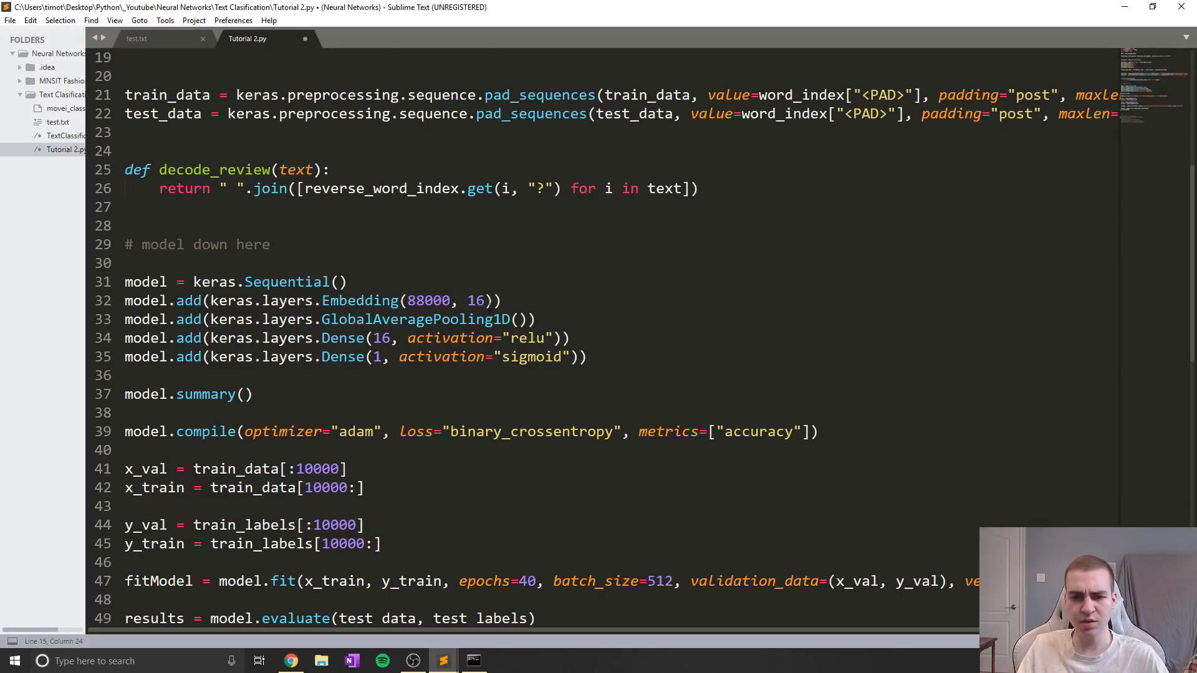
Step: Add model.save("model.h5") after print(results) and save the script
scroll("down", 3)
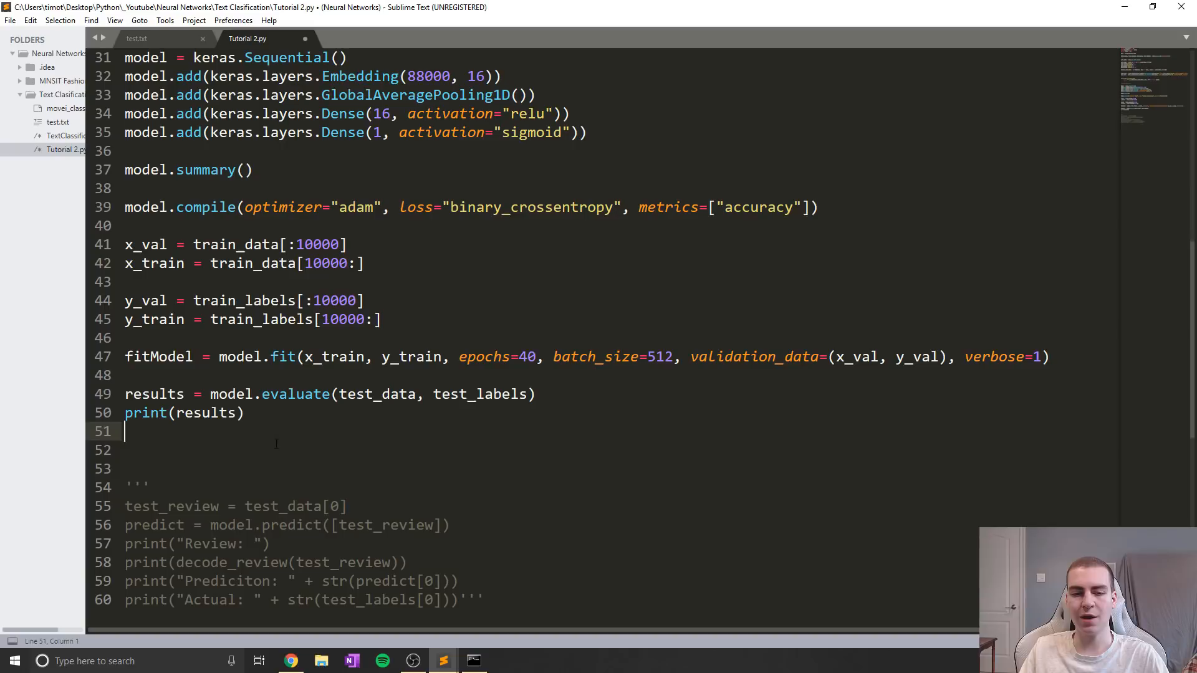
type("model.")
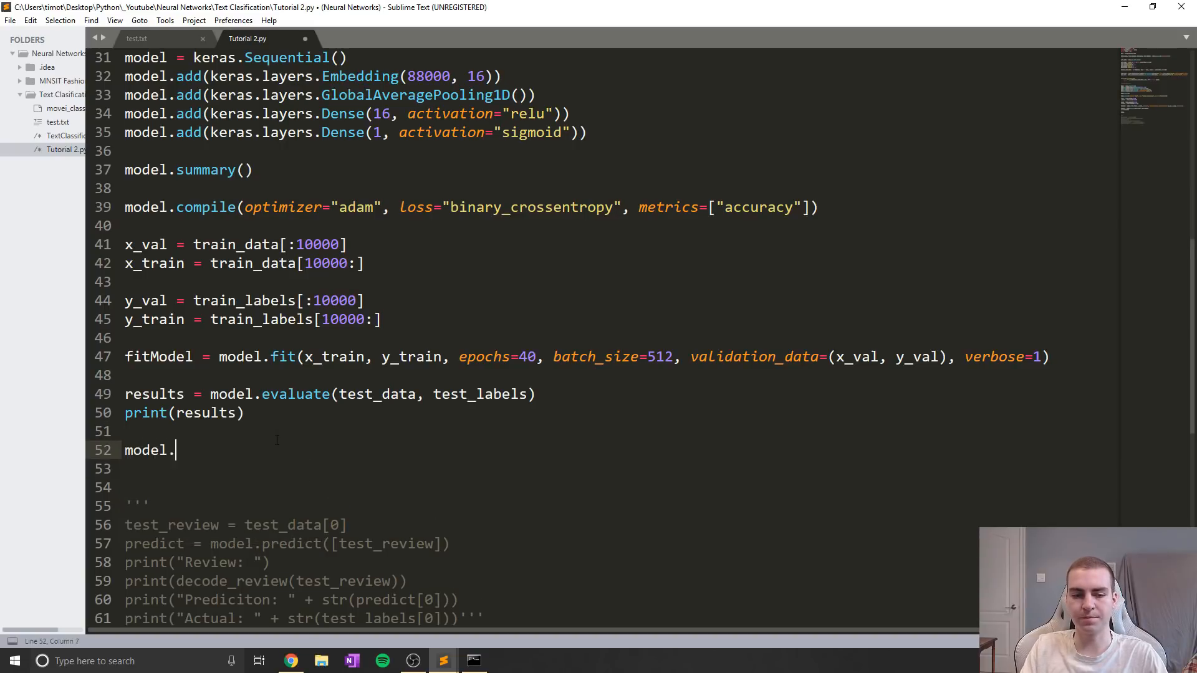
type("save()")
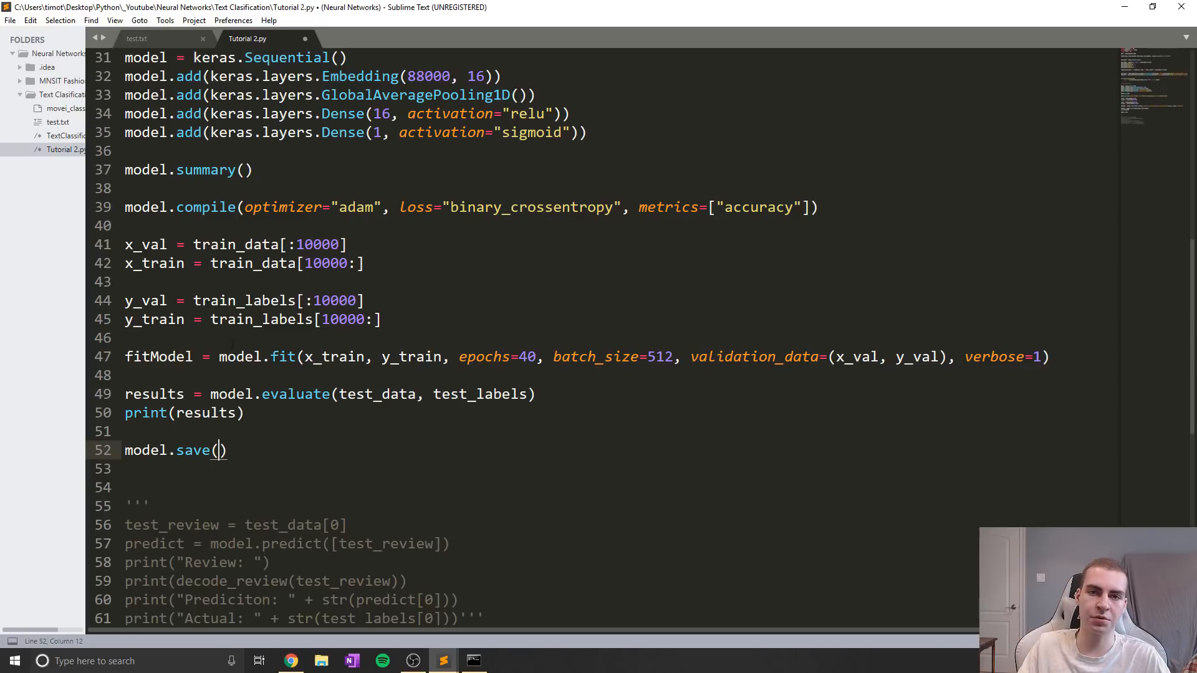
type("\"\"")
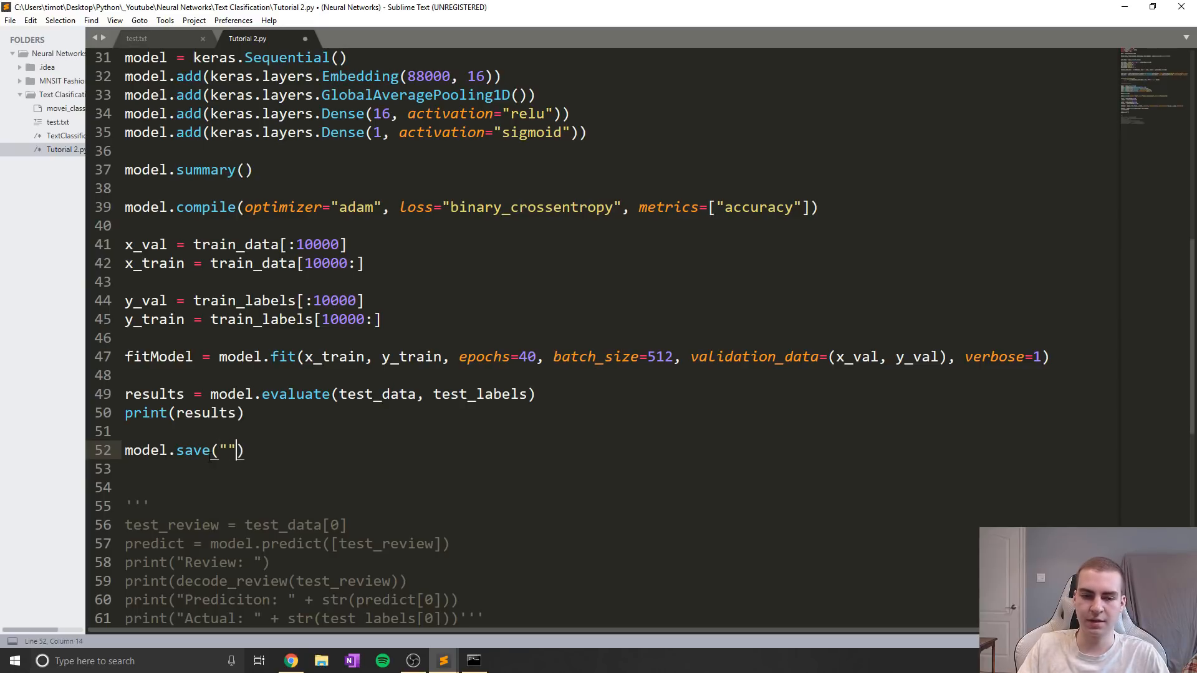
type("model")
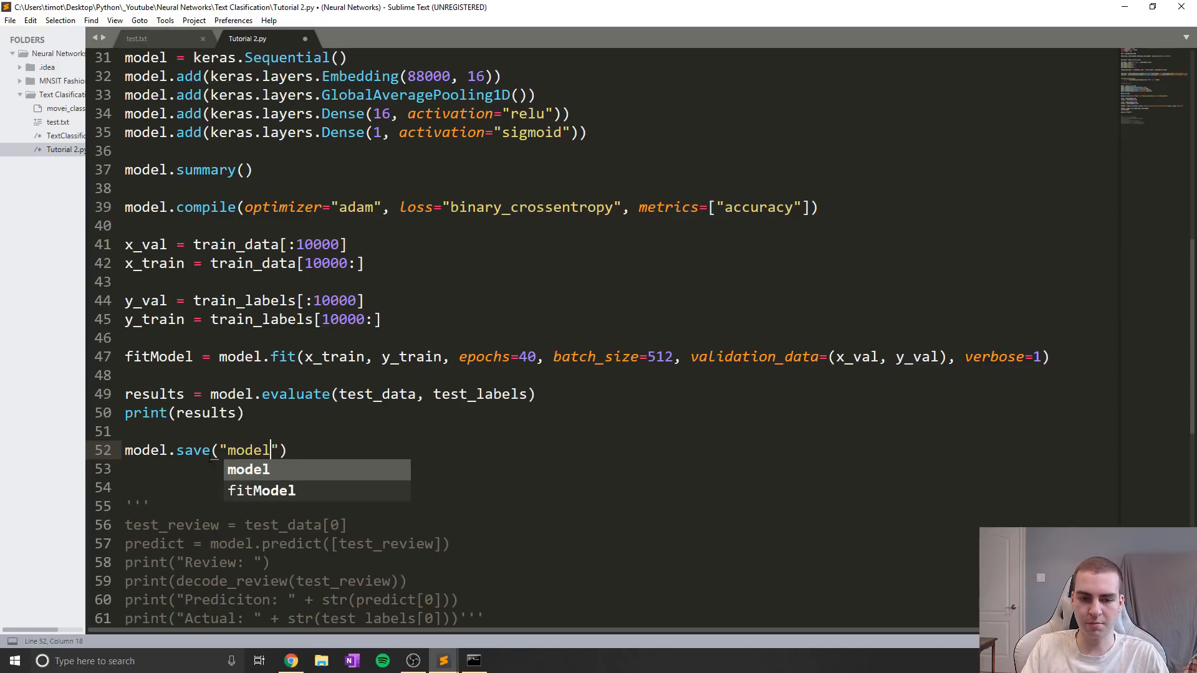
type(".h5")
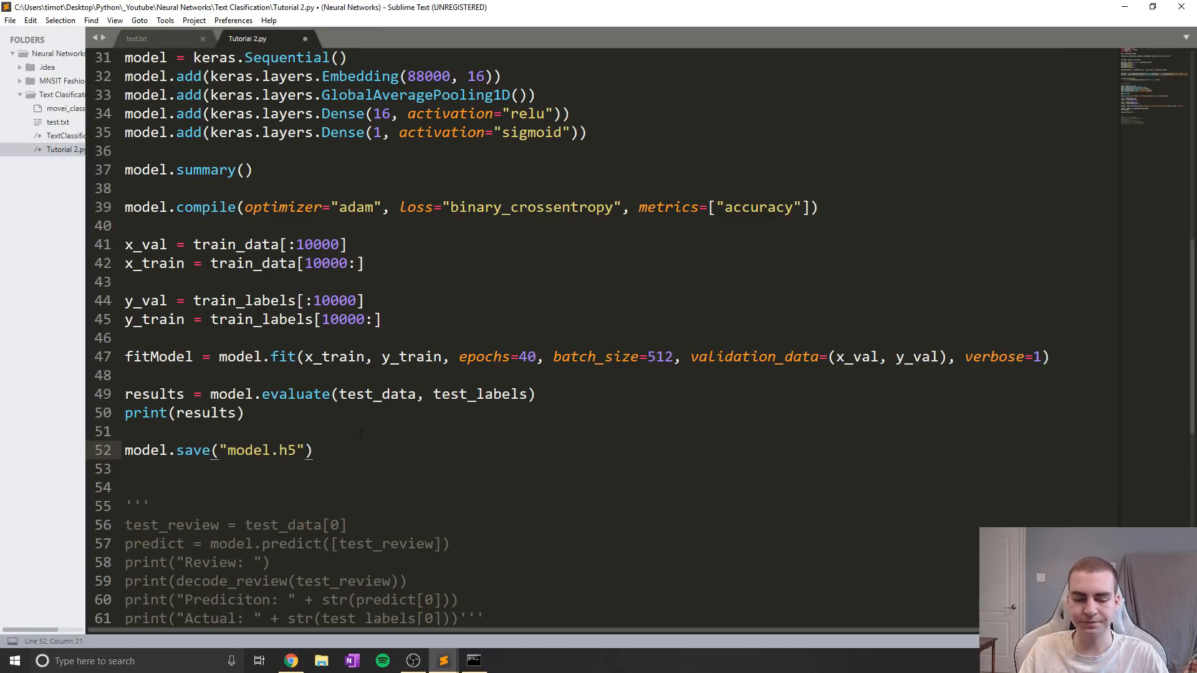
scroll("up", 3)
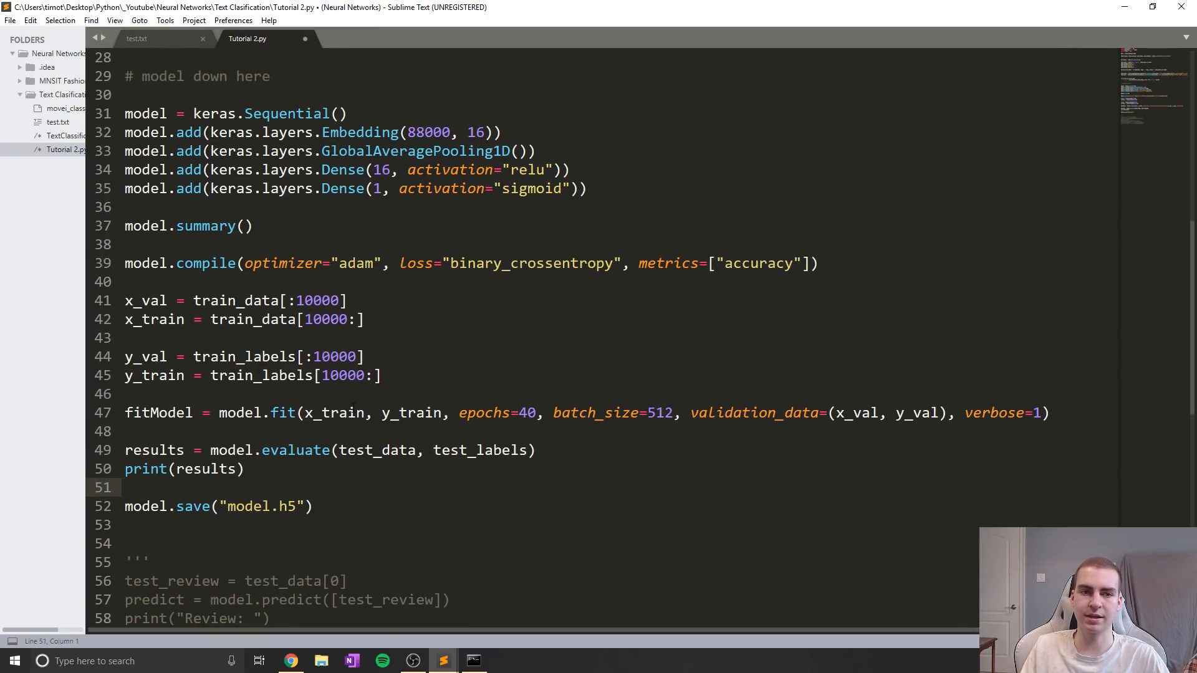
key("ctrl+s")
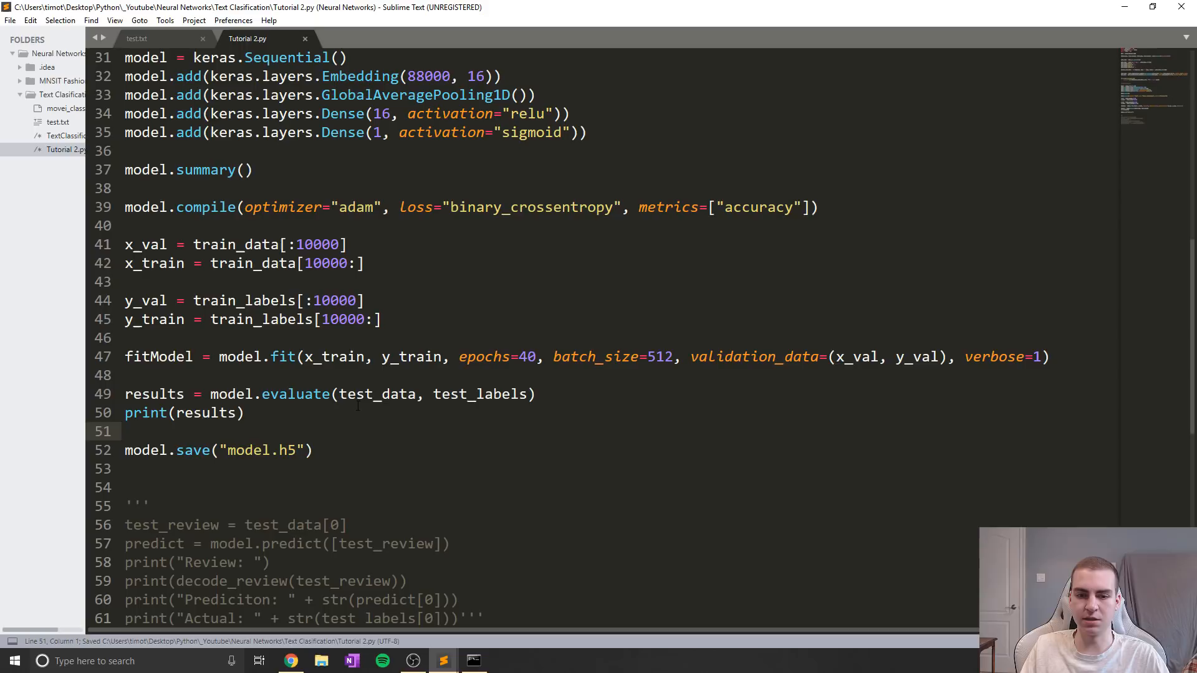
Step: Delete movei_classifier.h5 from the sidebar and resave Tutorial 2.py
right_click(54, 108)
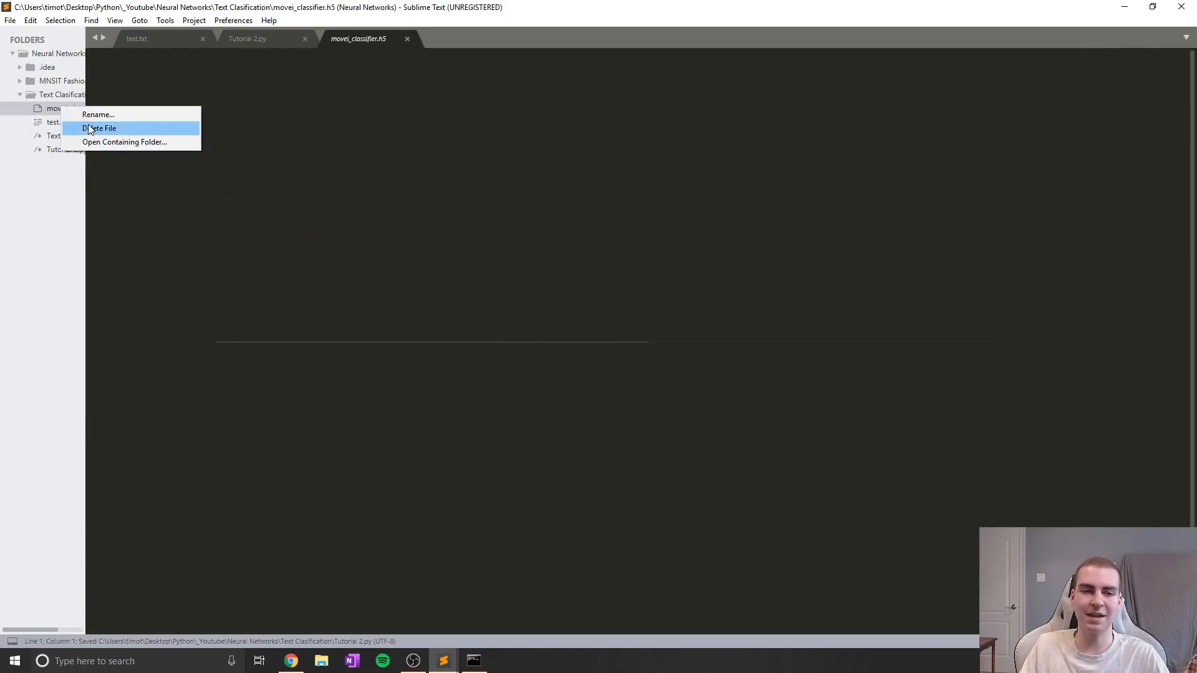
left_click(99, 127)
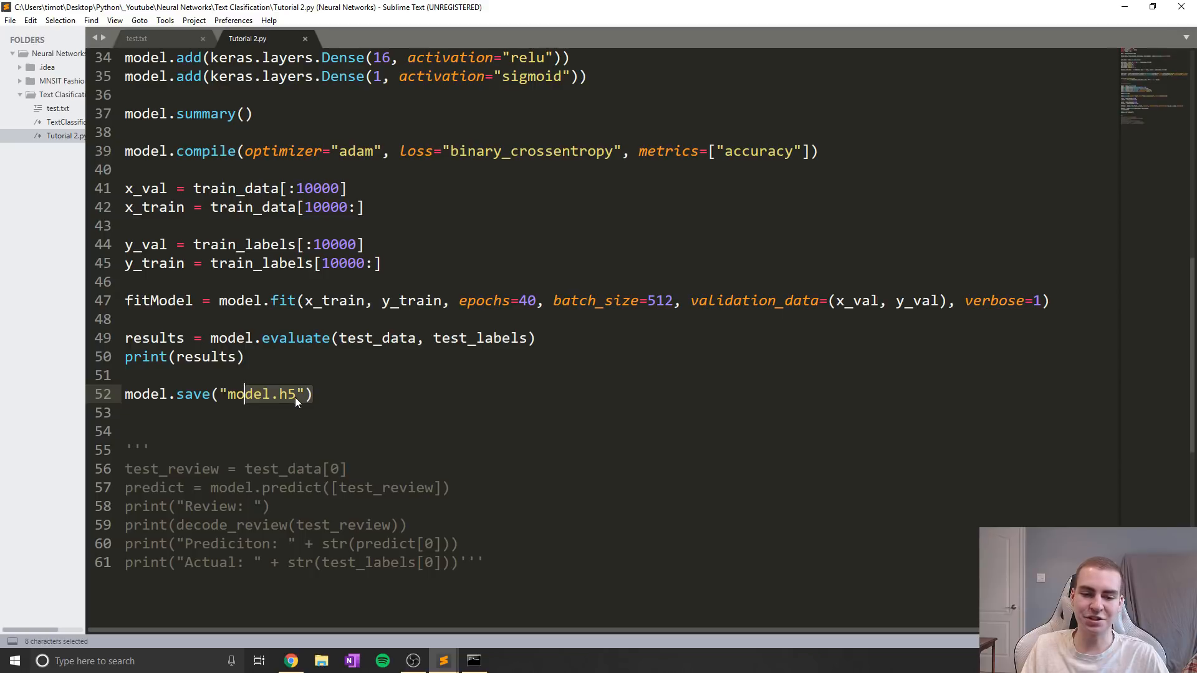
left_click(305, 394)
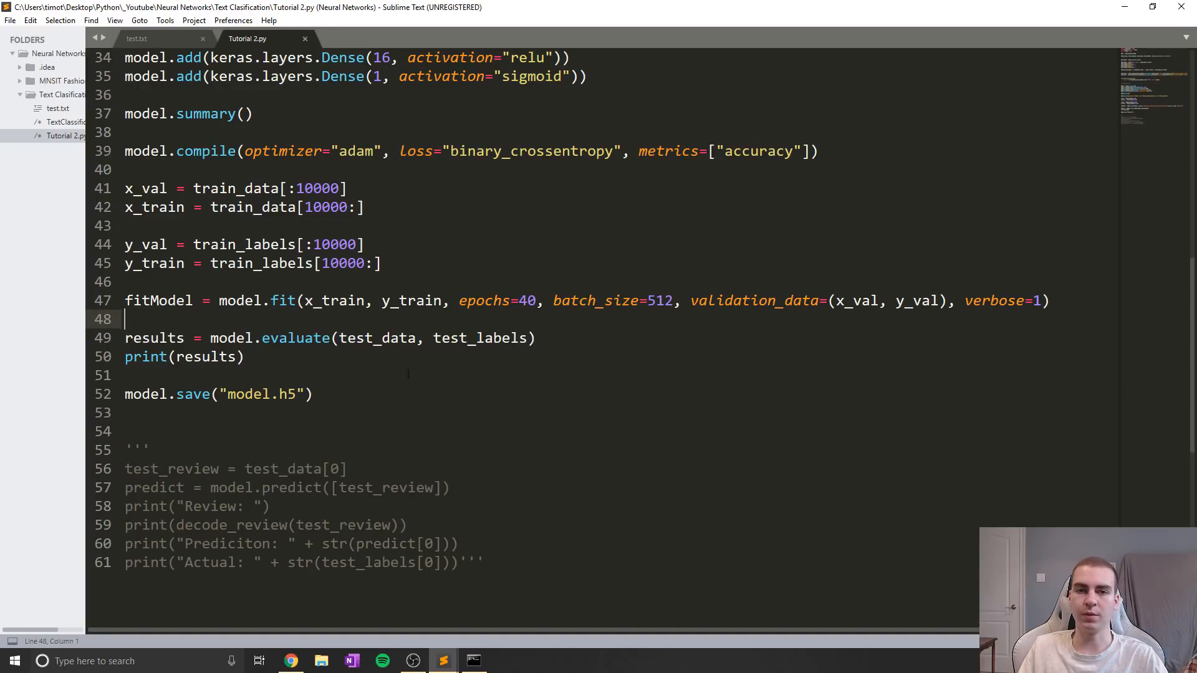
key("ctrl+s")
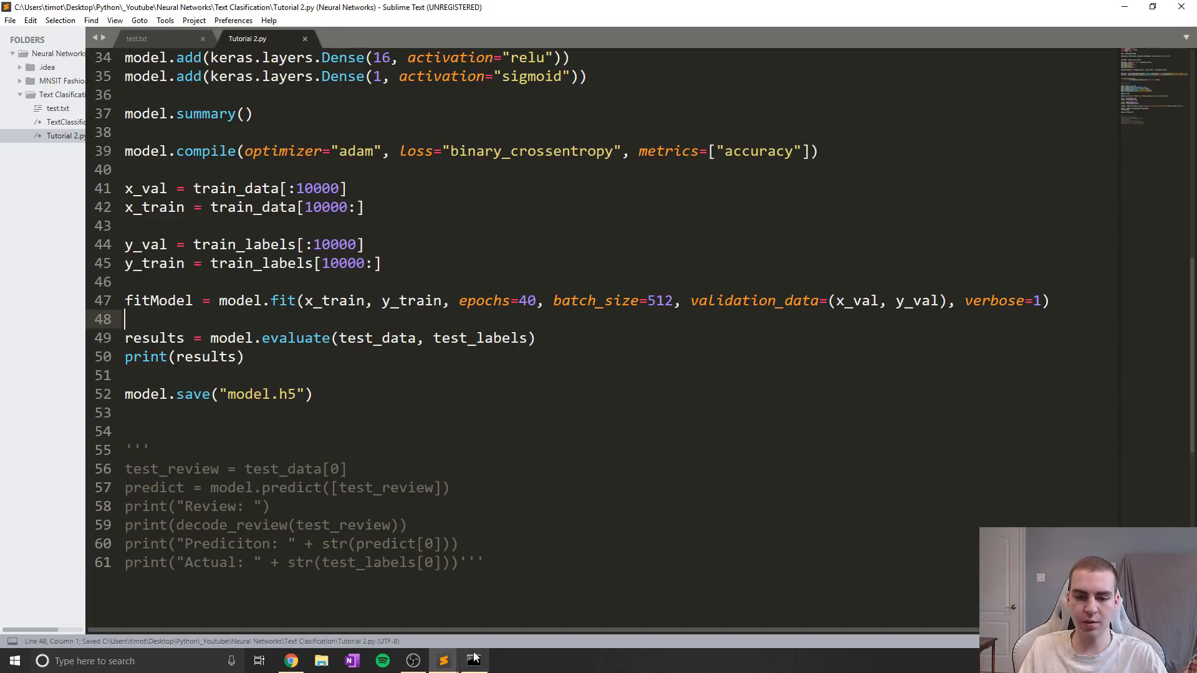
Step: Run python "Tutorial 2.py" in Command Prompt to train for 40 epochs and print results
left_click(473, 660)
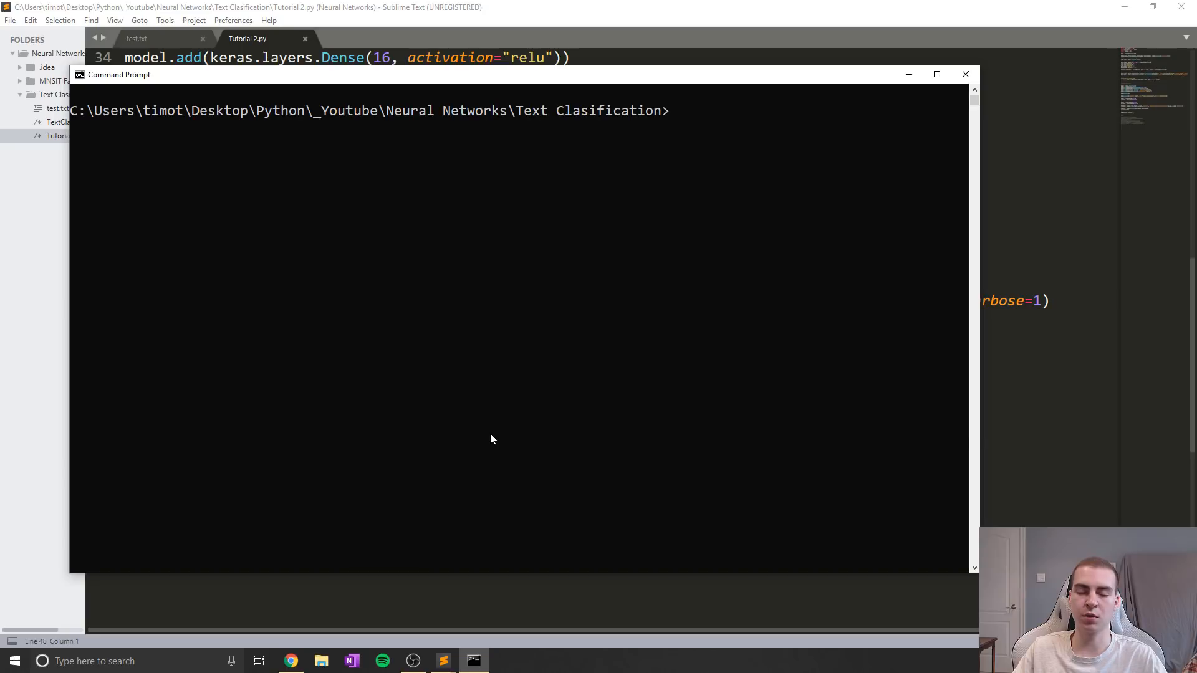
type("python")
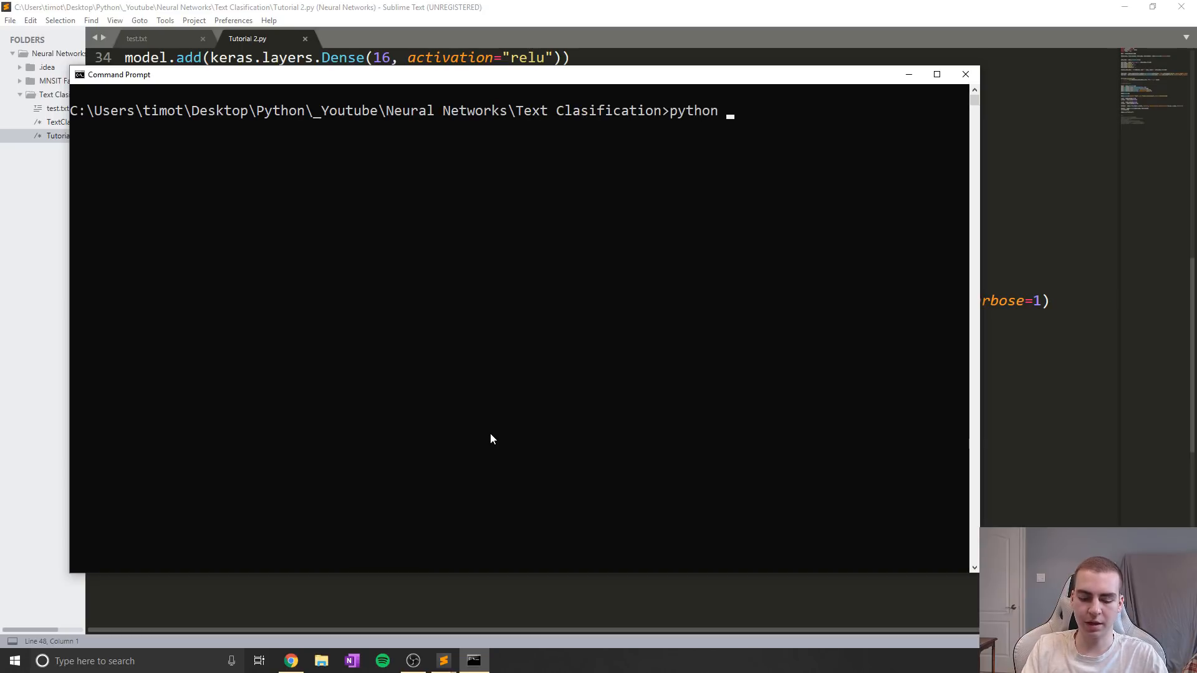
type("\"Tutorial 2.py\"")
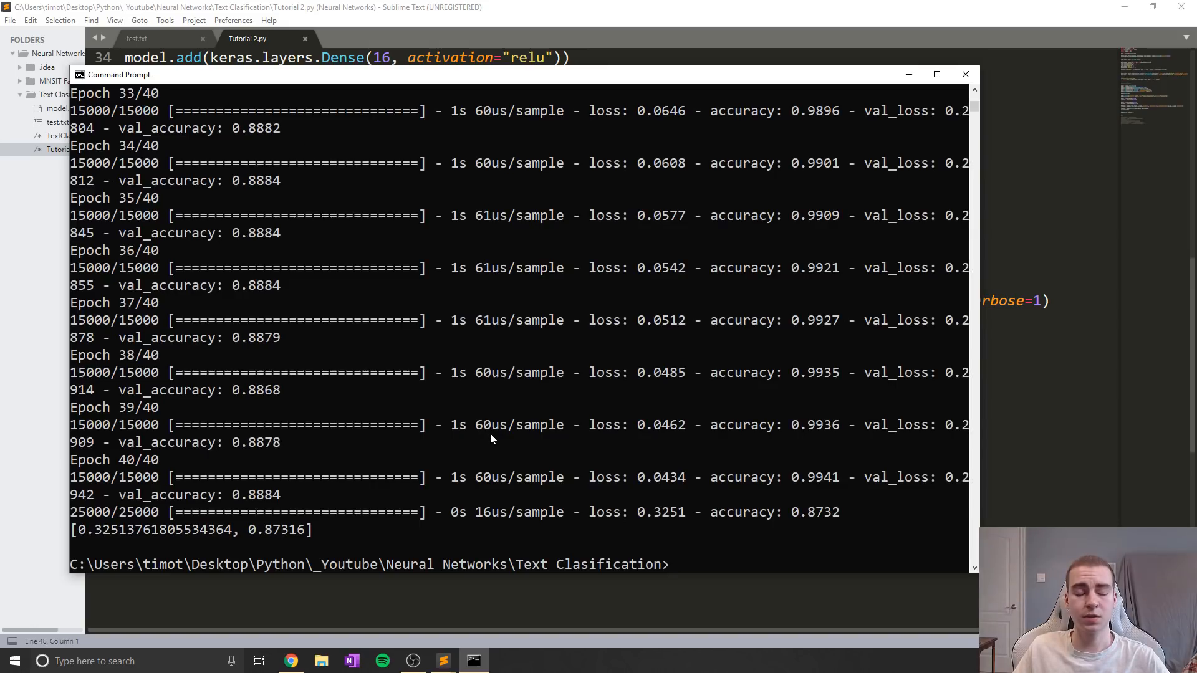
mouse_move(276, 529)
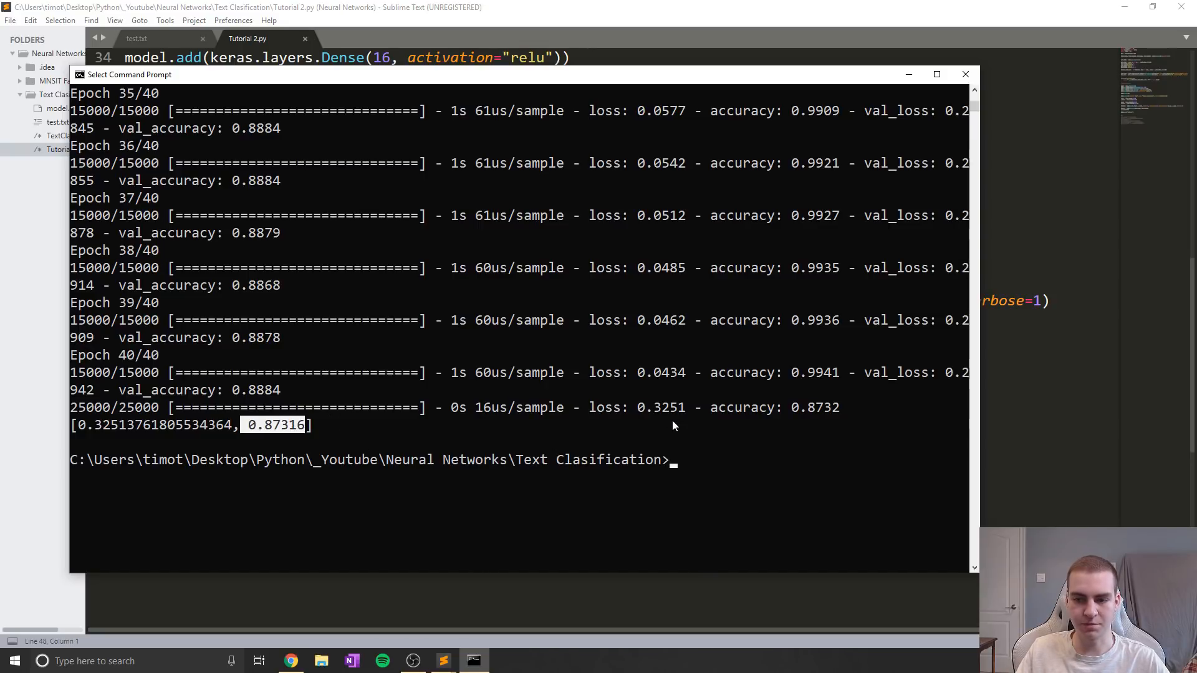
mouse_move(816, 379)
type("'")
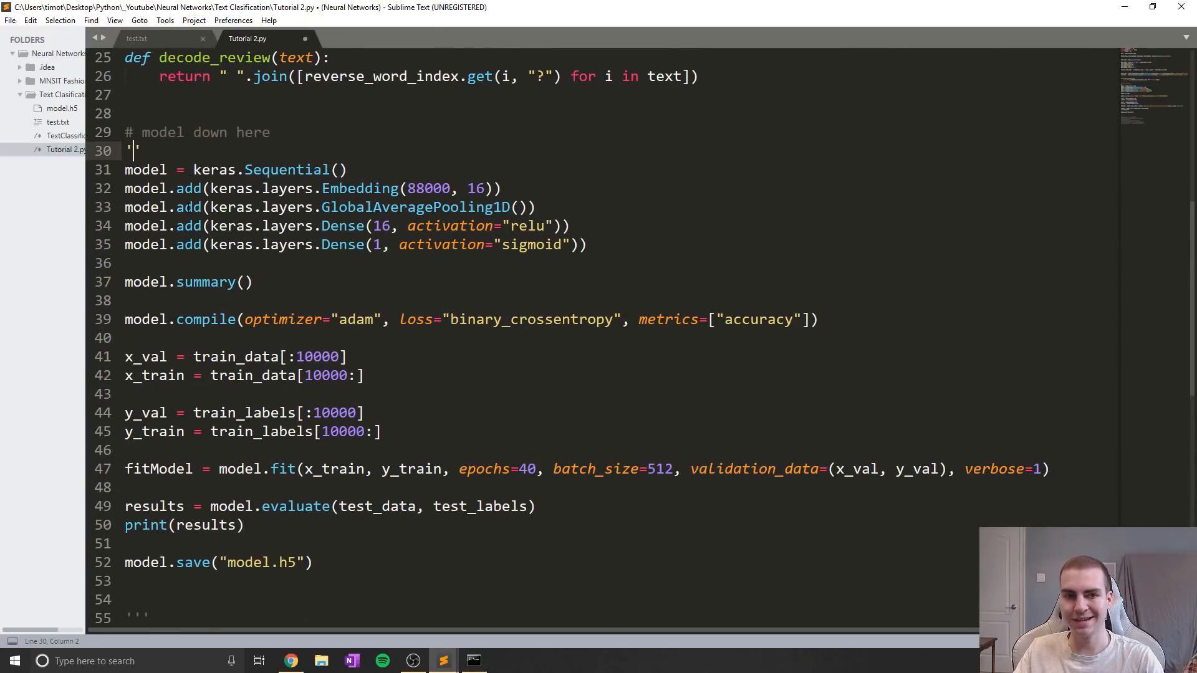
Step: Wrap training code lines 30–52 in triple quotes and view model.h5
scroll("down", 3)
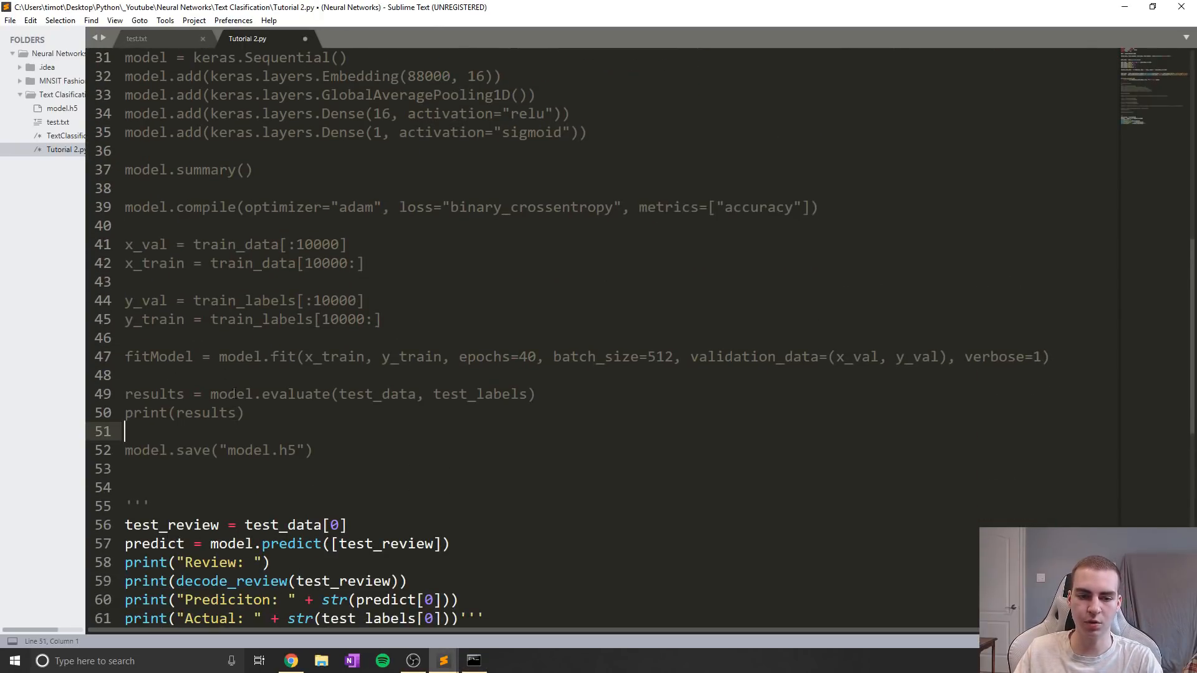
type("'''")
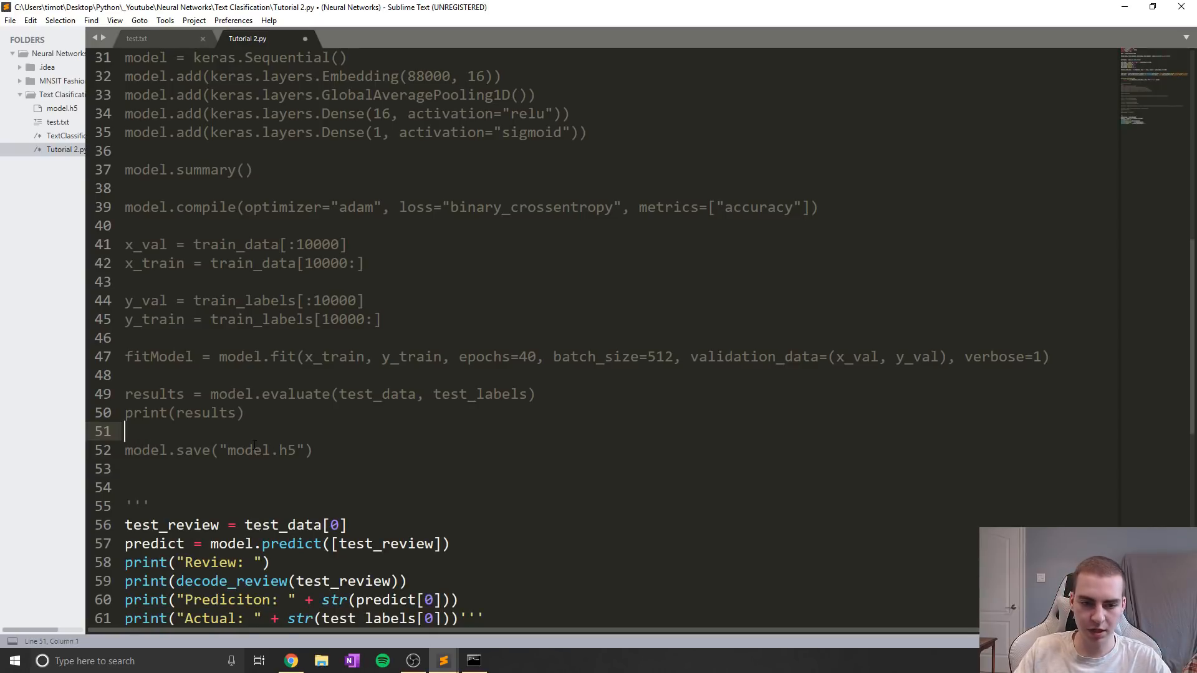
type("'''")
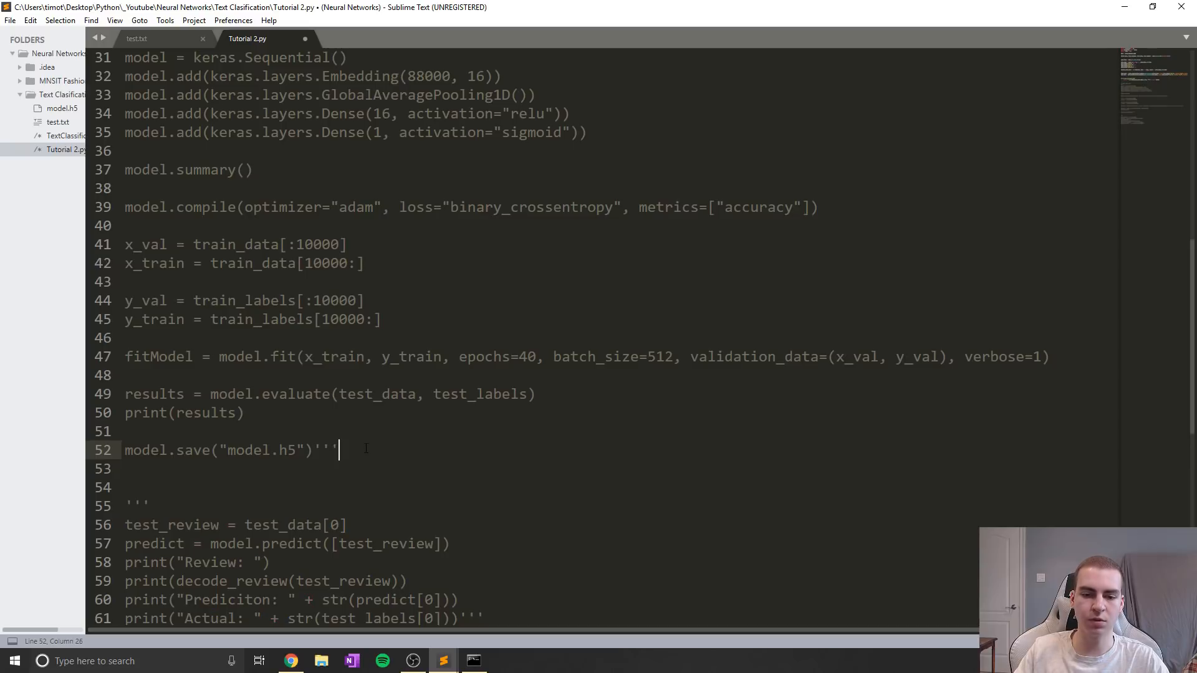
left_click(61, 108)
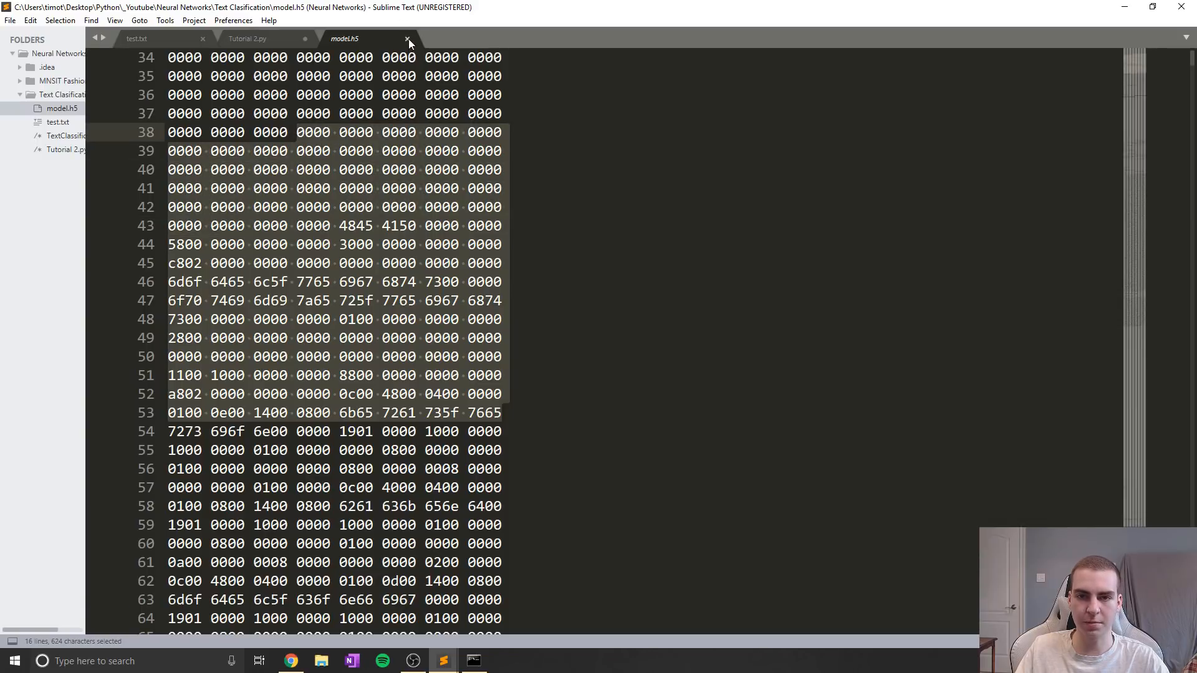
Step: Close model.h5 and add model = keras.models.load_model("model.h5") below the commented code
left_click(407, 38)
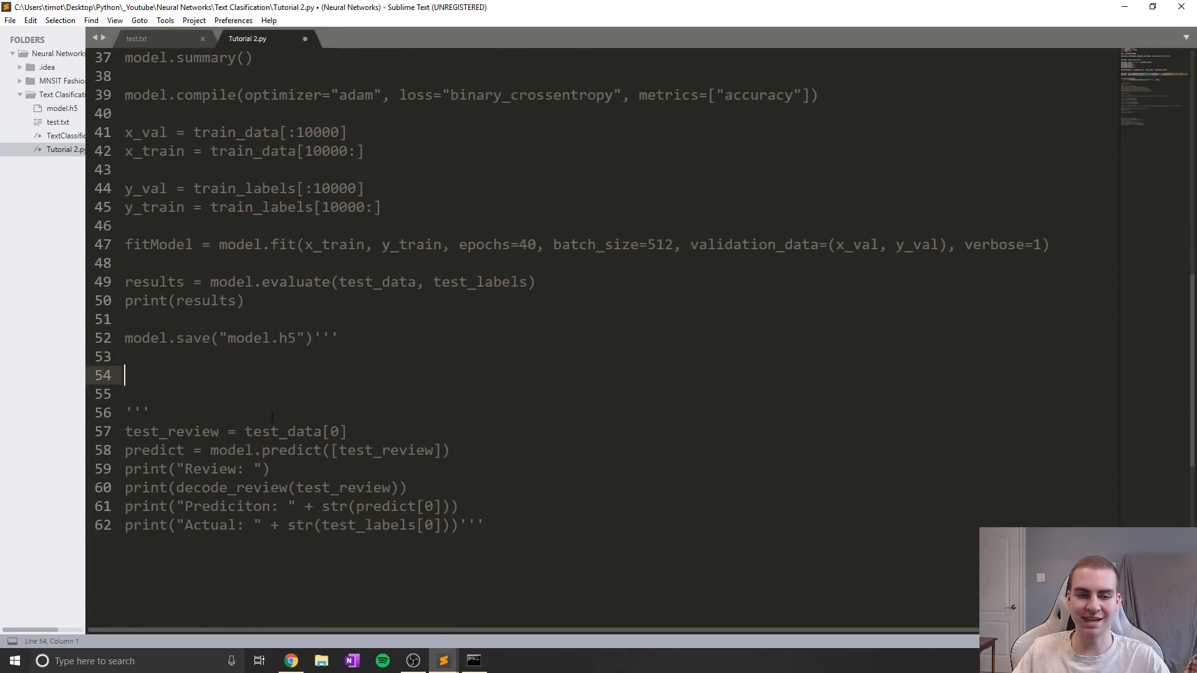
type("model")
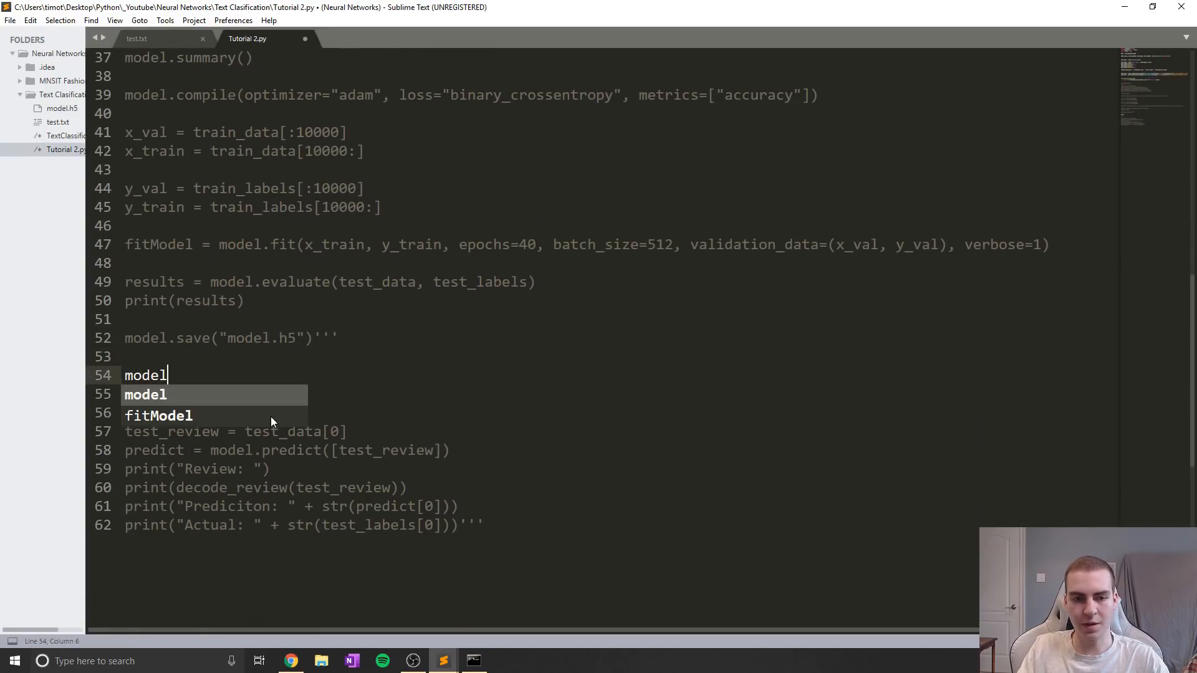
type("=")
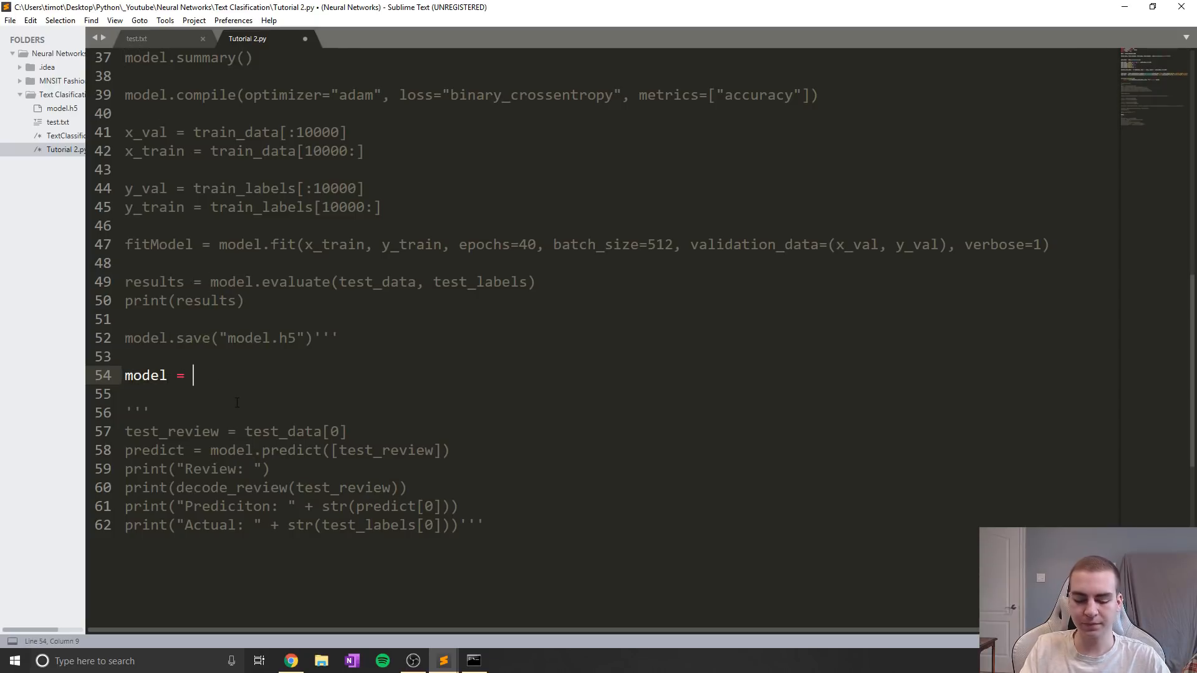
type("keras.")
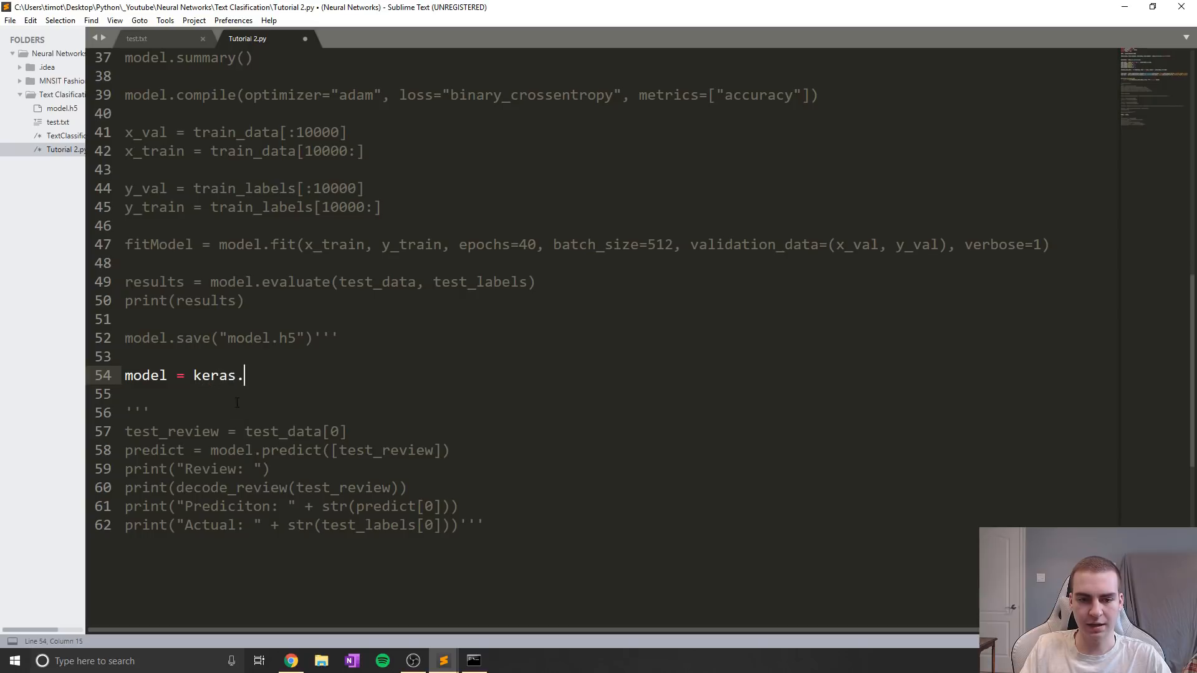
type("models.load_")
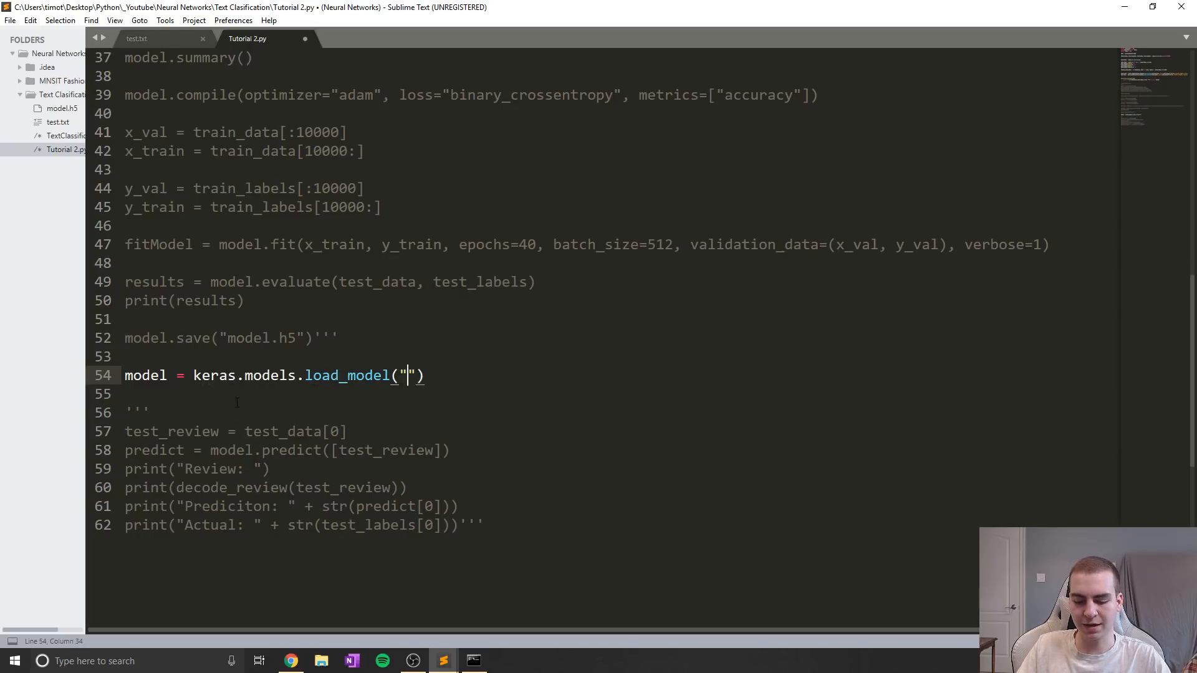
type("model.h5")
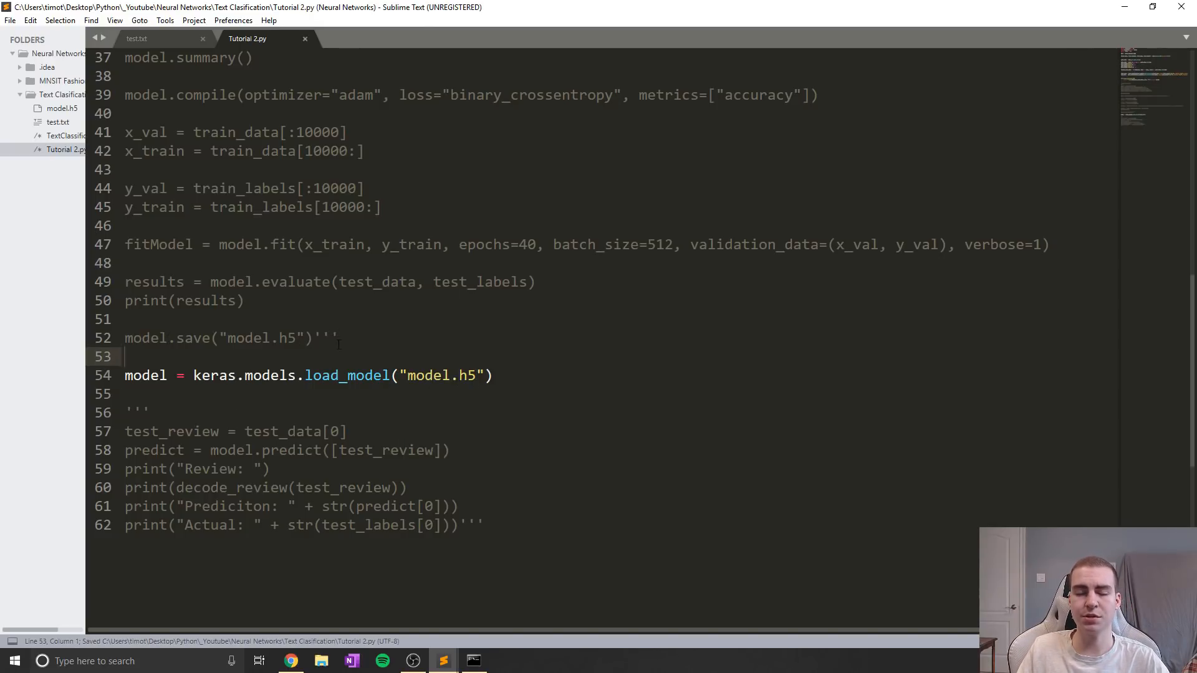
scroll("up", 3)
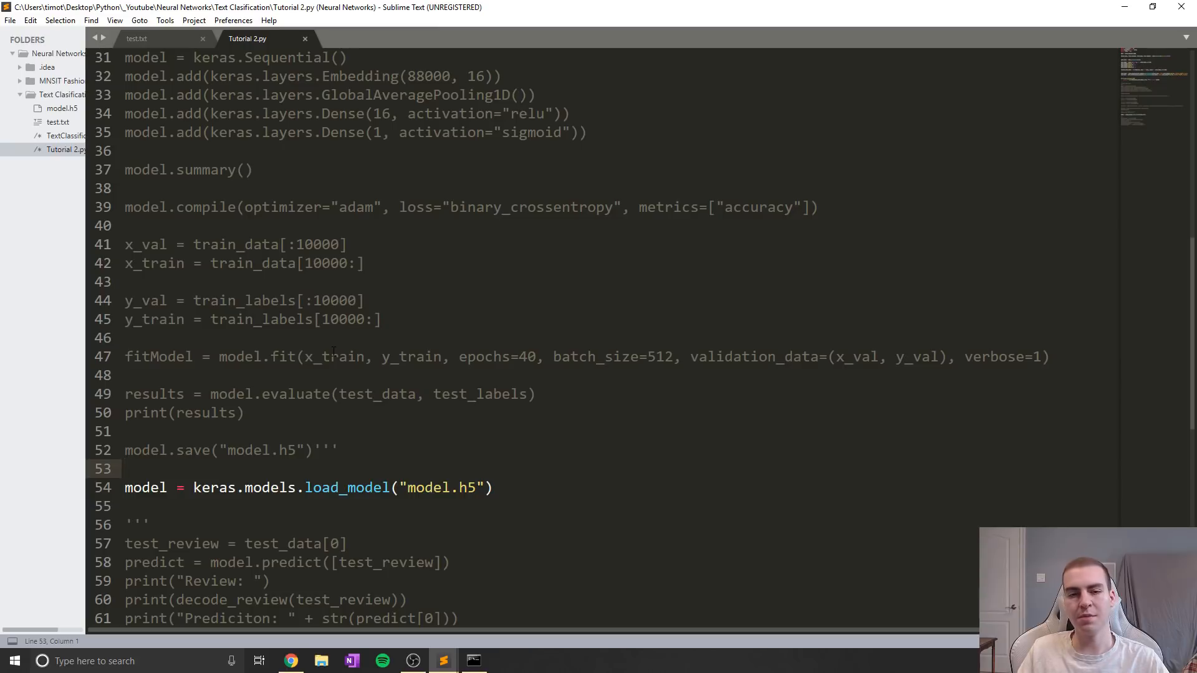
scroll("up", 3)
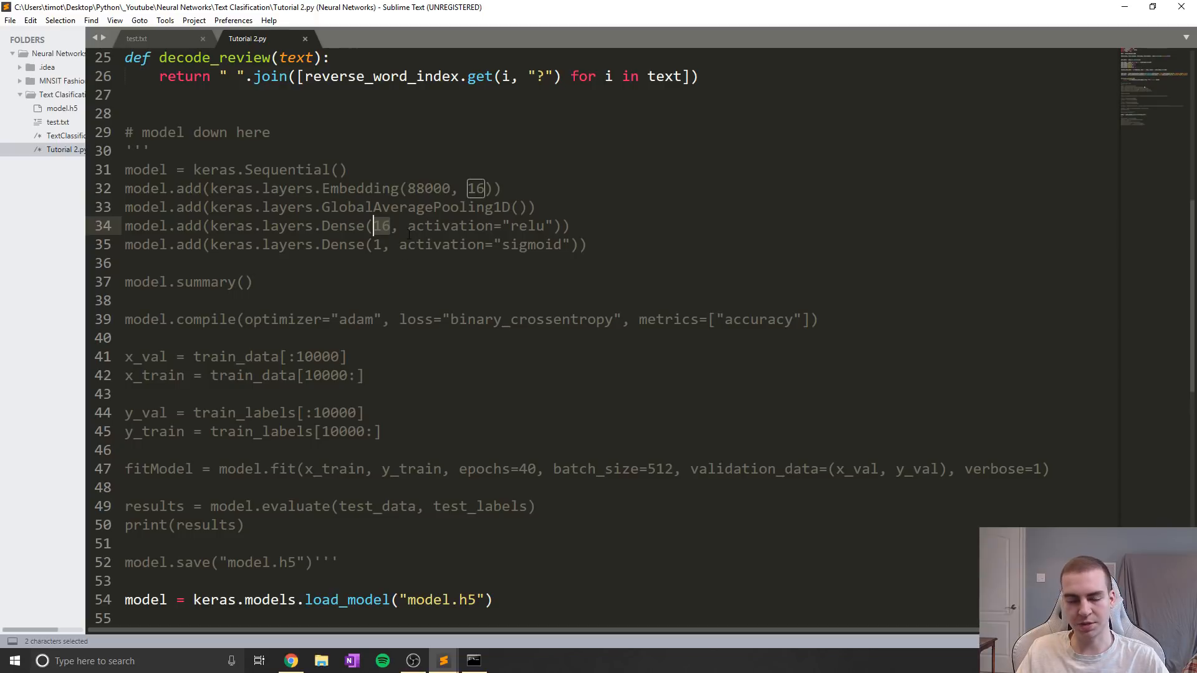
scroll("down", 3)
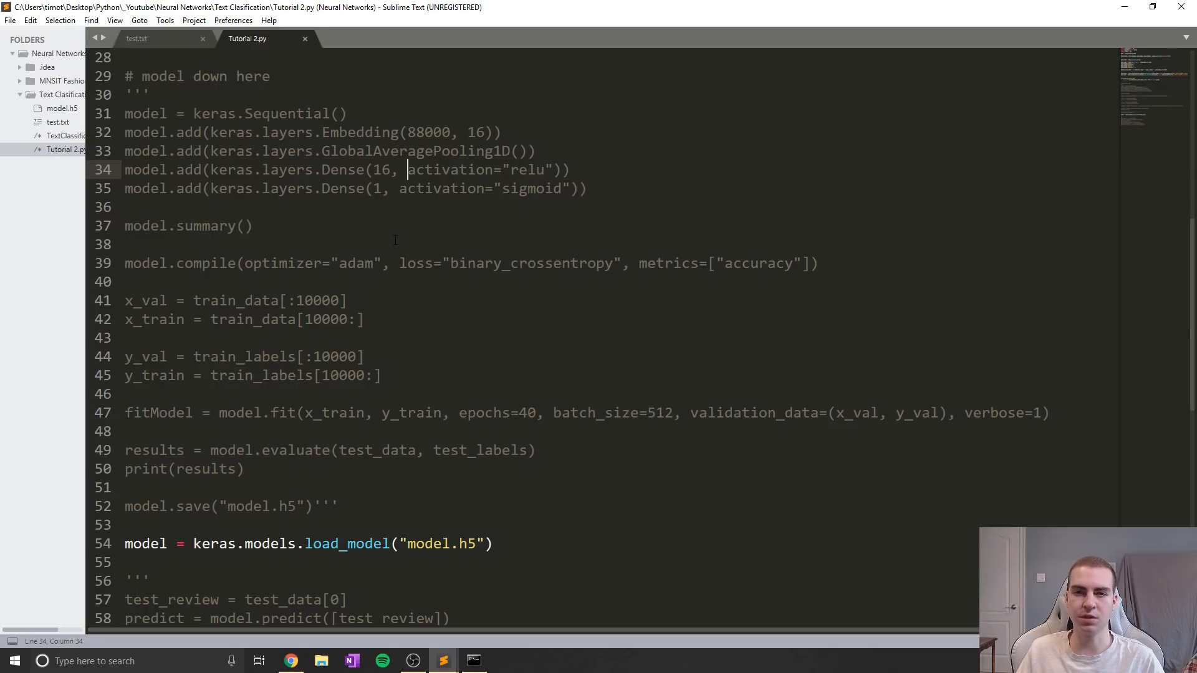
scroll("down", 3)
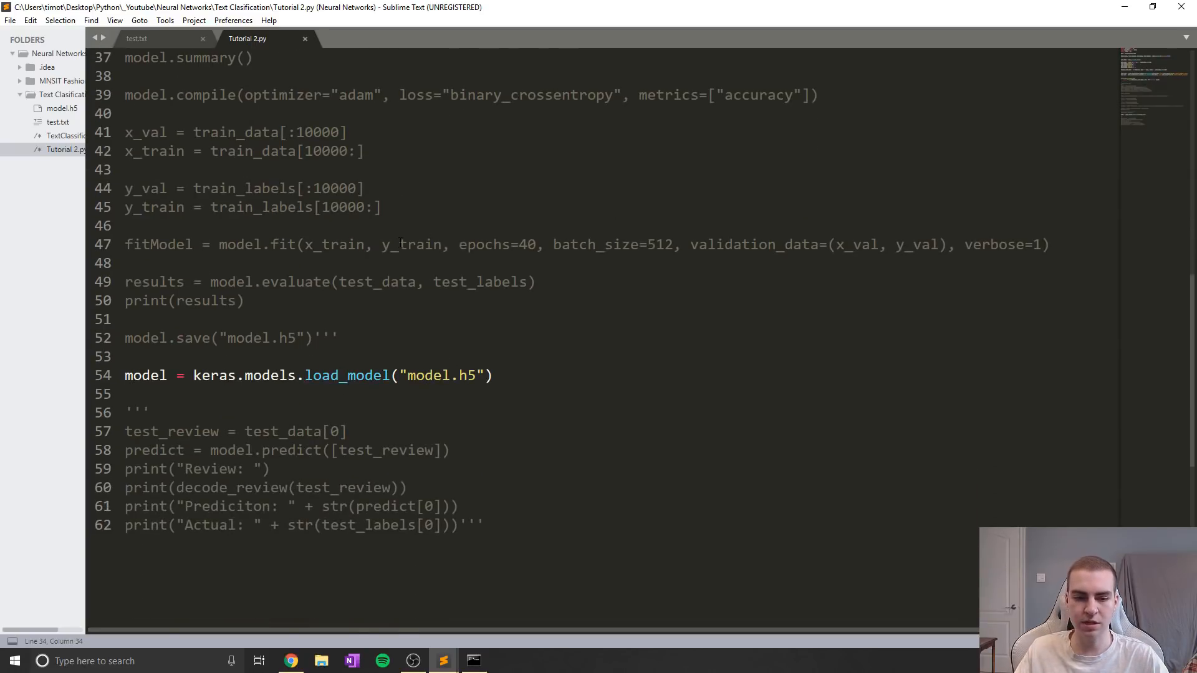
left_click(492, 375)
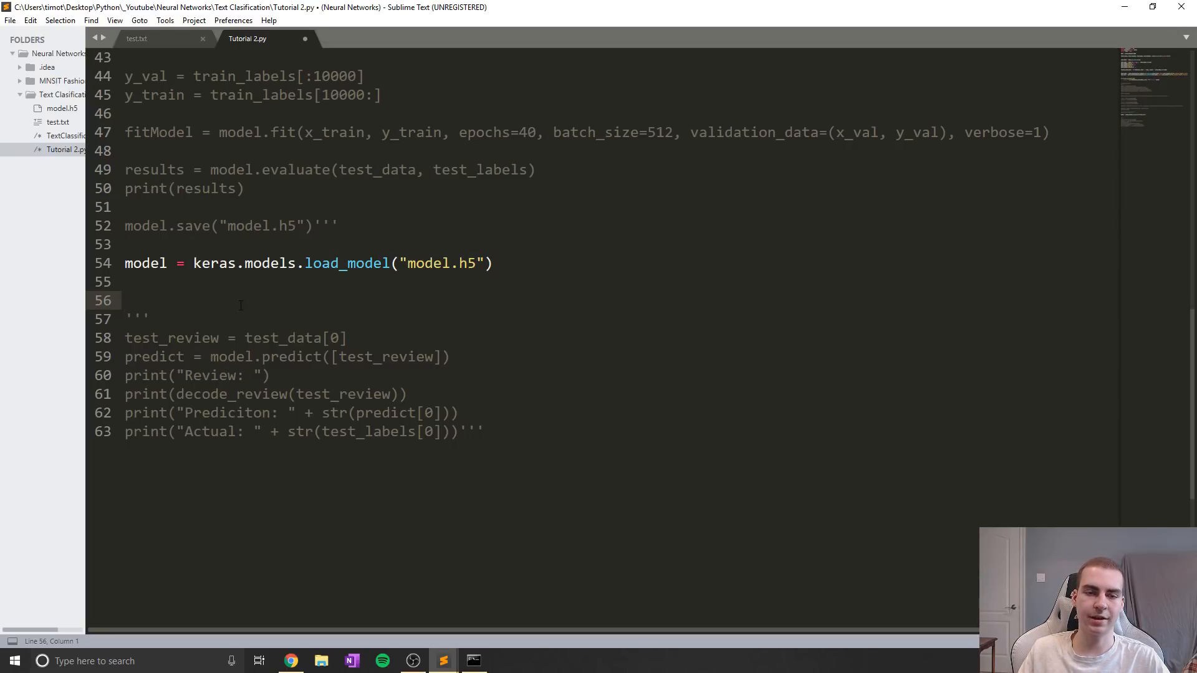
left_click(136, 38)
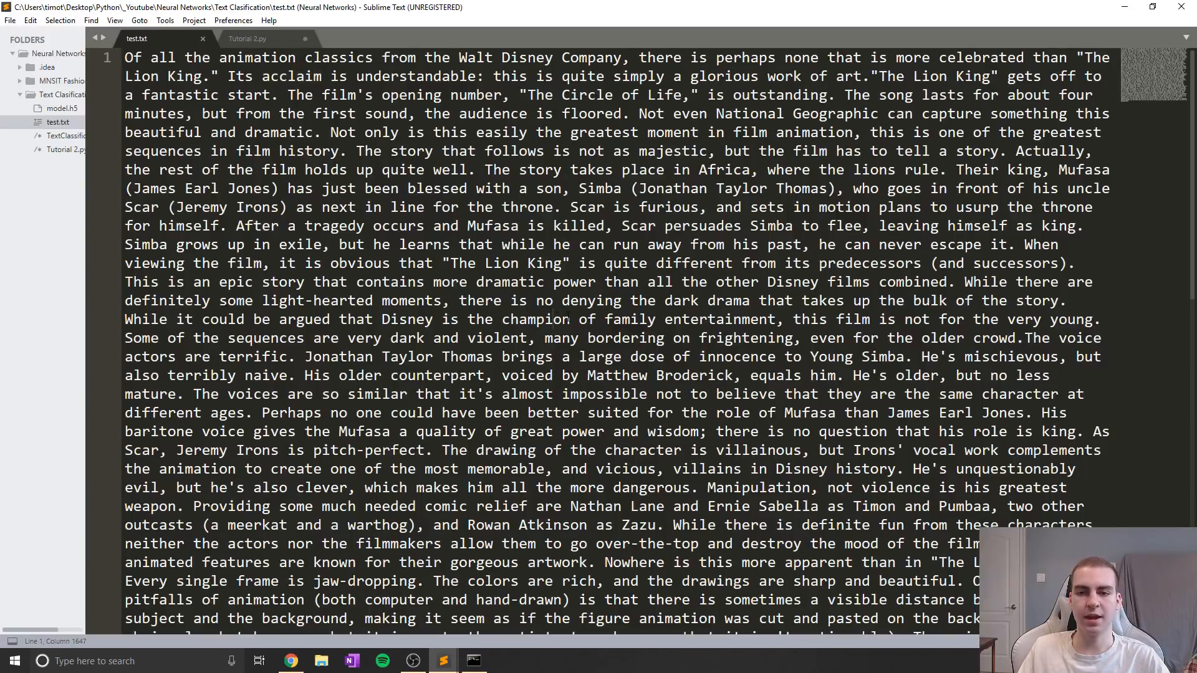
scroll("down", 3)
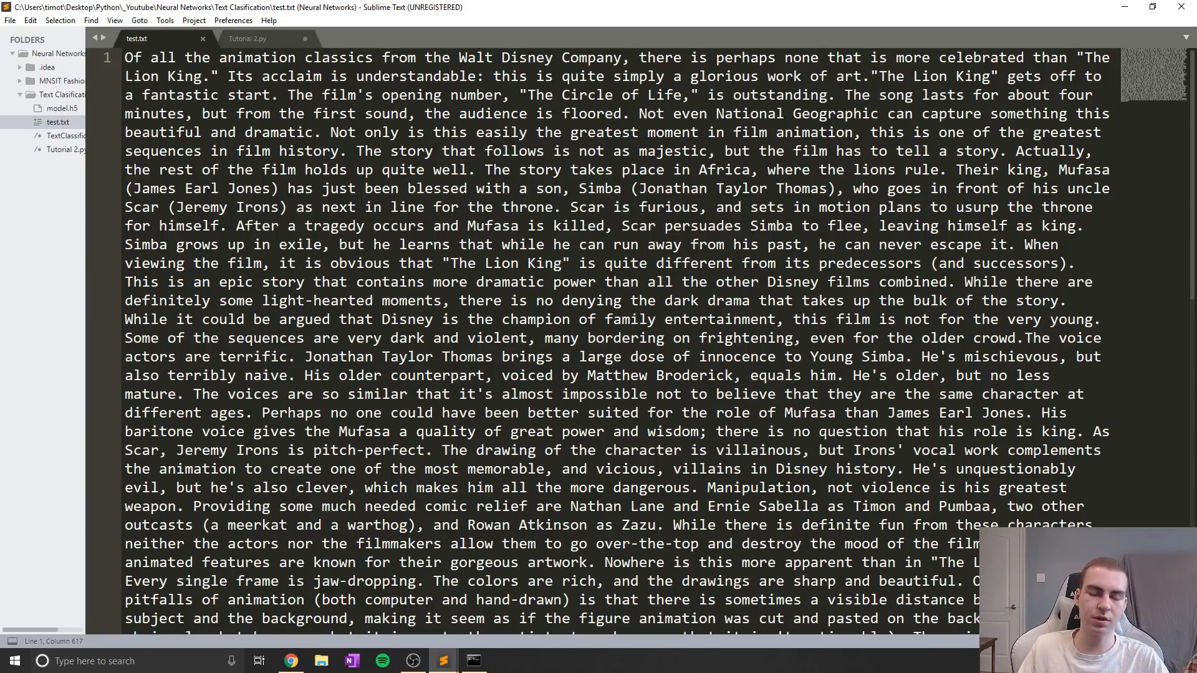
scroll("down", 3)
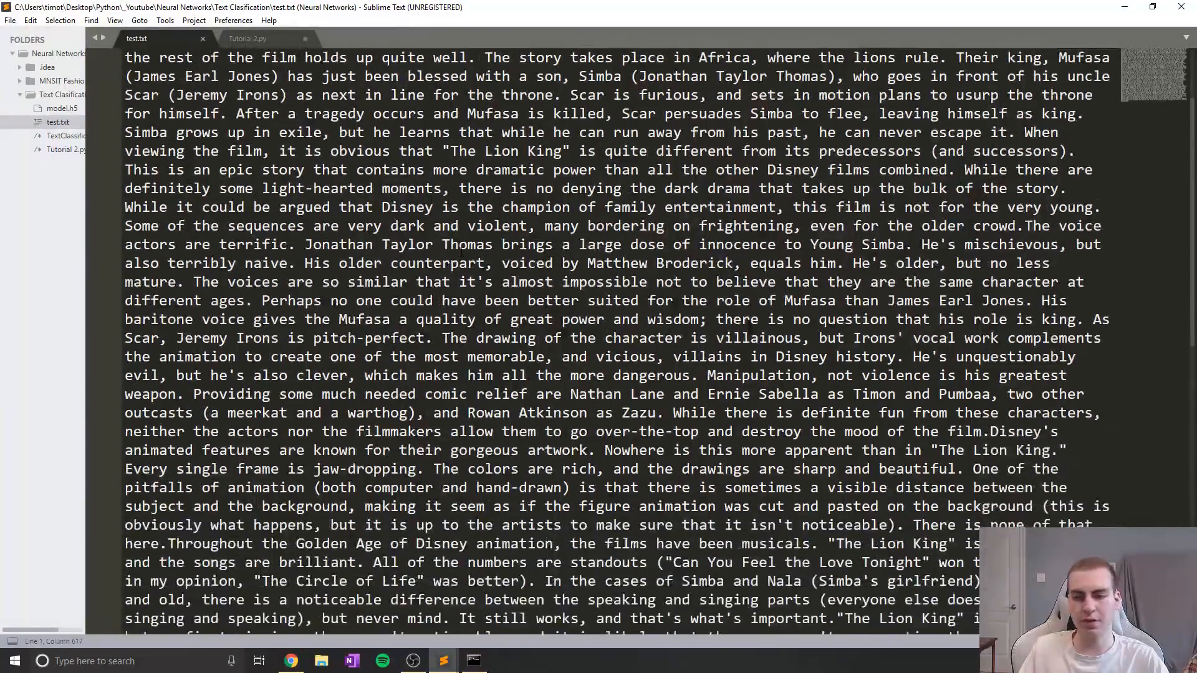
scroll("up", 3)
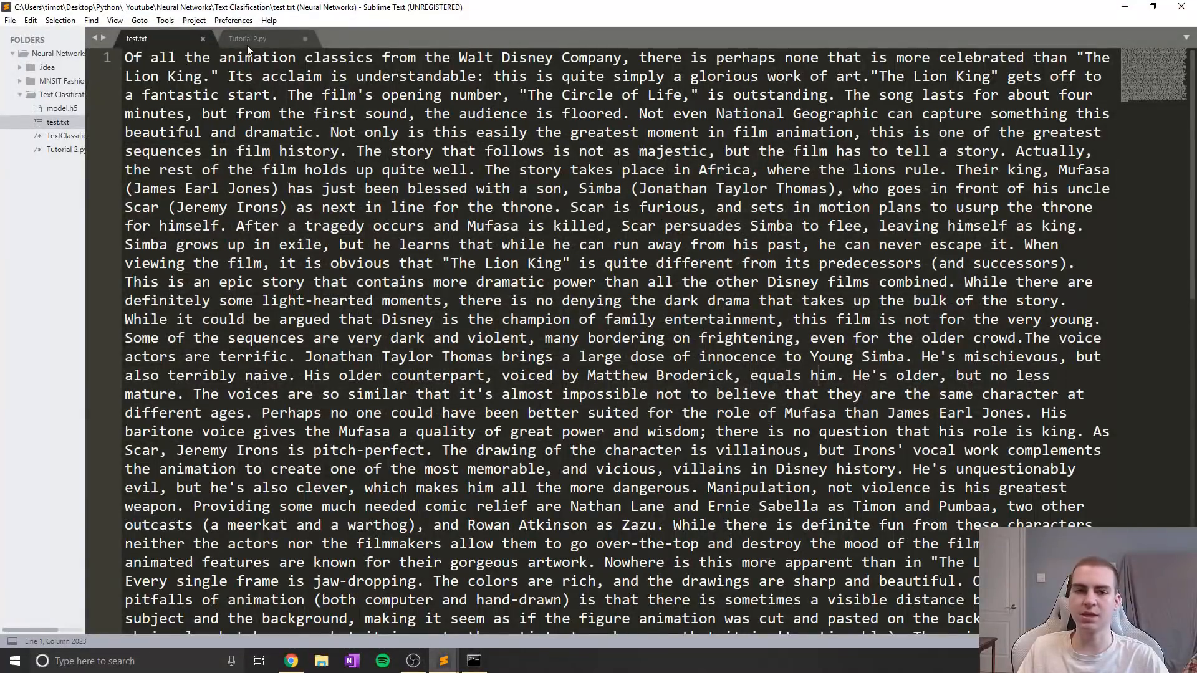
left_click(247, 38)
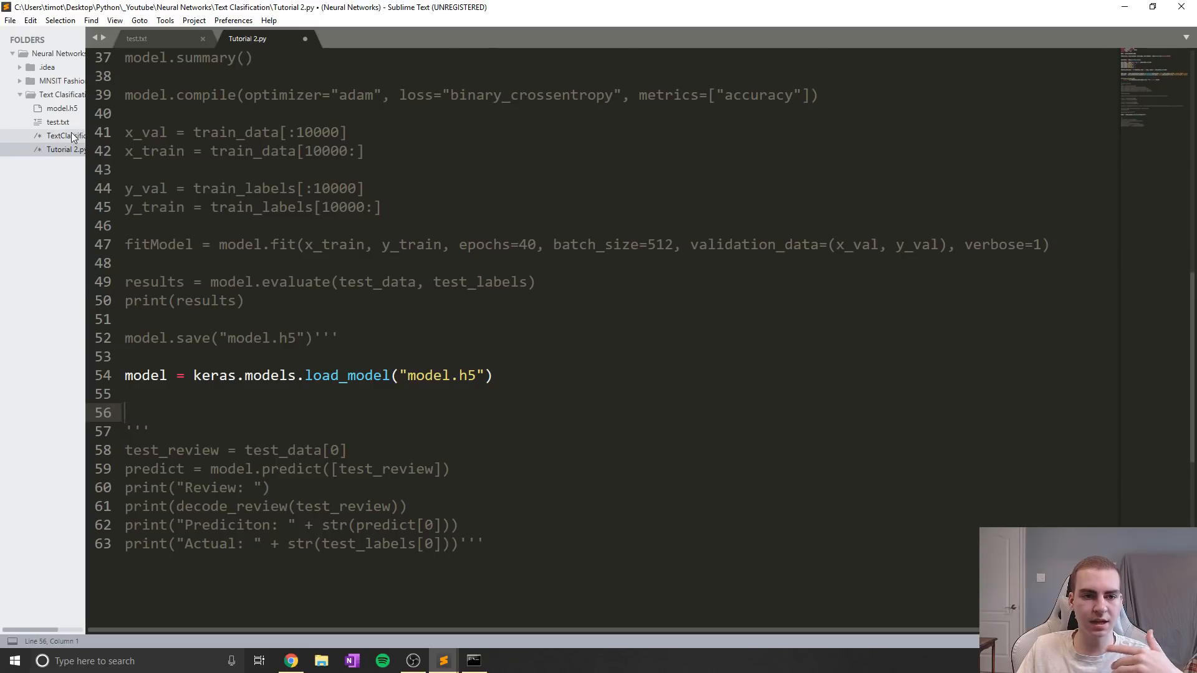
Step: Close test.txt and add with open("test.txt", encoding="utf-8") after load_model
left_click(136, 38)
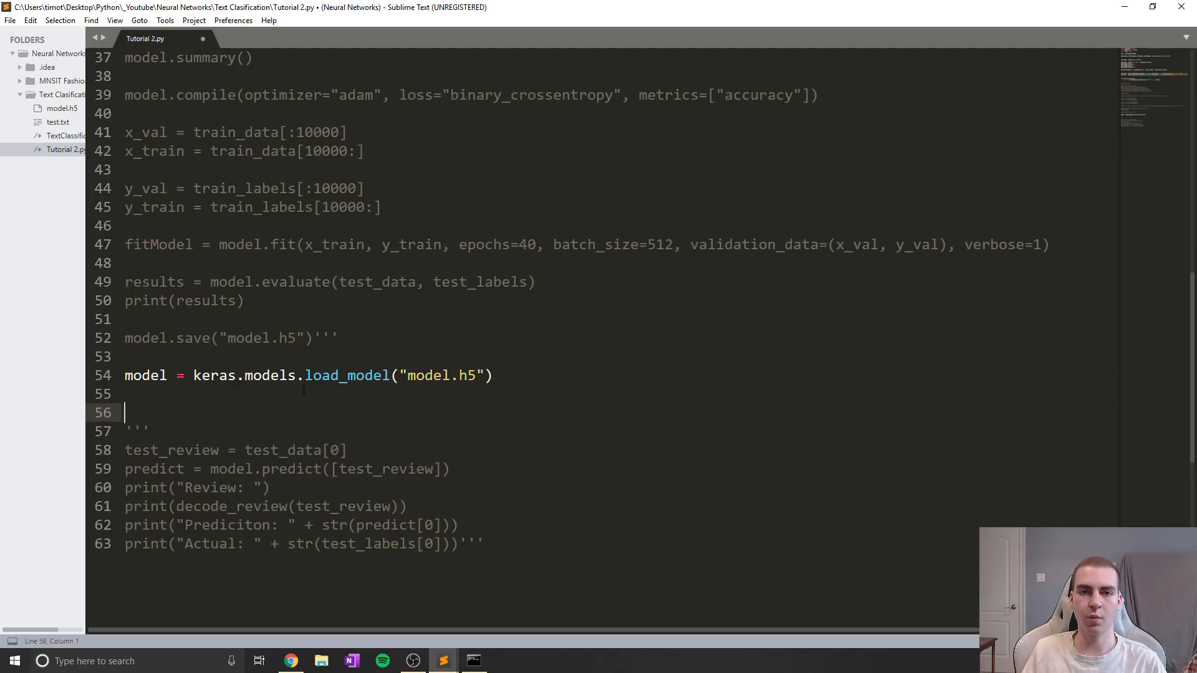
key("enter")
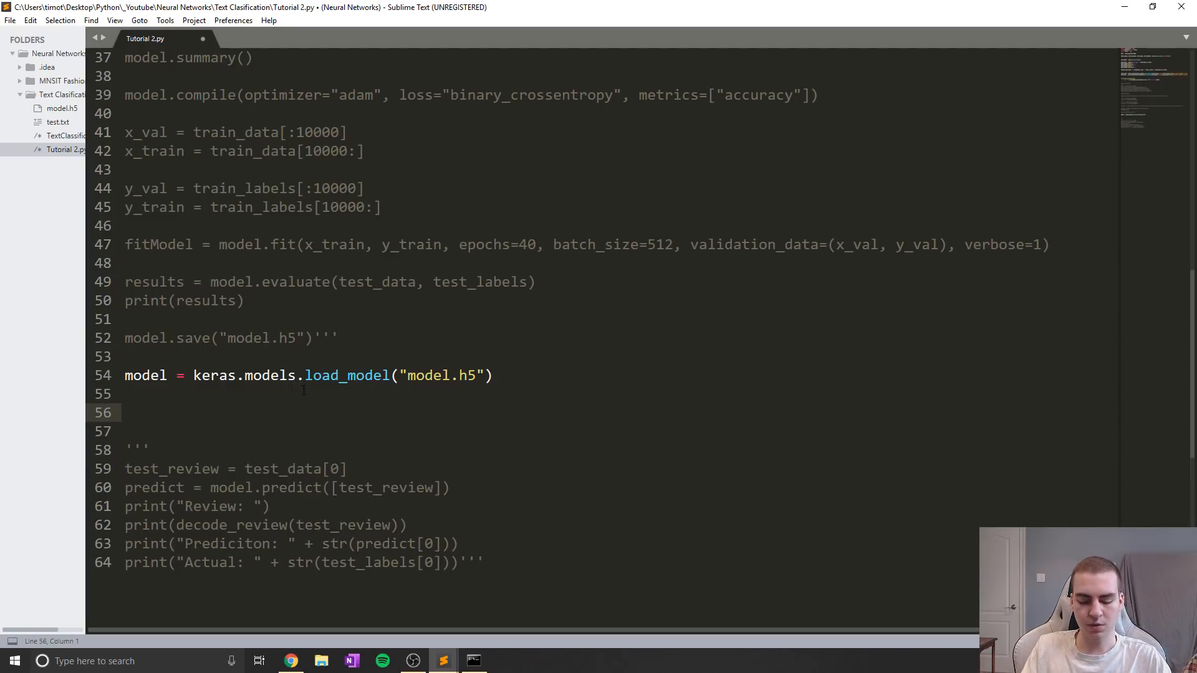
type("with")
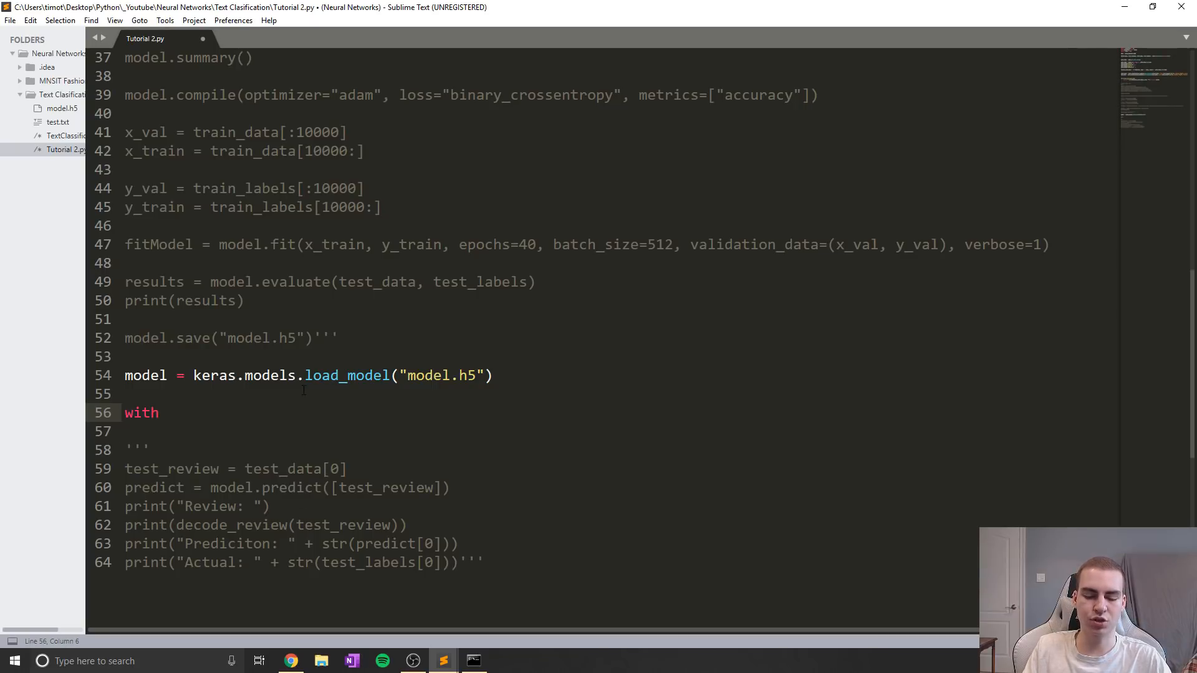
type("open(\"\")")
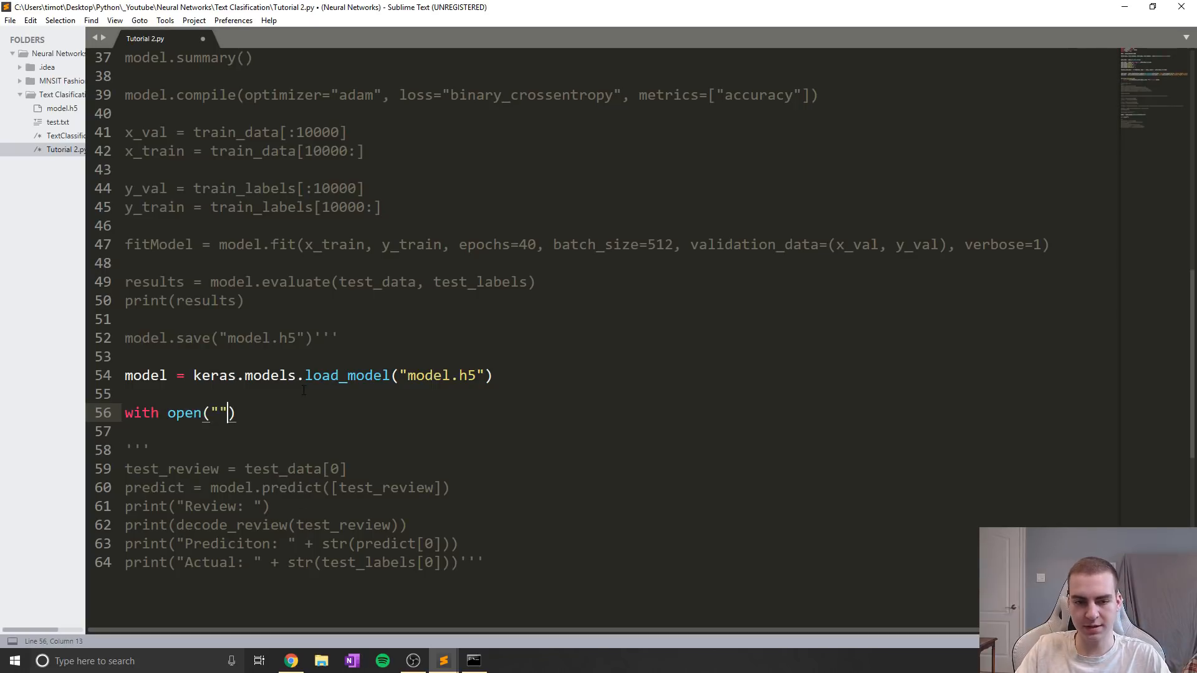
type("test.")
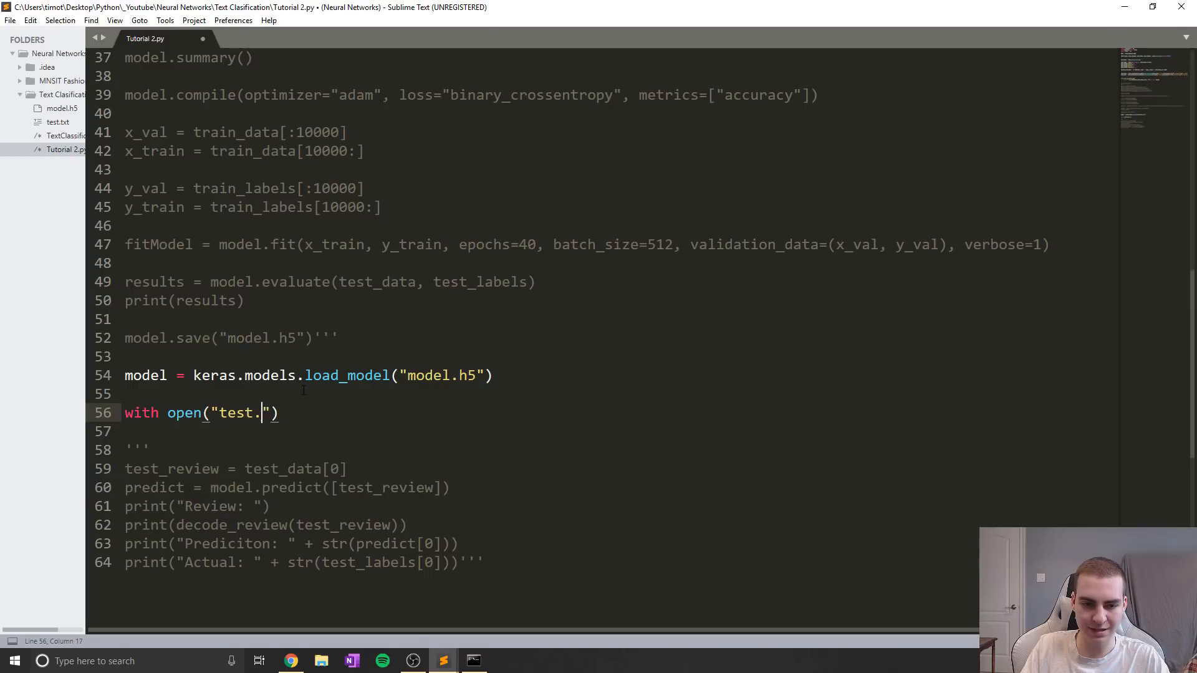
type("txt")
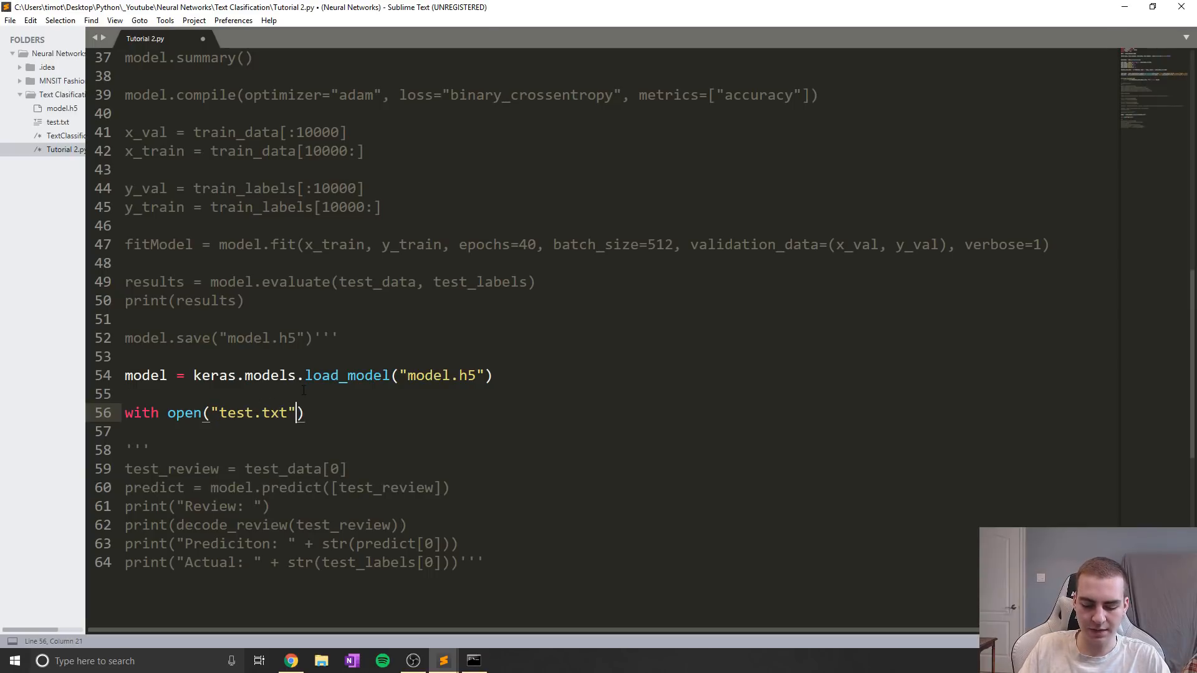
type(", encoding")
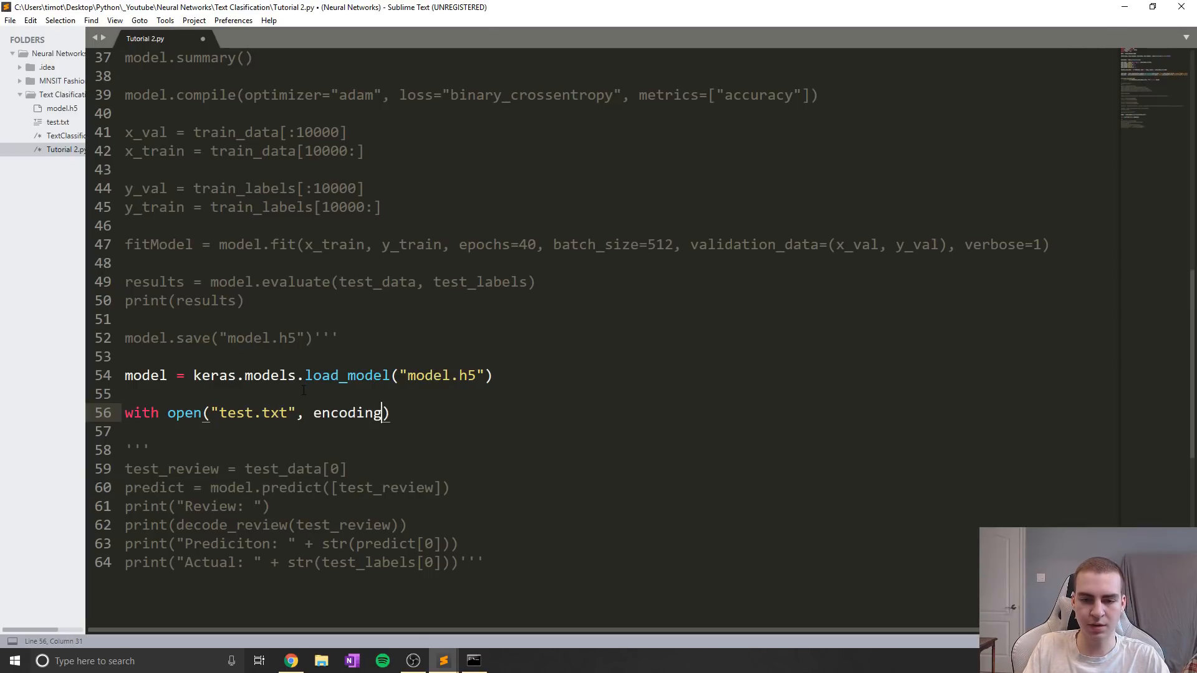
type("=\"")
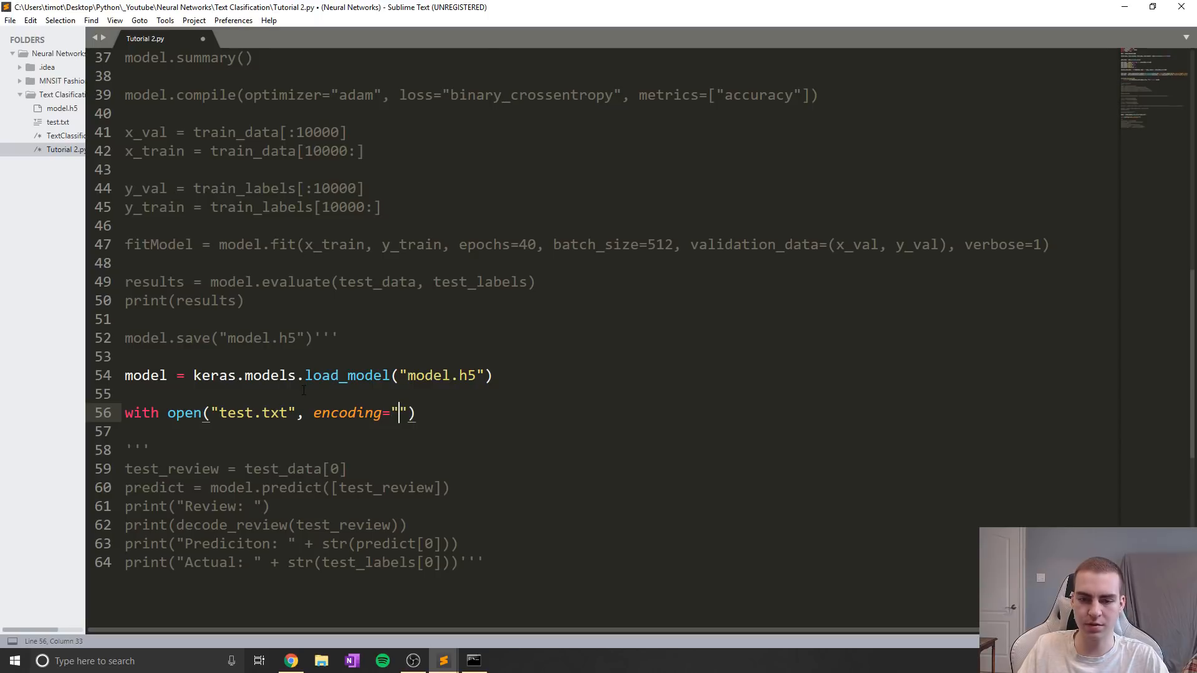
type("utf-8")
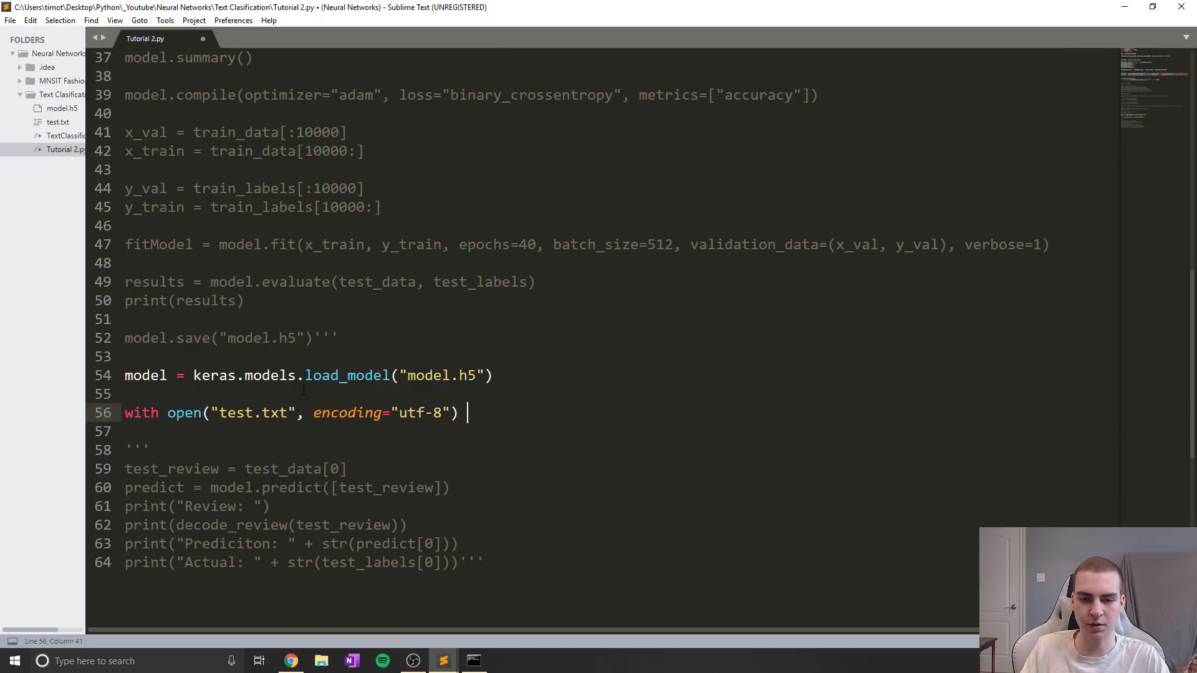
Step: Bind the file as f and start a loop over f.readlines()
type("as f:")
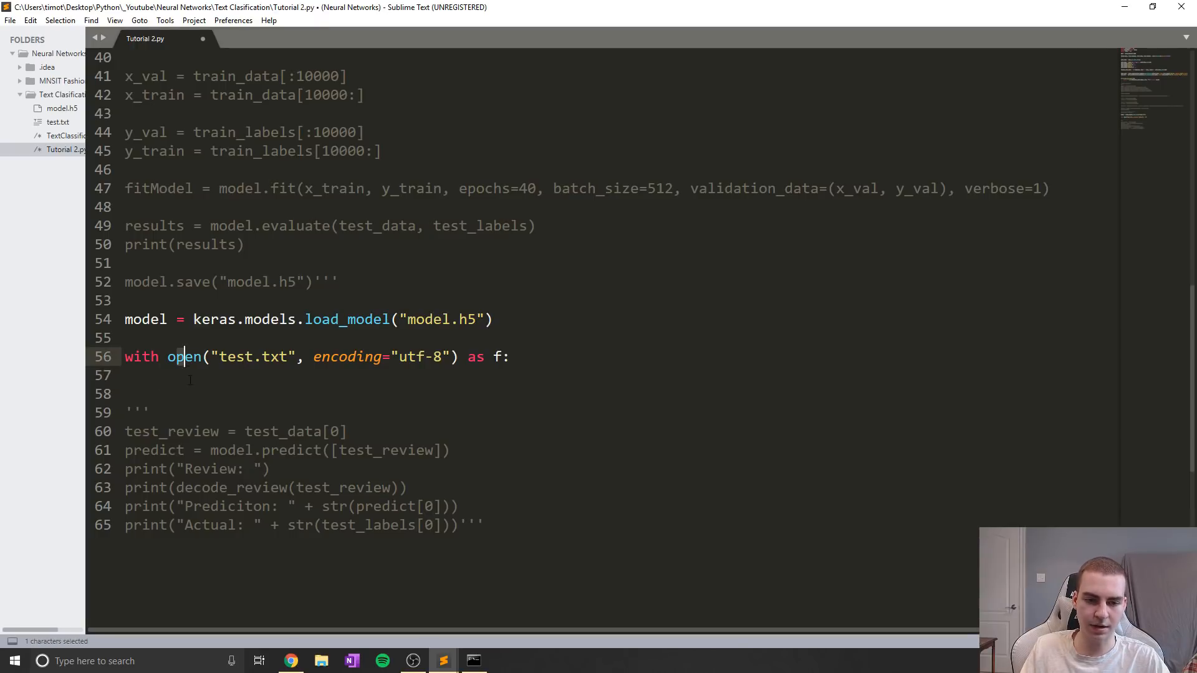
type("f")
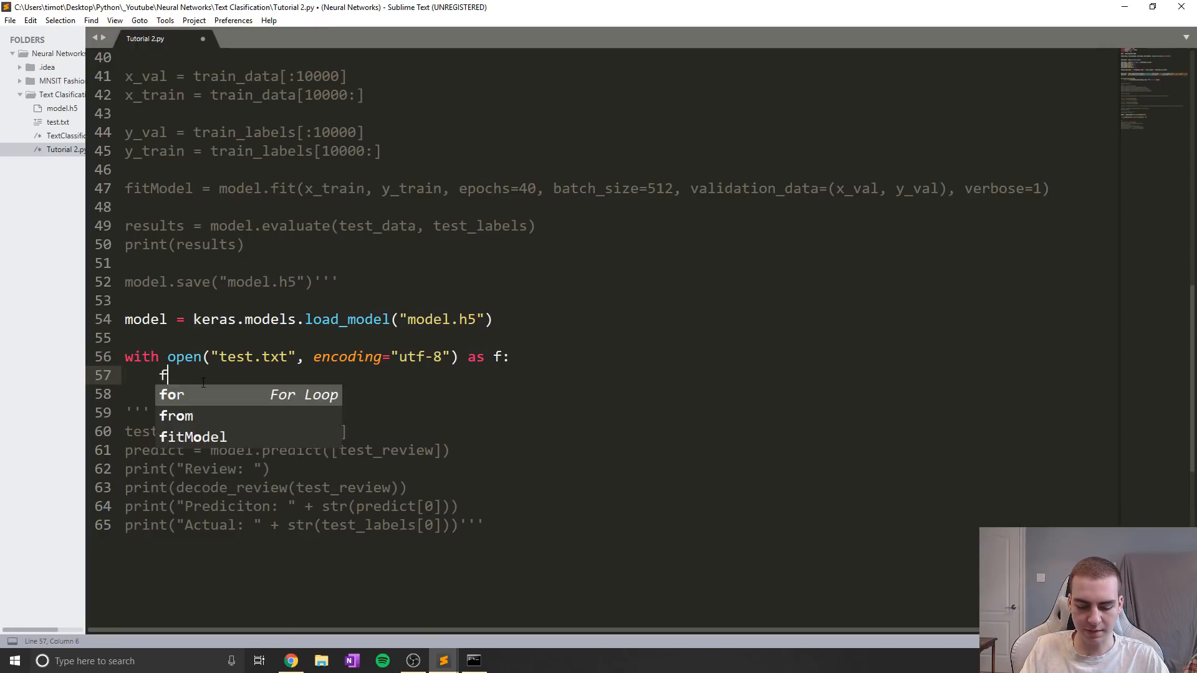
type("or line in f.")
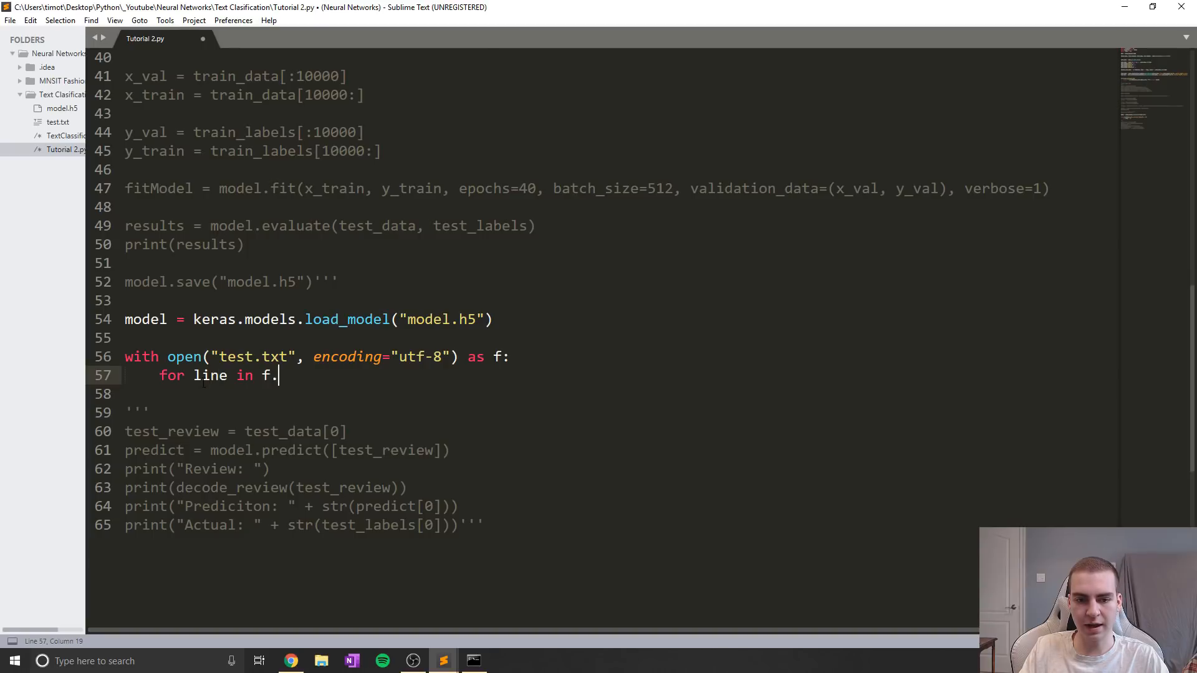
type("readlines():")
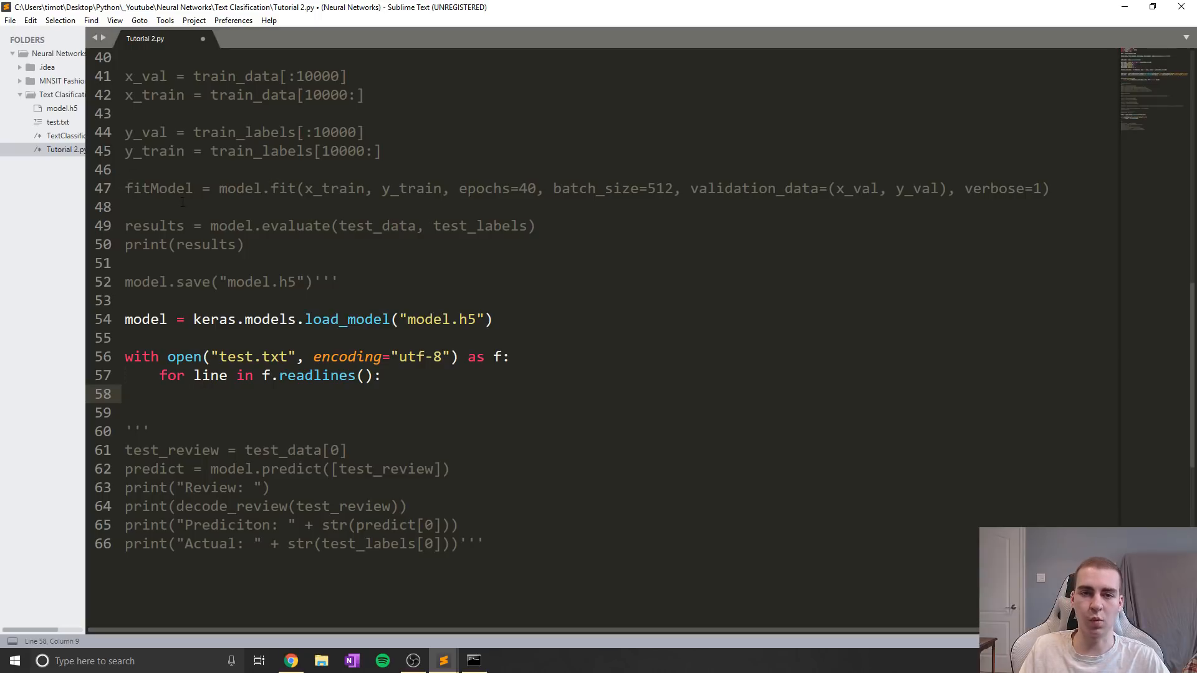
left_click(57, 122)
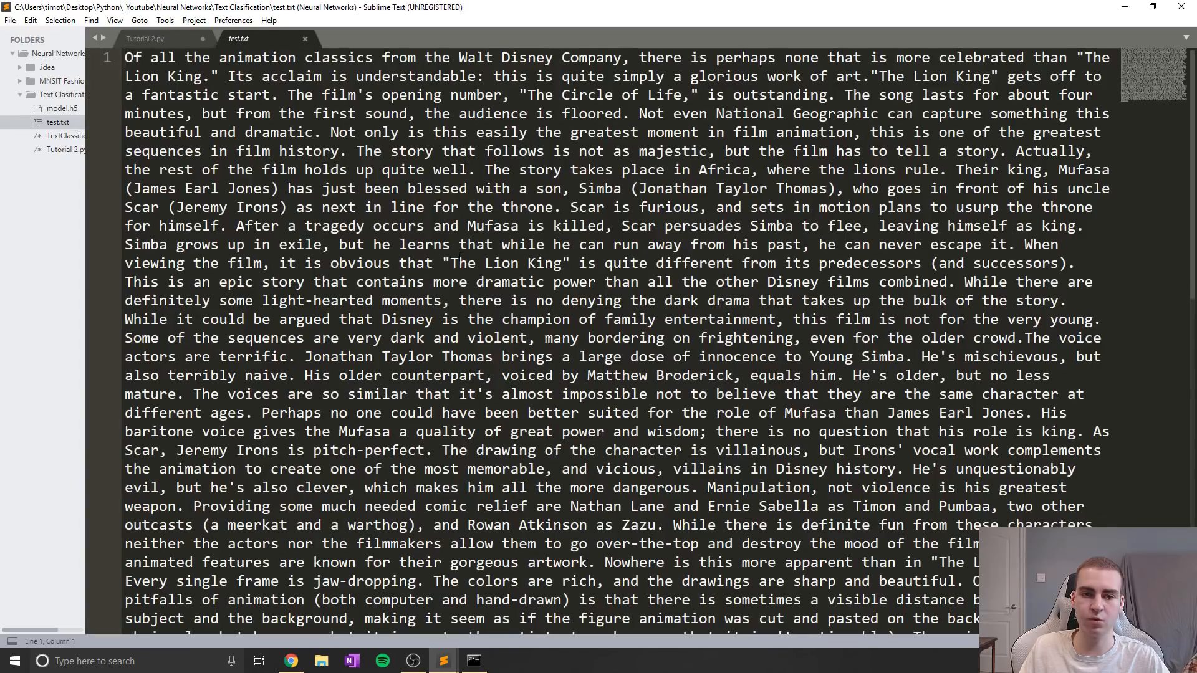
scroll("down", 3)
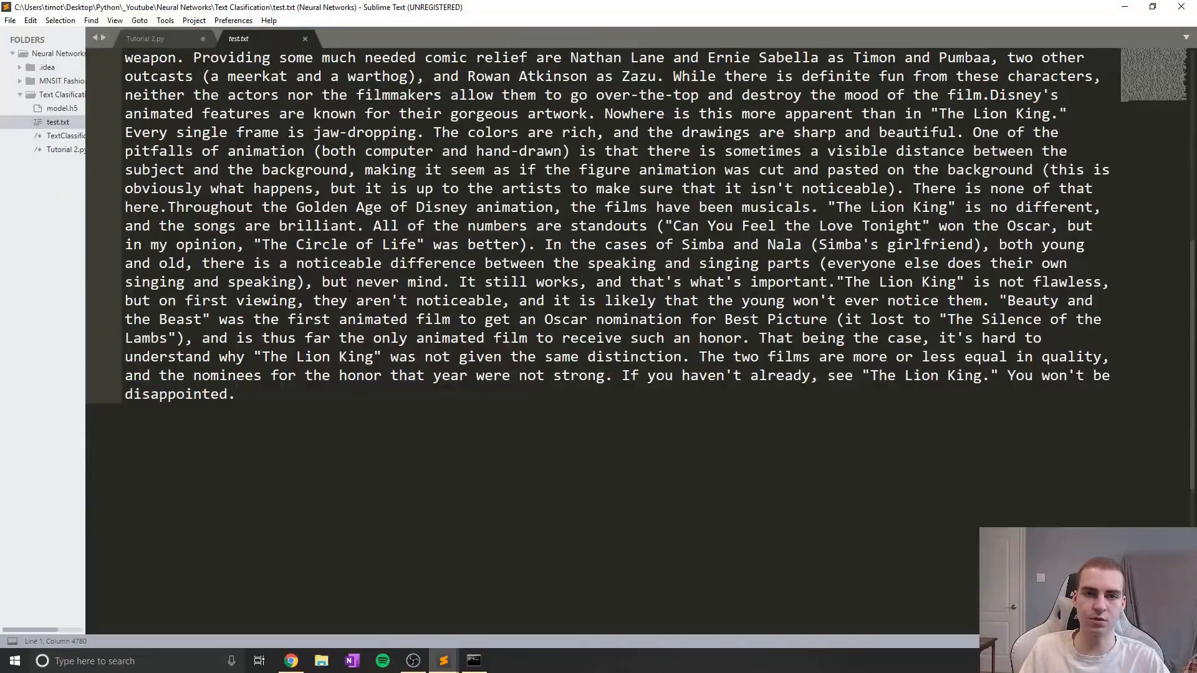
left_click(145, 39)
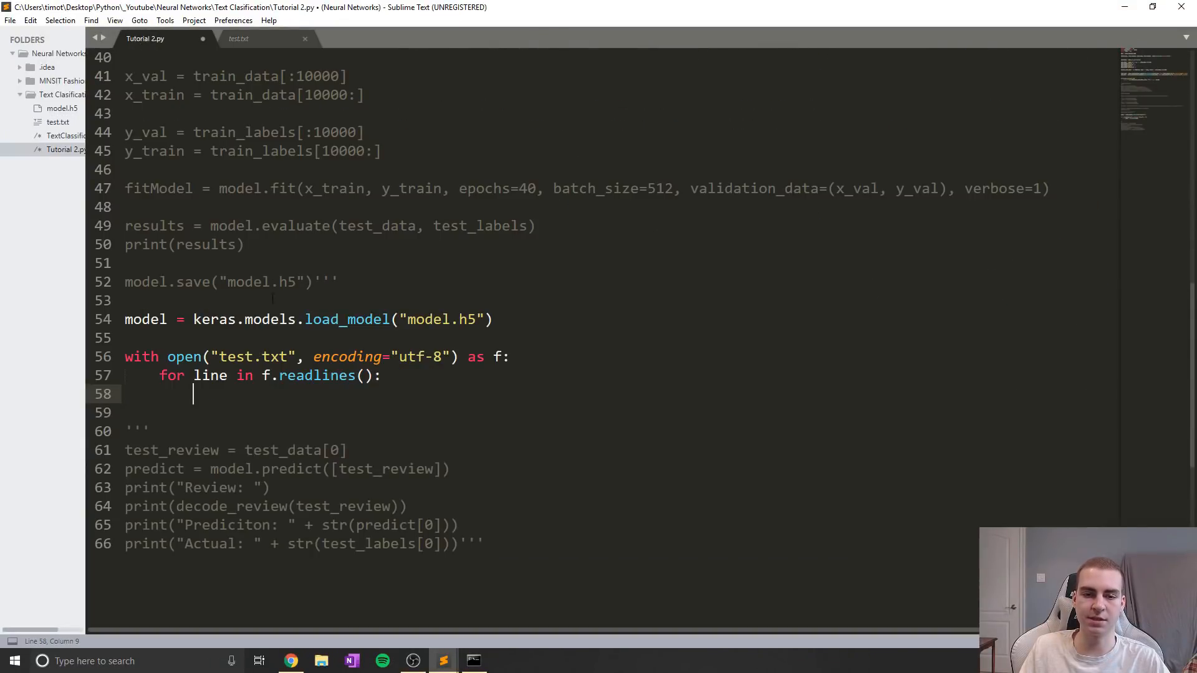
scroll("down", 3)
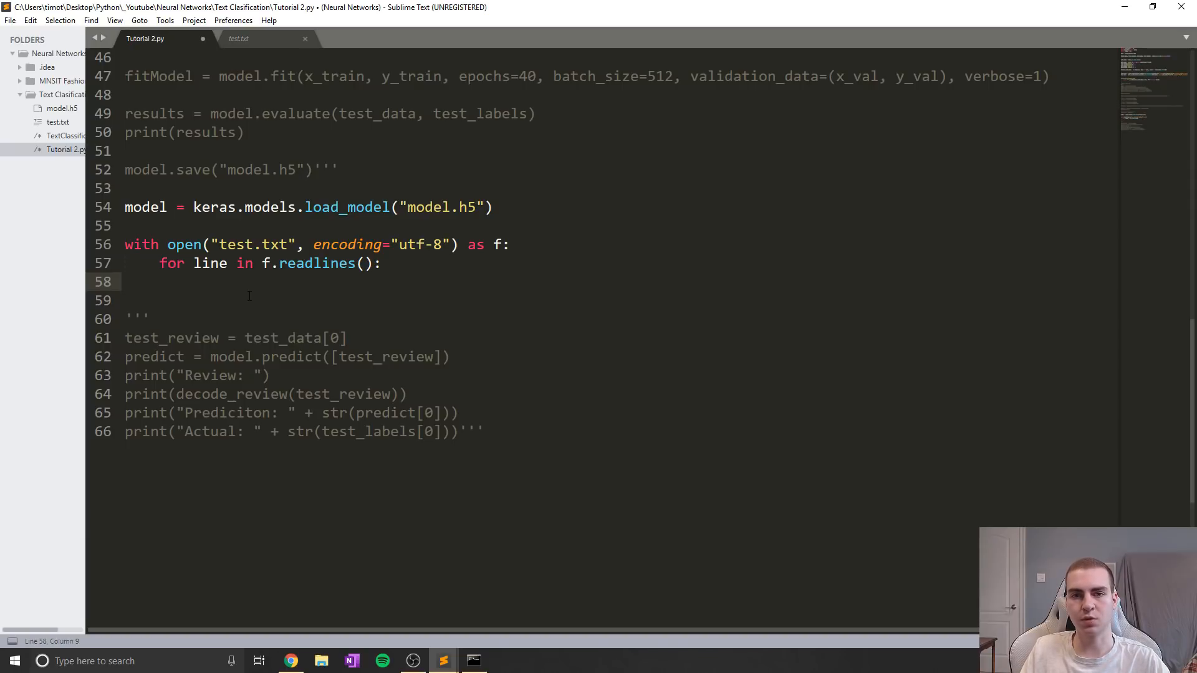
left_click(239, 38)
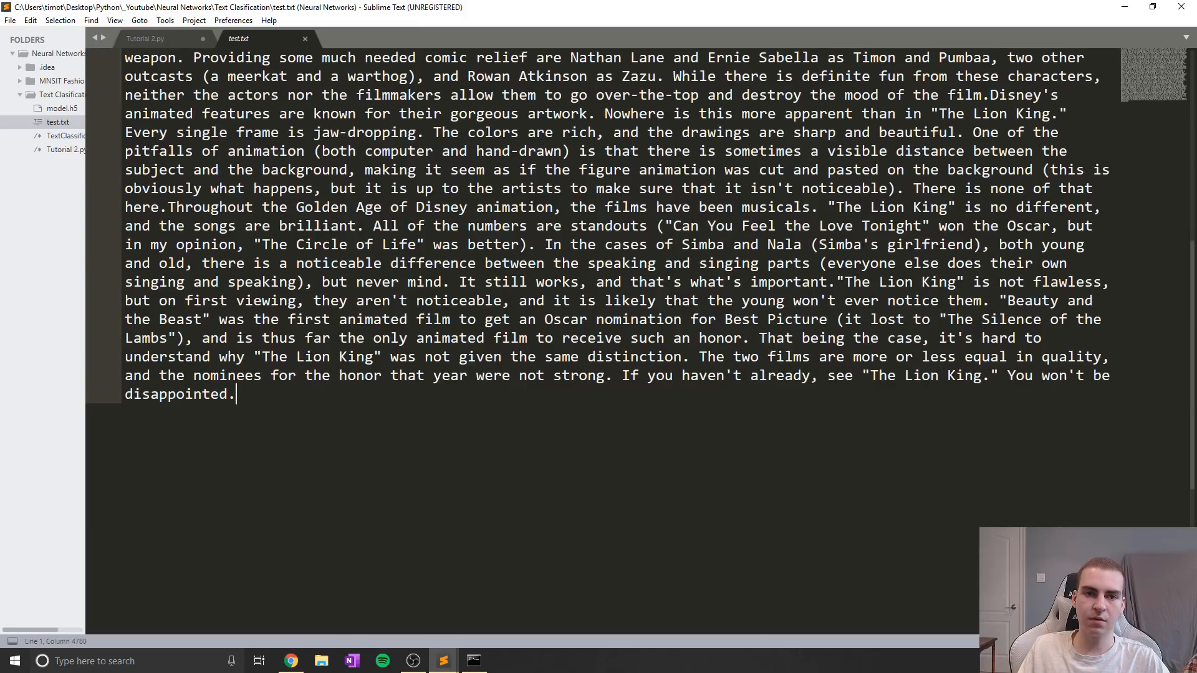
key("ctrl+a")
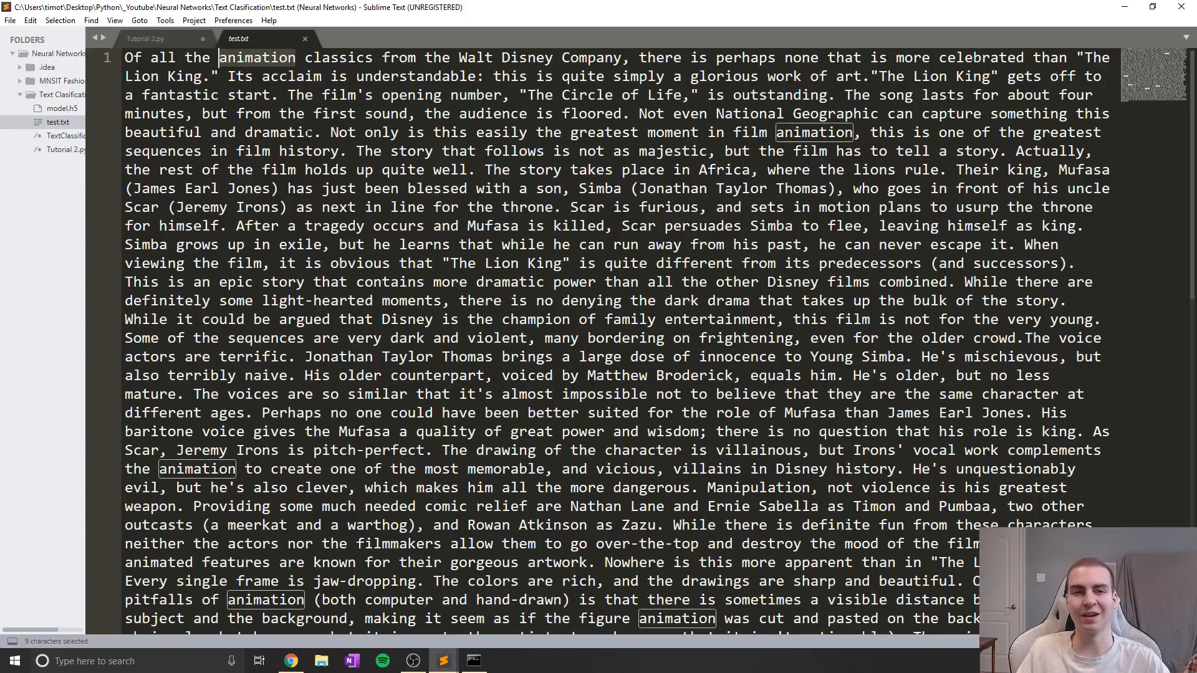
scroll("down", 3)
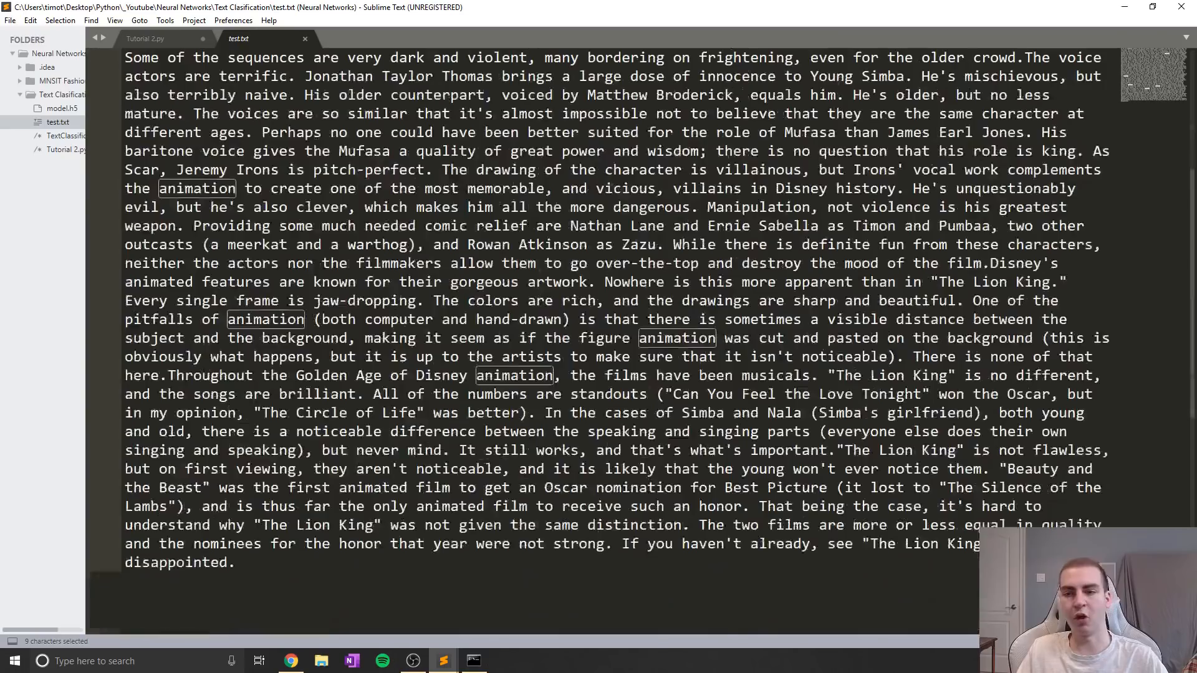
left_click(145, 38)
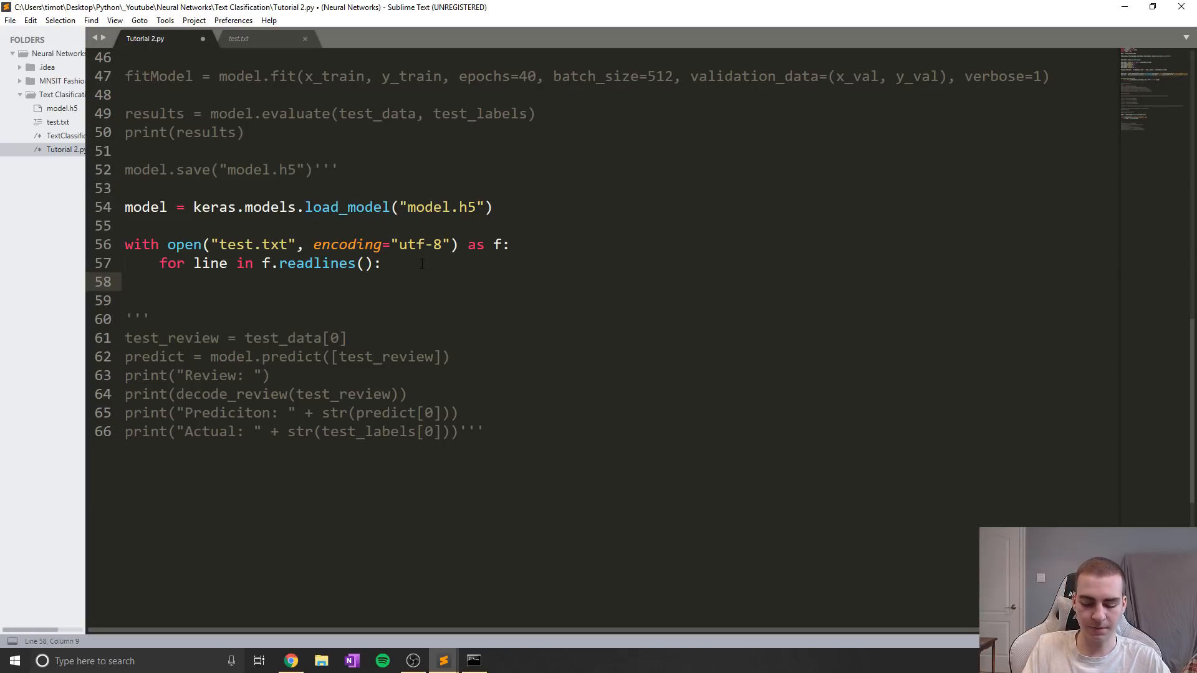
Step: Build nline from line with replace calls removing commas and periods
type("nline = libe.")
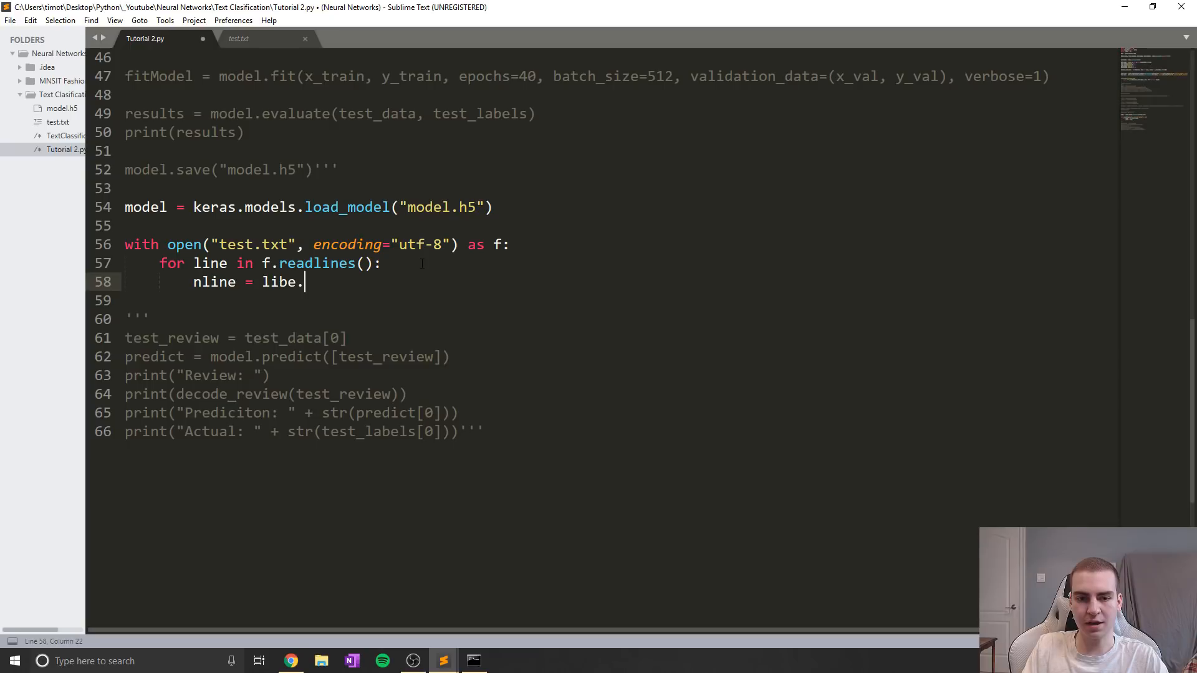
type("line.")
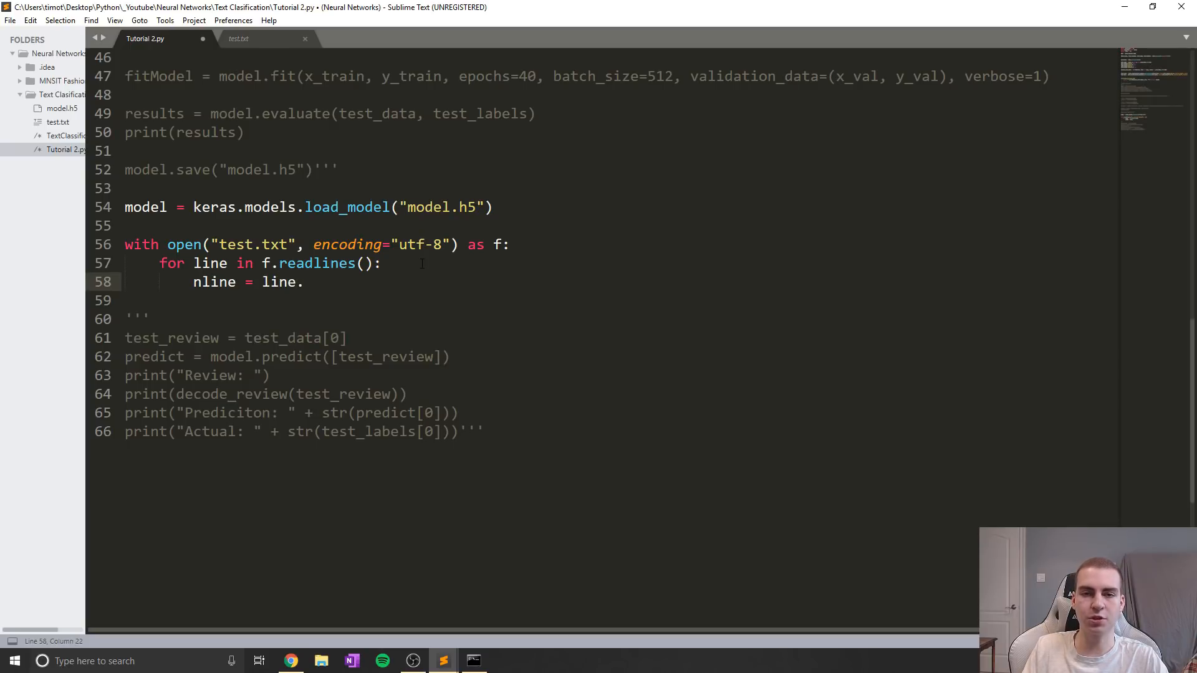
type("re")
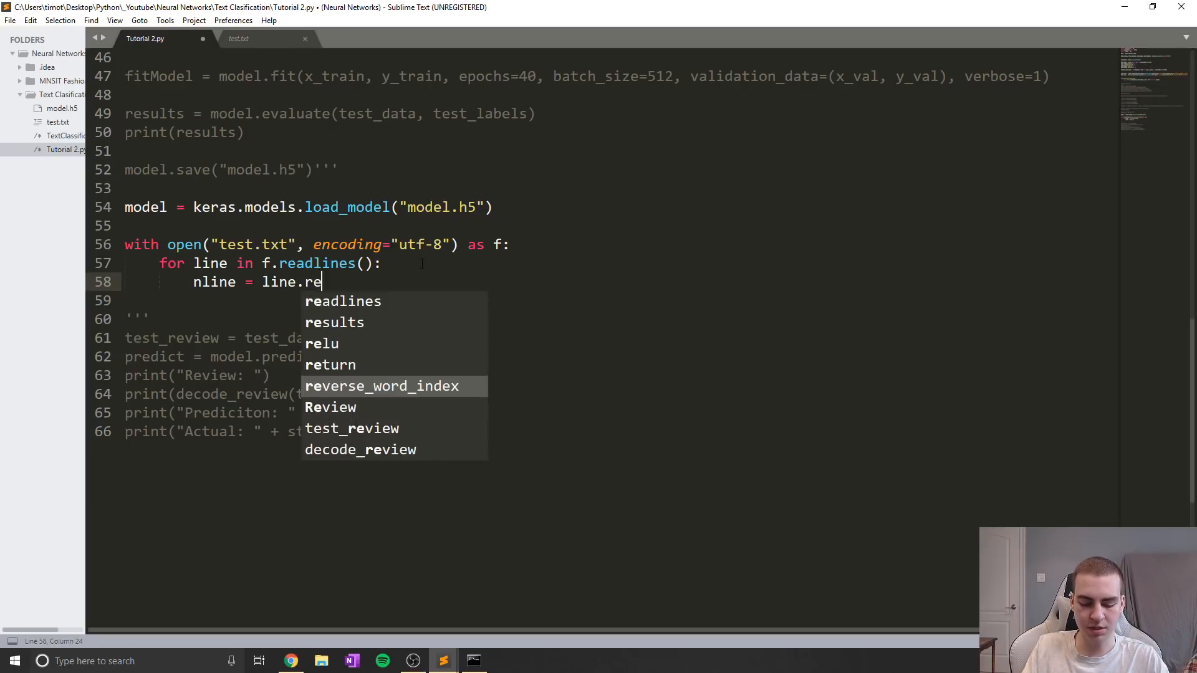
type("place(\"\")")
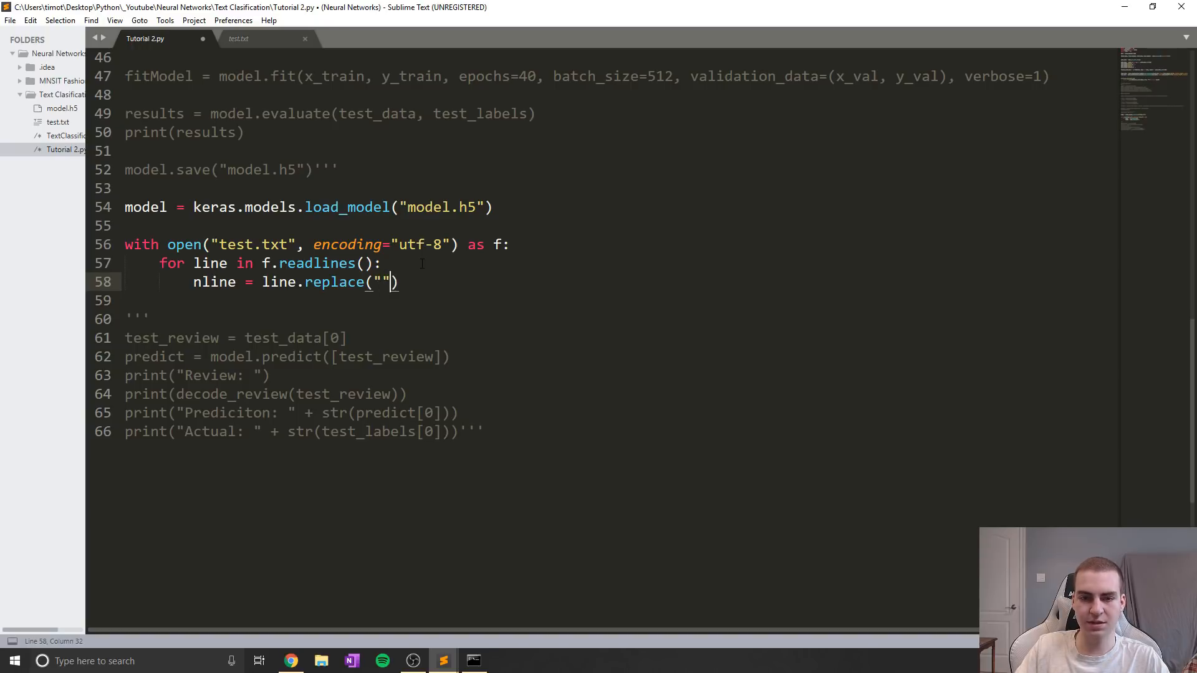
type(",\",")
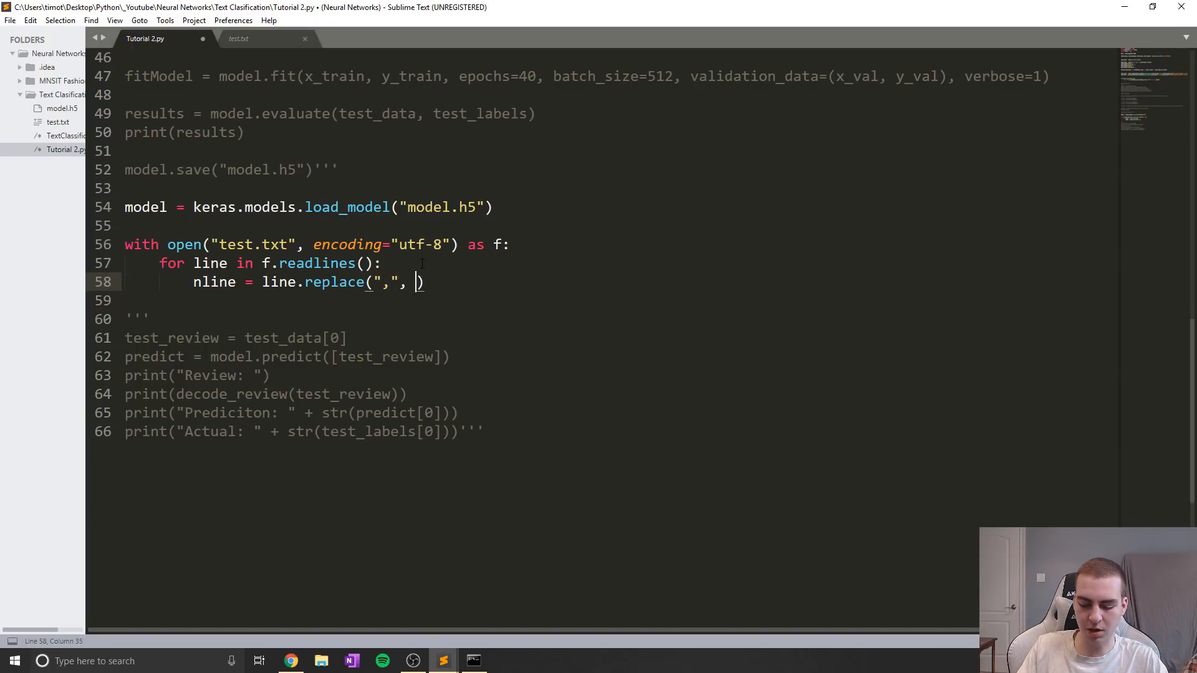
type("\"\"")
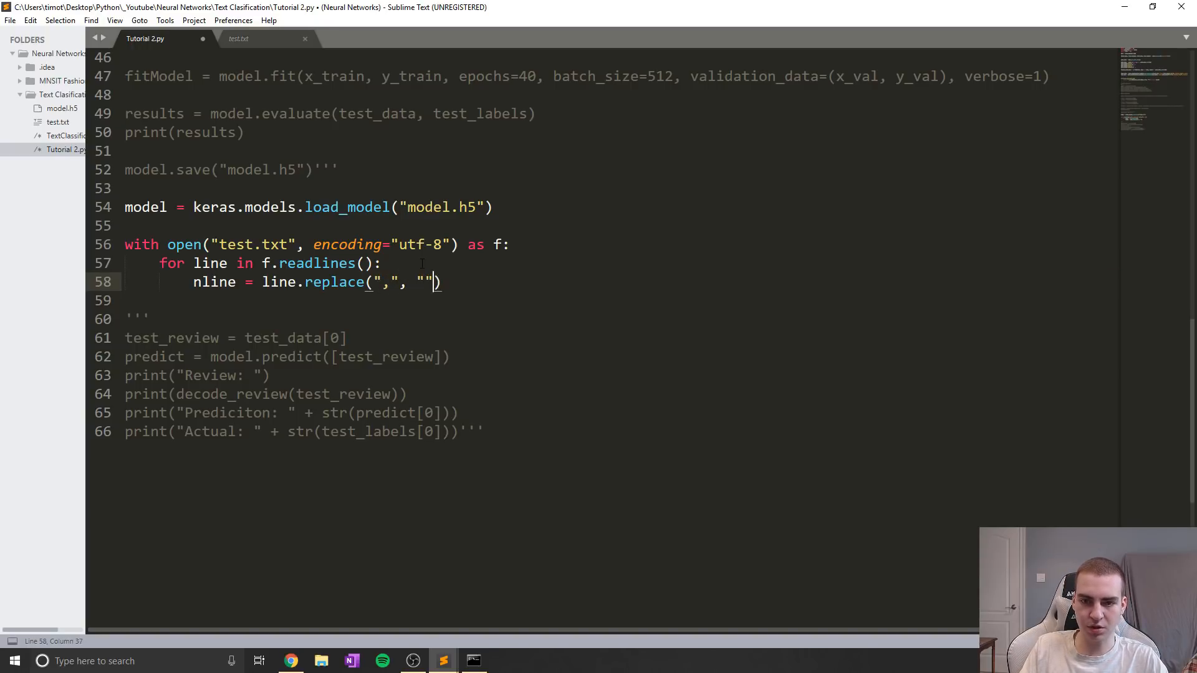
type(".r")
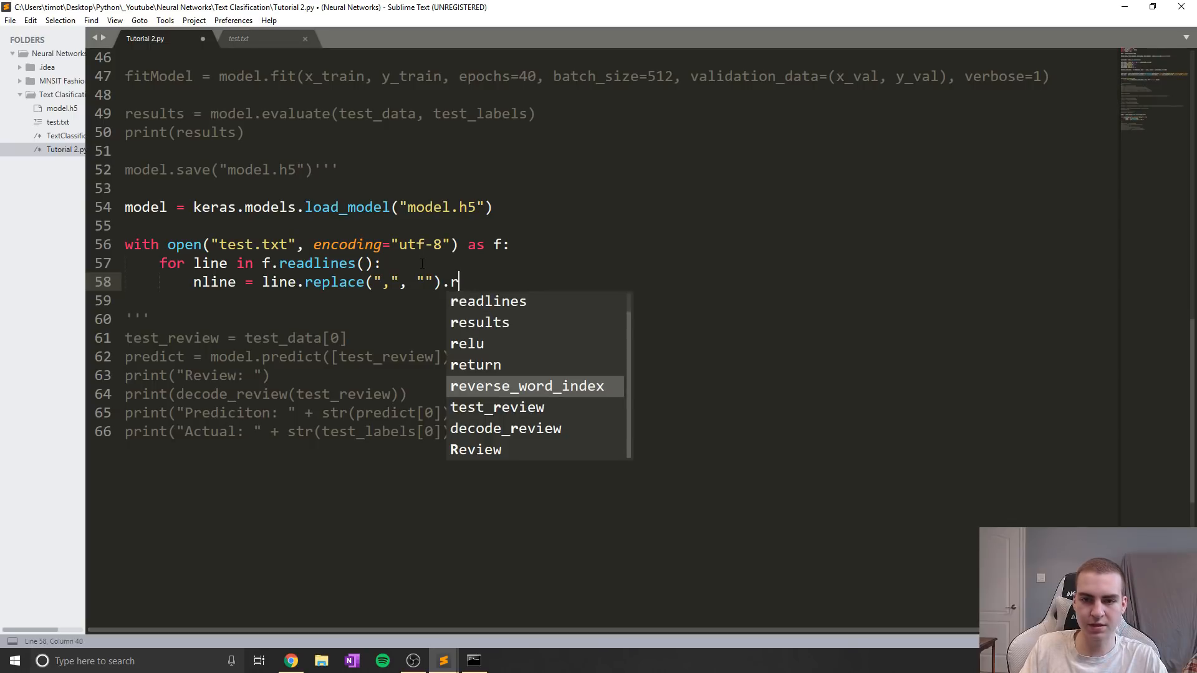
type("eplace()")
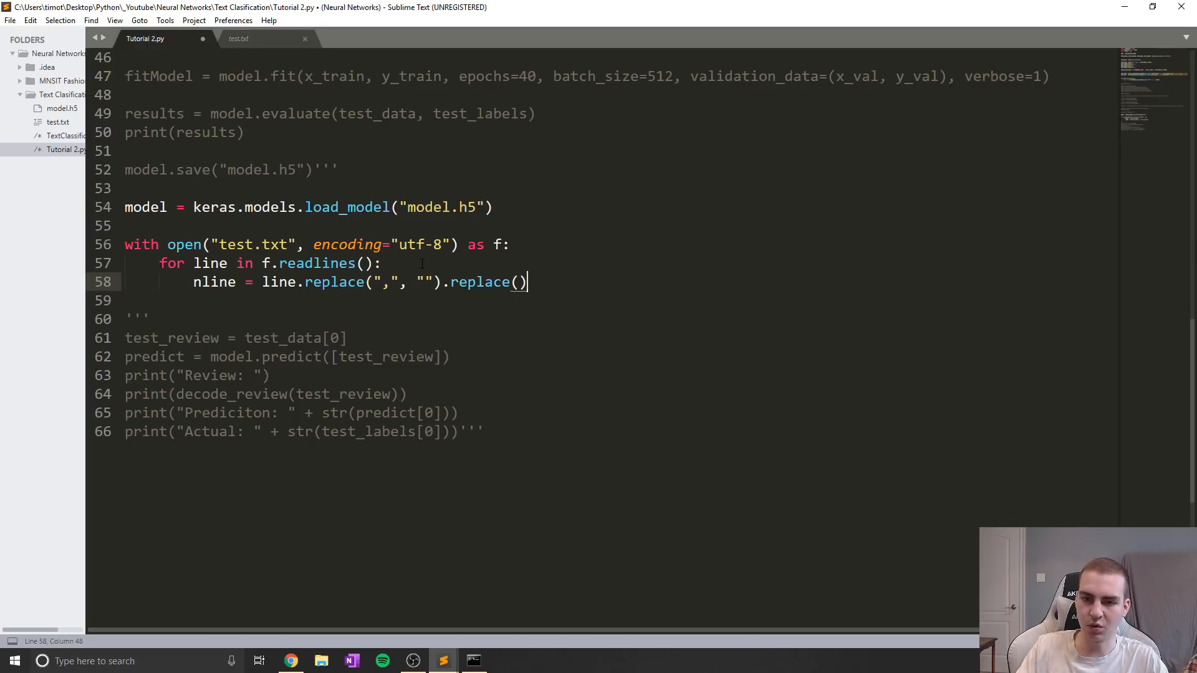
type("\".\"")
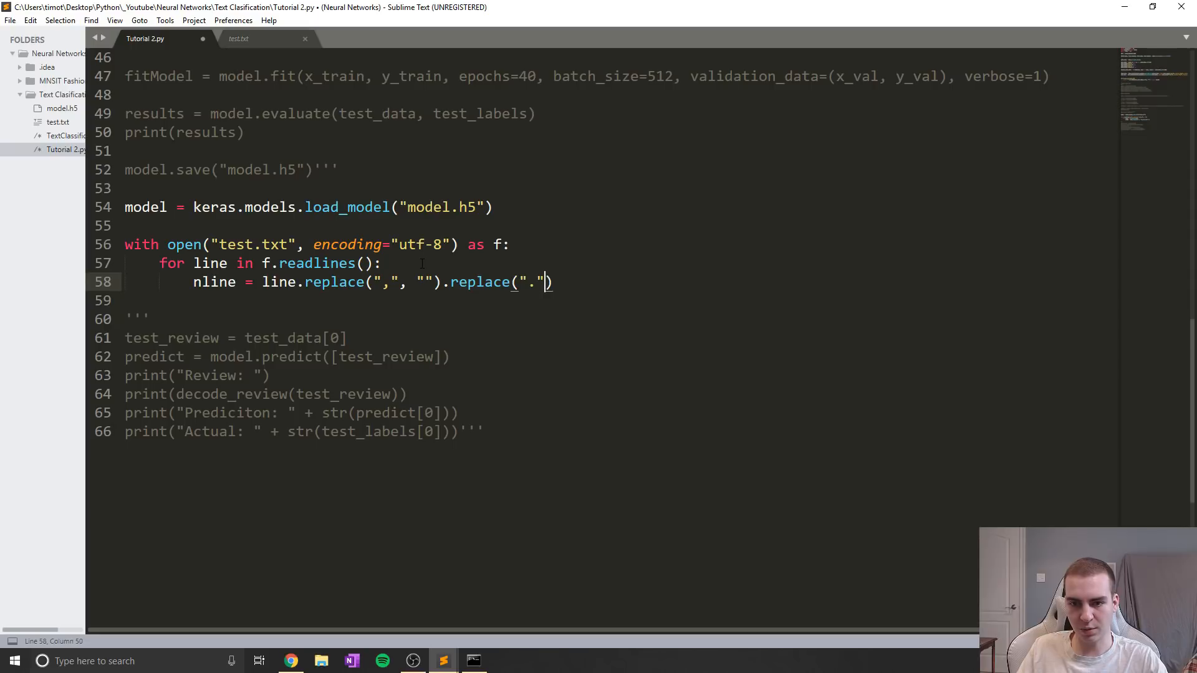
type(", \"\"")
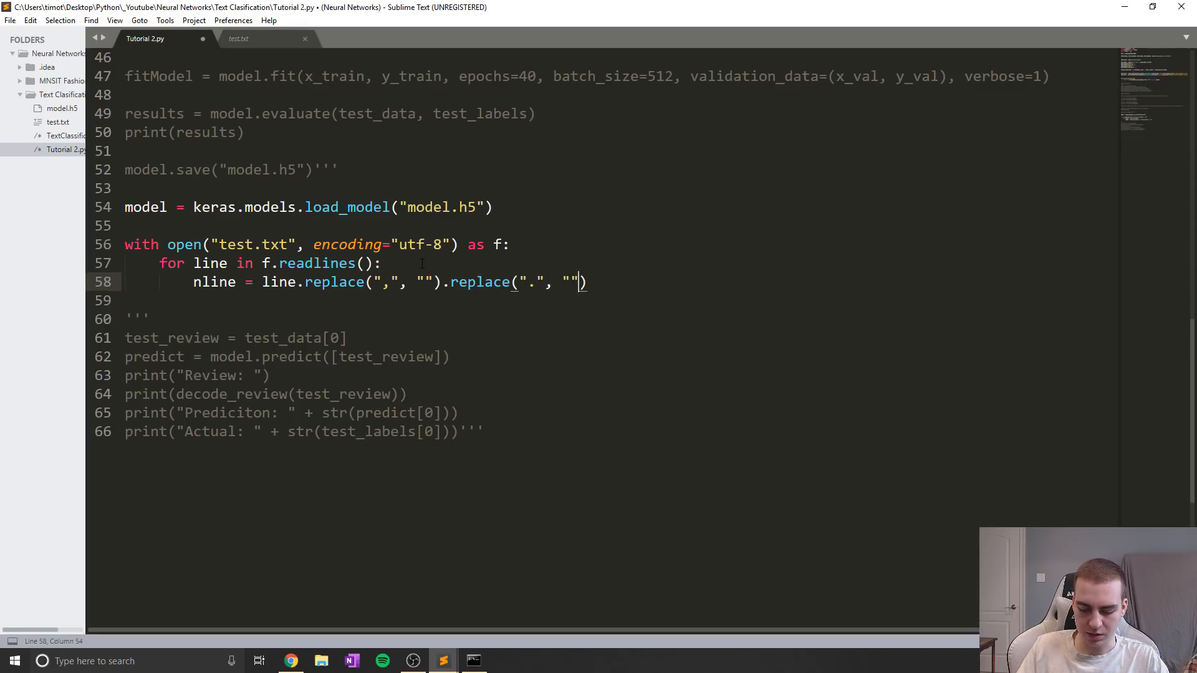
Step: Chain replace calls removing ")" and ":" onto nline, then view test.txt
type(".rep")
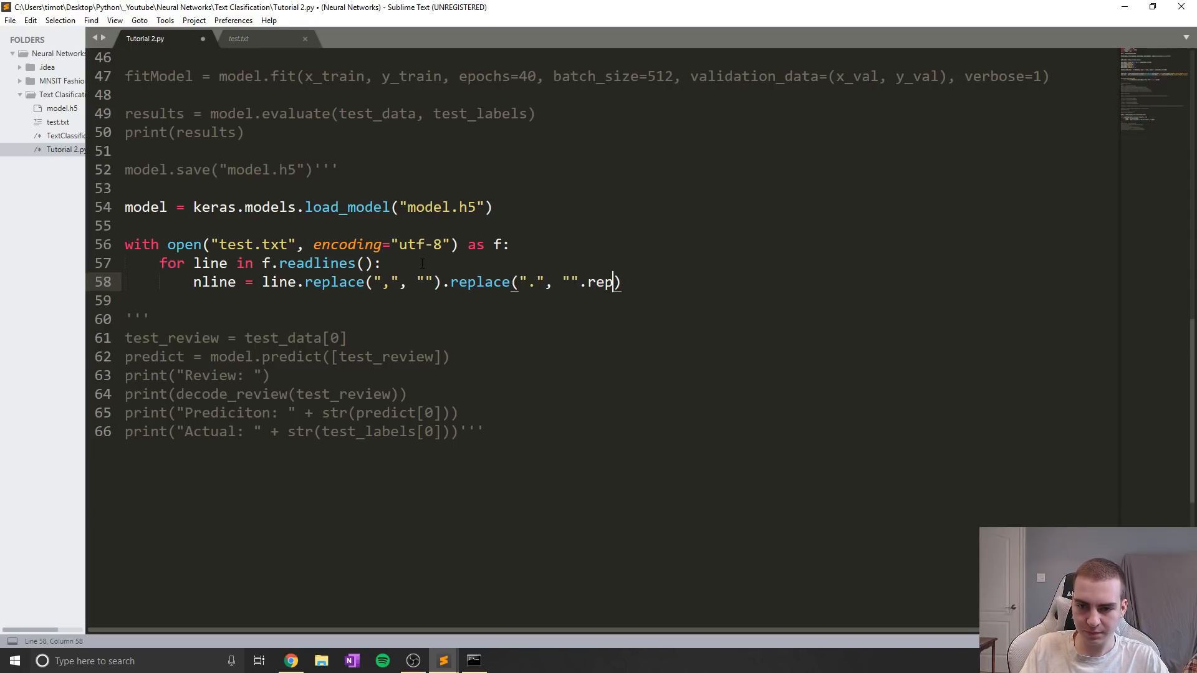
type("lace(\"(\", \"\"")
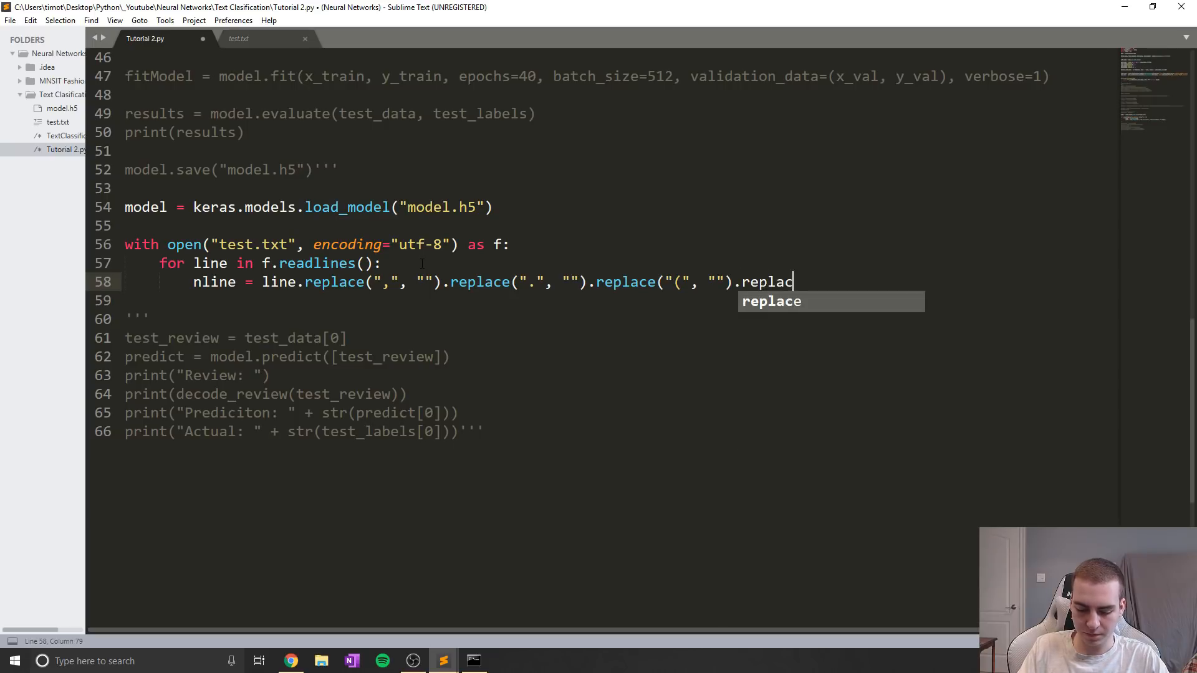
type("e(\"\")\", )")
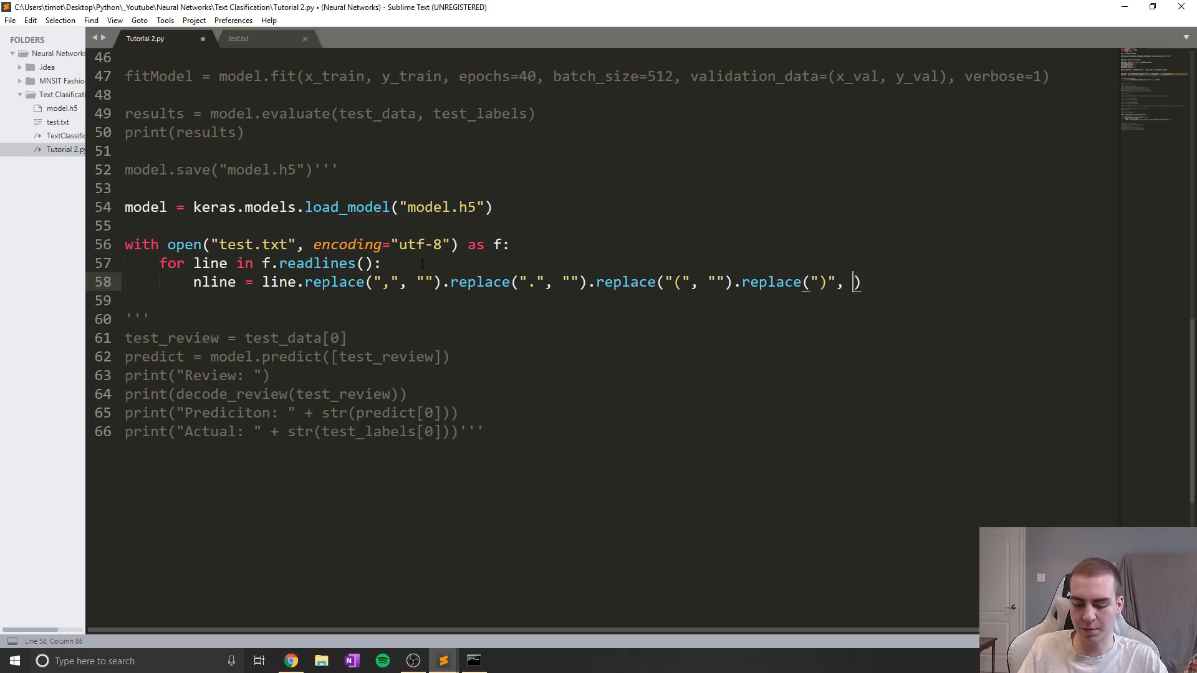
type("\"\").replace(\"\")")
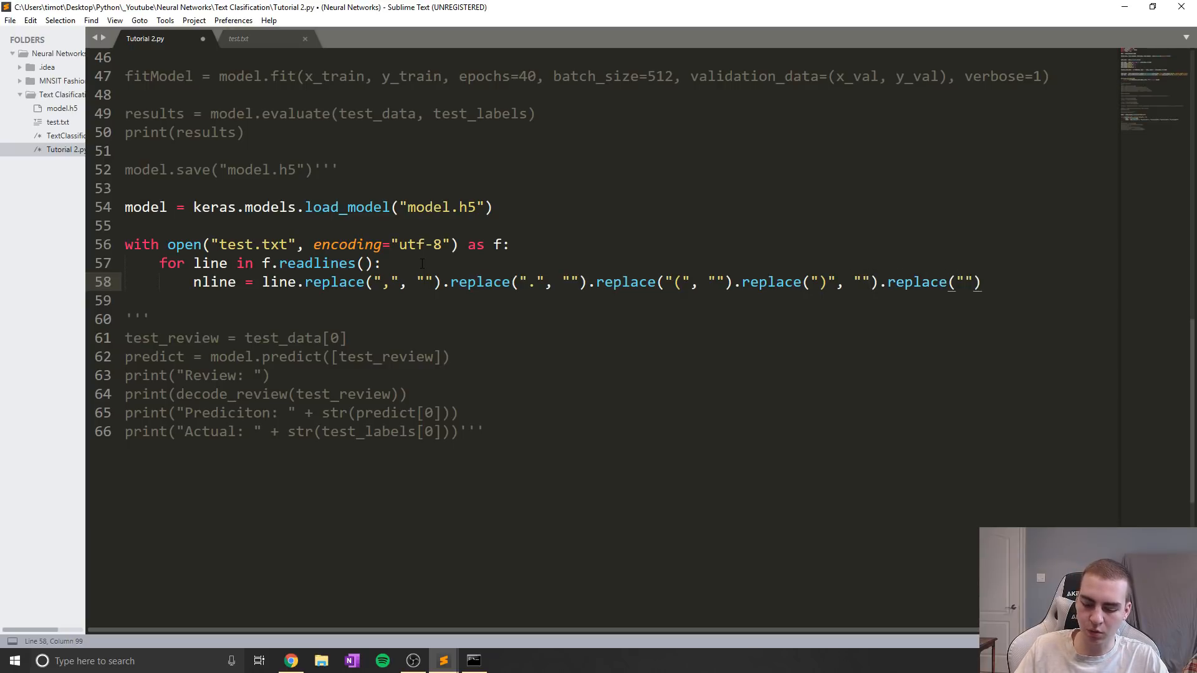
type(":\", \"")
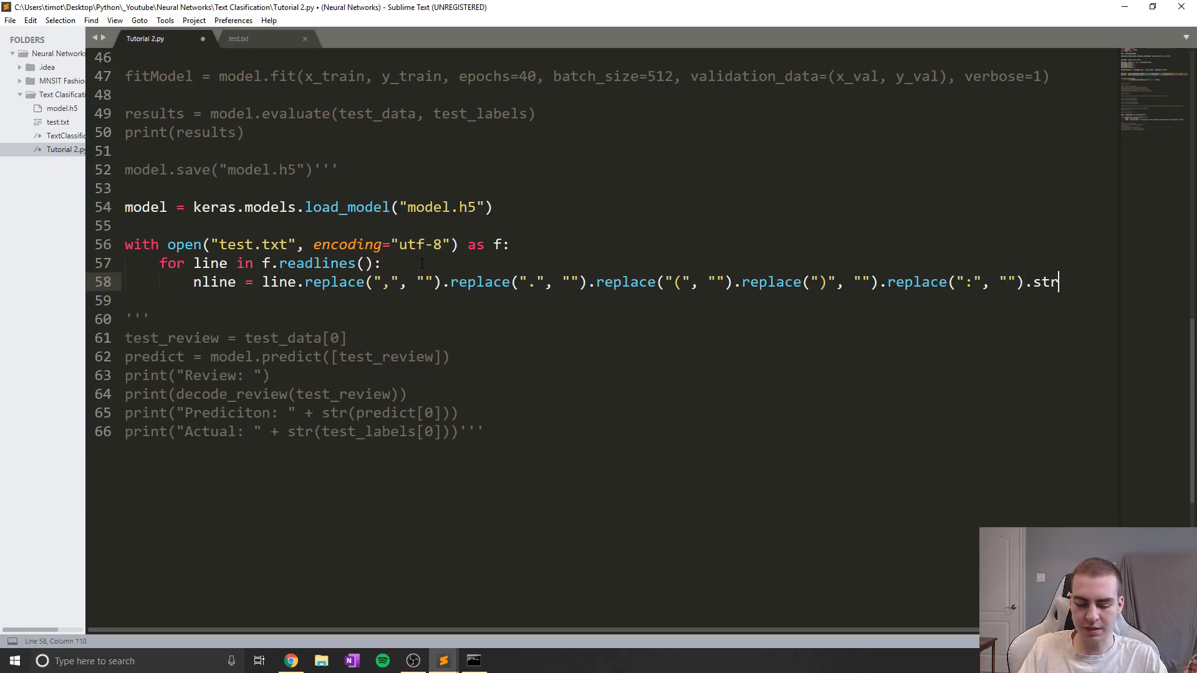
left_click(239, 39)
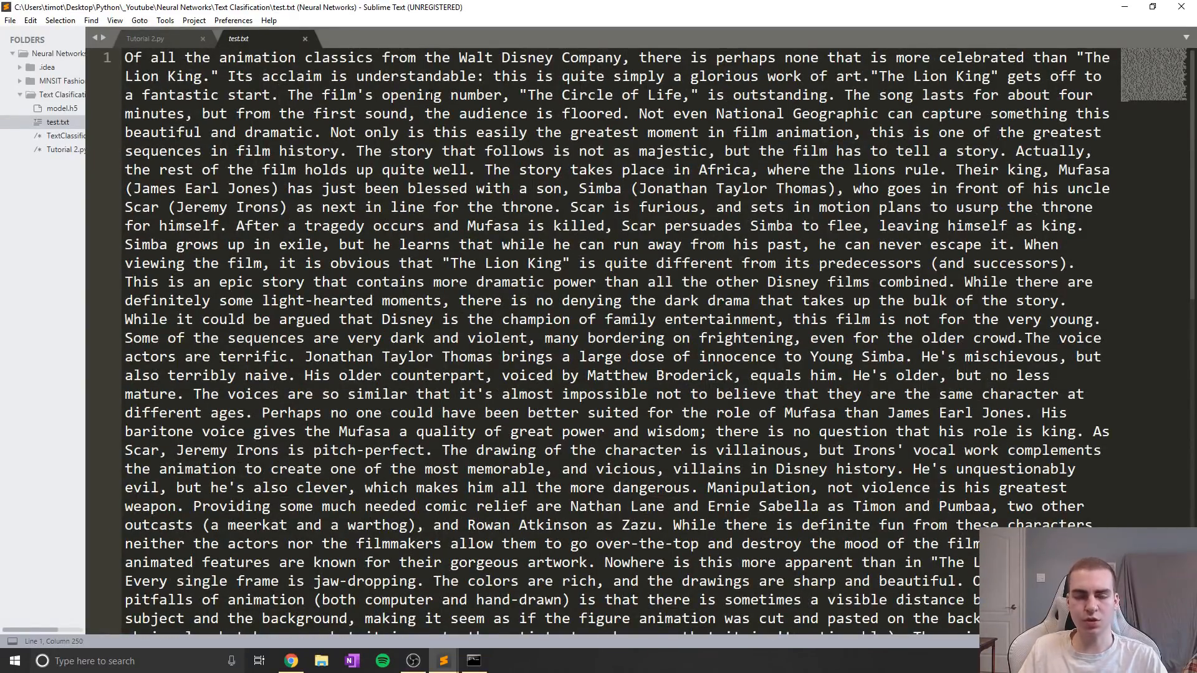
Step: Check punctuation around words like 'Company' in test.txt, then return to Tutorial 2.py
left_click(303, 57)
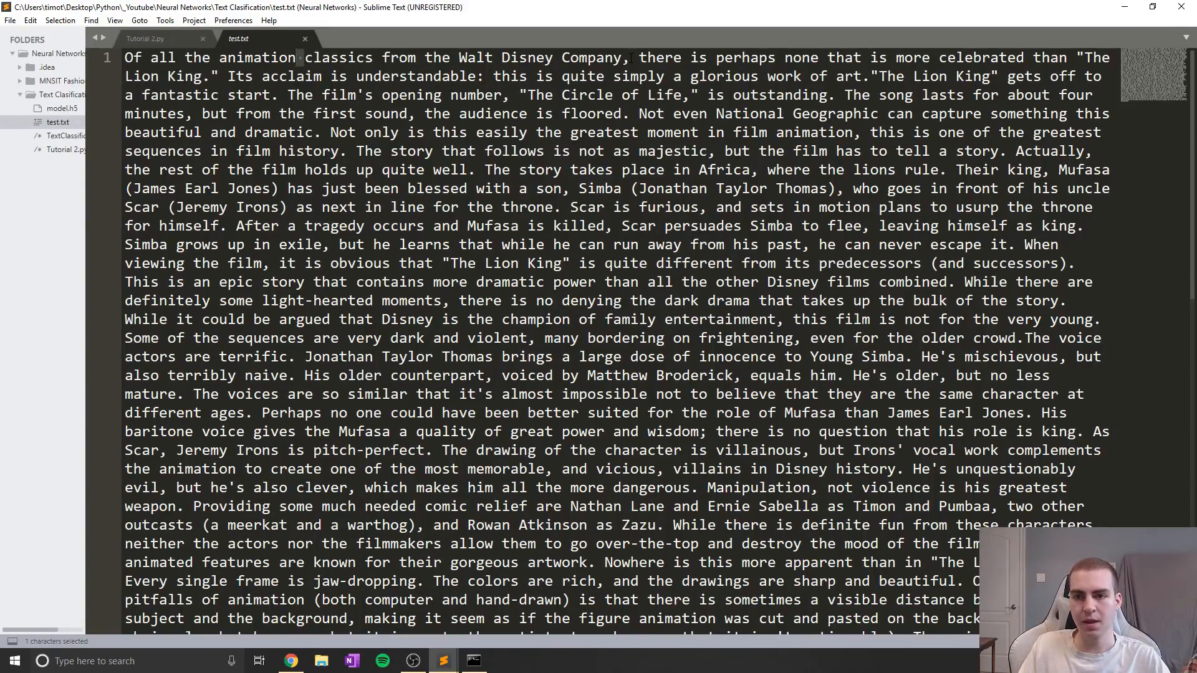
double_click(591, 57)
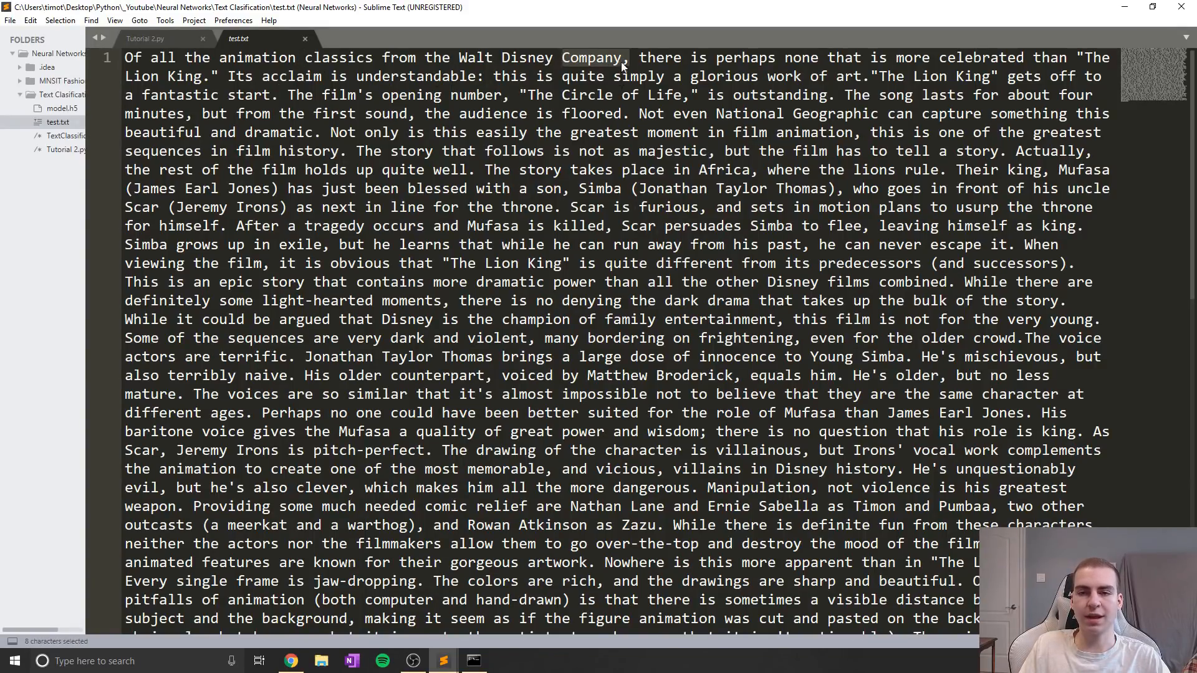
left_click(622, 57)
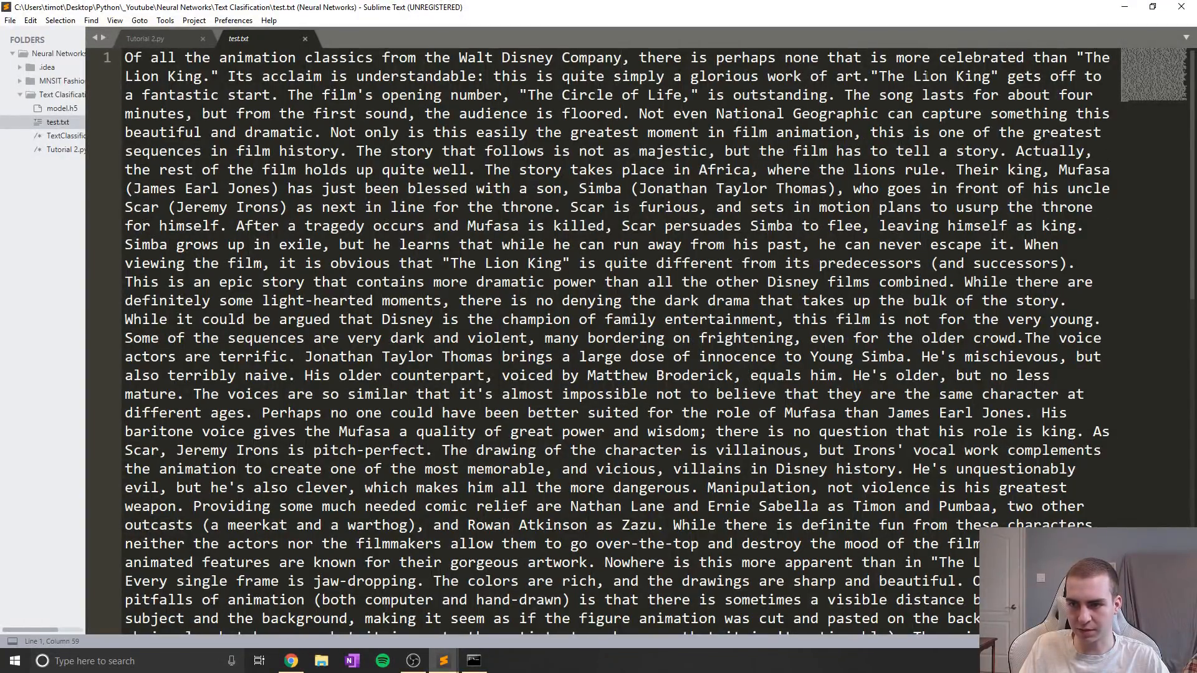
double_click(840, 76)
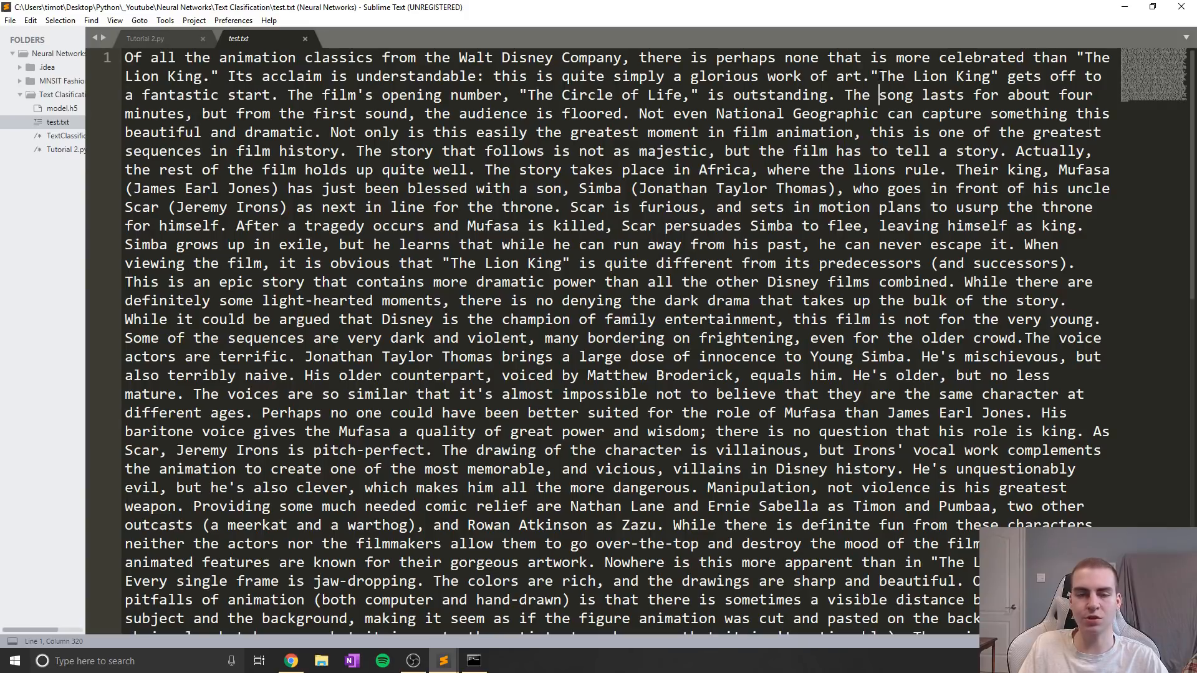
left_click(853, 113)
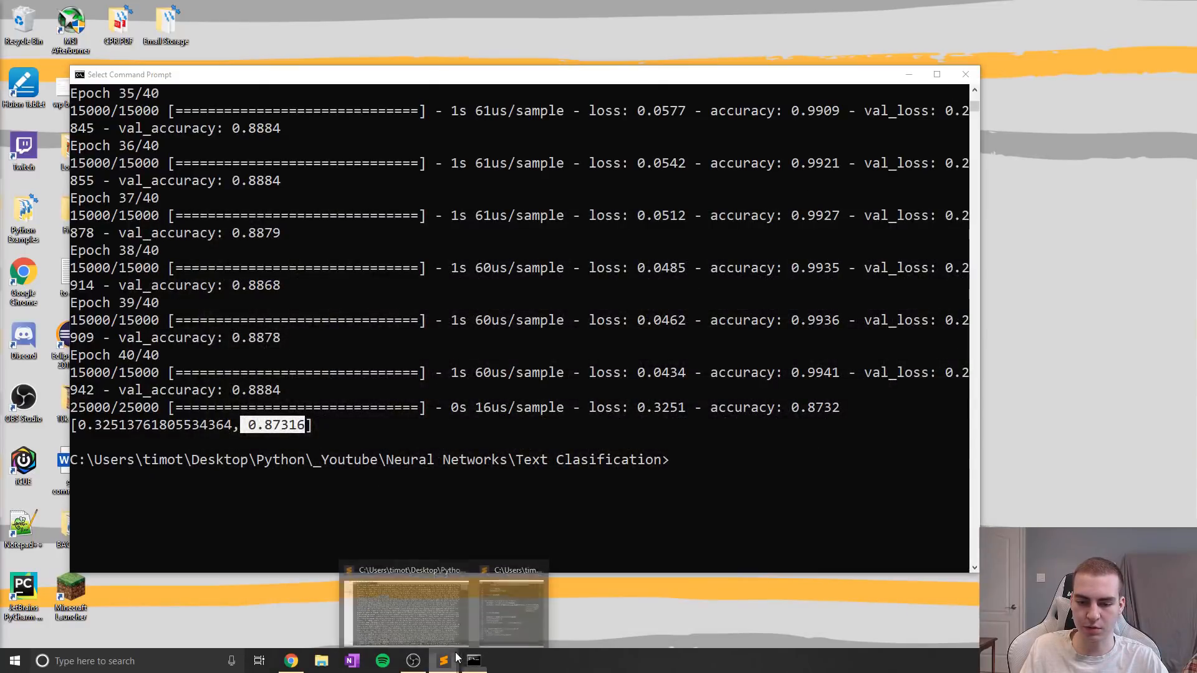
left_click(410, 603)
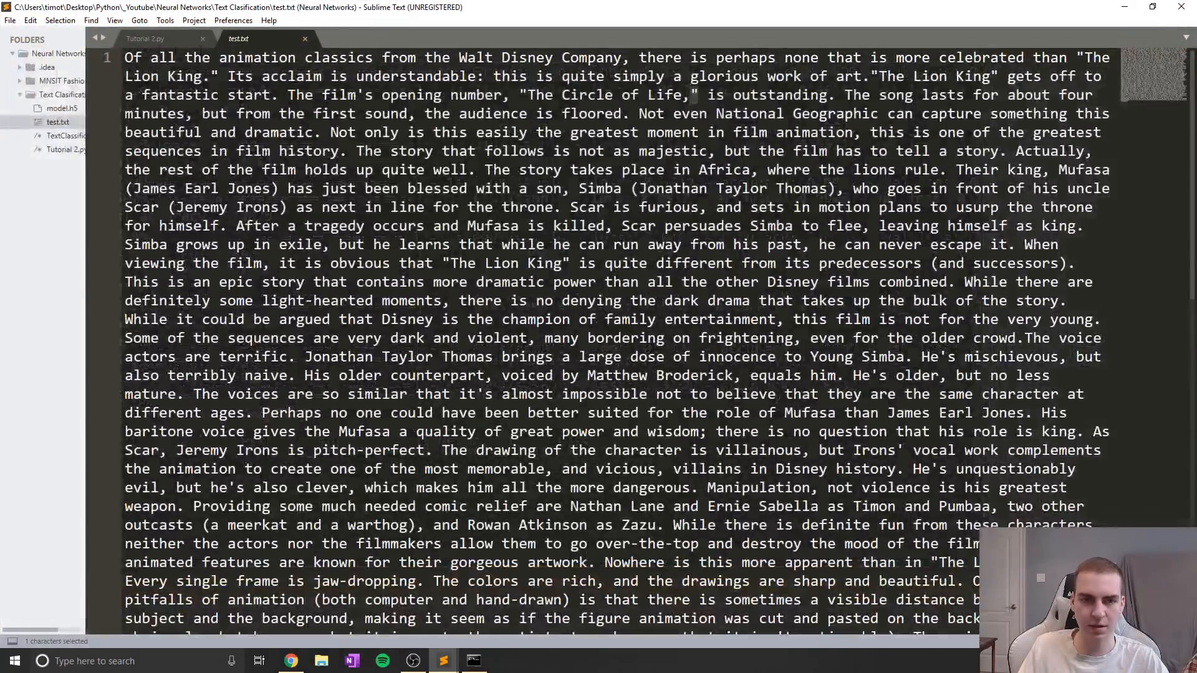
left_click(145, 39)
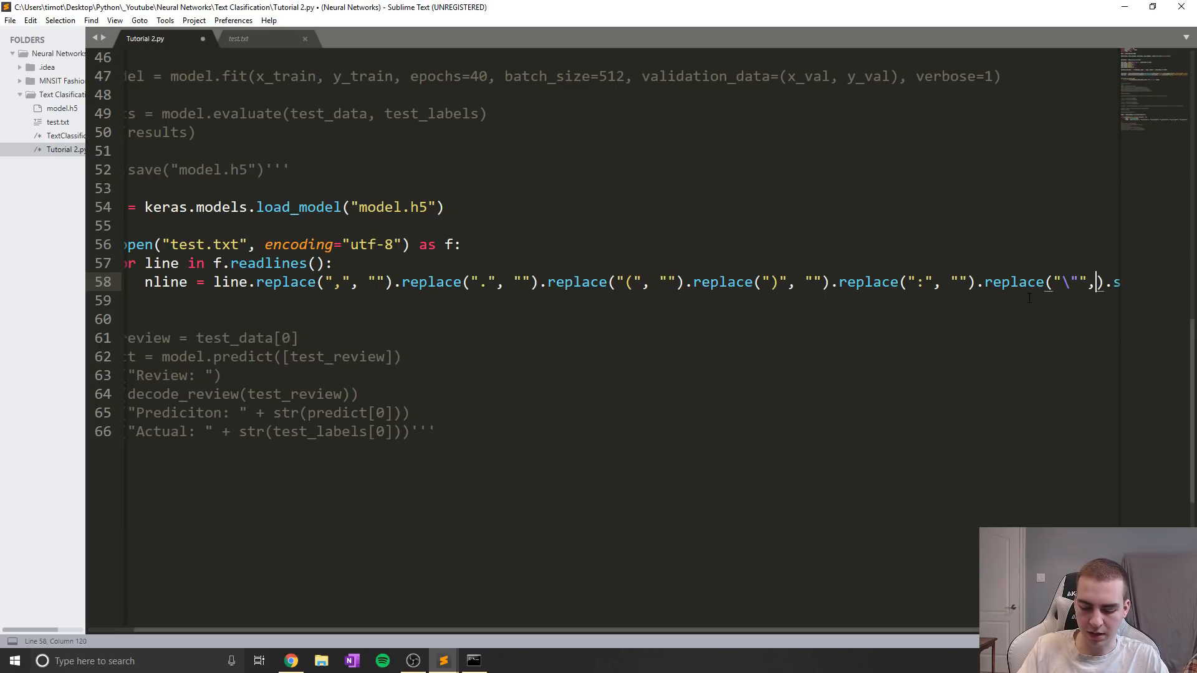
Step: Append .replace("\"","").strip().split(" ") to the nline chain on line 58
type("\"\"")
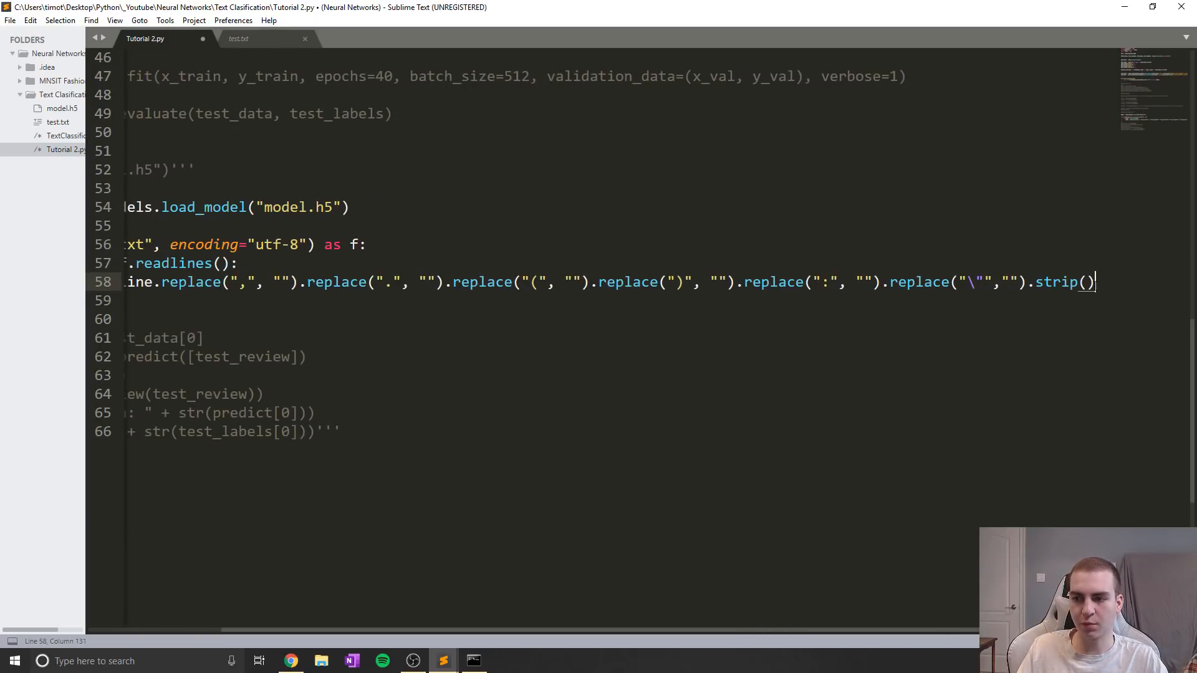
type(".split(")
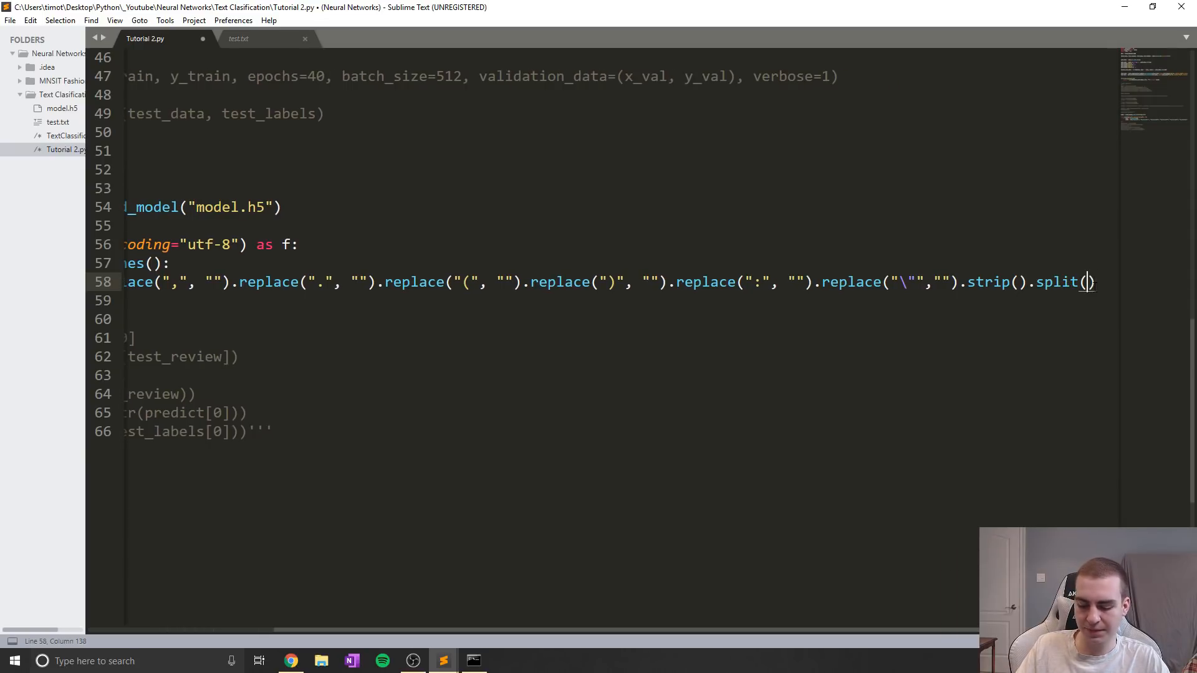
type("\" \"")
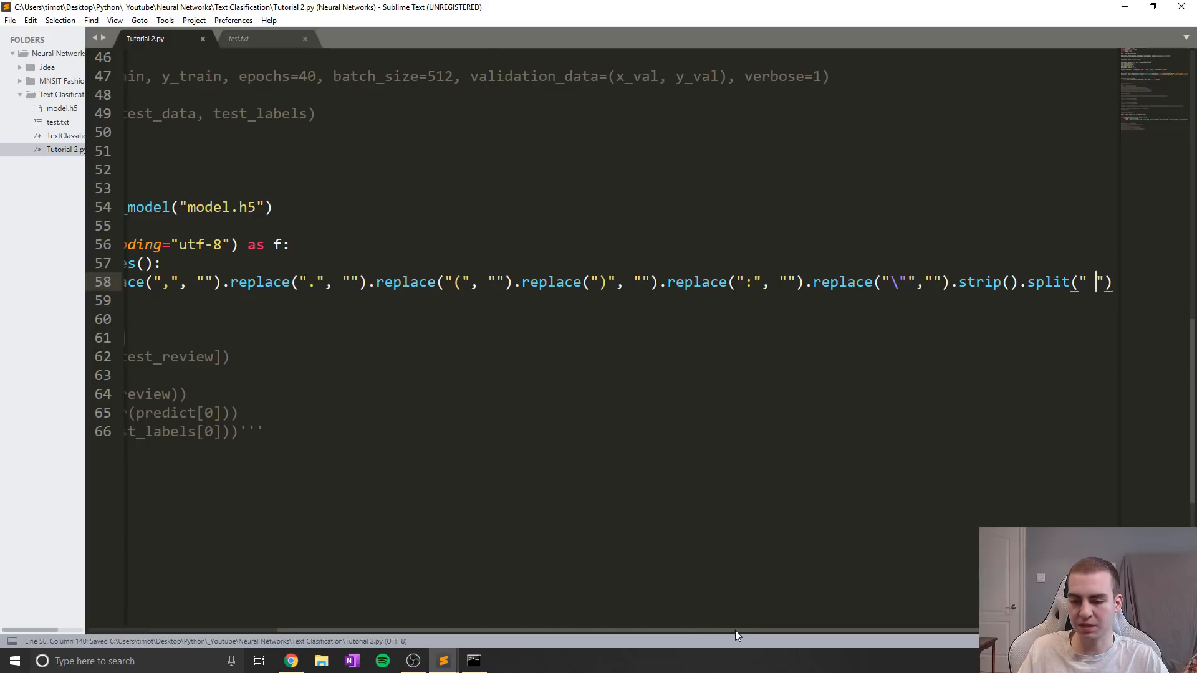
scroll("left", 3)
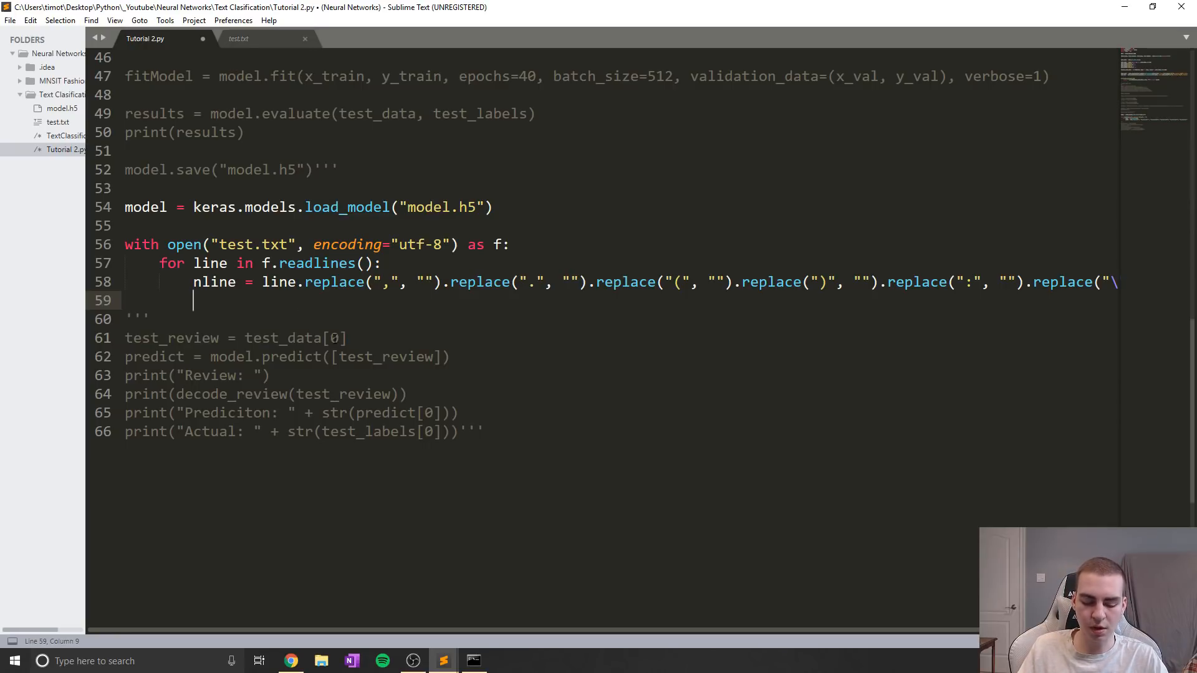
Step: Add encode = review_encode(nline) as the next loop line
type("encode =")
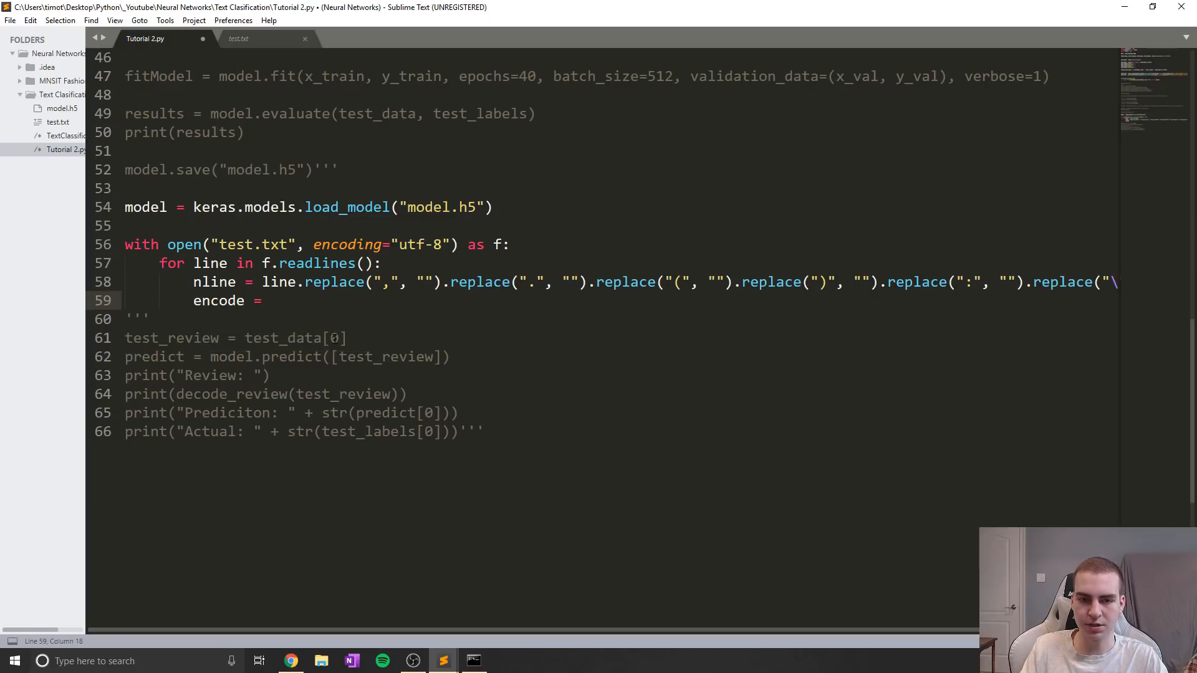
type("e")
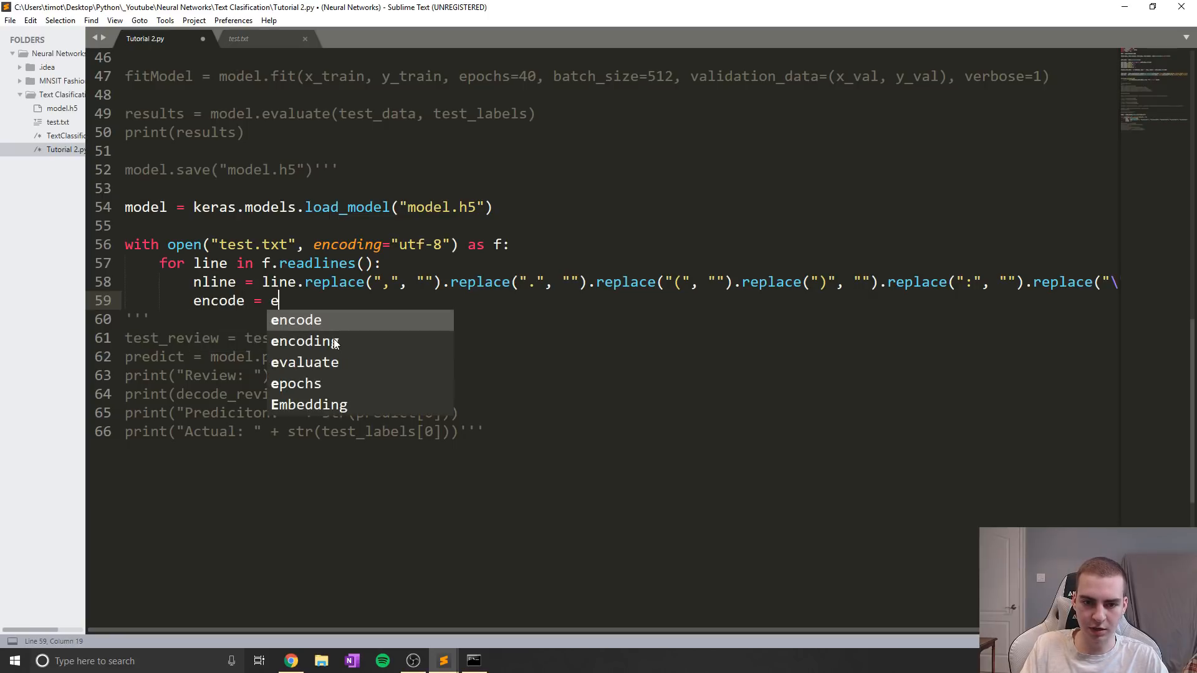
type("r")
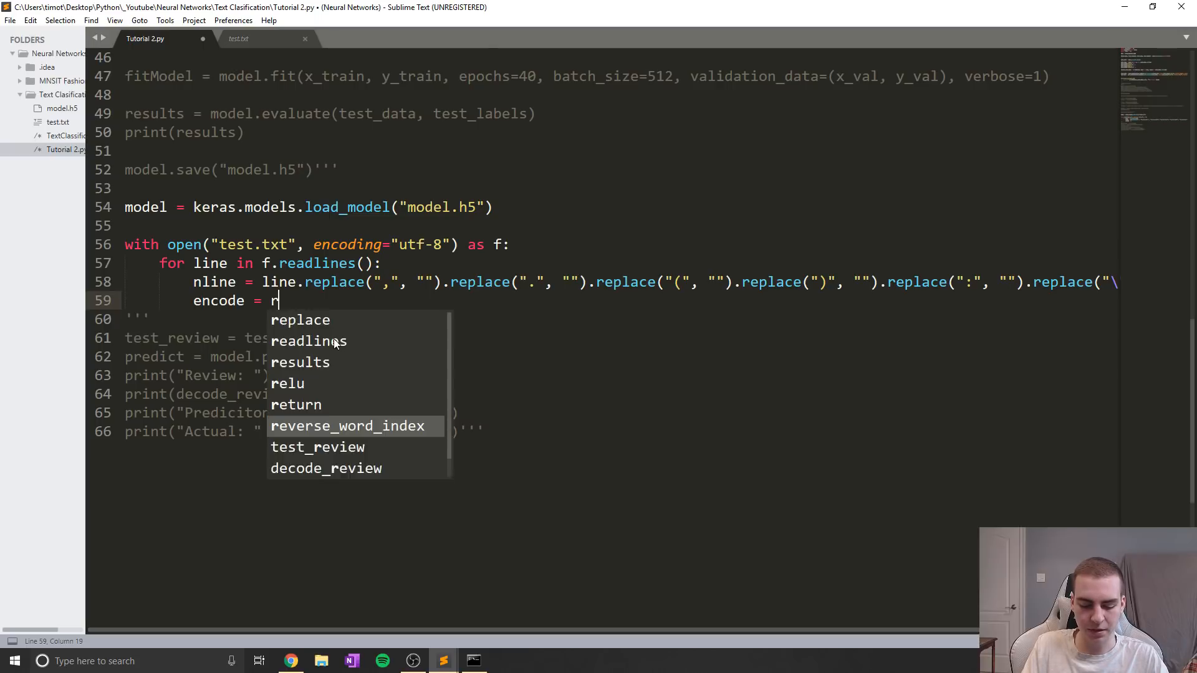
type("eview_encode")
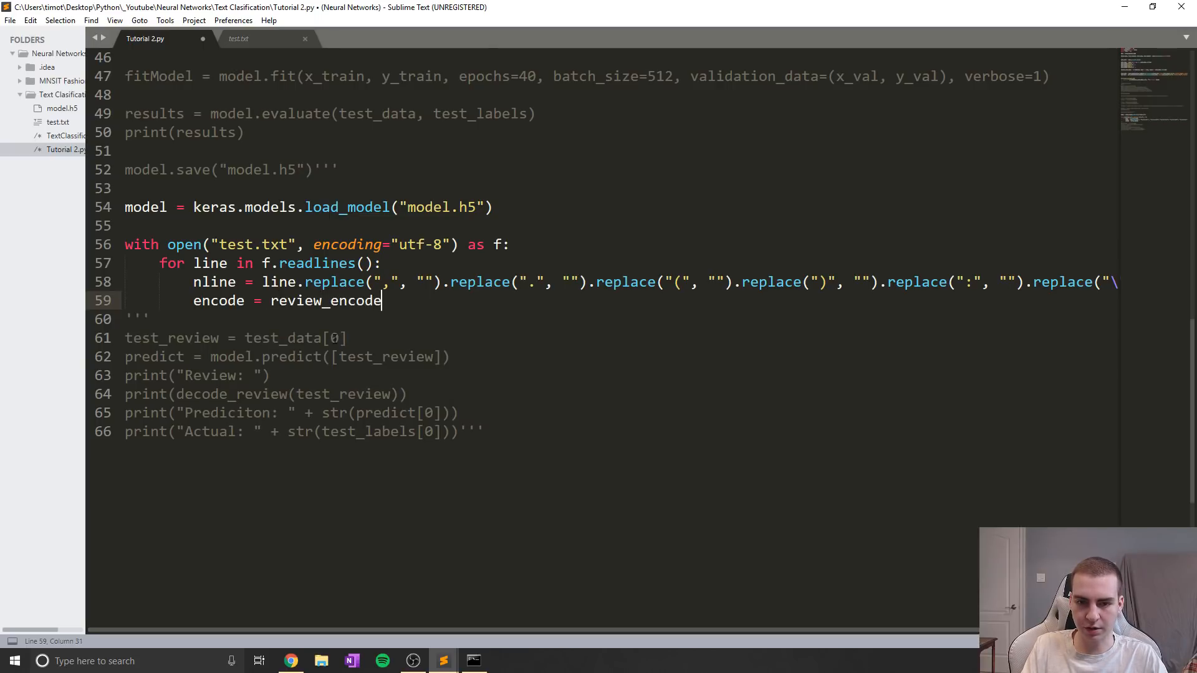
type("(n")
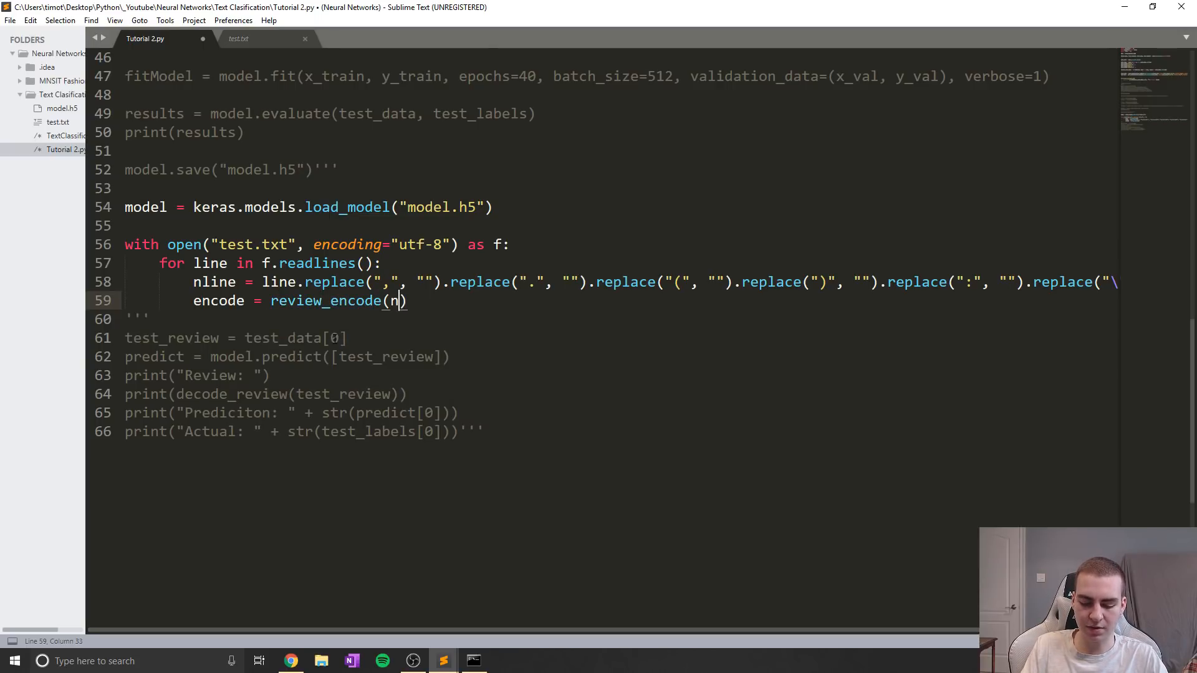
type("line")
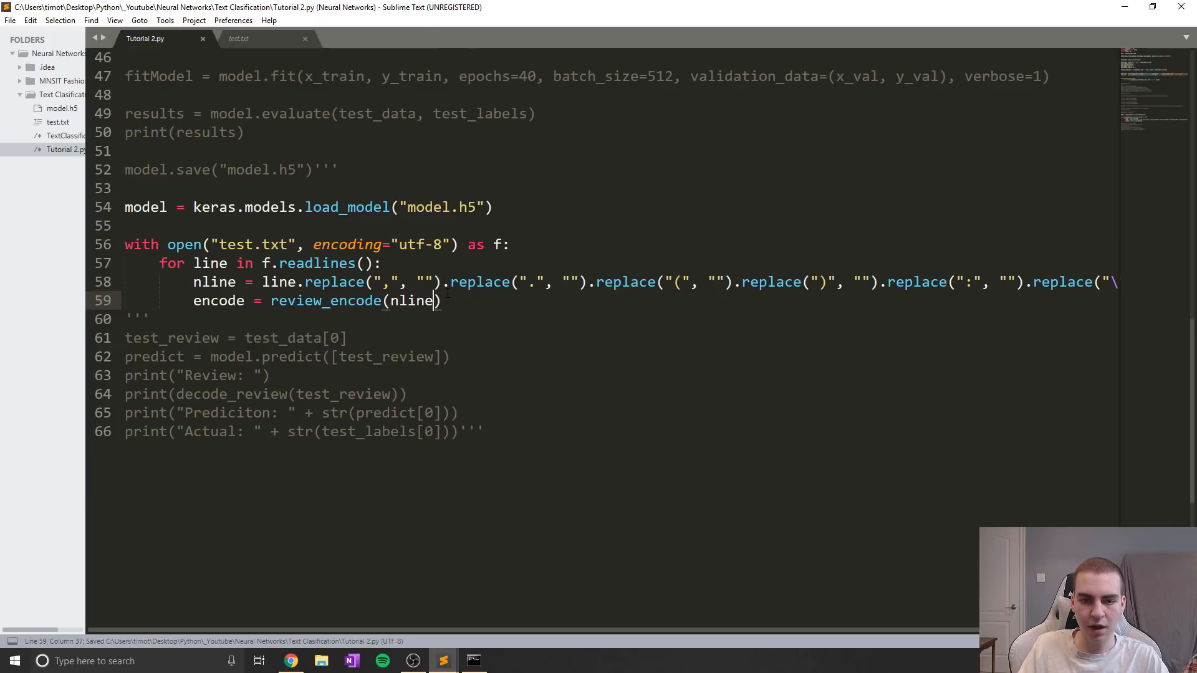
scroll("up", 3)
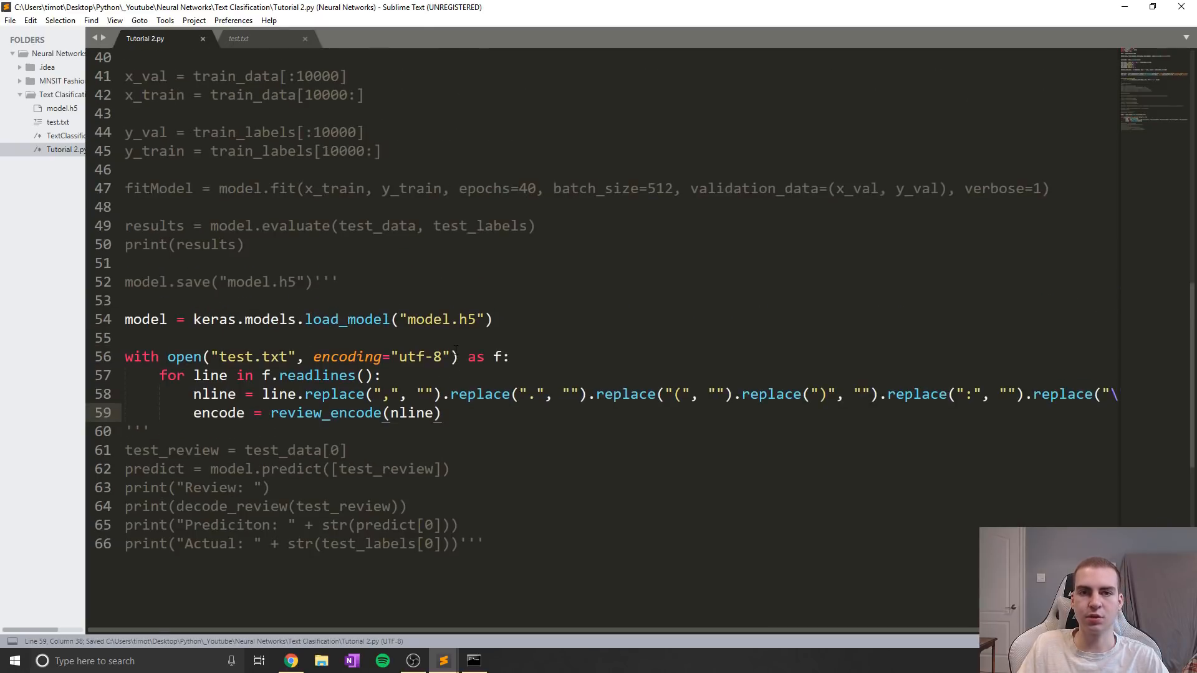
double_click(214, 281)
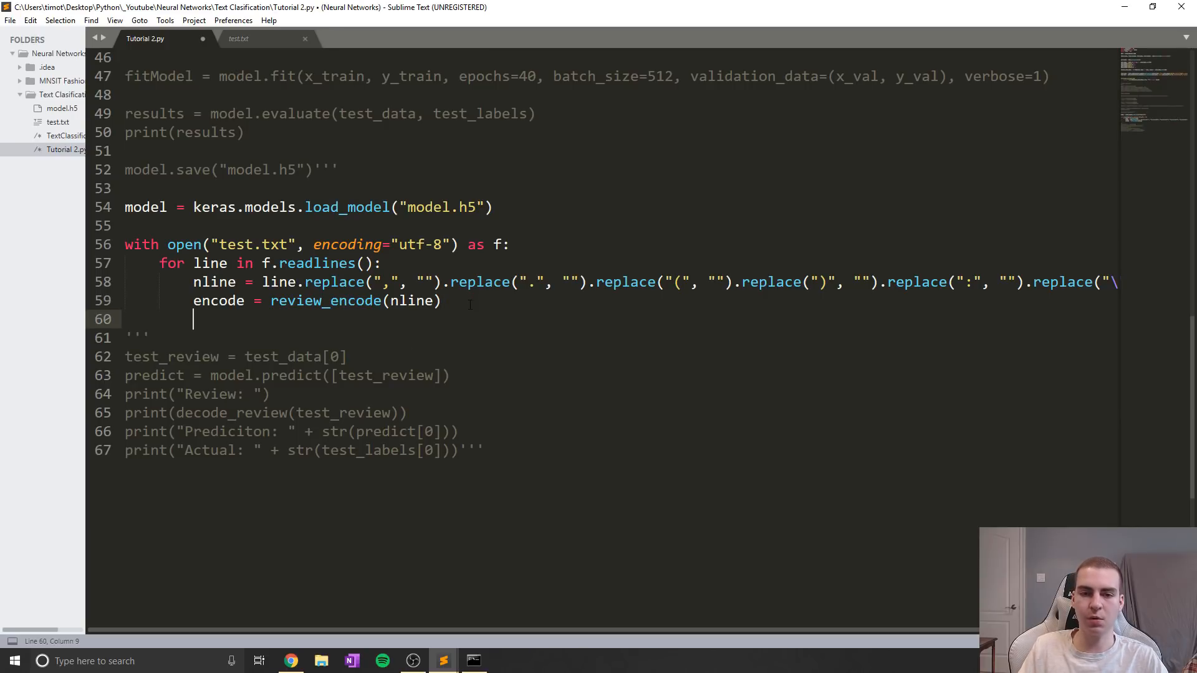
double_click(326, 300)
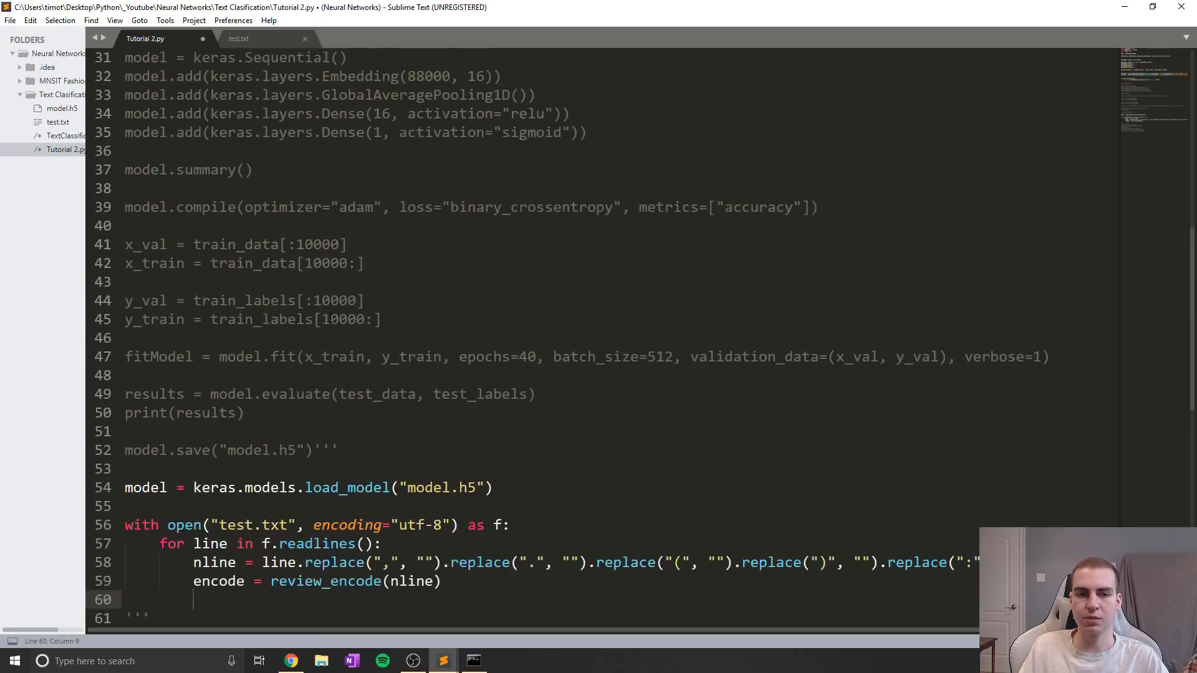
Step: Copy the training data pad_sequences line from line 21 for reuse in the loop
scroll("up", 3)
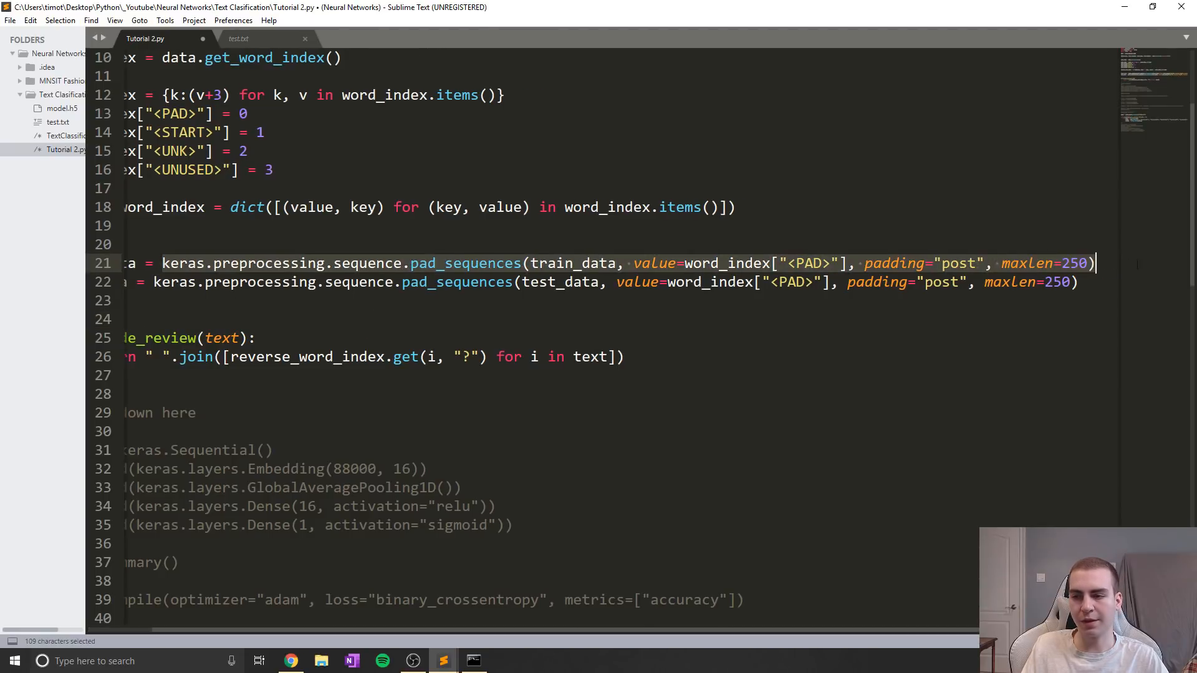
key("ctrl+c")
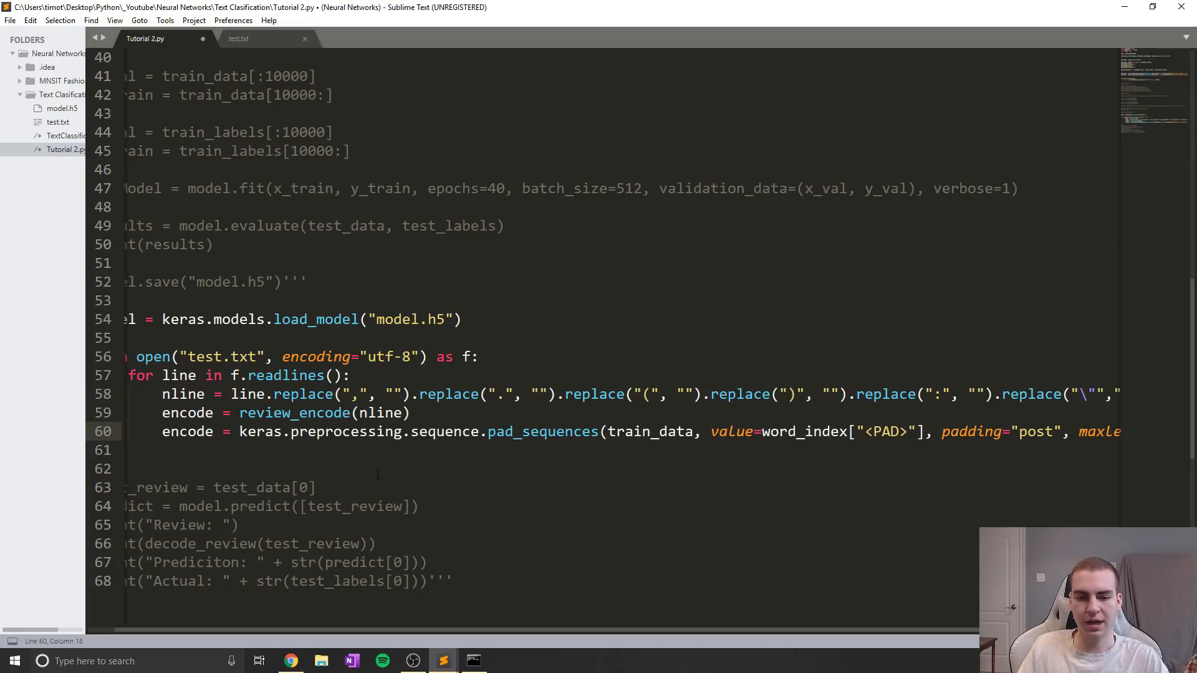
Step: Make the pasted pad_sequences call pad encode instead of train_data
double_click(650, 431)
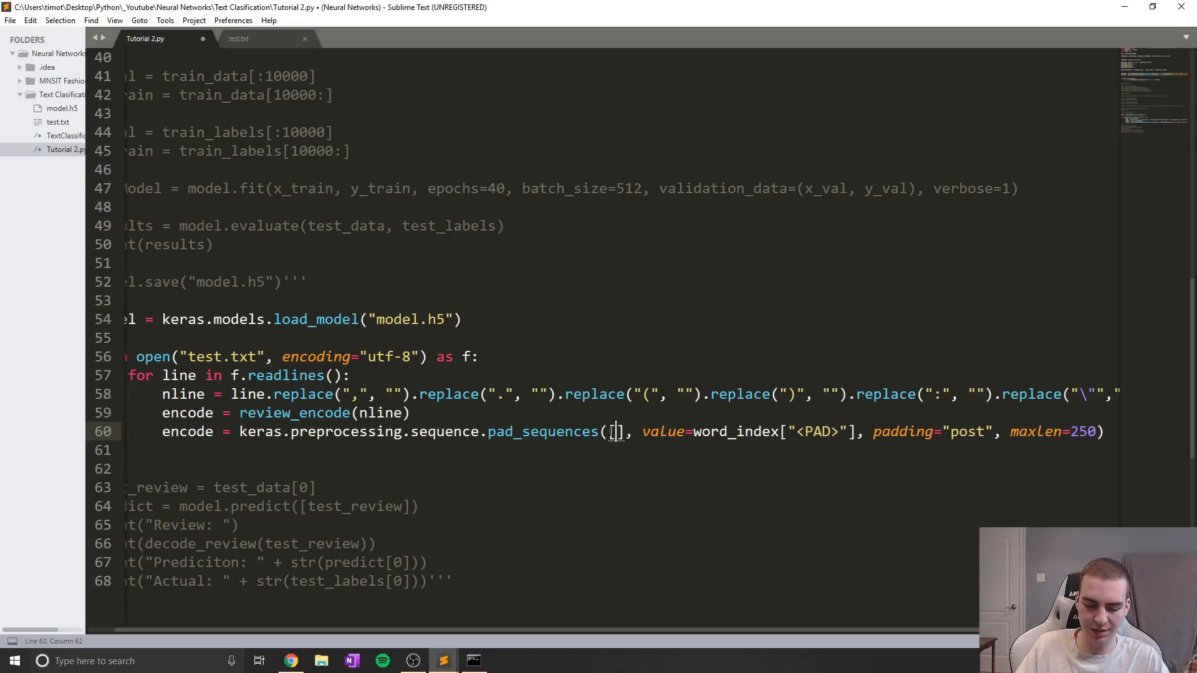
type("encode")
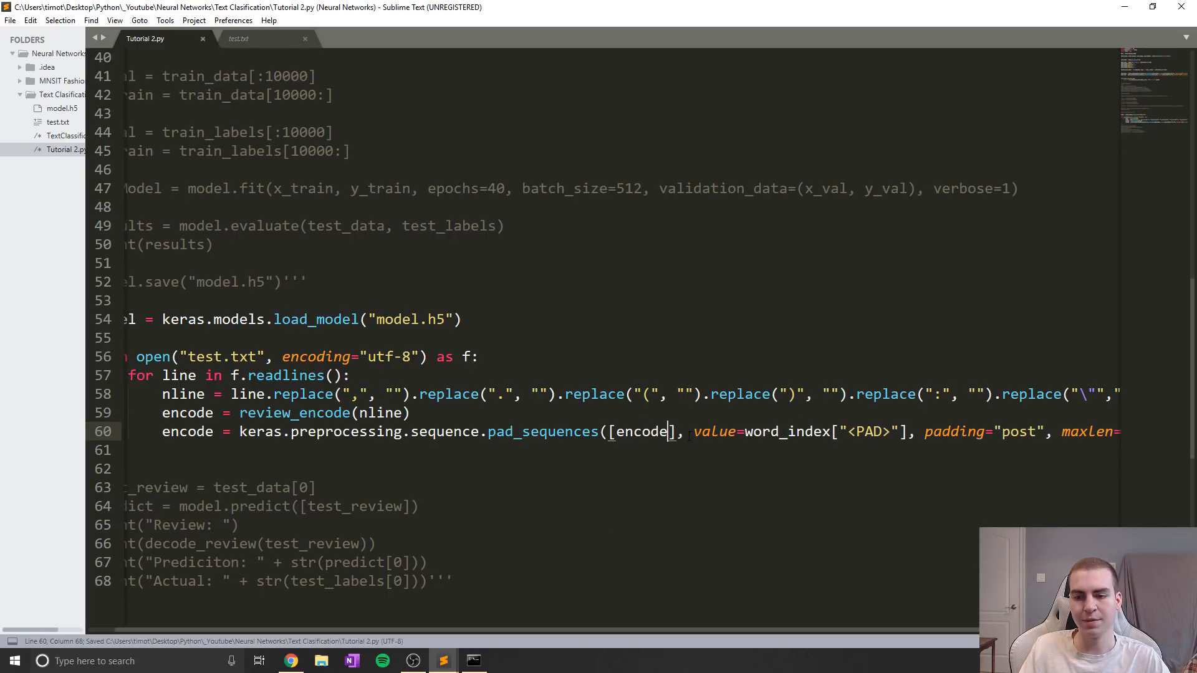
double_click(642, 431)
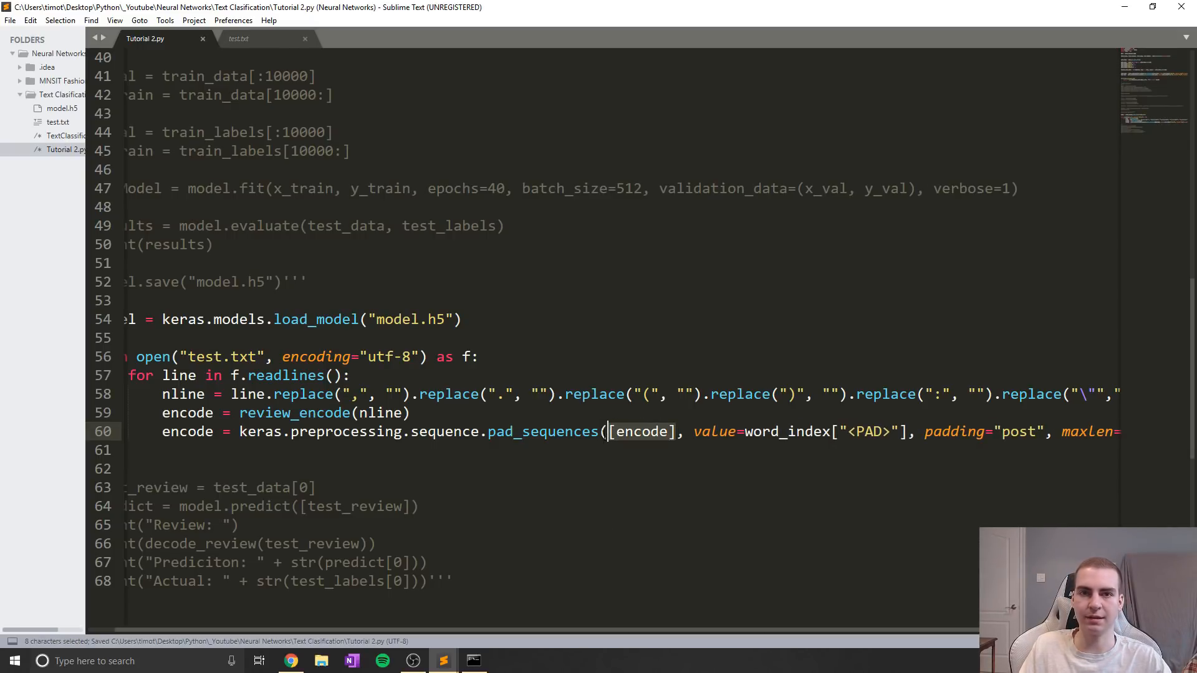
scroll("left", 3)
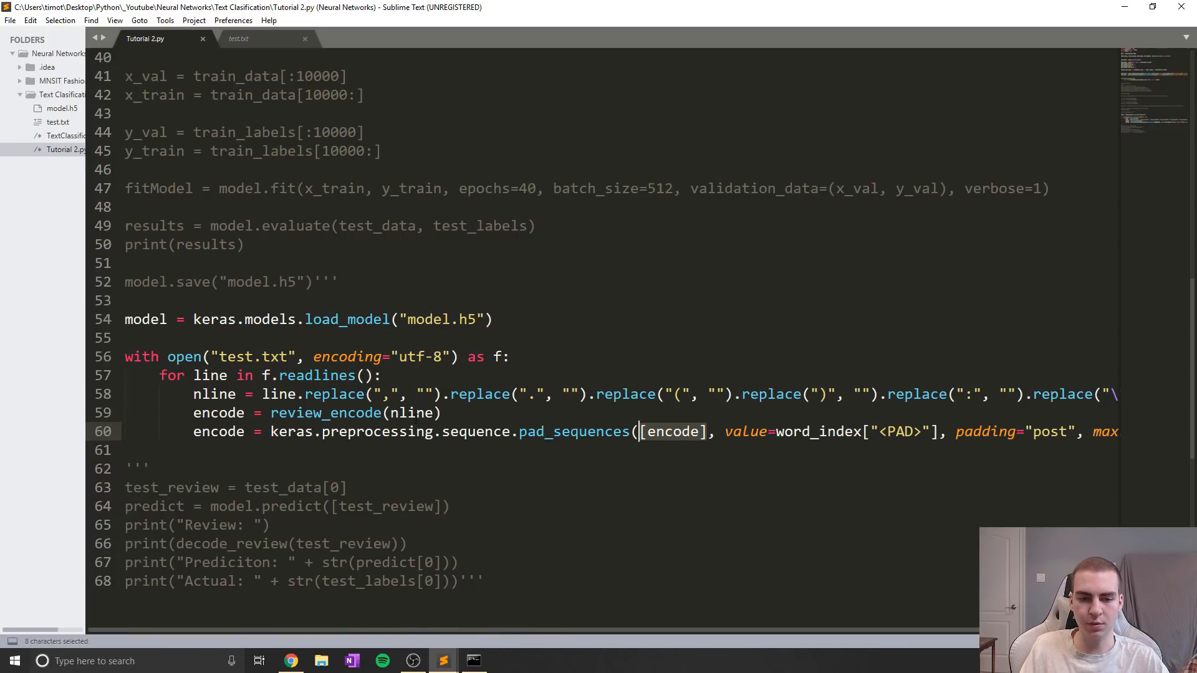
left_click(194, 449)
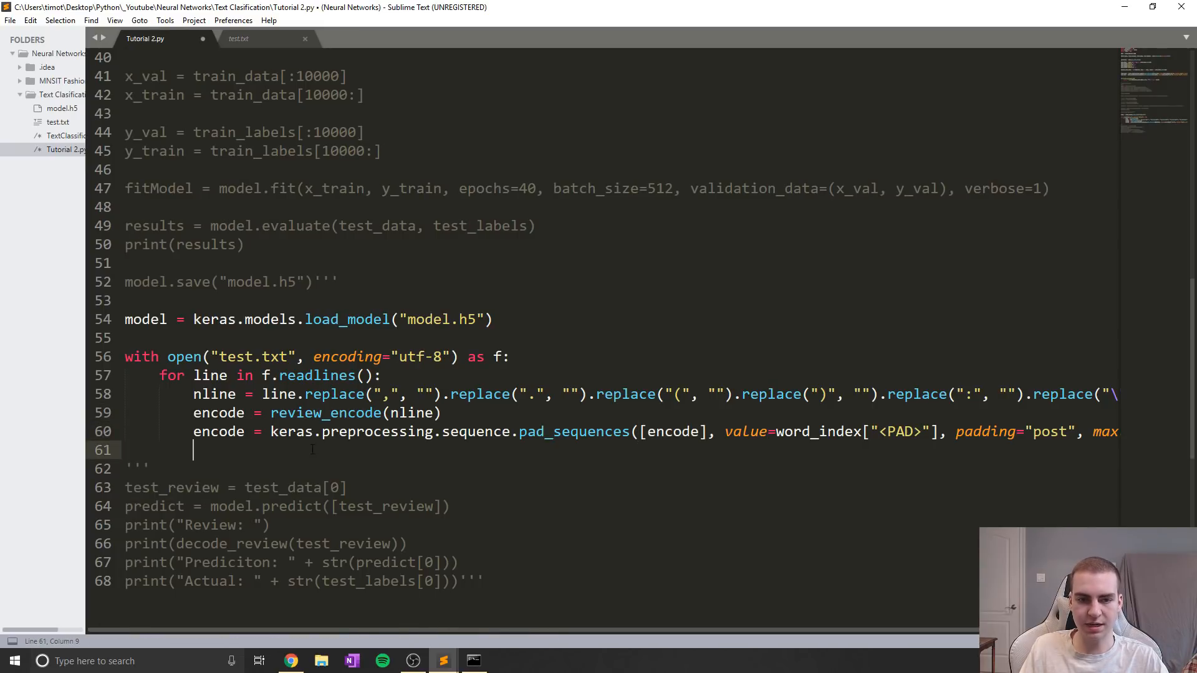
Step: Add predict = model.predict(encode) below the padding line
type("m")
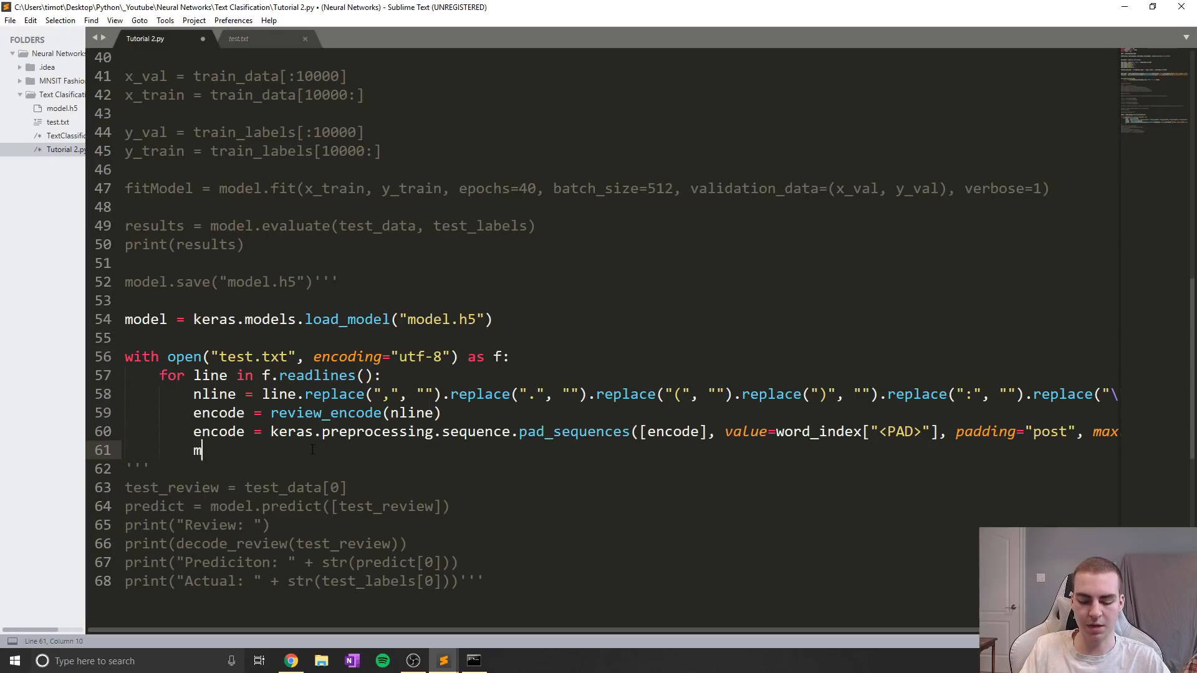
type("odel.pref")
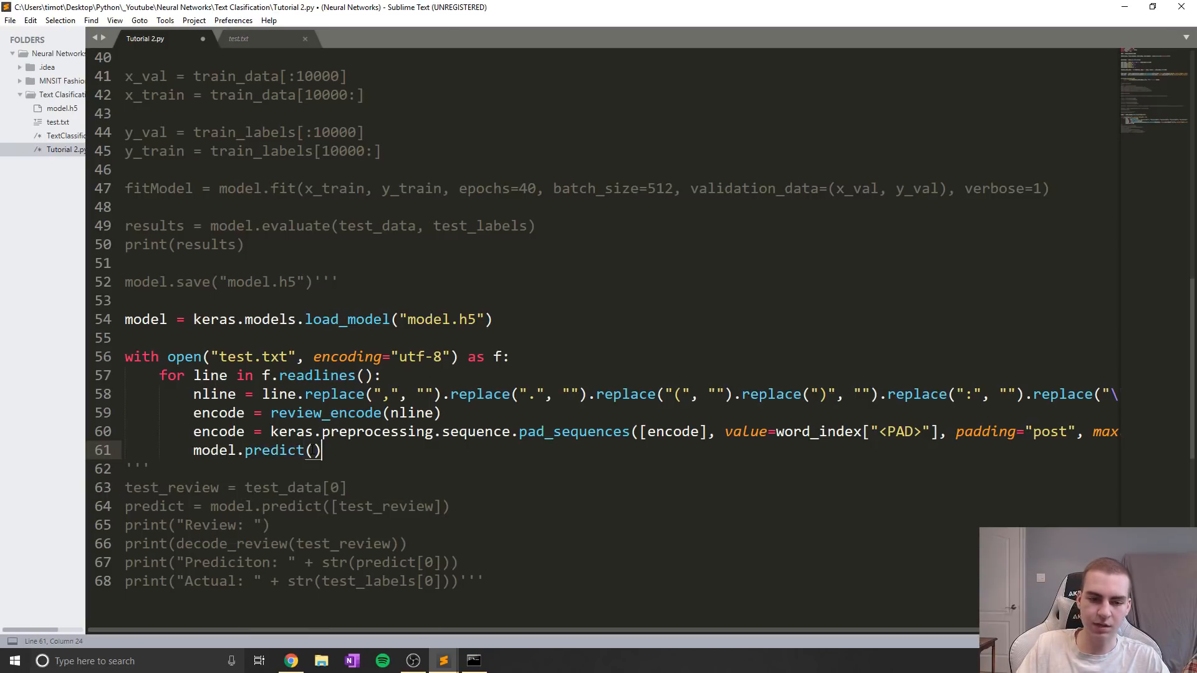
type("encode")
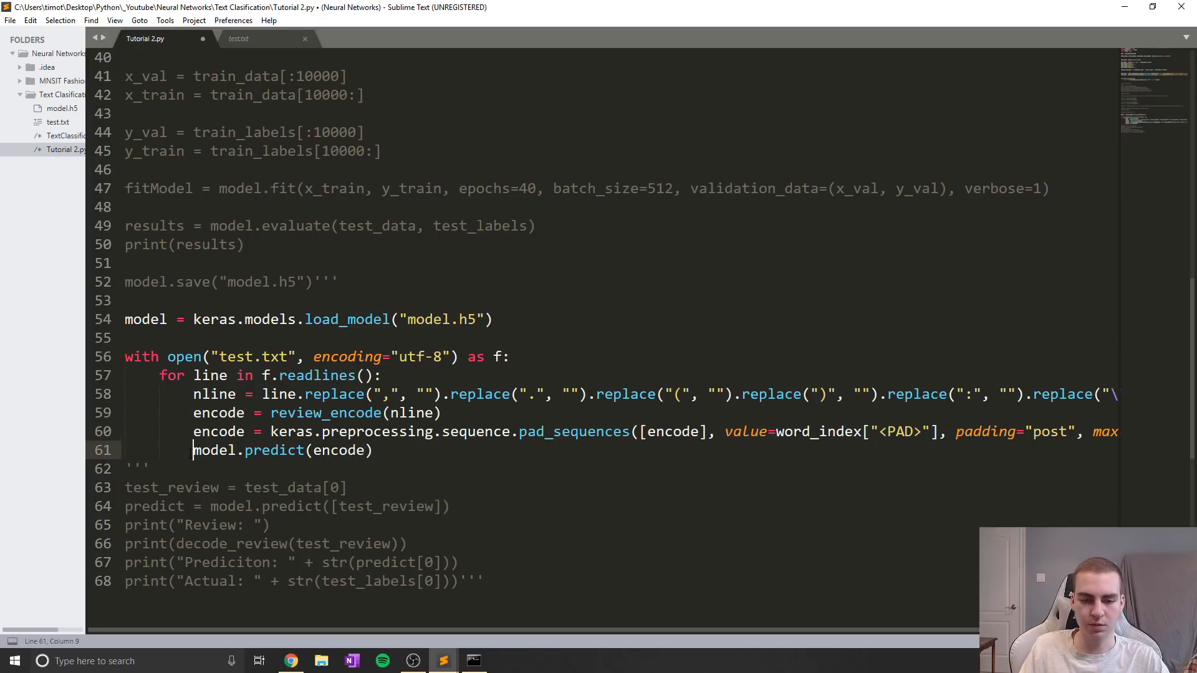
type("predict =")
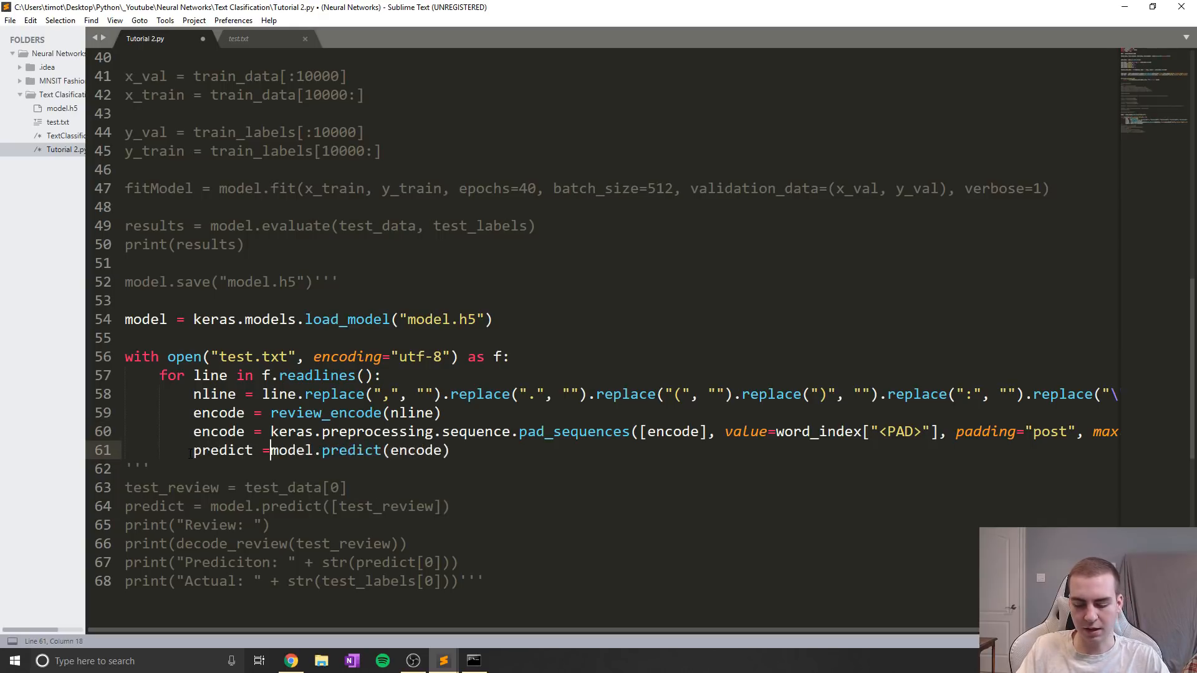
Step: Print the line, its encoding and predict[0]
type("print(")
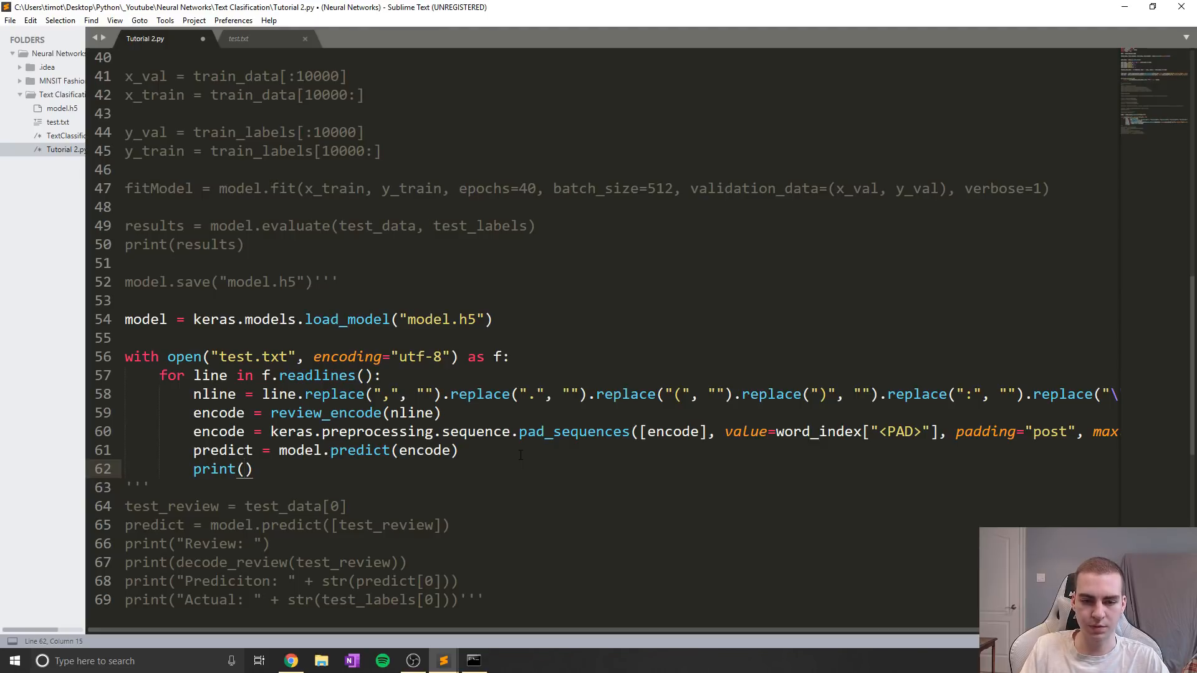
type("line")
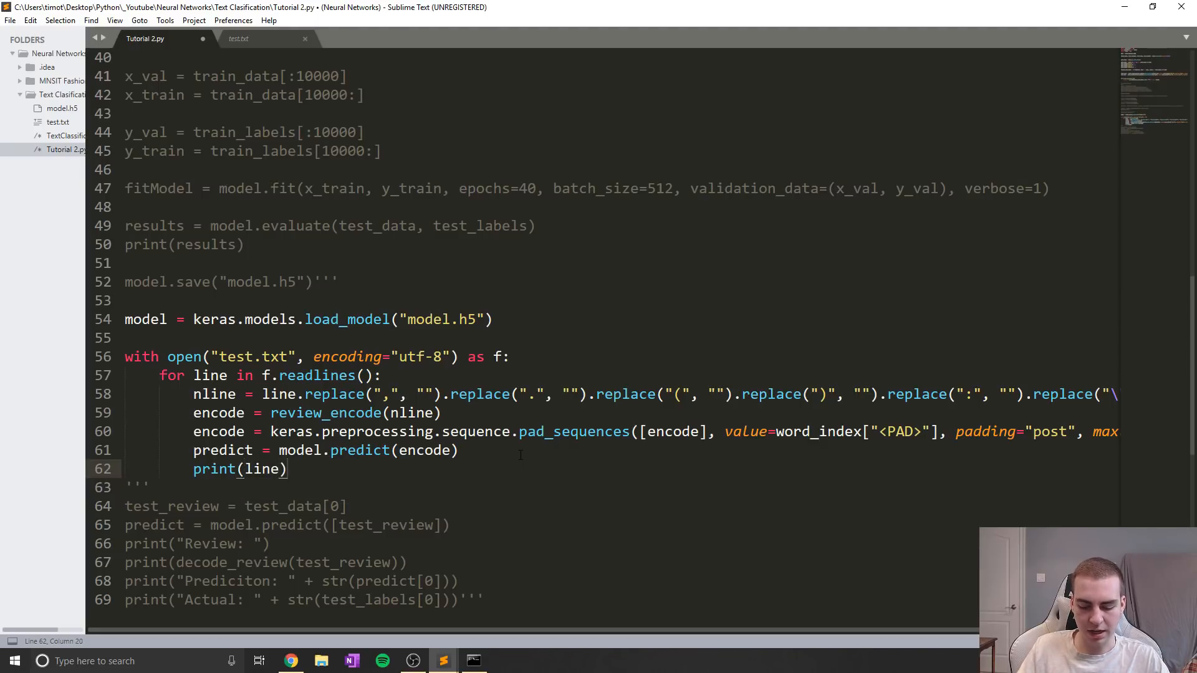
type("print()")
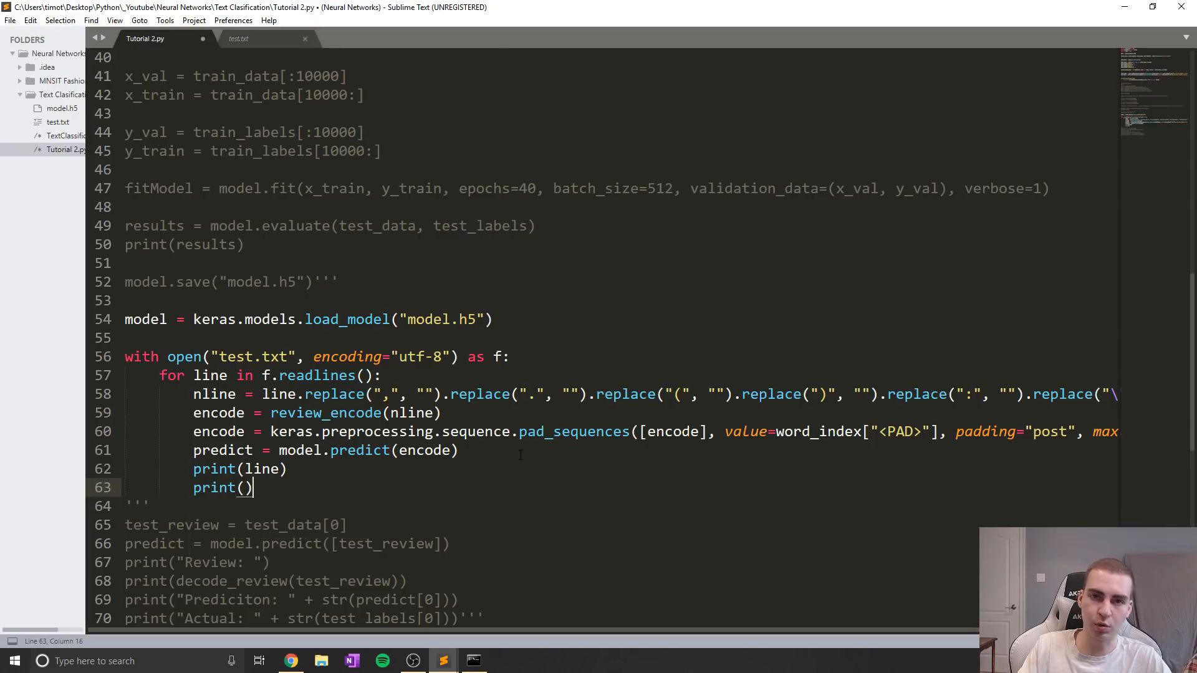
type("encode")
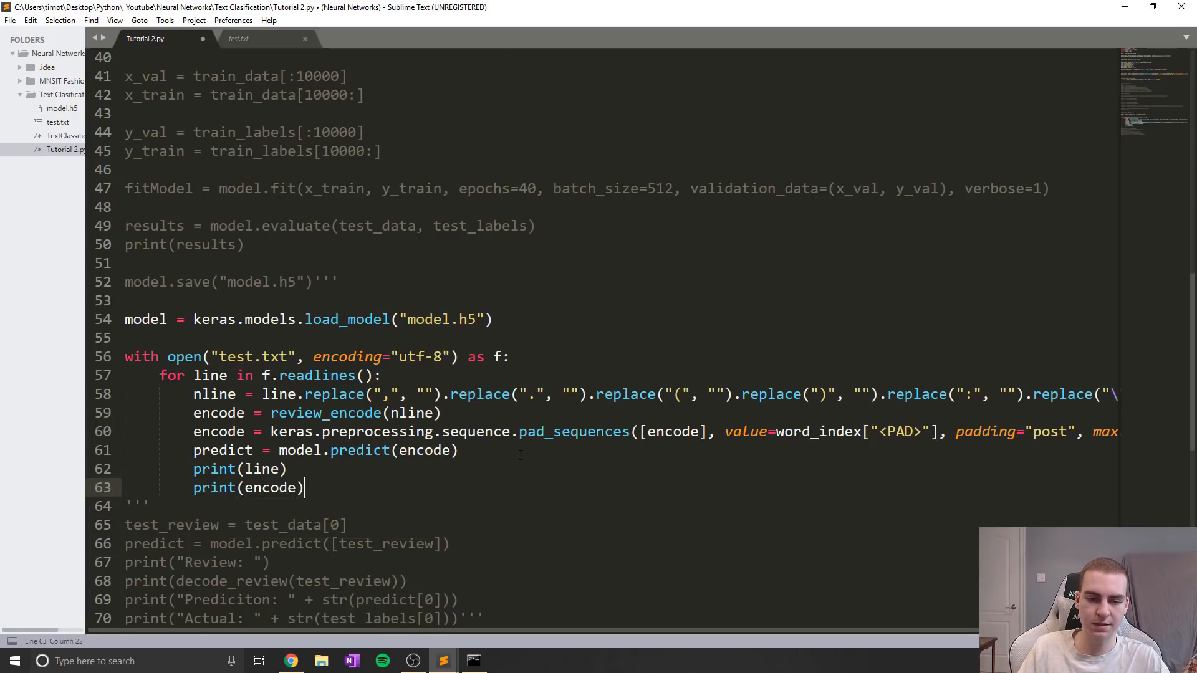
type("print()")
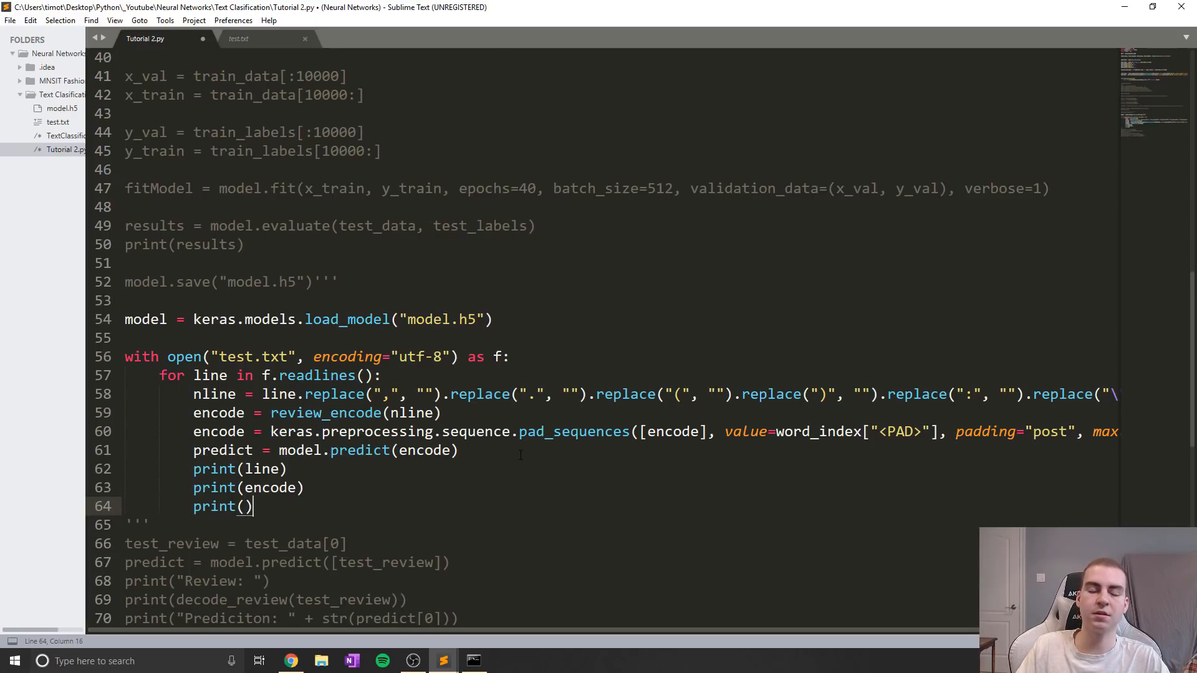
key("Left")
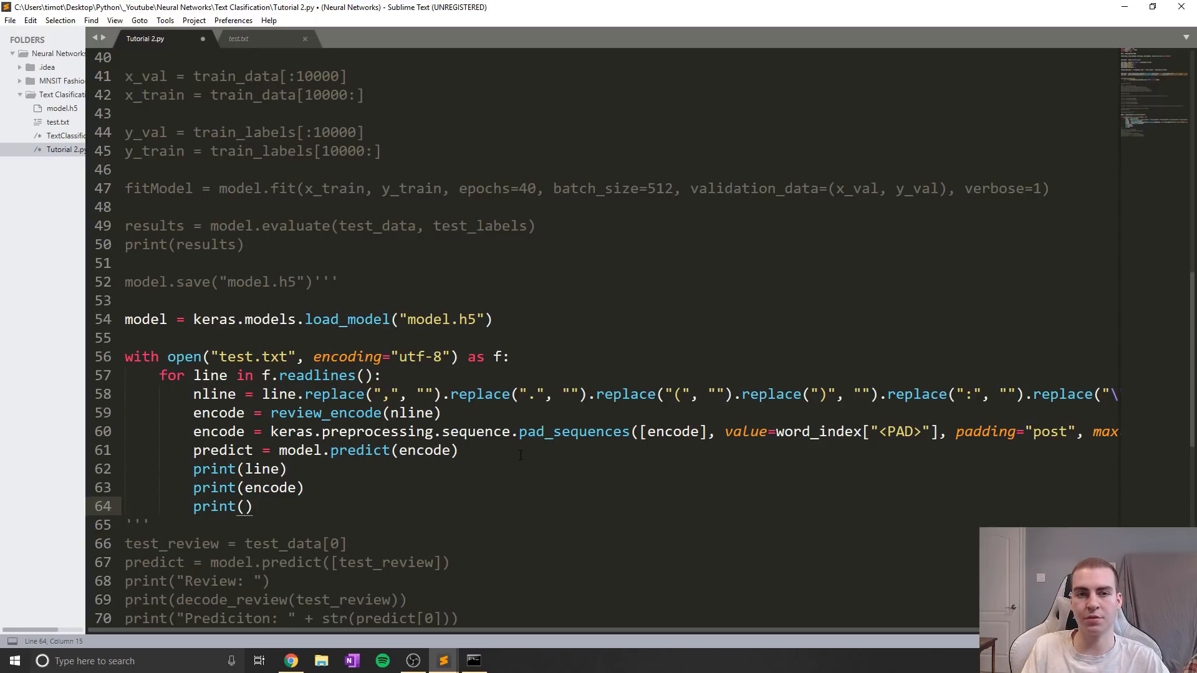
type("predict[0")
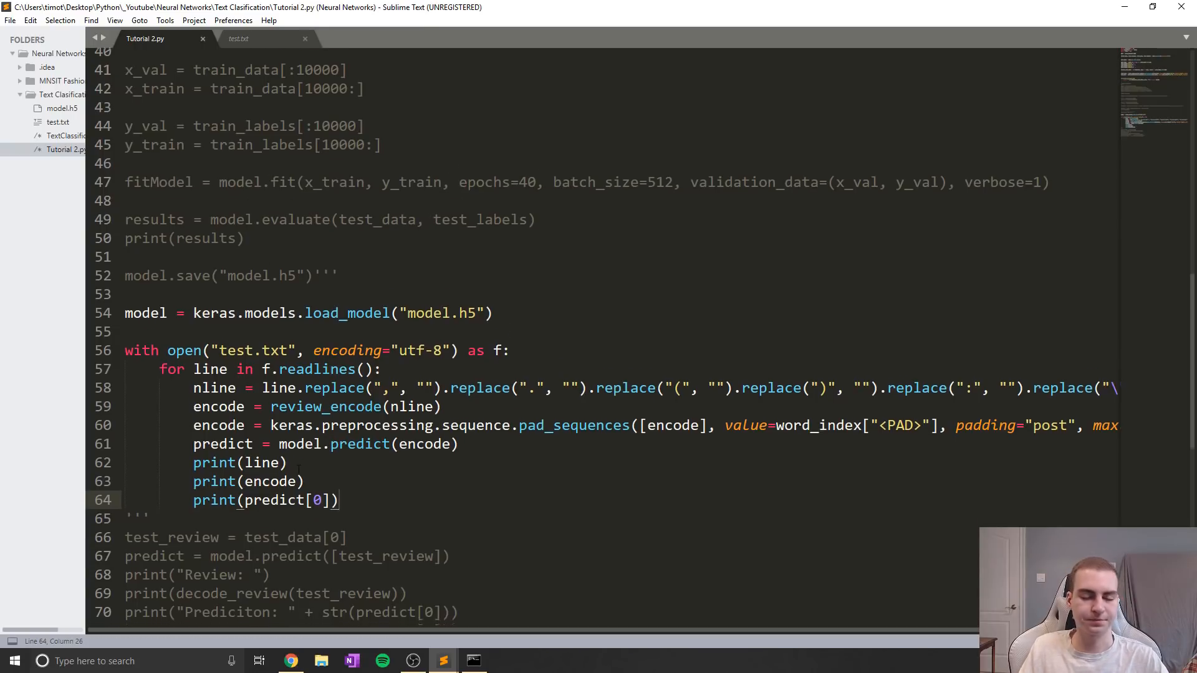
scroll("up", 3)
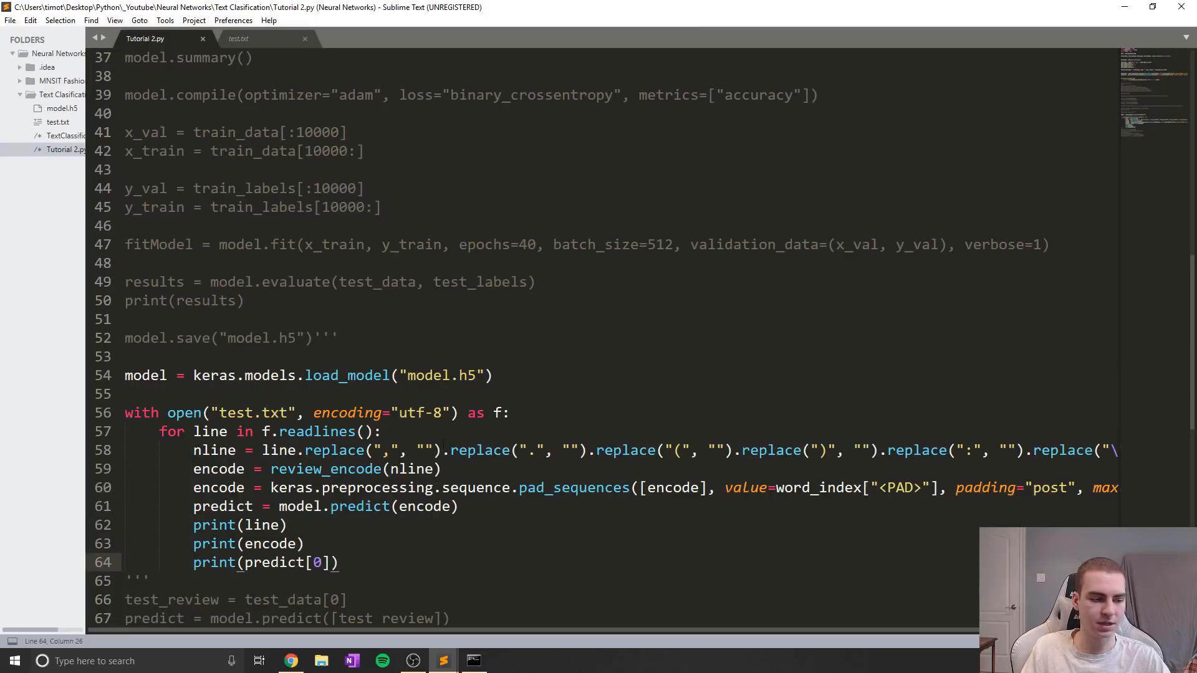
Step: Add a def review_encode(s): function header above load_model
scroll("down", 3)
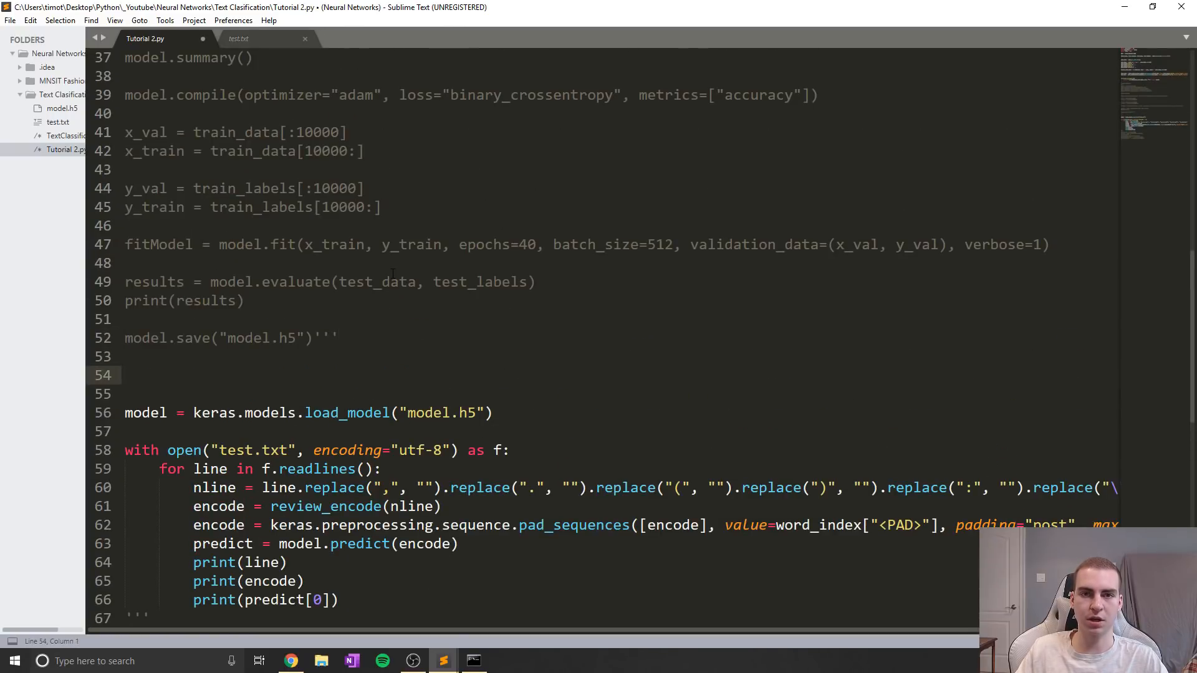
type("def rev")
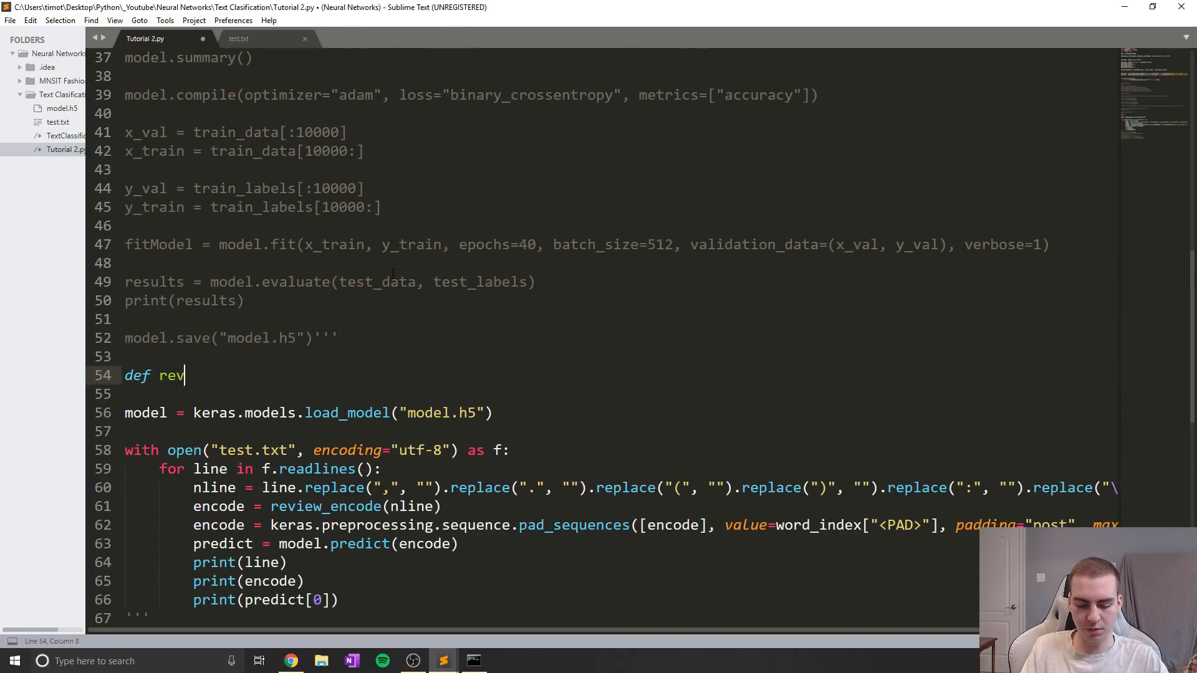
type("iew_encode()")
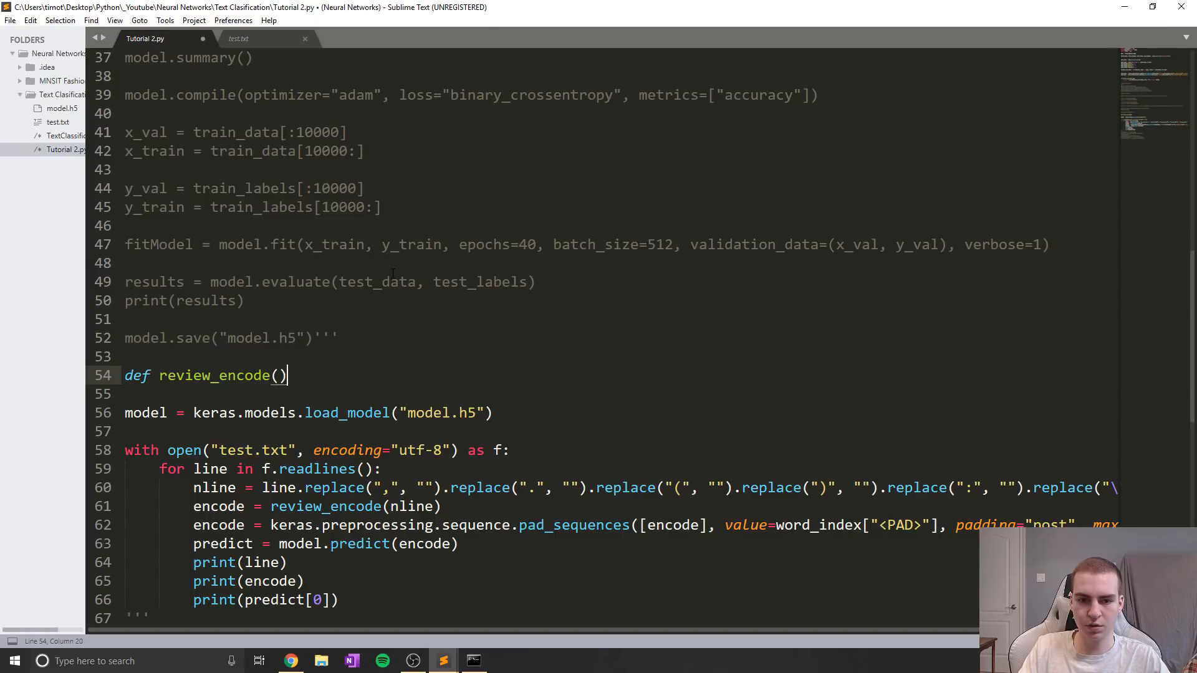
type("s")
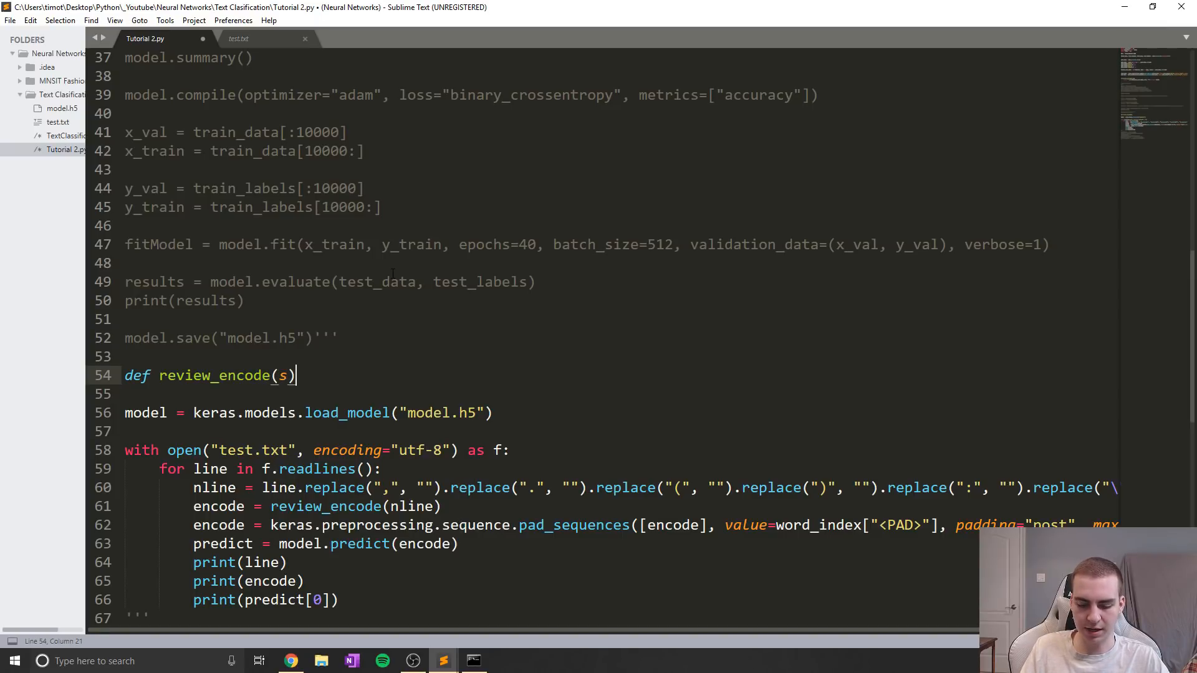
type(":")
key("enter")
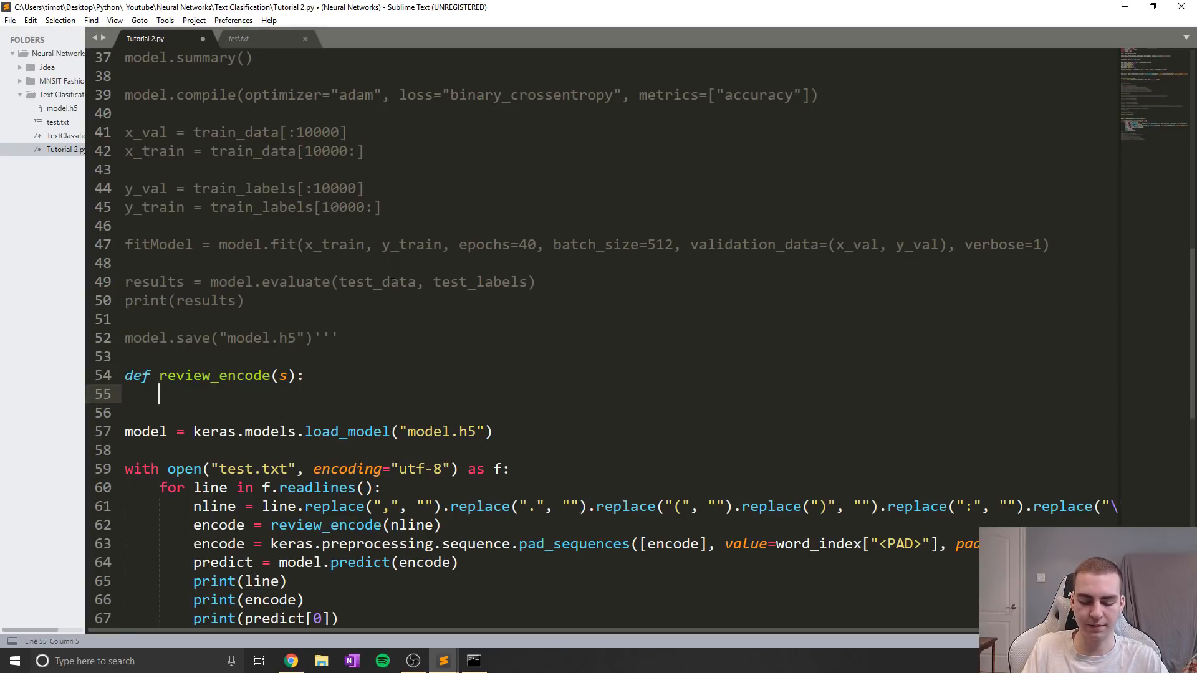
Step: Begin the function body with encoded = [1] and save the script
type("retur")
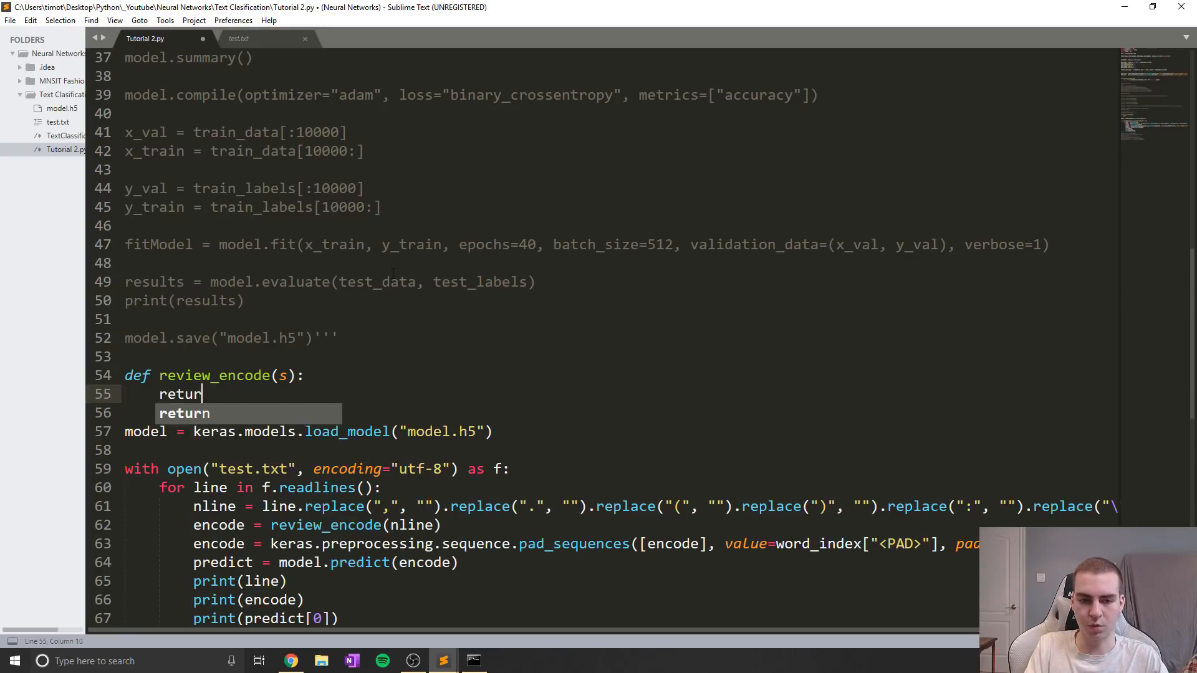
type("encoded = [1")
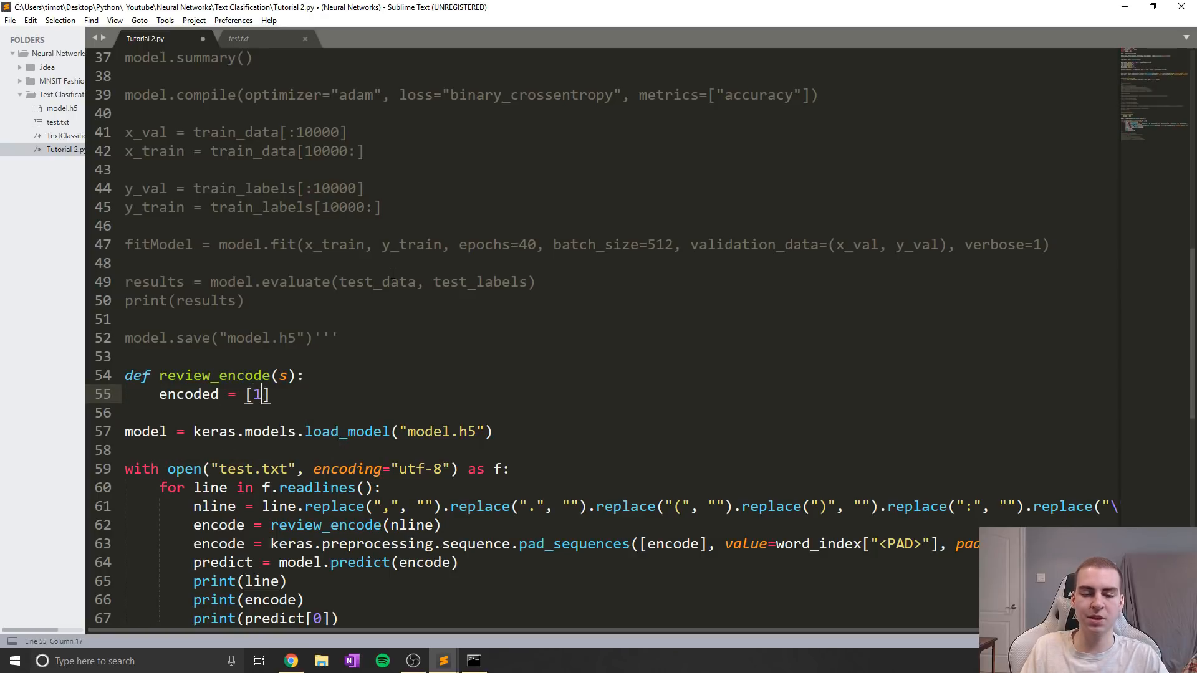
key("ctrl+s")
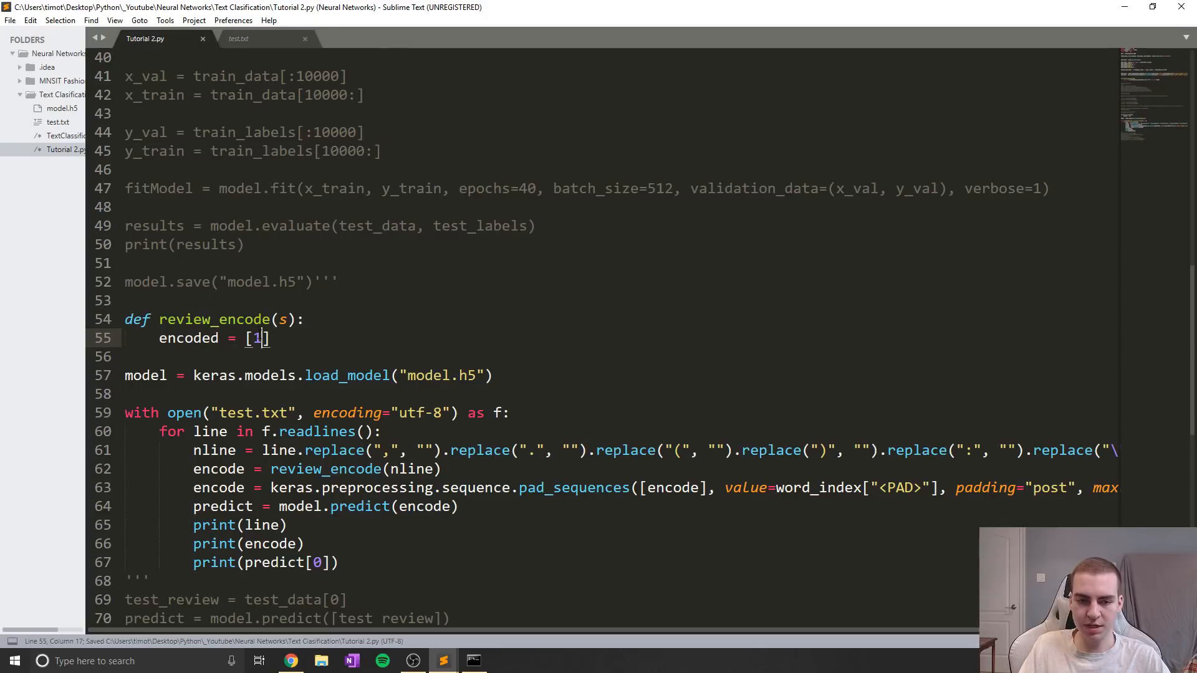
scroll("up", 3)
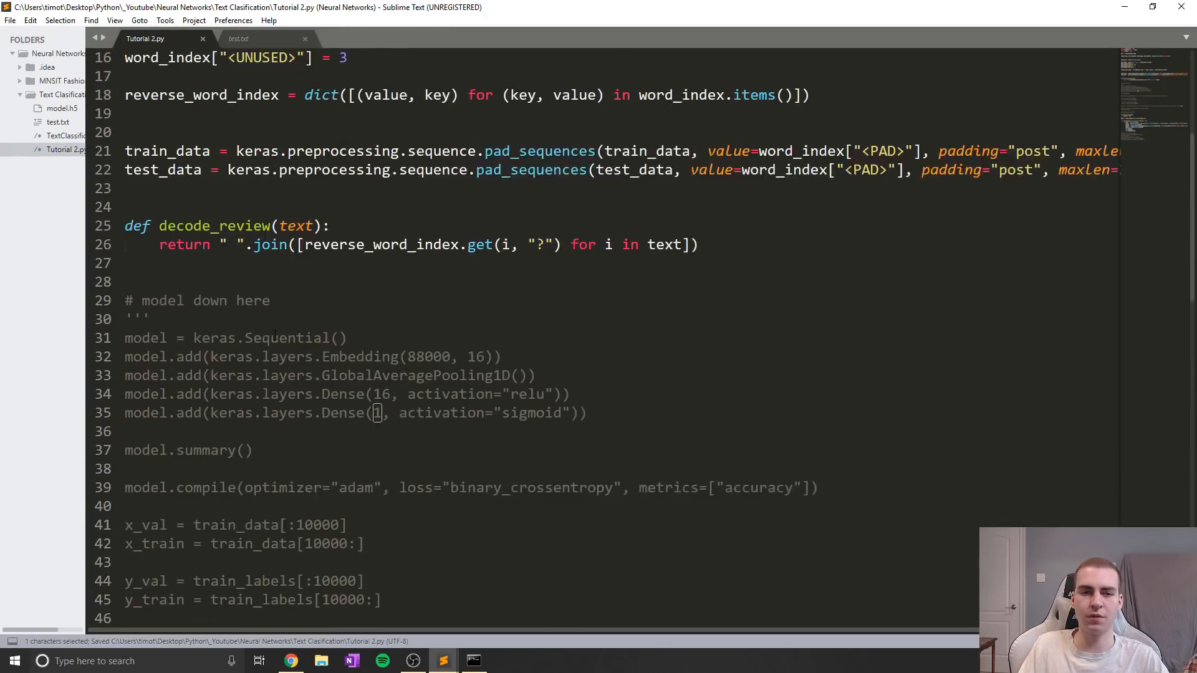
scroll("up", 3)
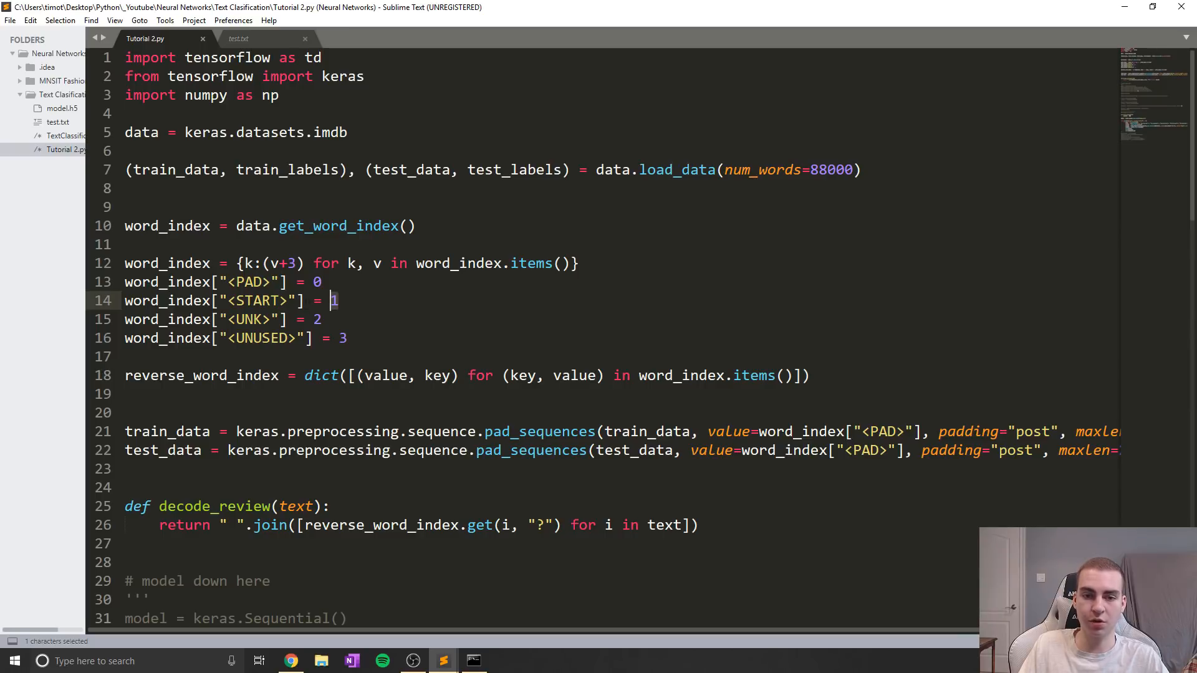
scroll("down", 3)
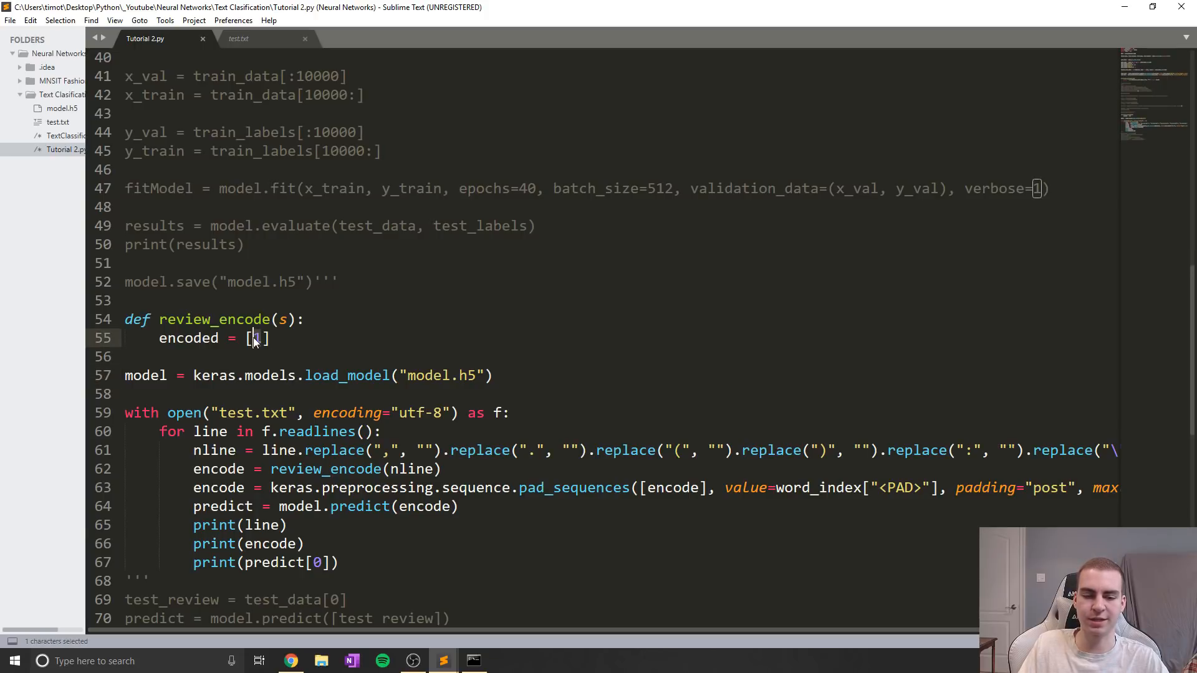
type("1")
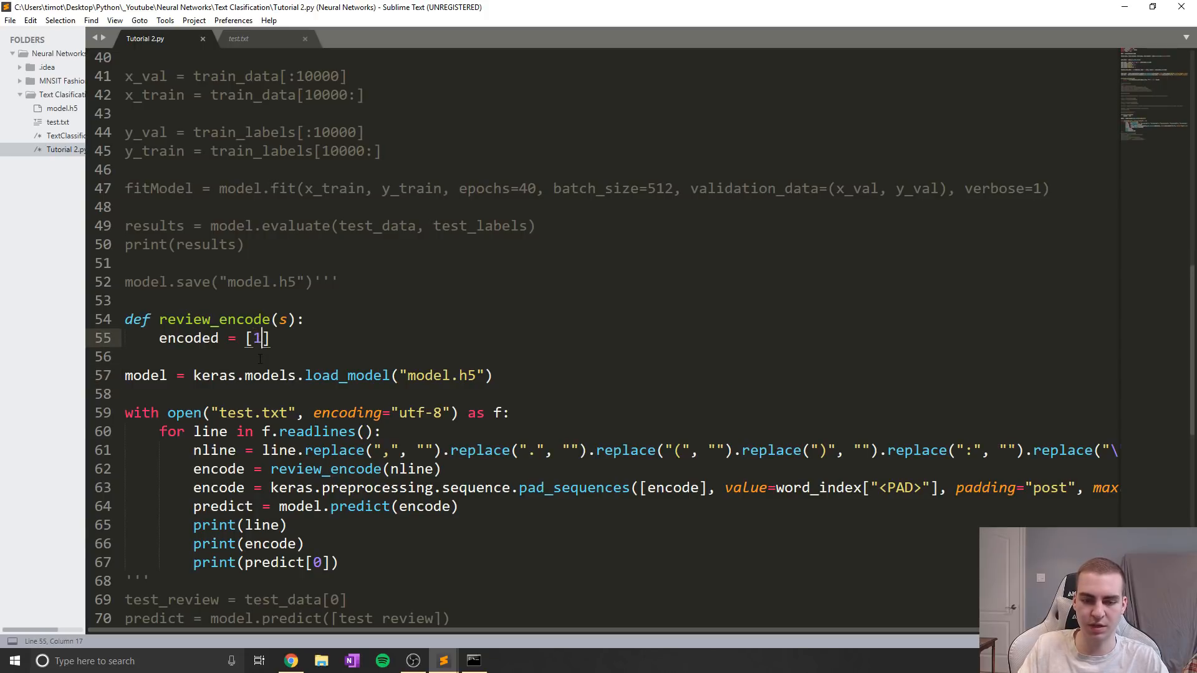
key("Enter")
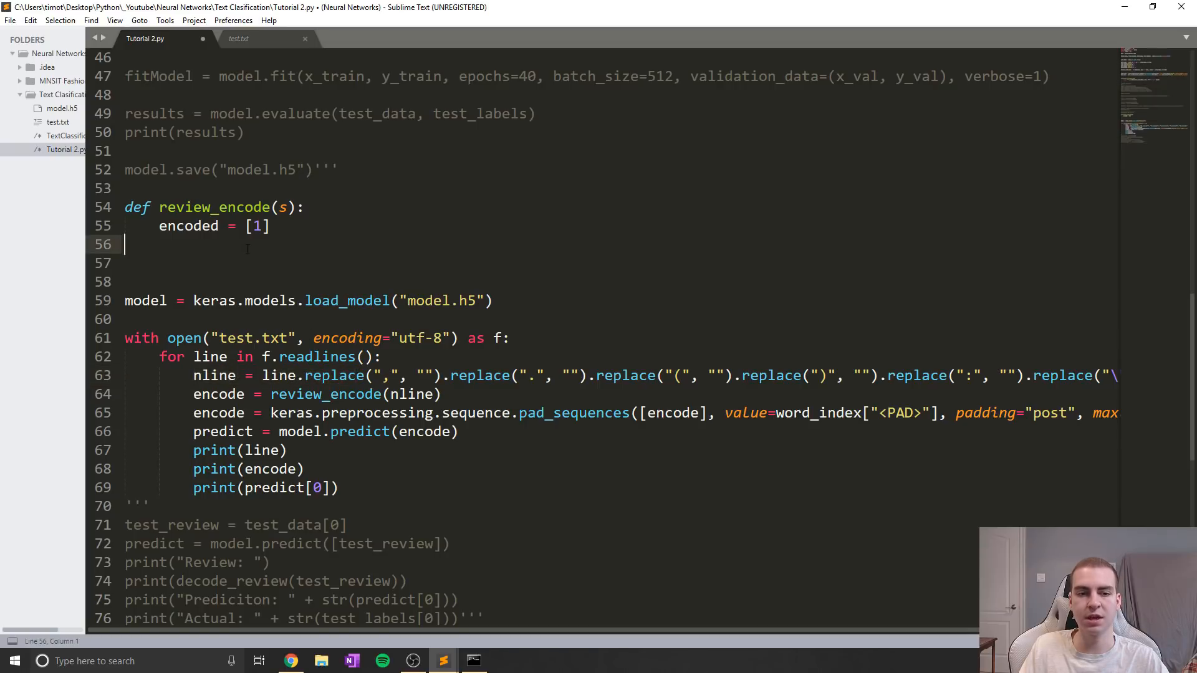
Step: Add a for loop over the words in s with an if word in word_index check
key("enter")
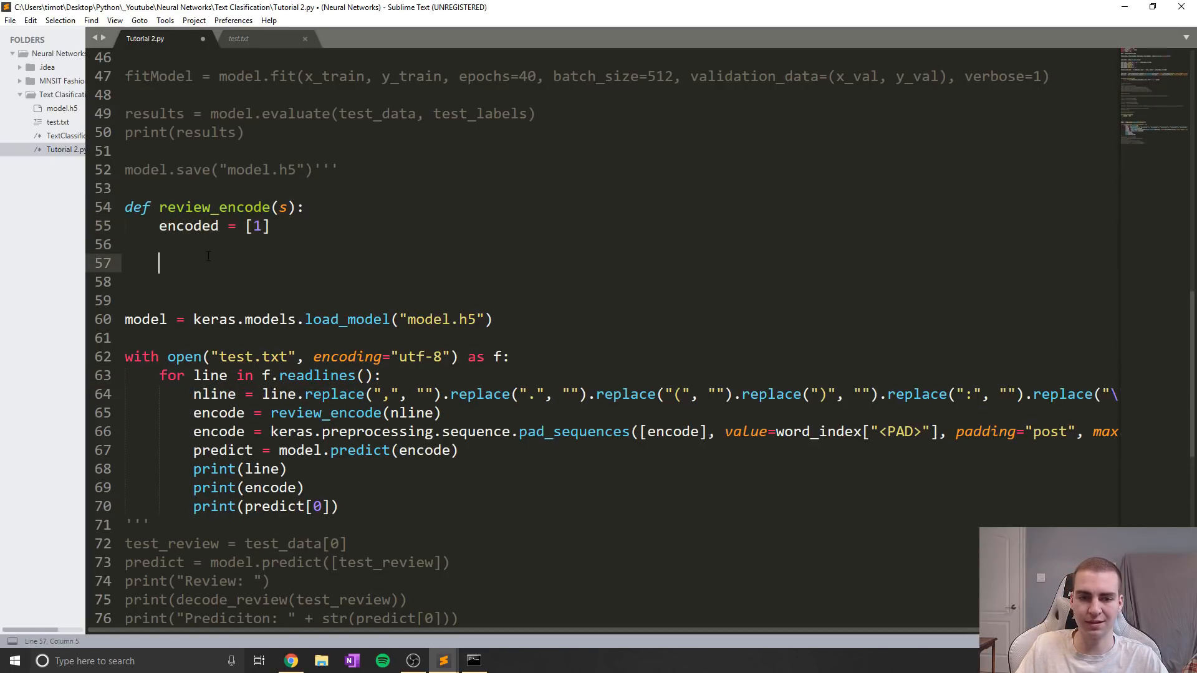
type("for word")
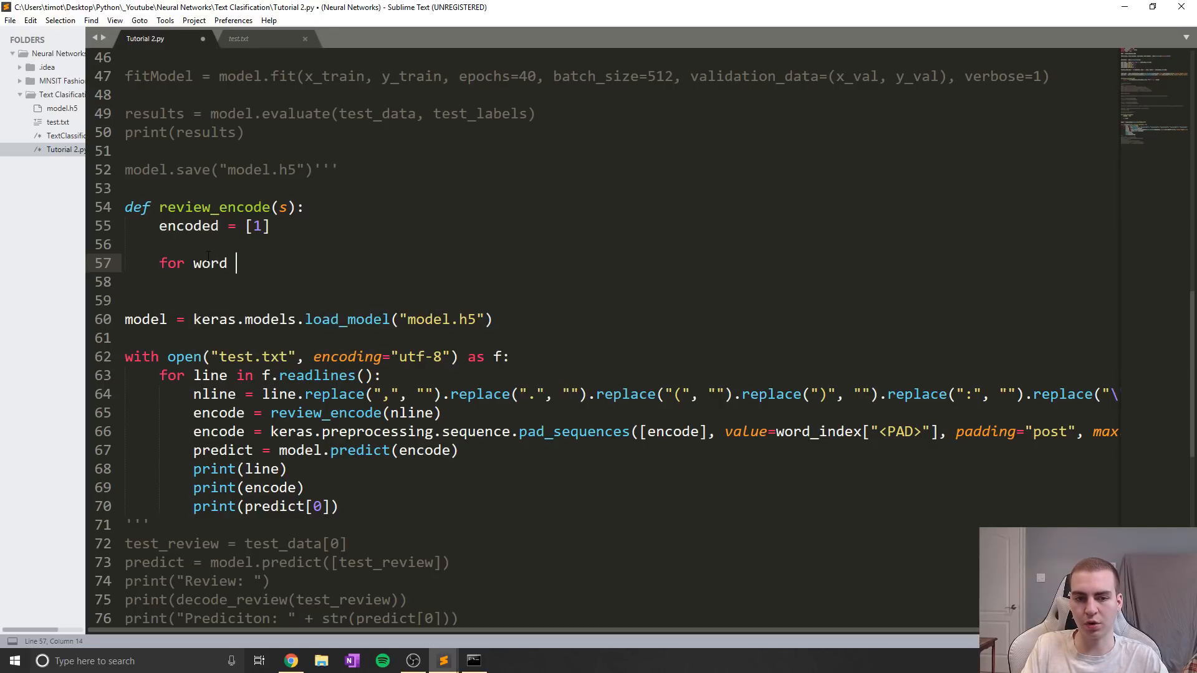
type("in")
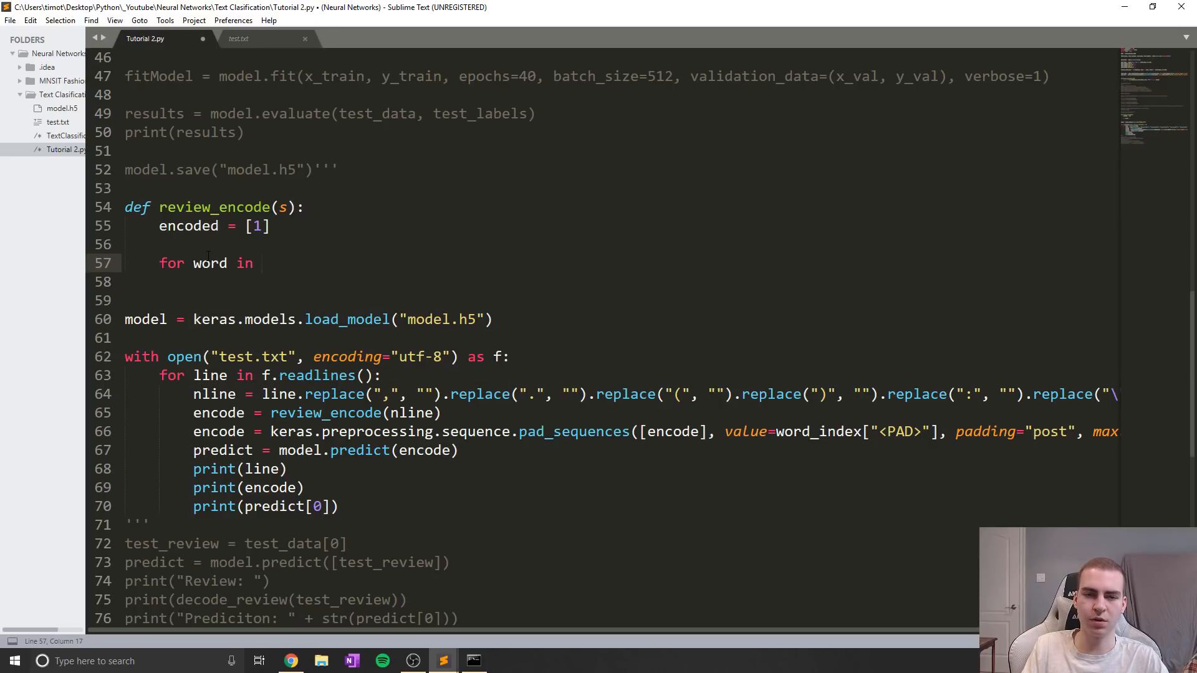
type("s:\\")
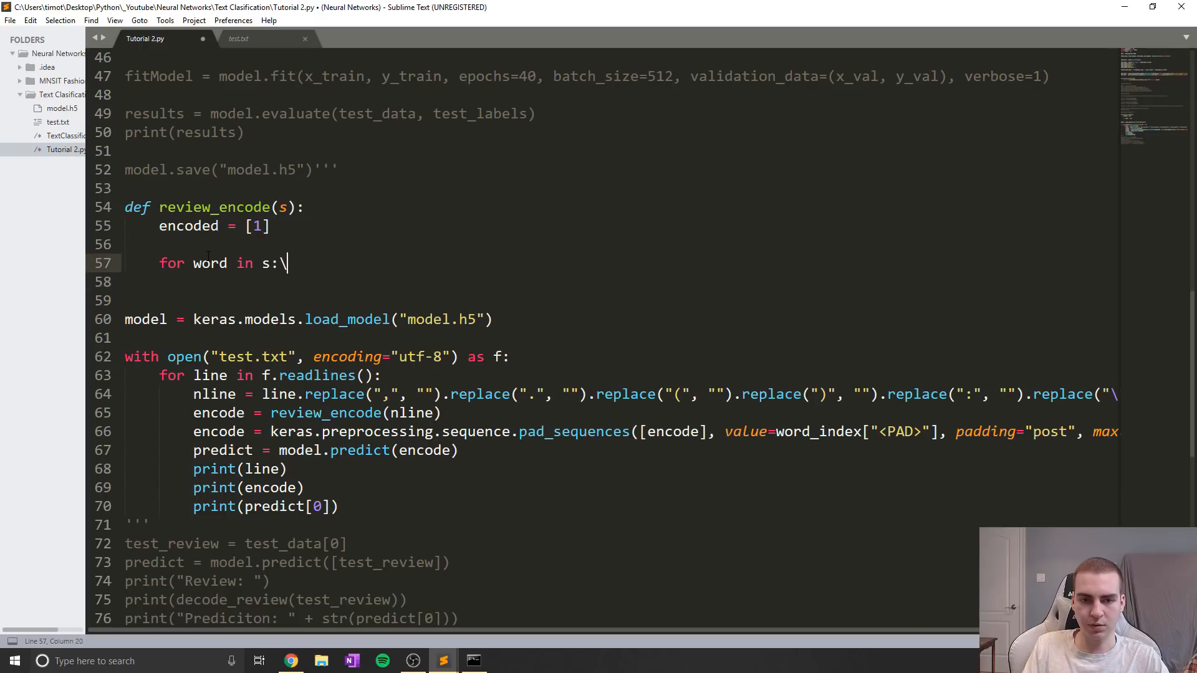
type("if word in word")
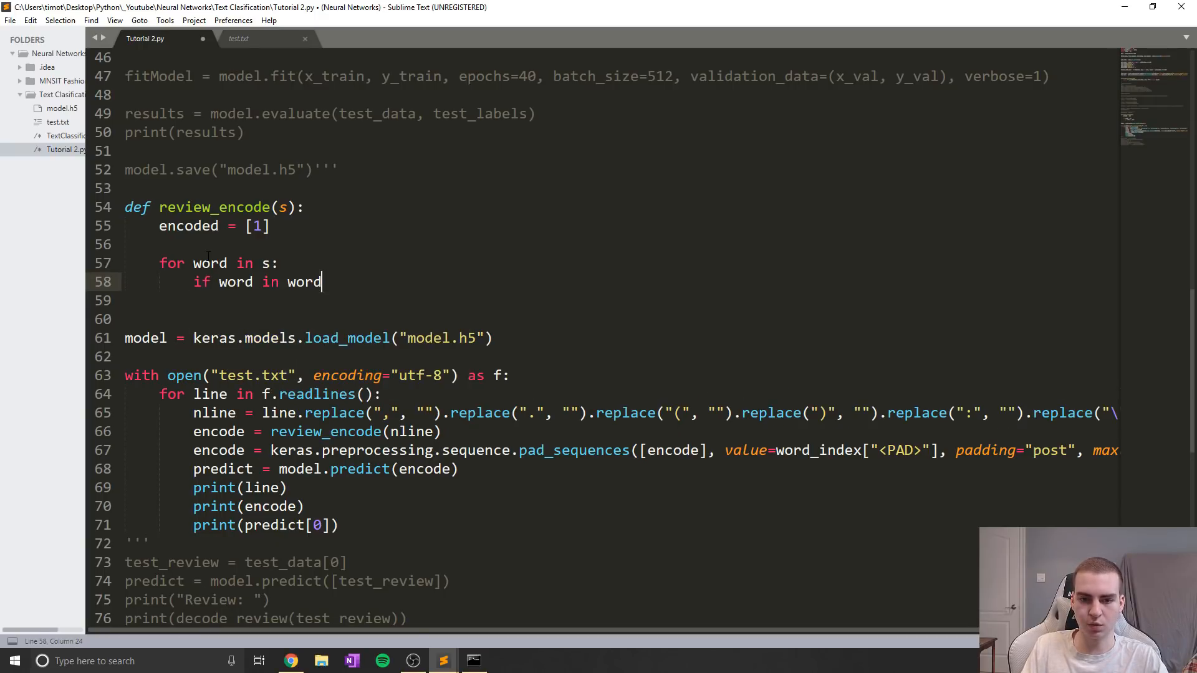
scroll("up", 3)
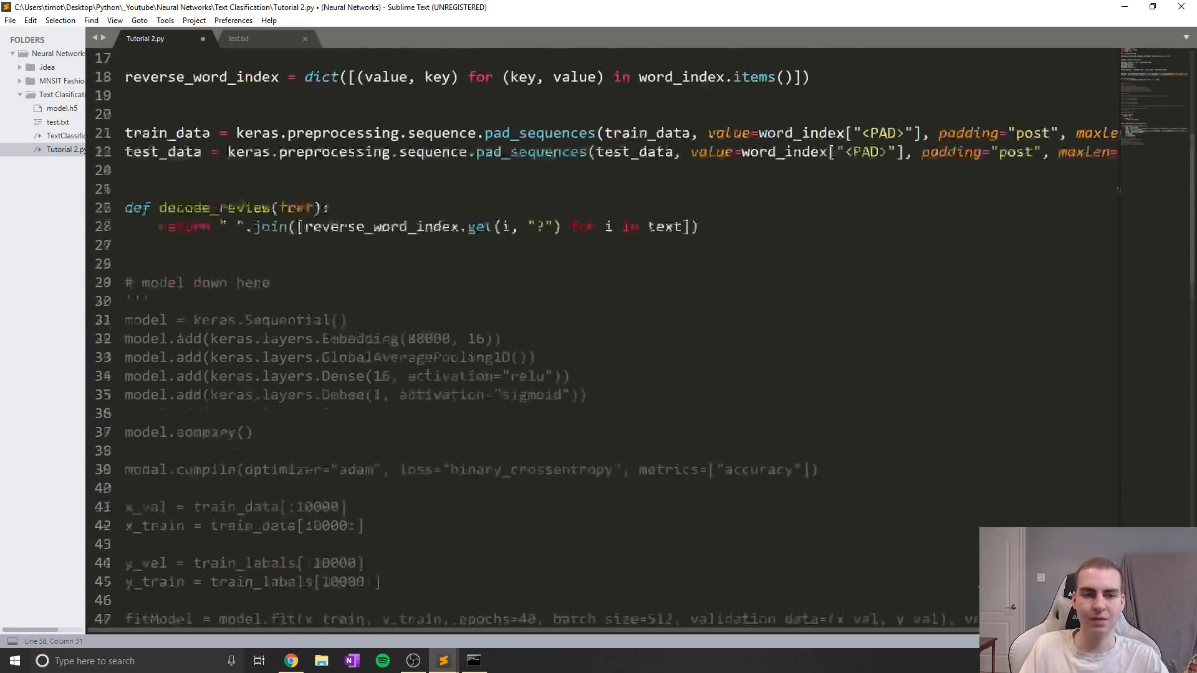
scroll("up", 3)
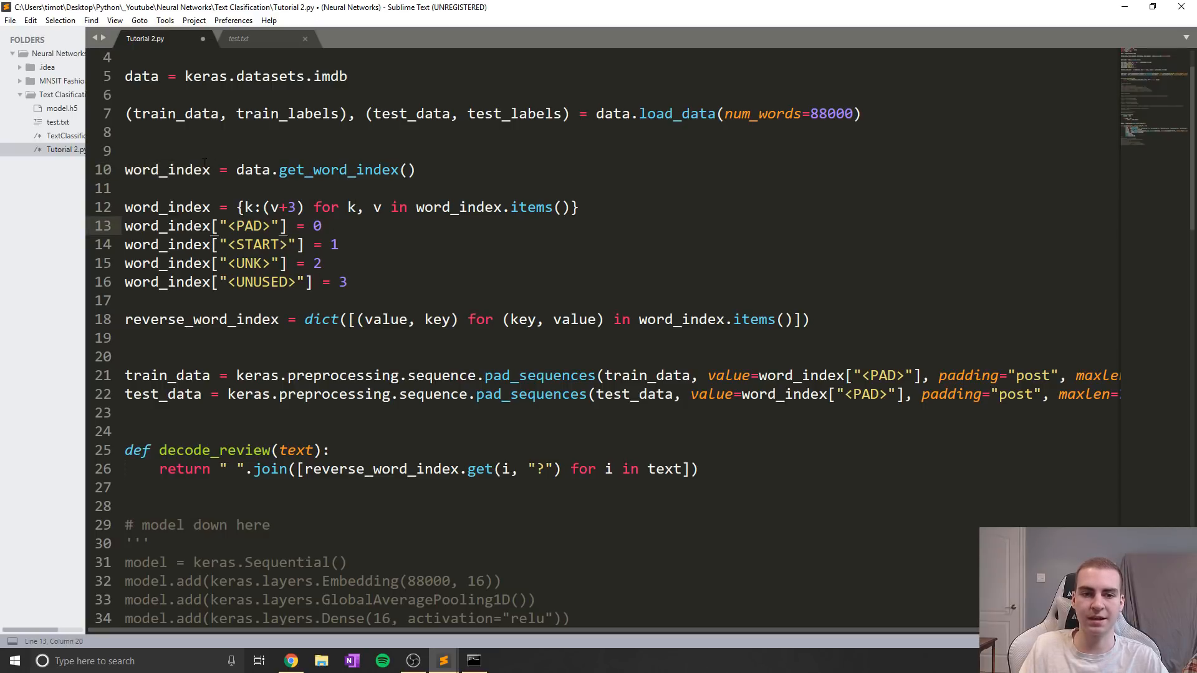
double_click(166, 169)
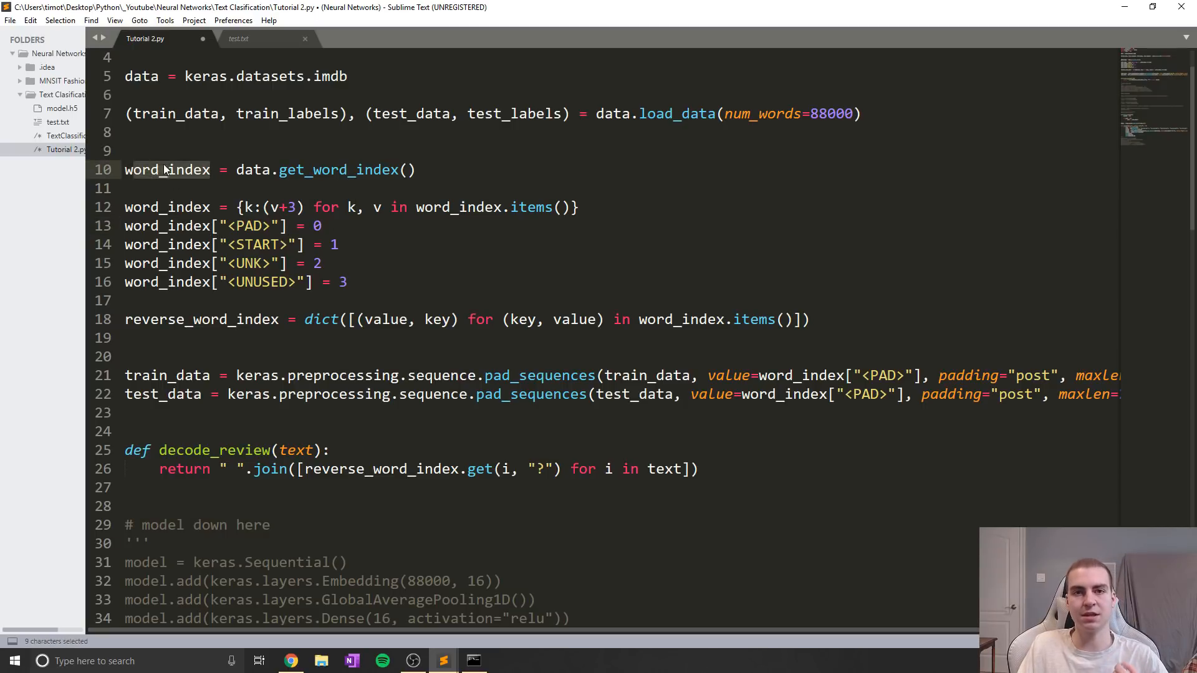
scroll("down", 3)
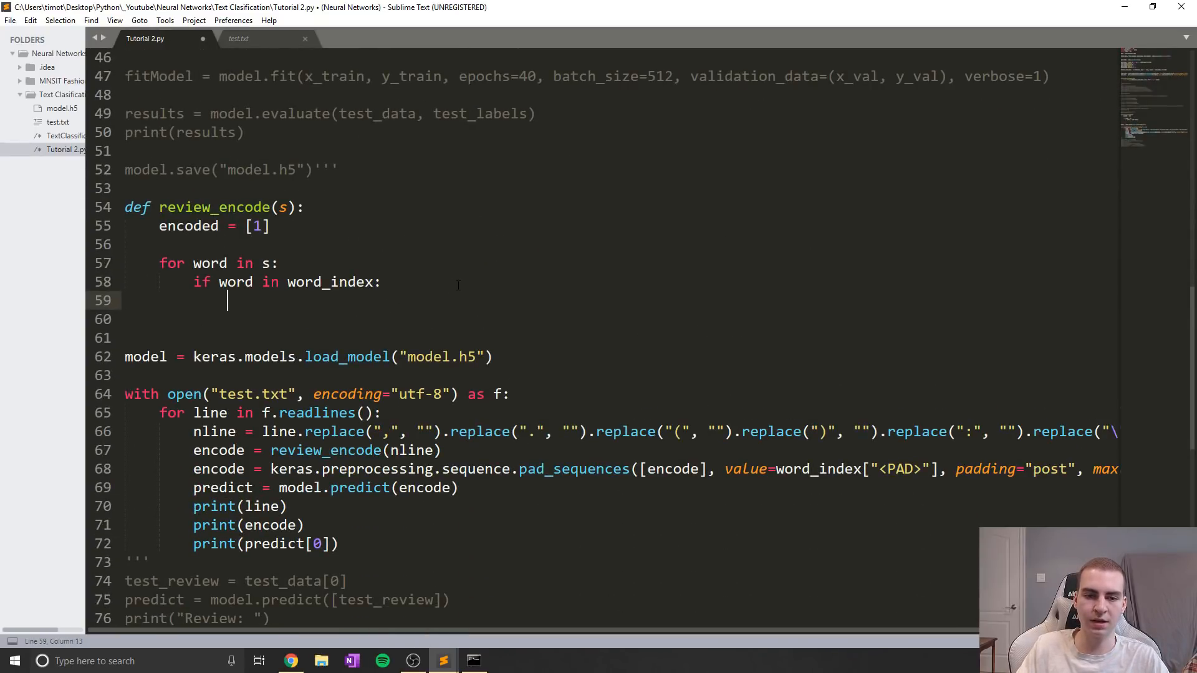
Step: Append word_index[word] to encoded when found, otherwise append 2
type("encoded.a")
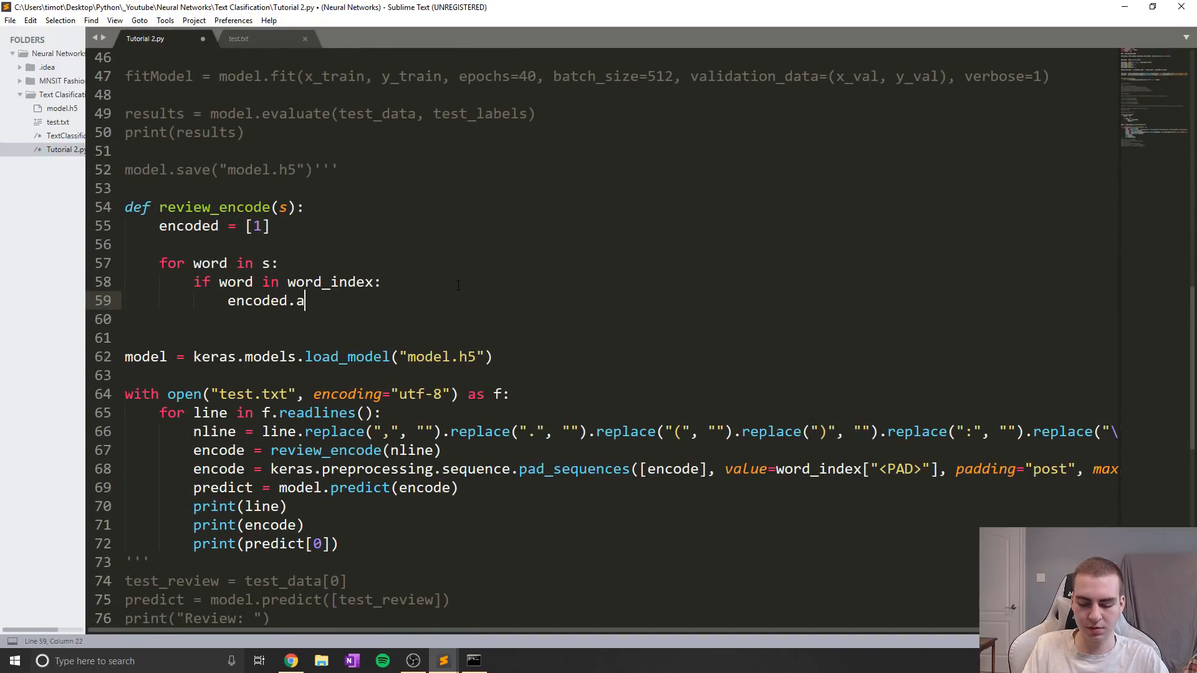
type("ppend()")
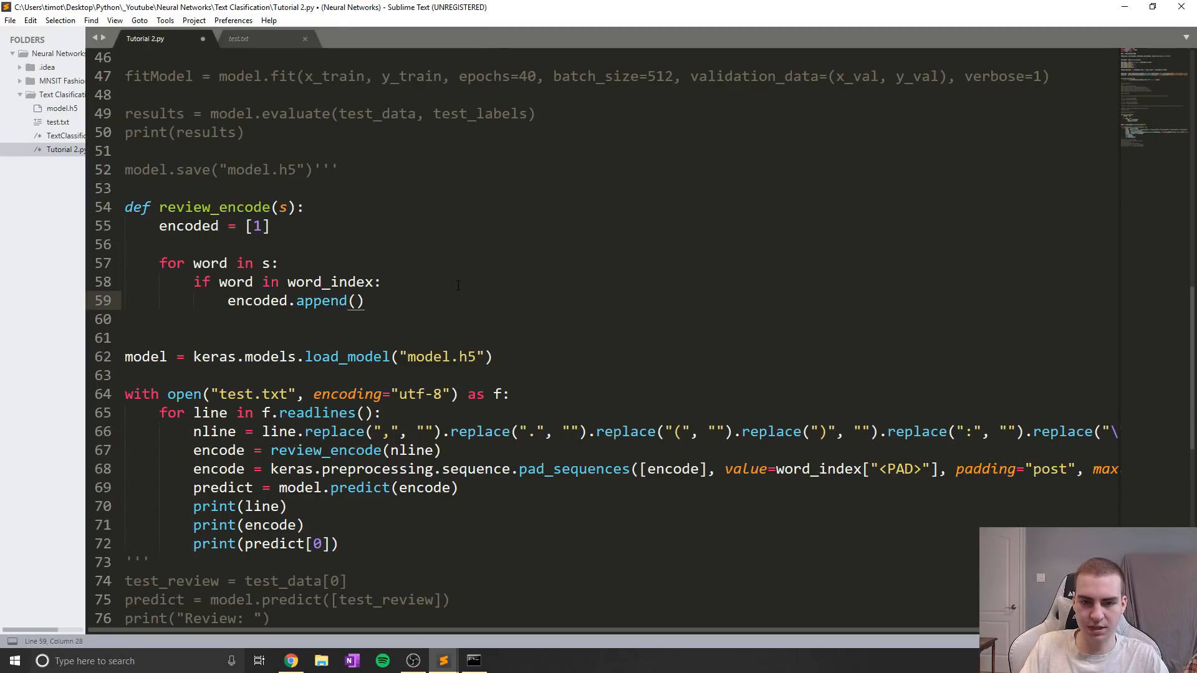
type("word_index")
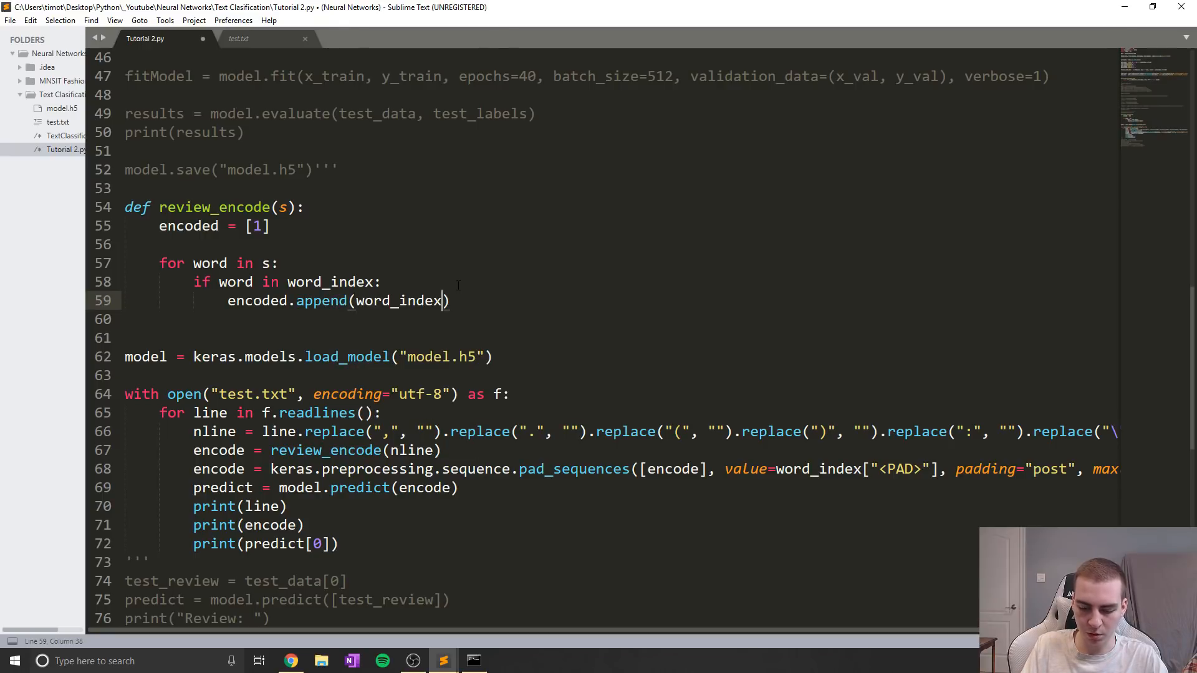
type("[word]")
left_click(621, 319)
type("else:")
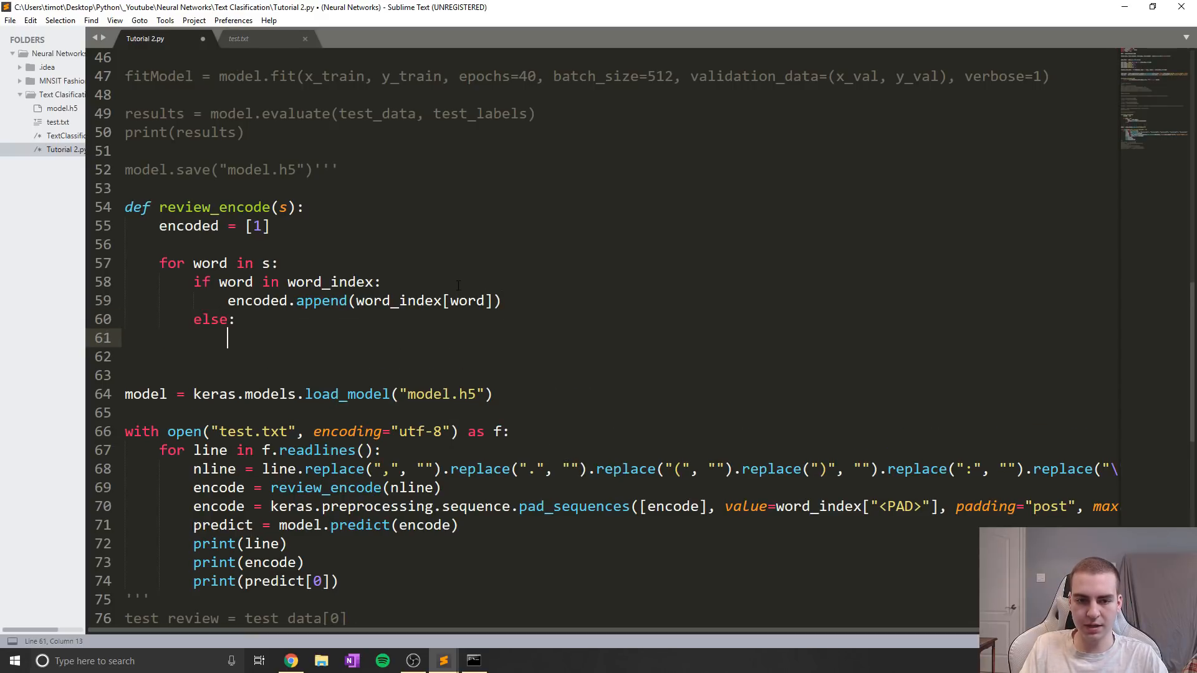
type("encoded.append(2")
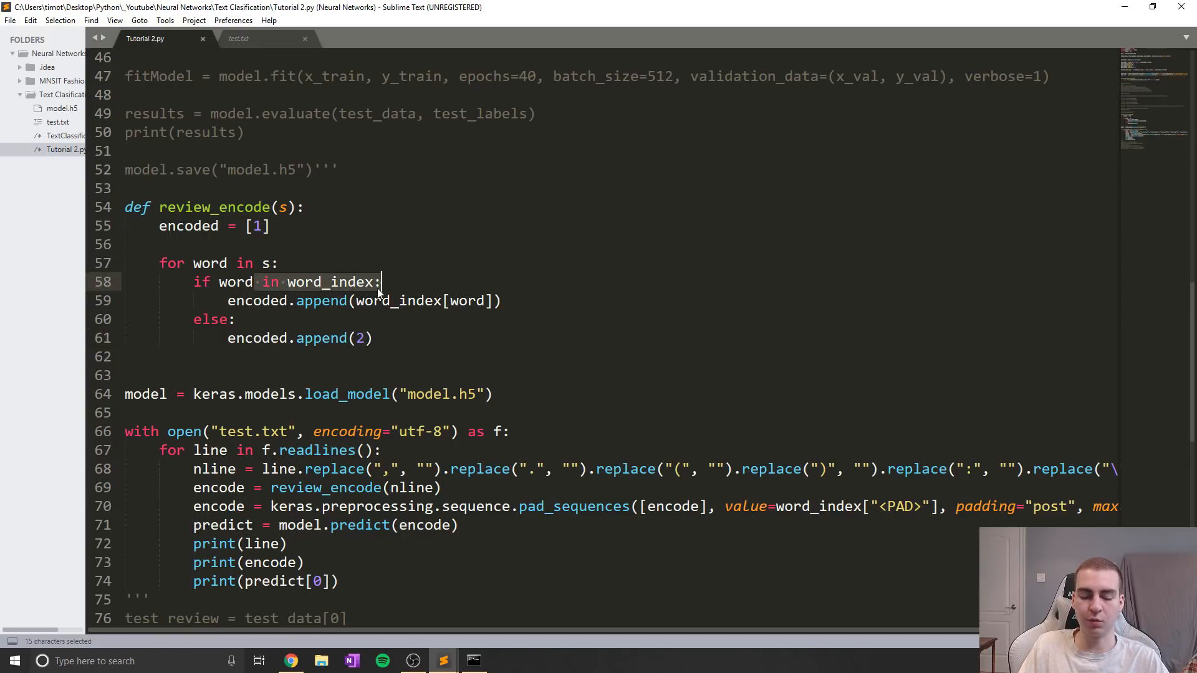
left_click(237, 319)
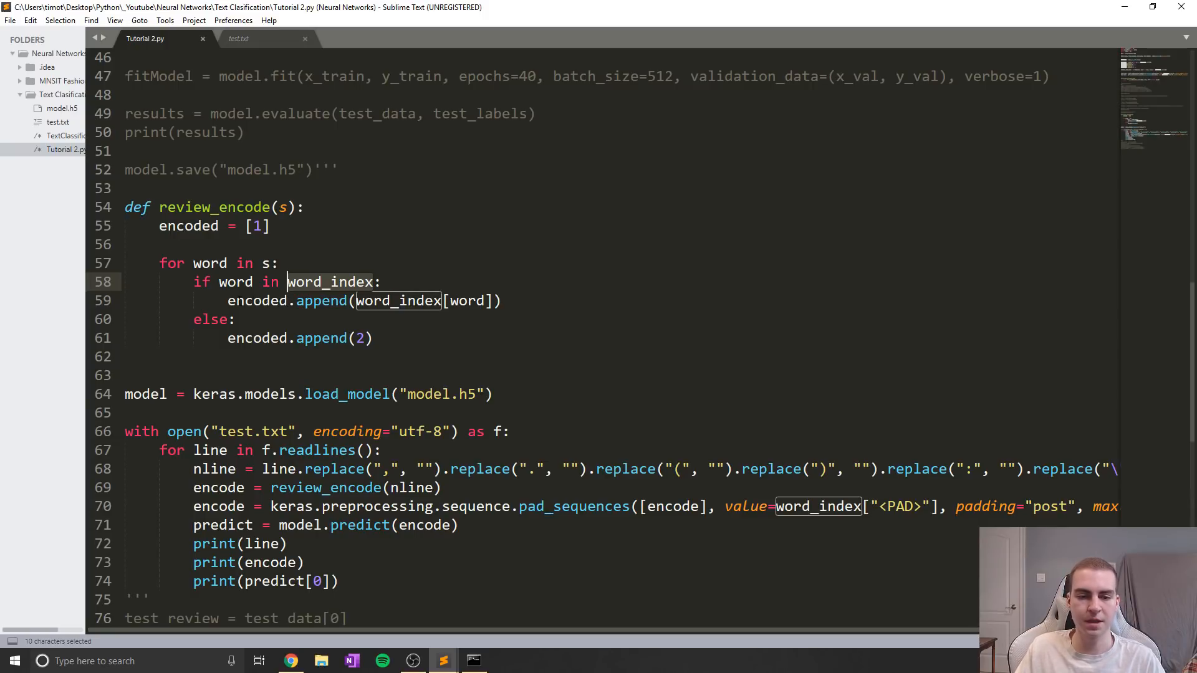
Step: Use word.lower() in both the check and the lookup, then save
scroll("down", 3)
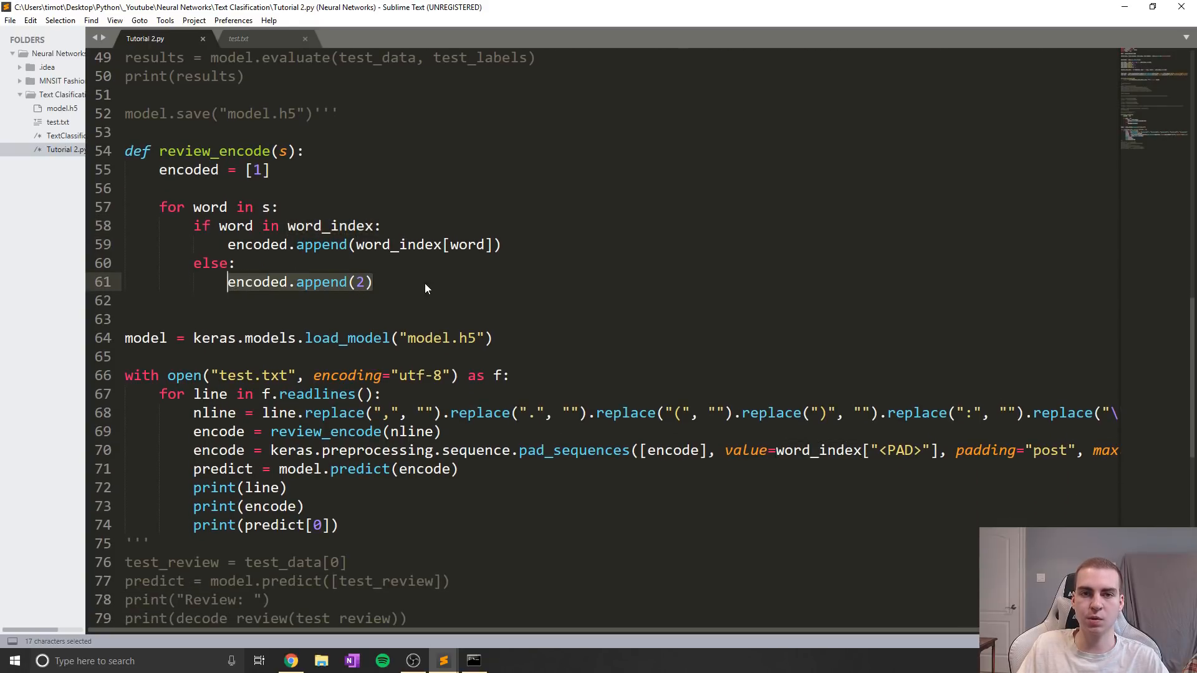
left_click(394, 282)
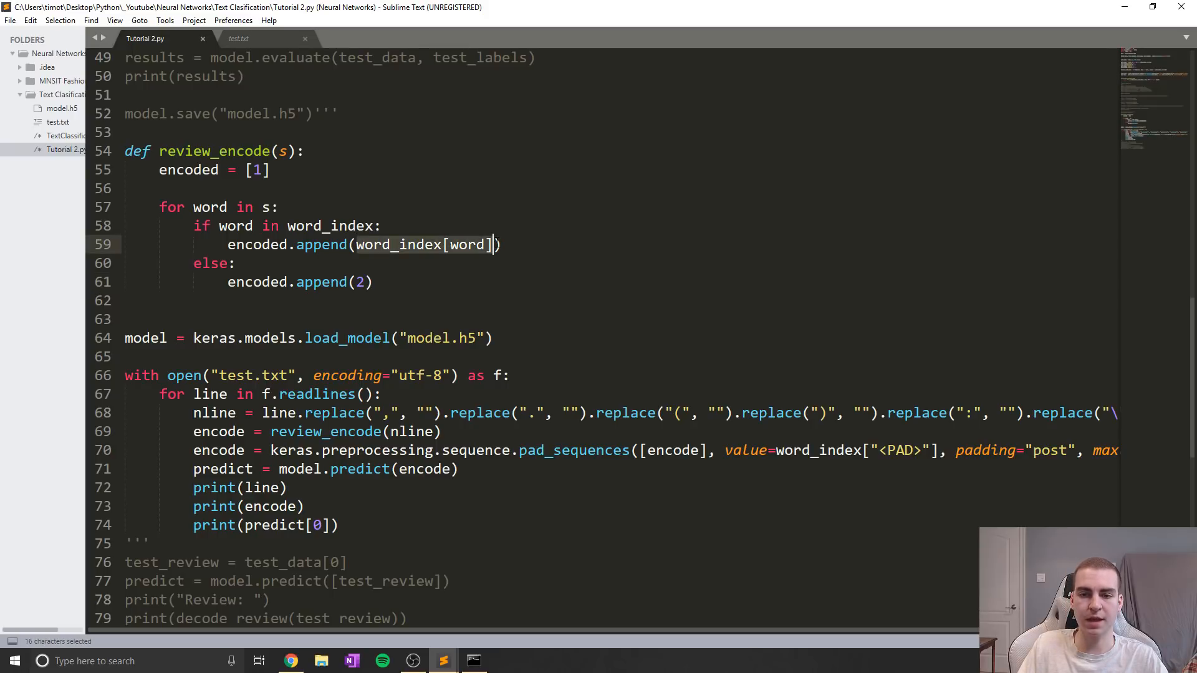
left_click(261, 225)
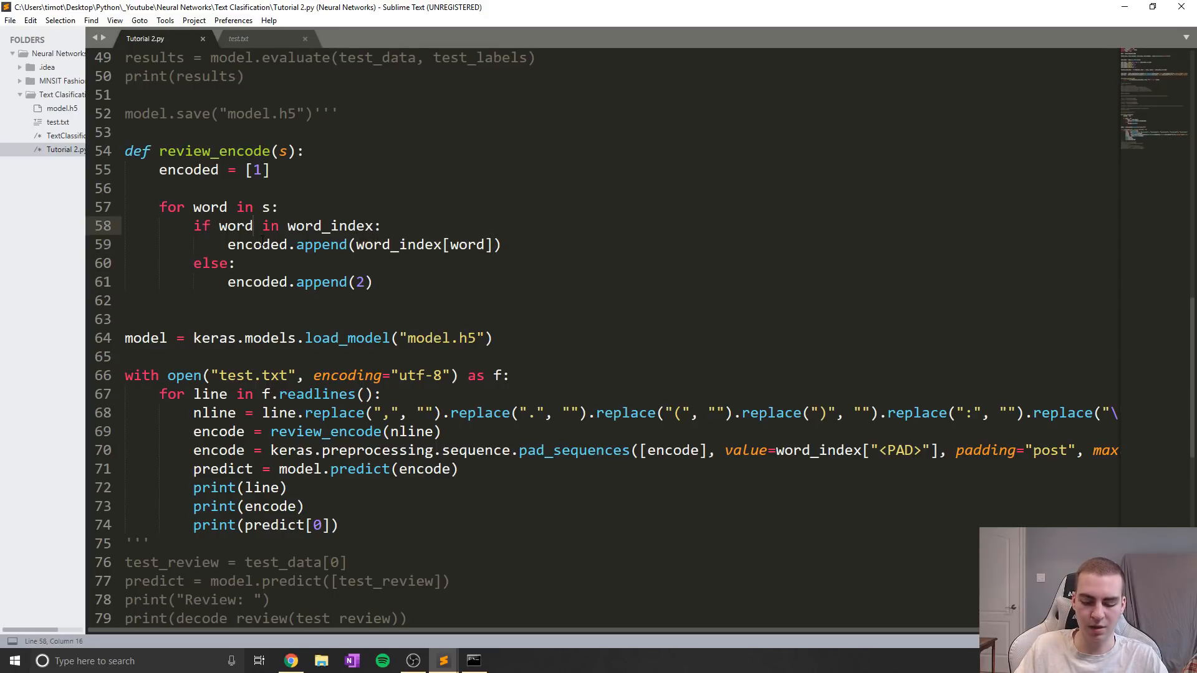
type(".lower()")
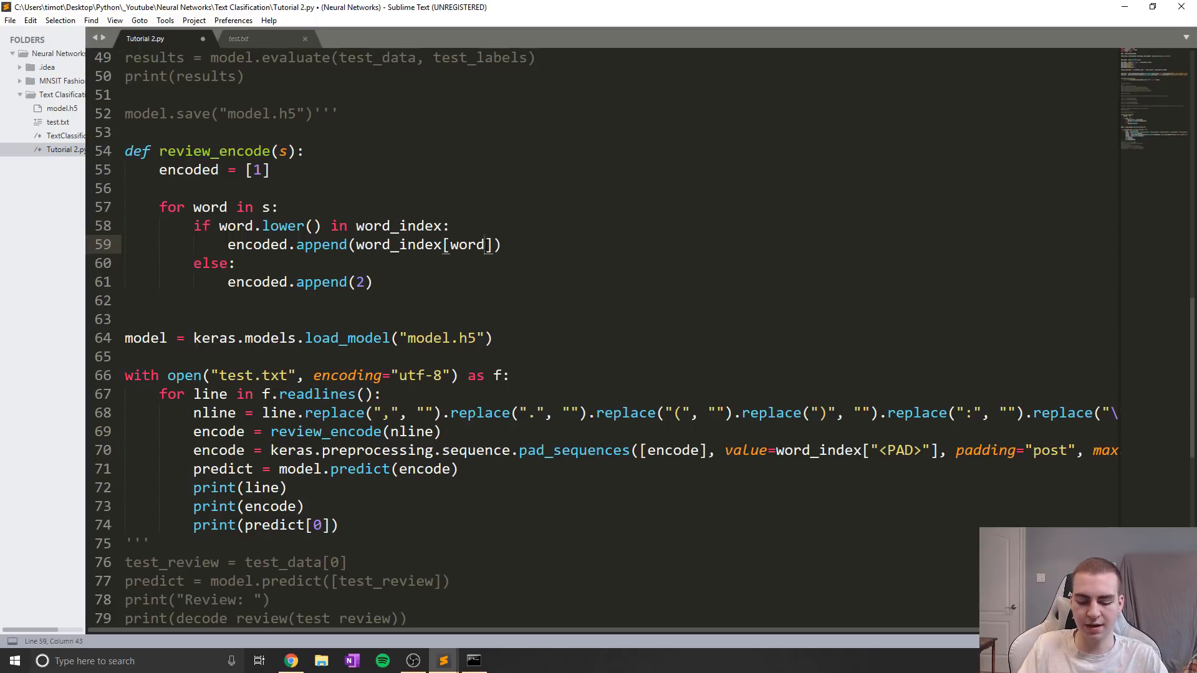
type(".lower()")
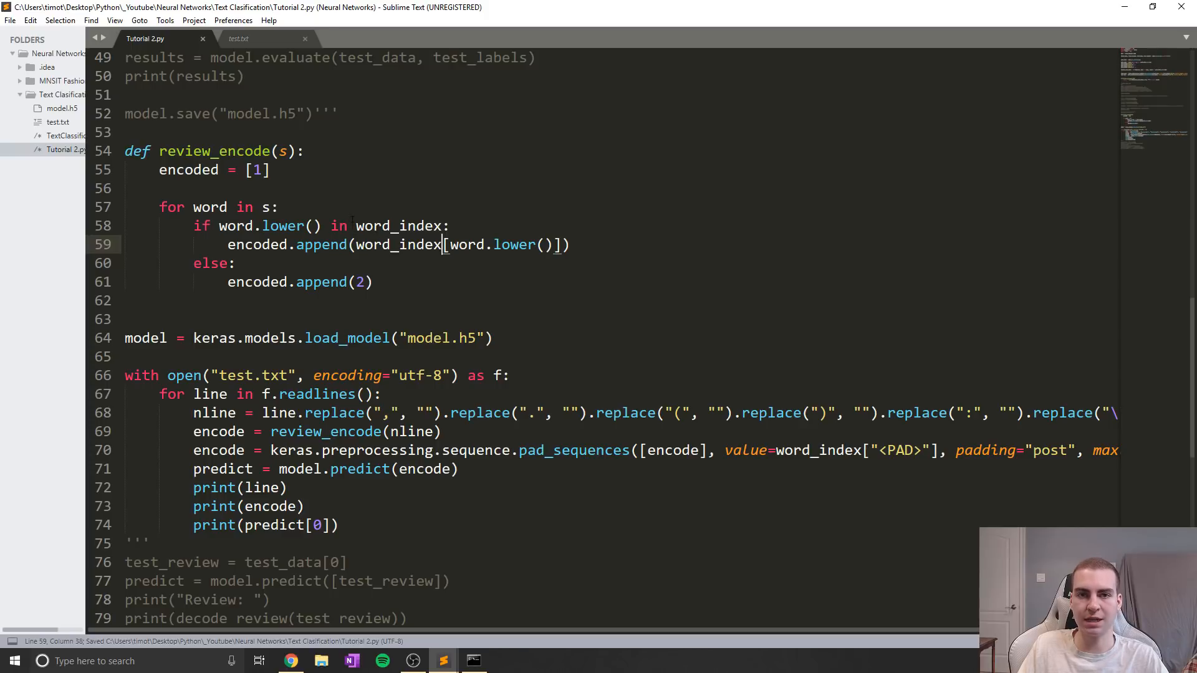
left_click(237, 262)
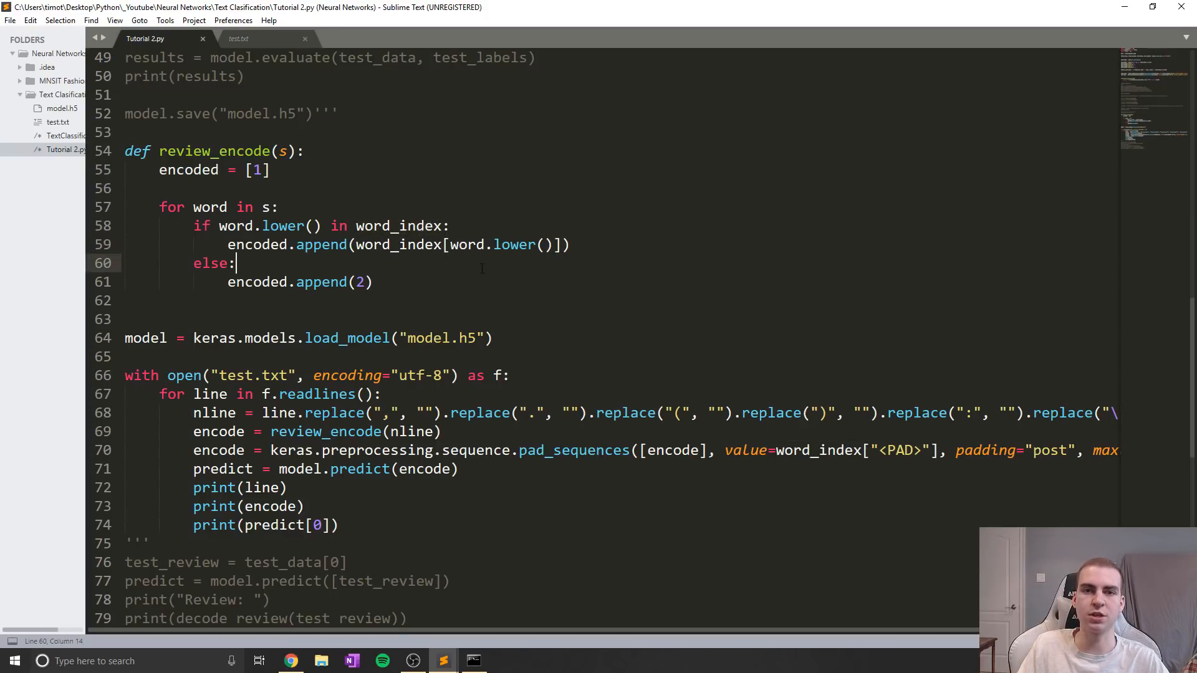
scroll("down", 3)
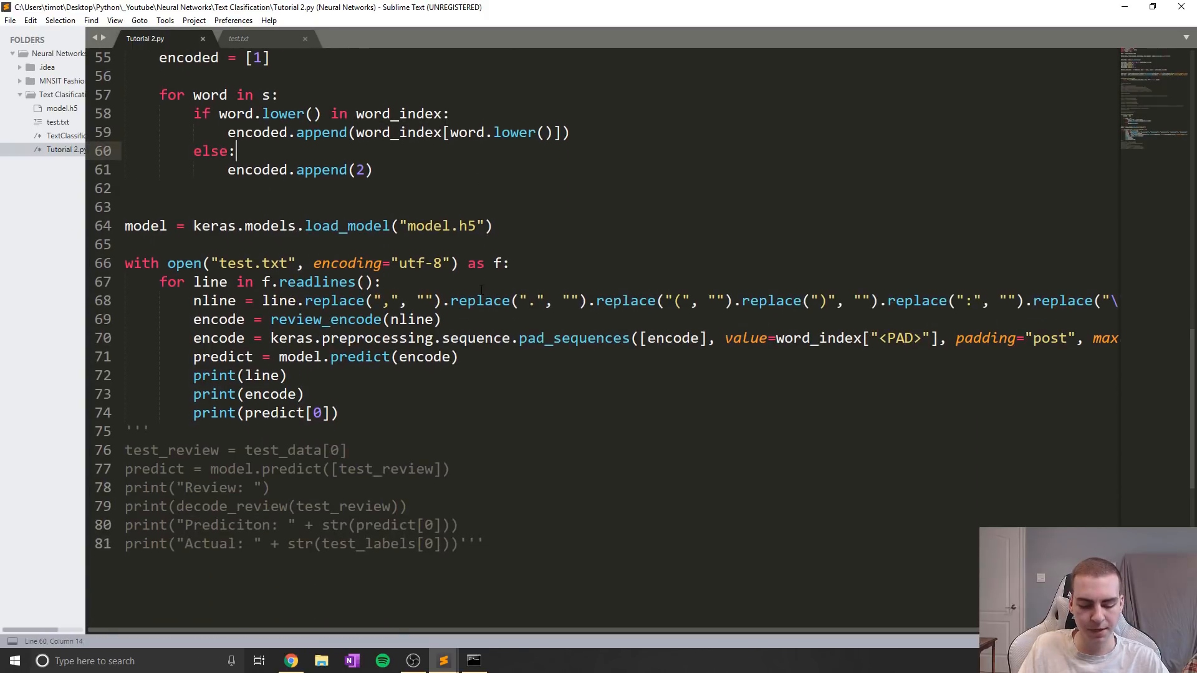
key("ctrl+s")
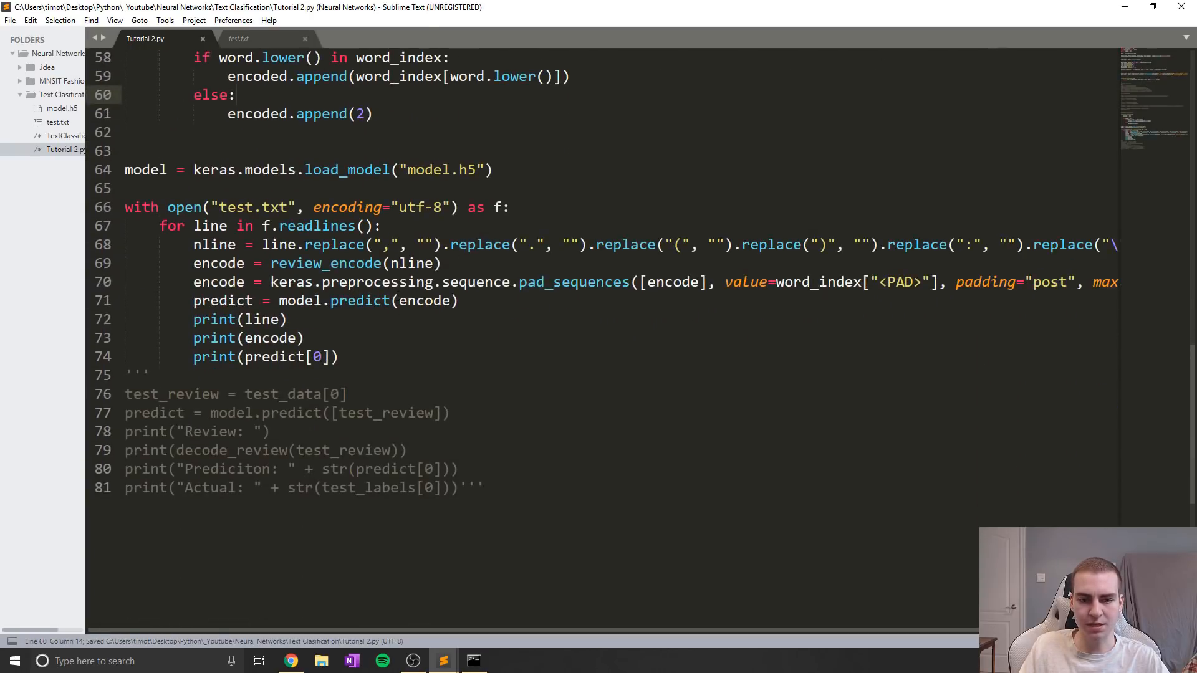
scroll("up", 3)
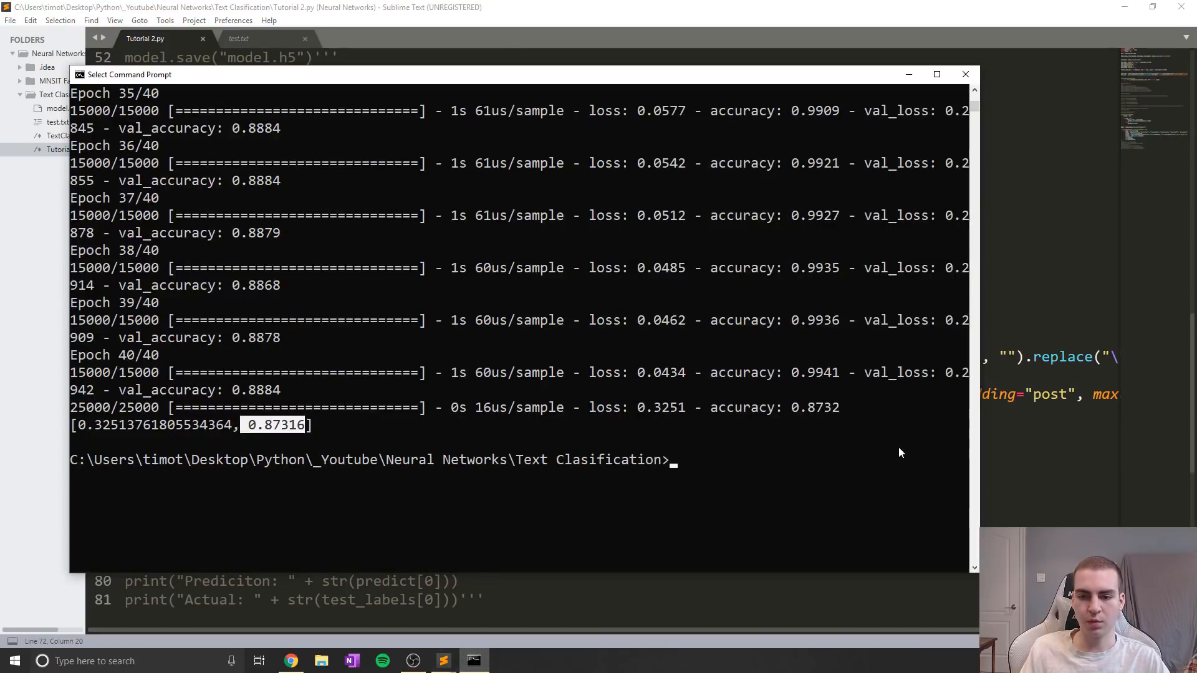
Step: Run python "Tutorial 2.py" and read the pad_sequences ValueError traceback
scroll("up", 3)
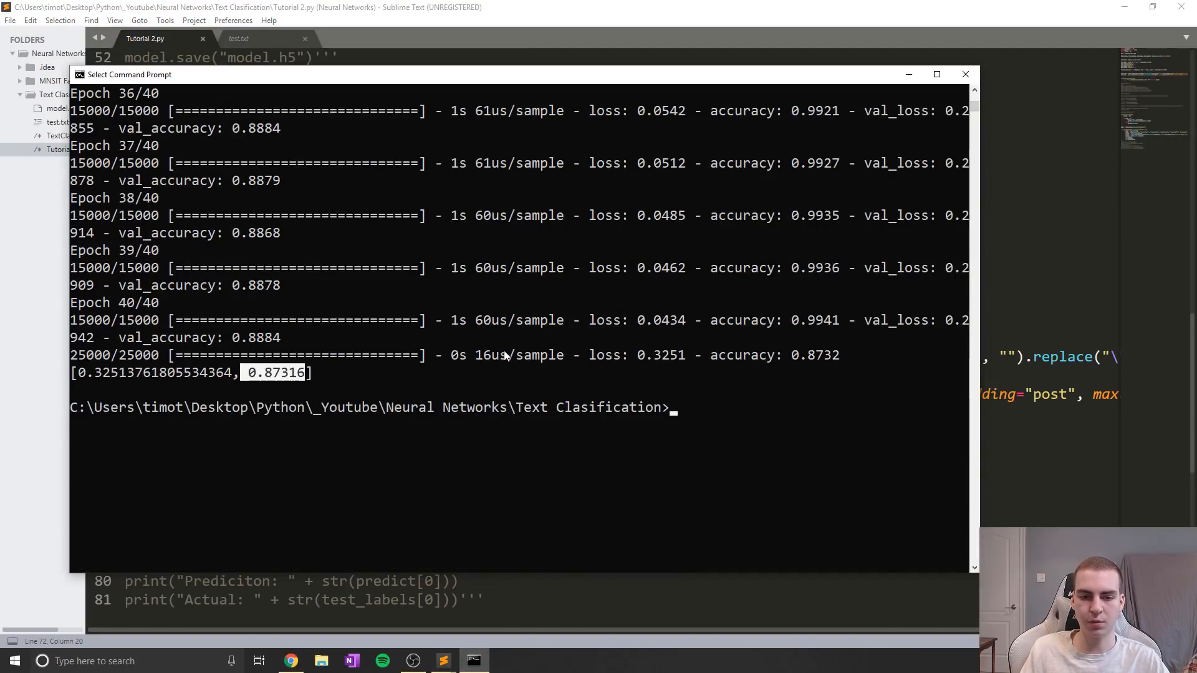
type("python \"Tutorial 2.py\"")
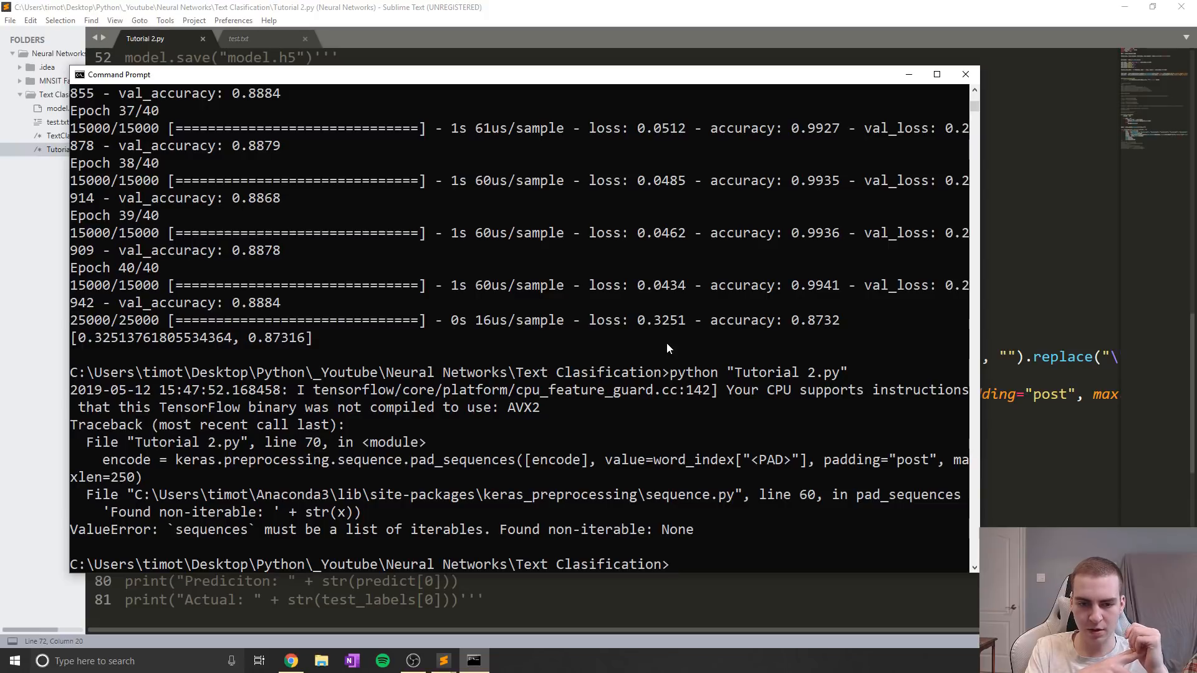
scroll("down", 3)
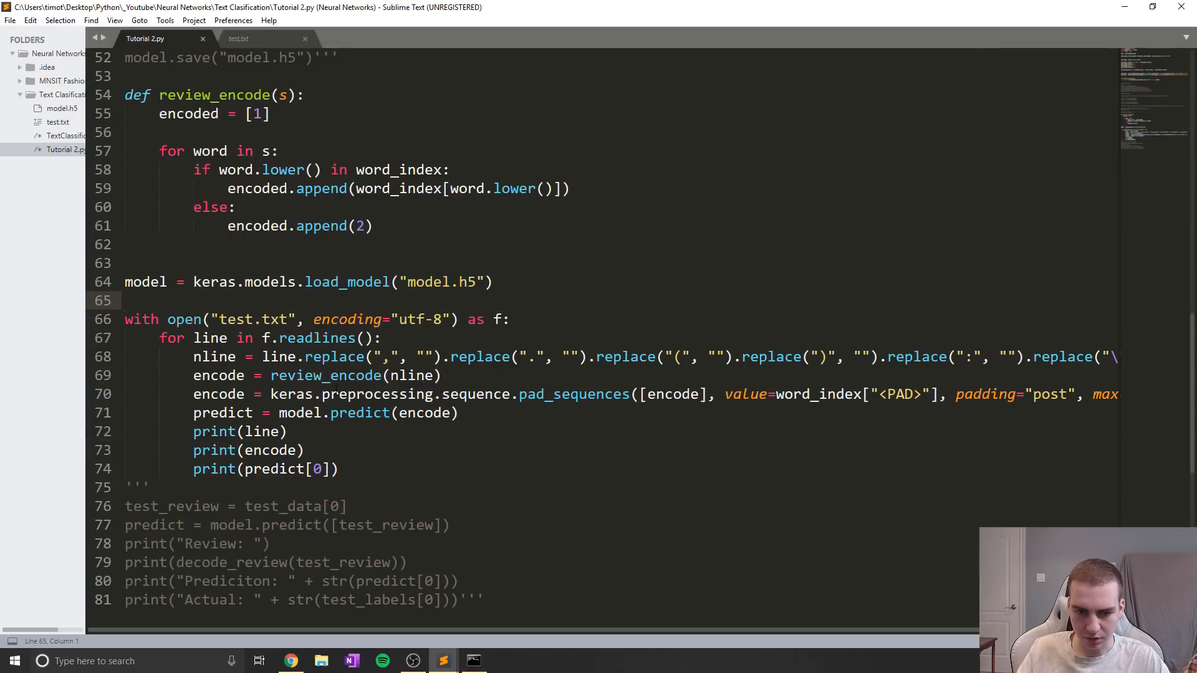
Step: End review_encode with return encoded and switch to Command Prompt
left_click(442, 375)
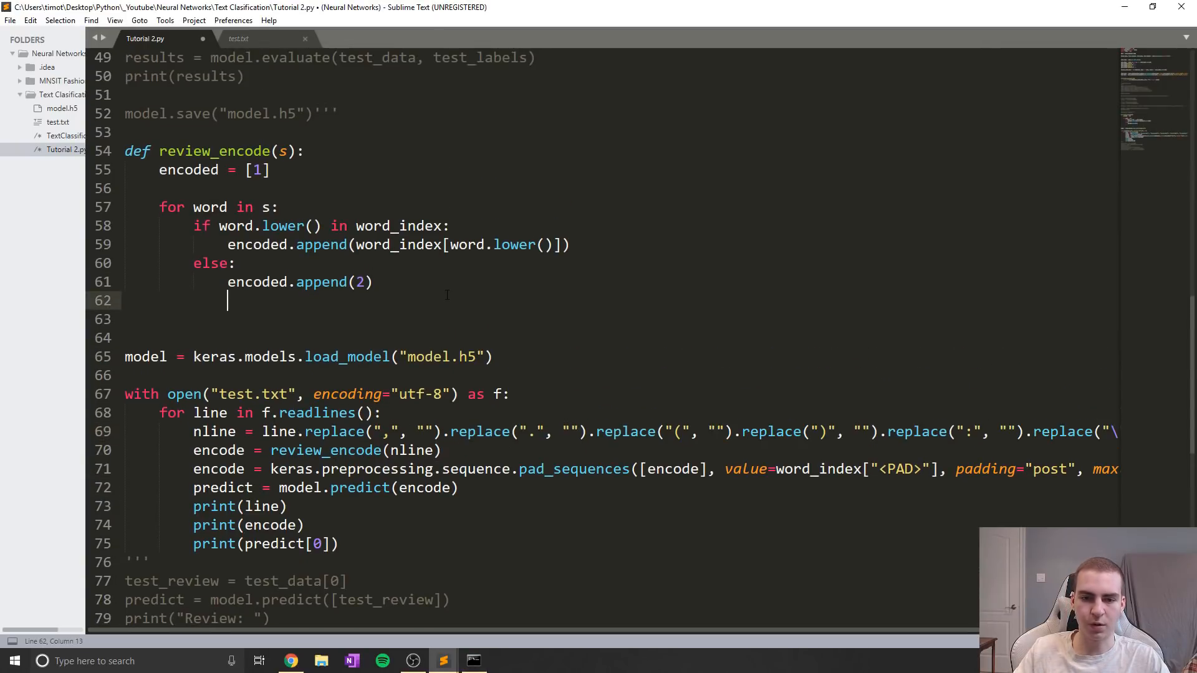
type("return")
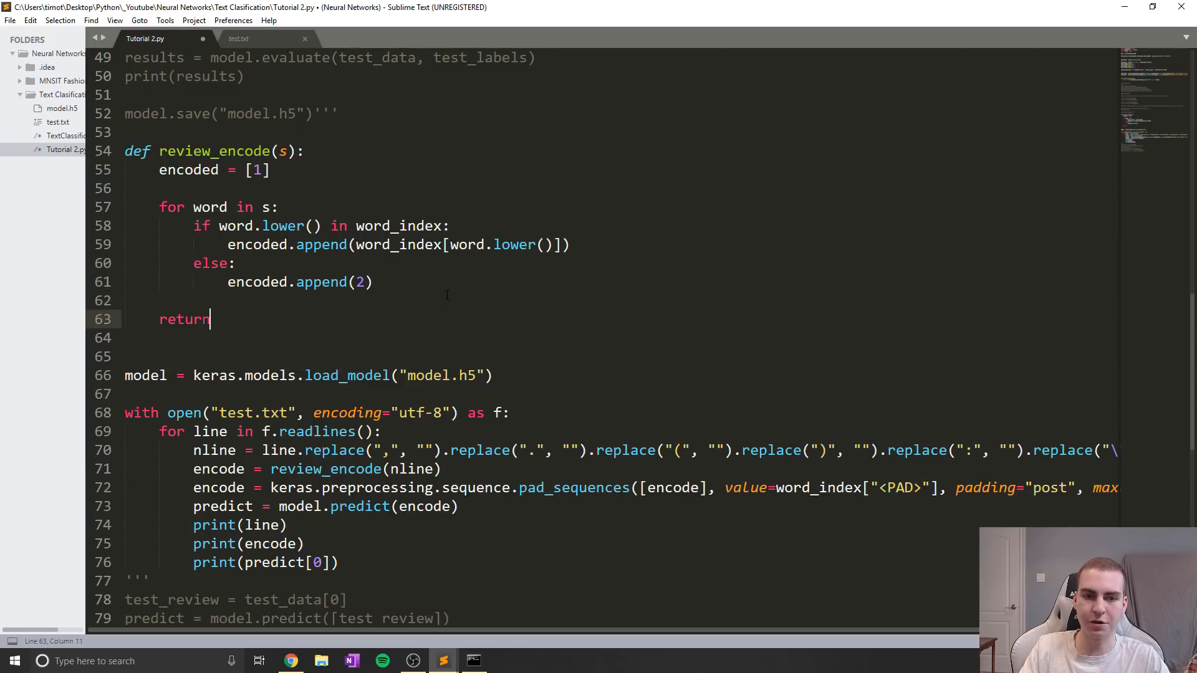
type("encoded")
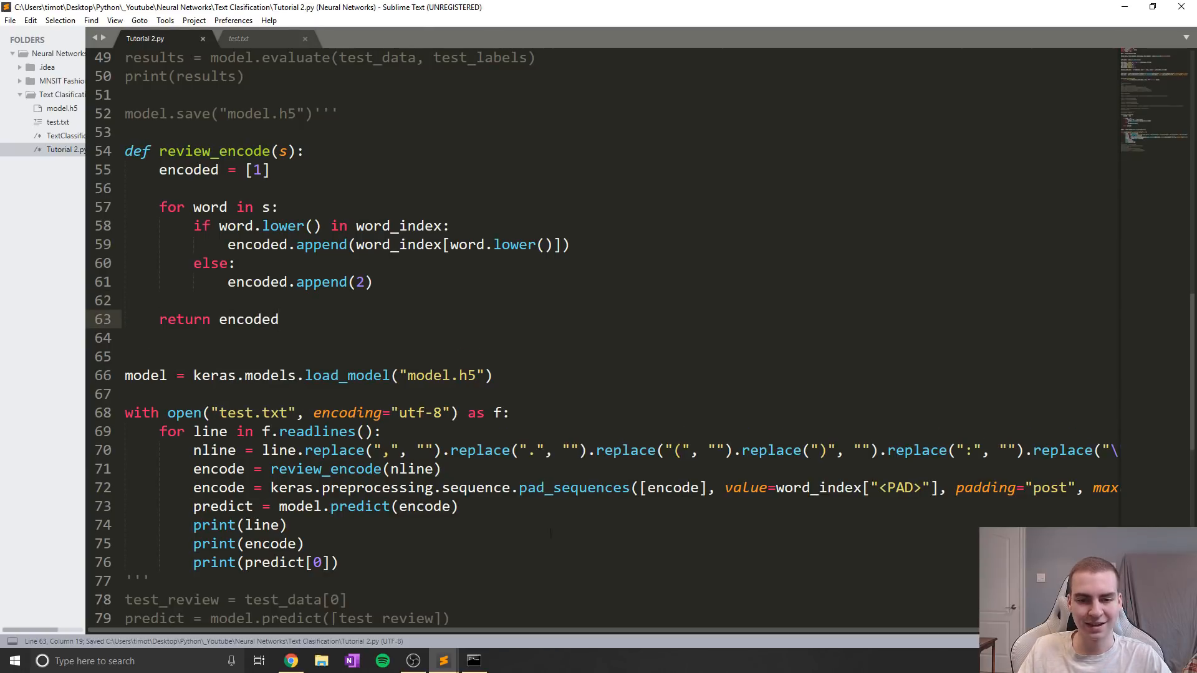
left_click(473, 660)
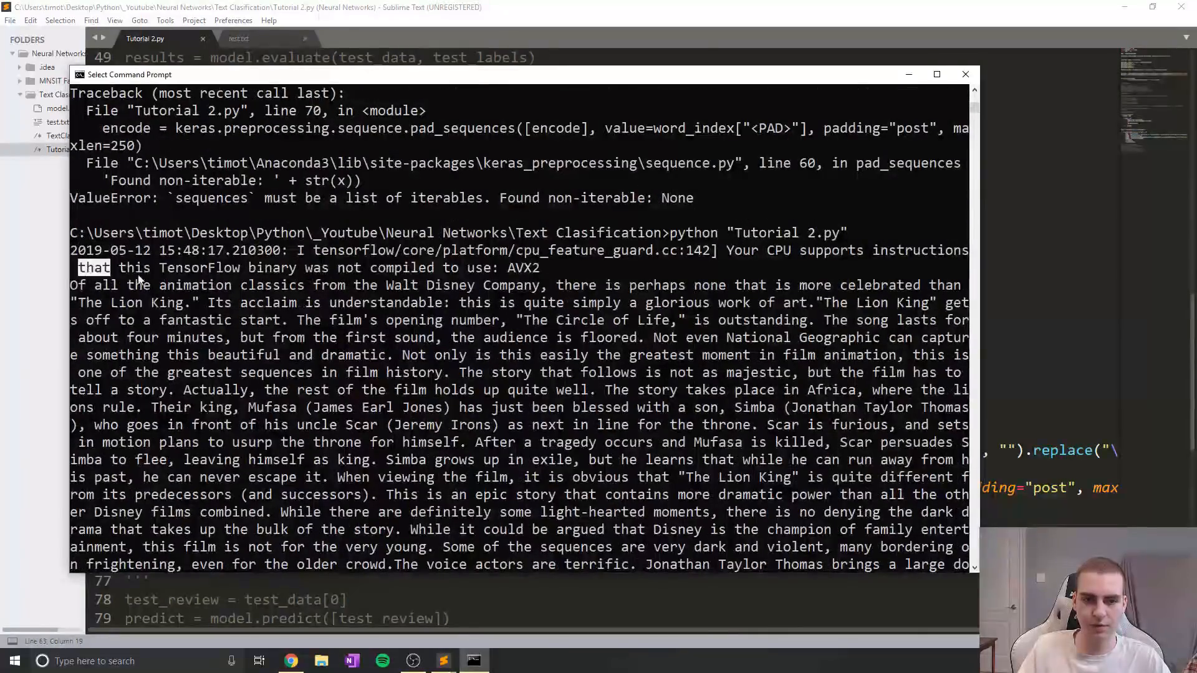
Step: Scroll through the review, padded encoding and 0.9666545 prediction in the console output
scroll("down", 3)
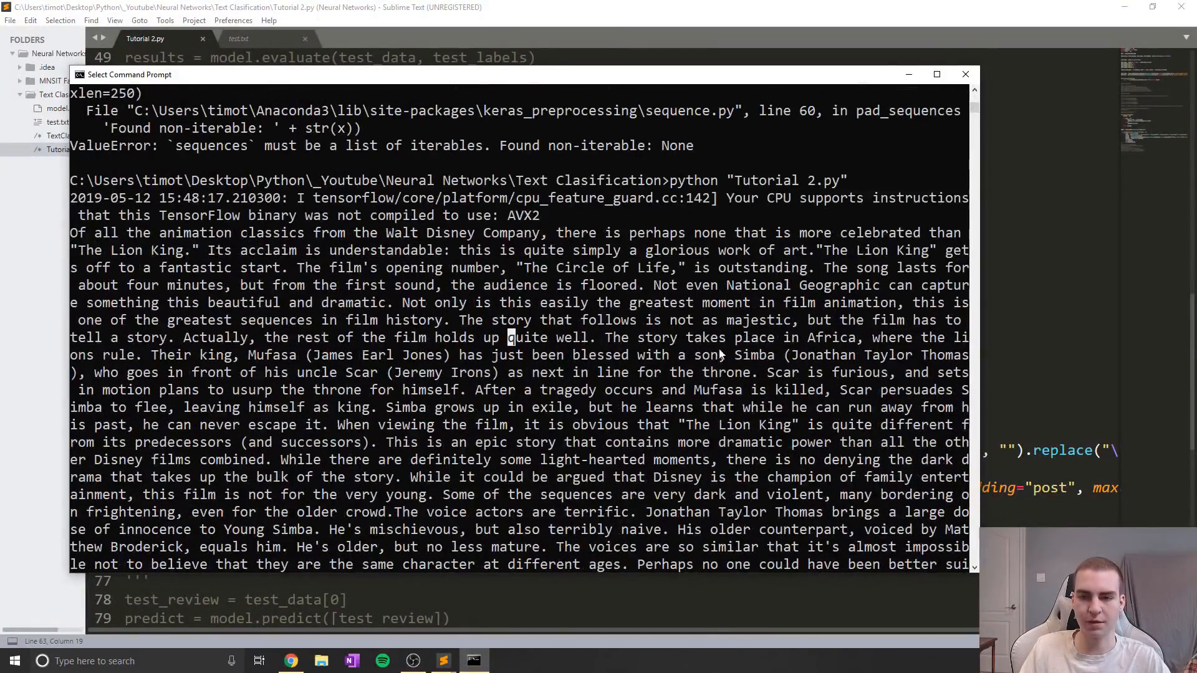
scroll("down", 3)
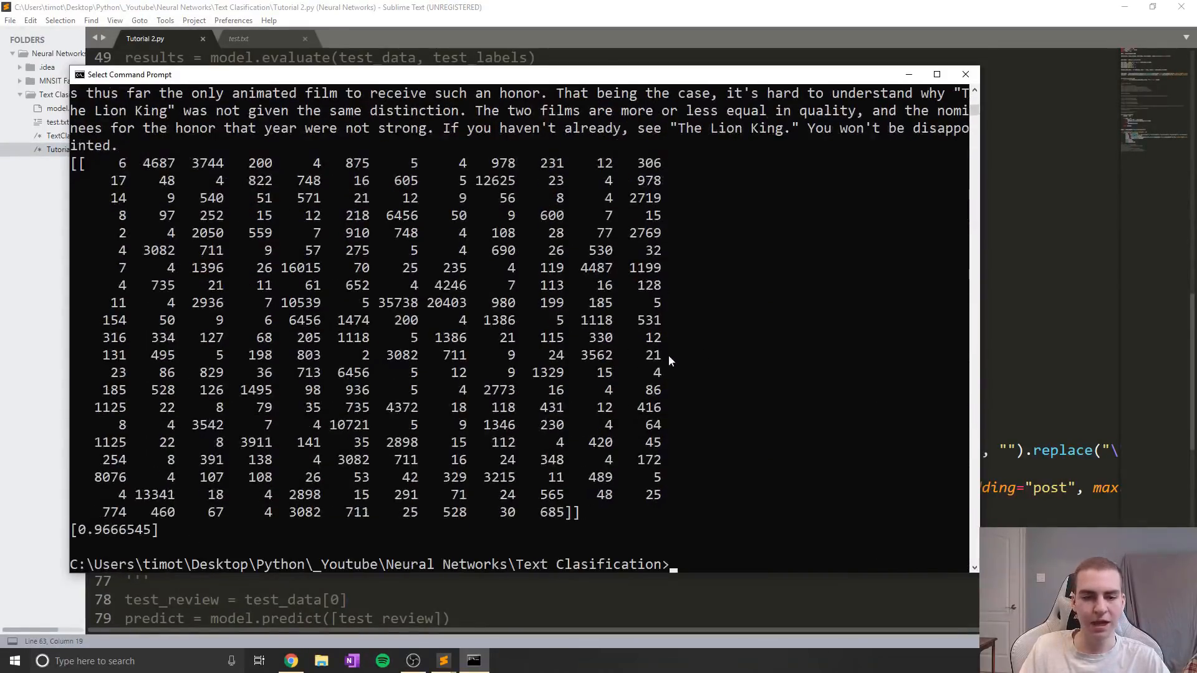
scroll("up", 3)
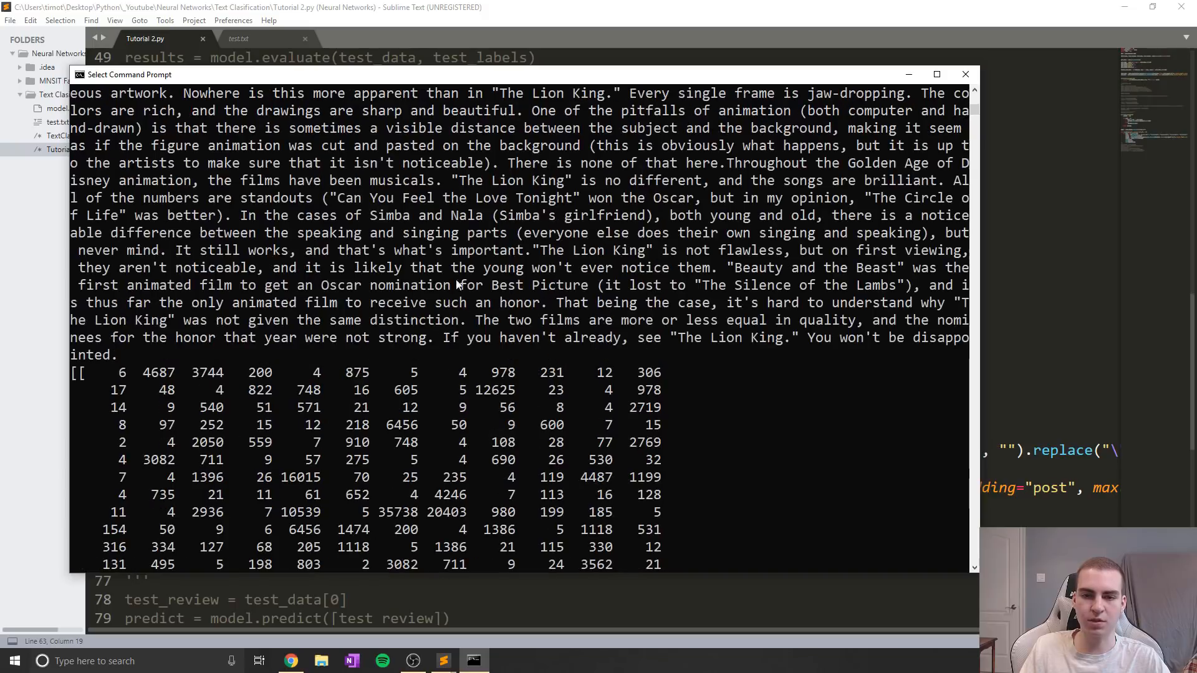
scroll("down", 3)
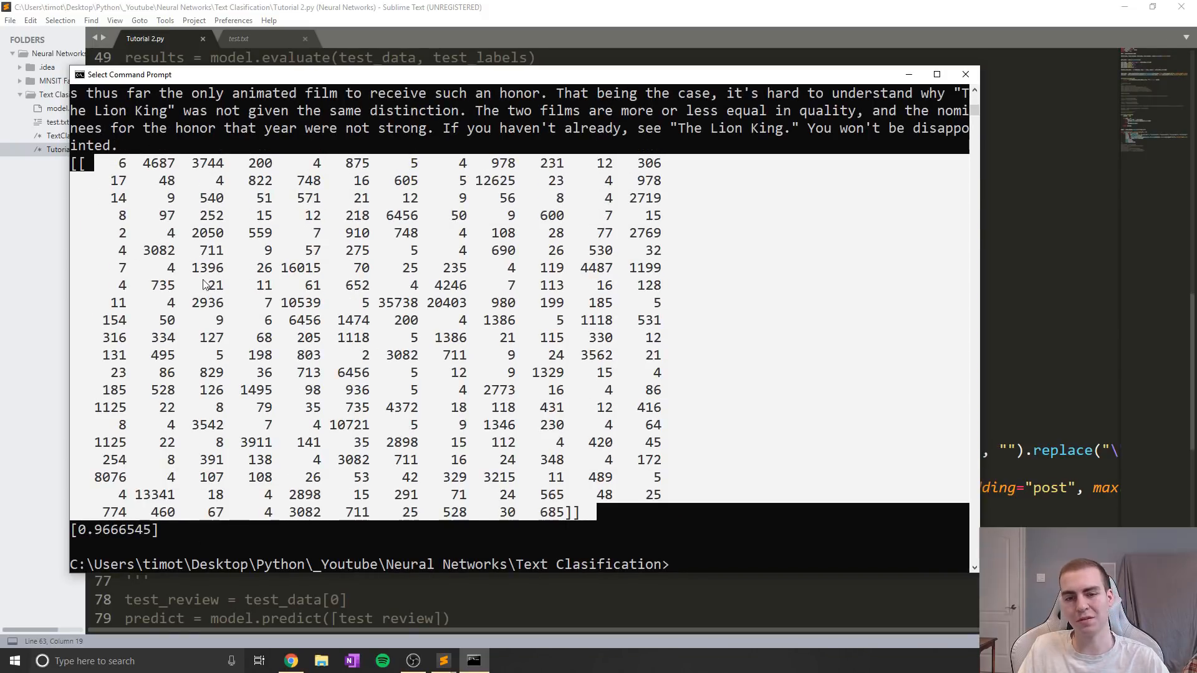
scroll("down", 3)
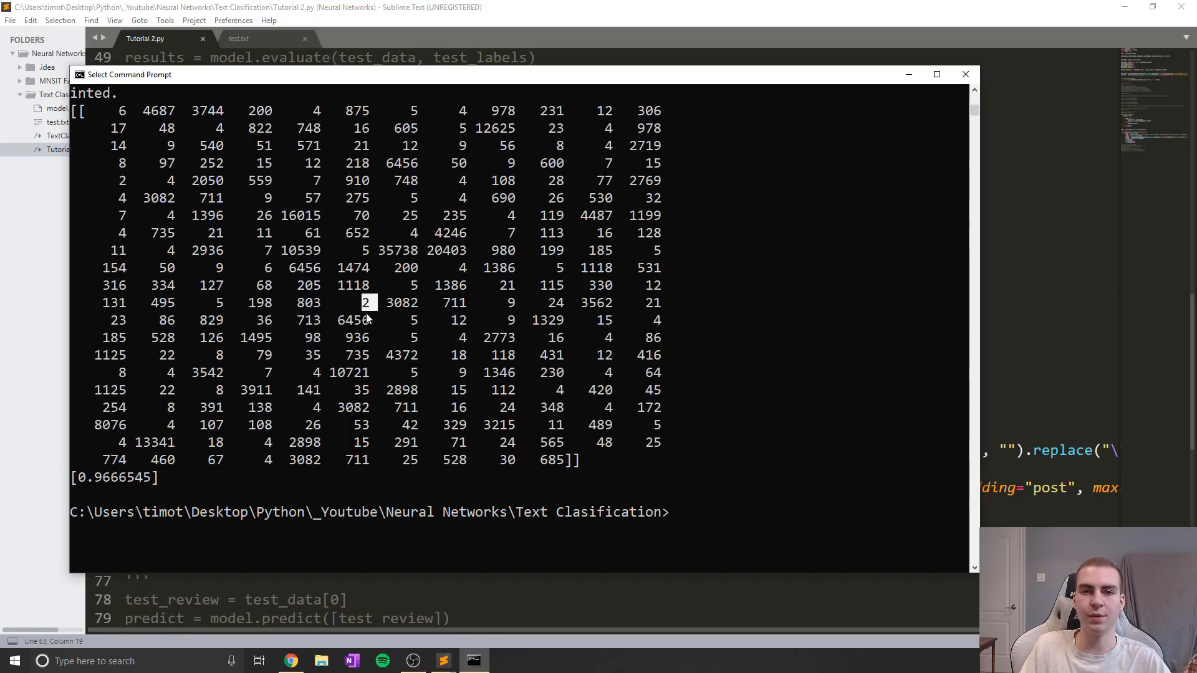
mouse_move(395, 319)
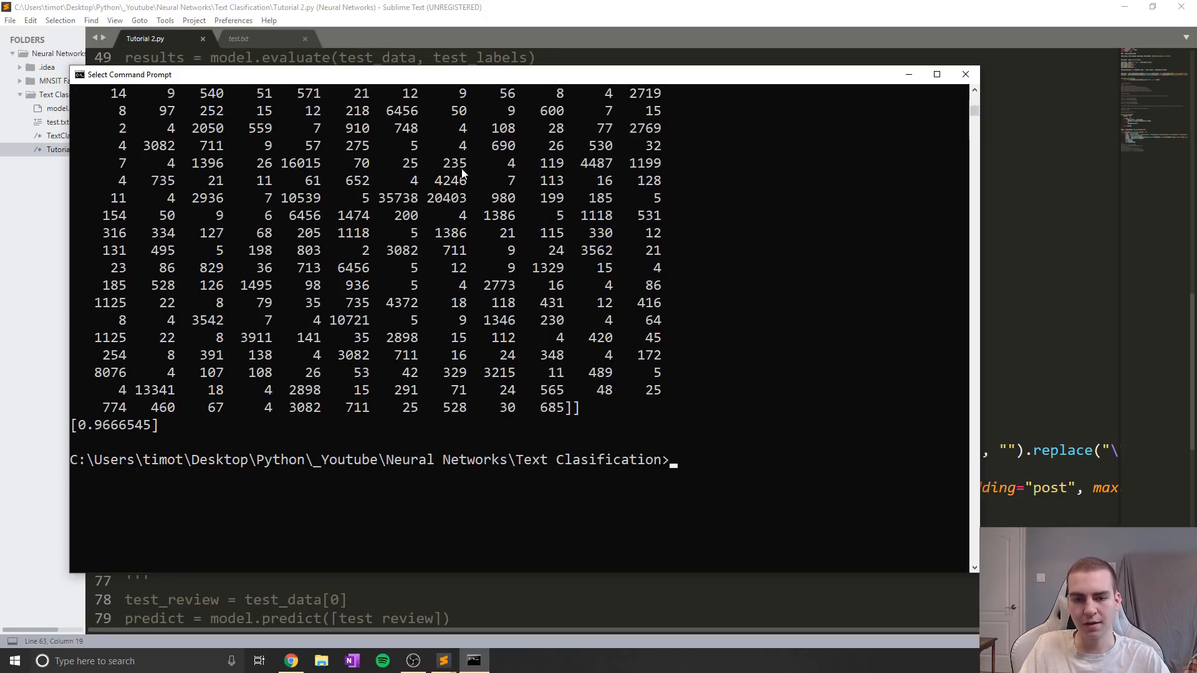
scroll("up", 3)
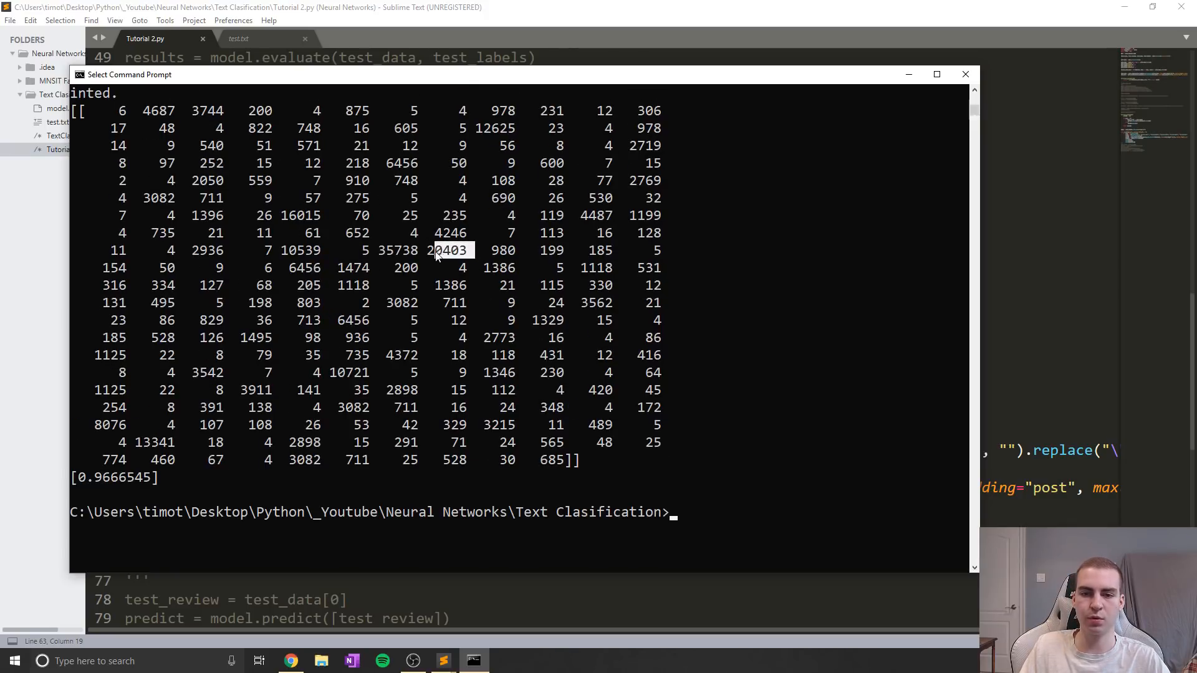
scroll("down", 3)
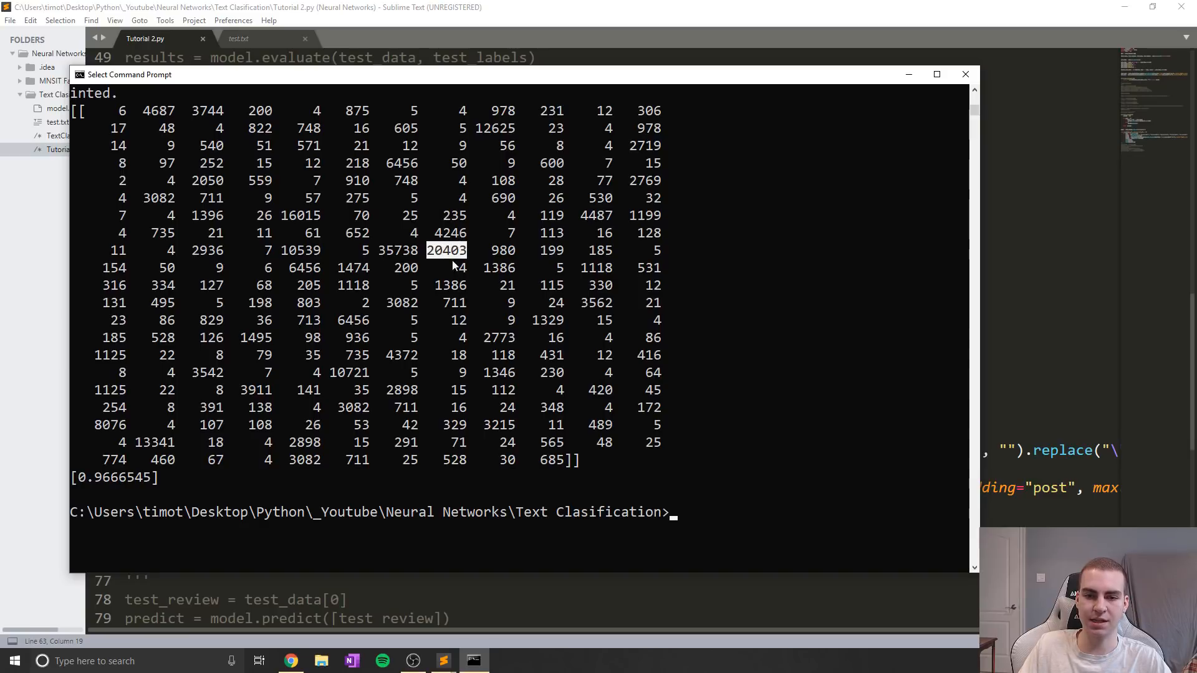
mouse_move(492, 298)
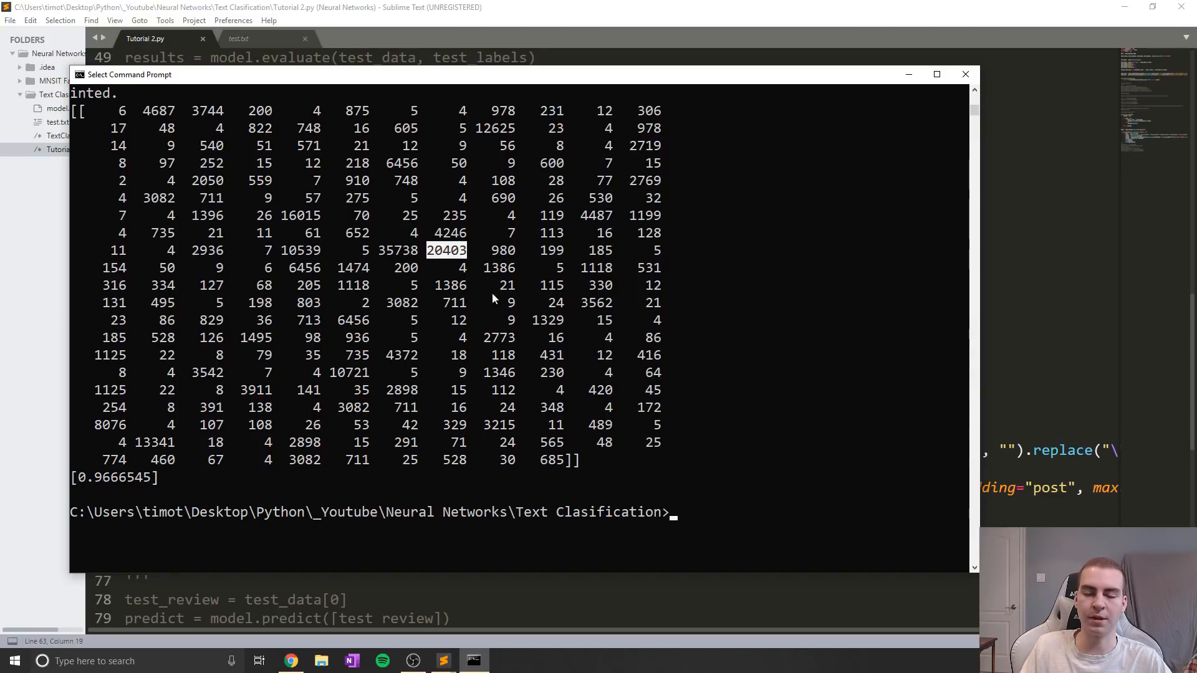
scroll("down", 3)
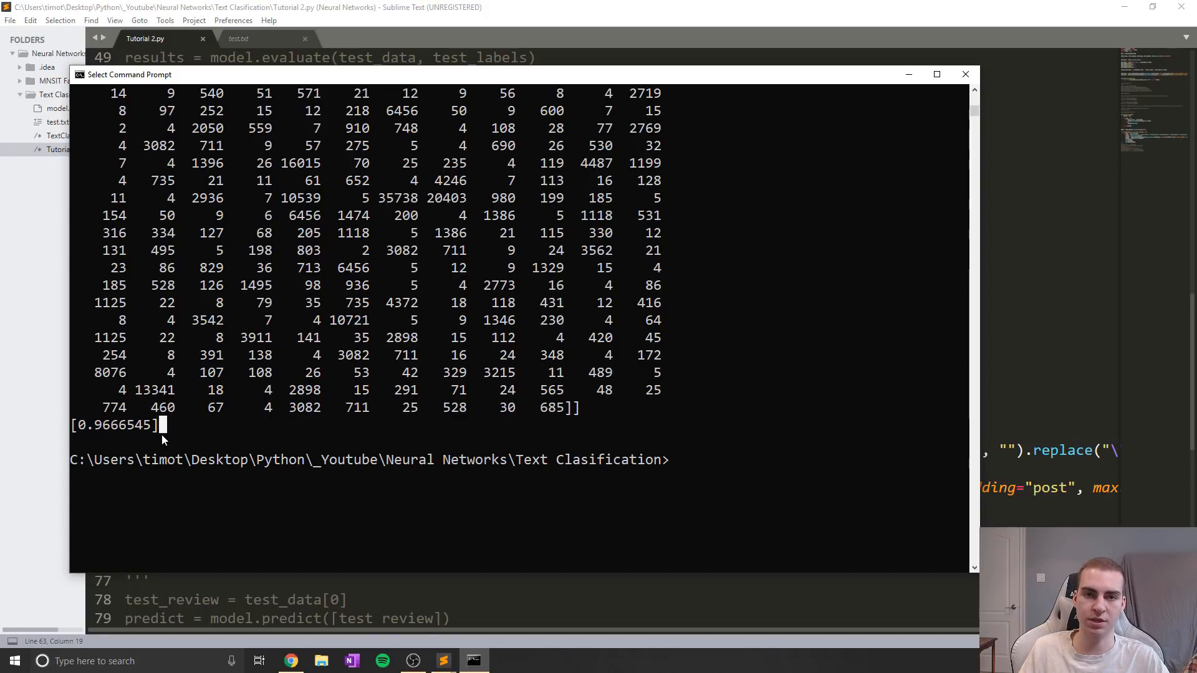
double_click(115, 425)
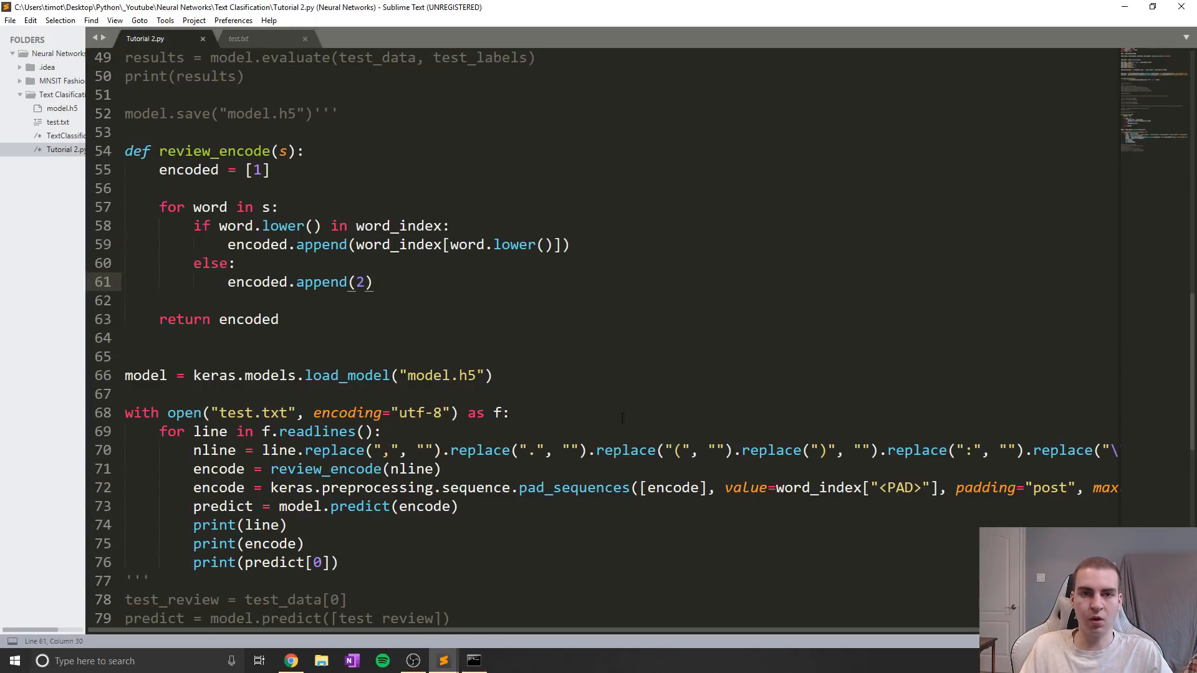
scroll("up", 3)
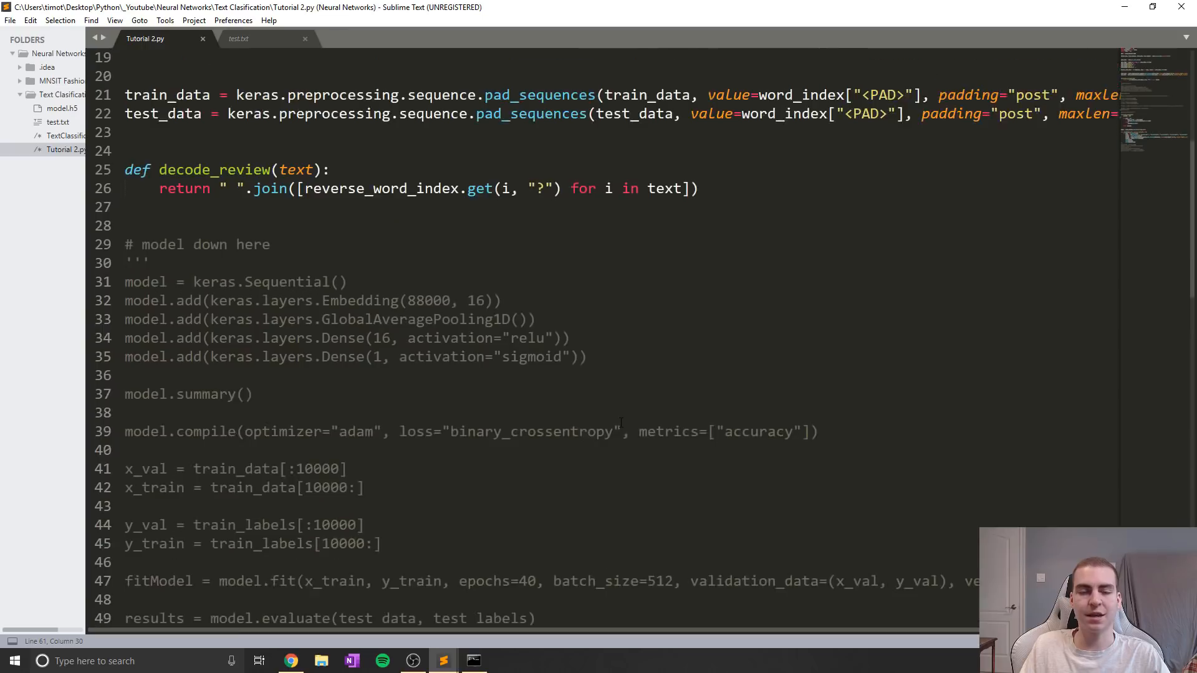
scroll("up", 3)
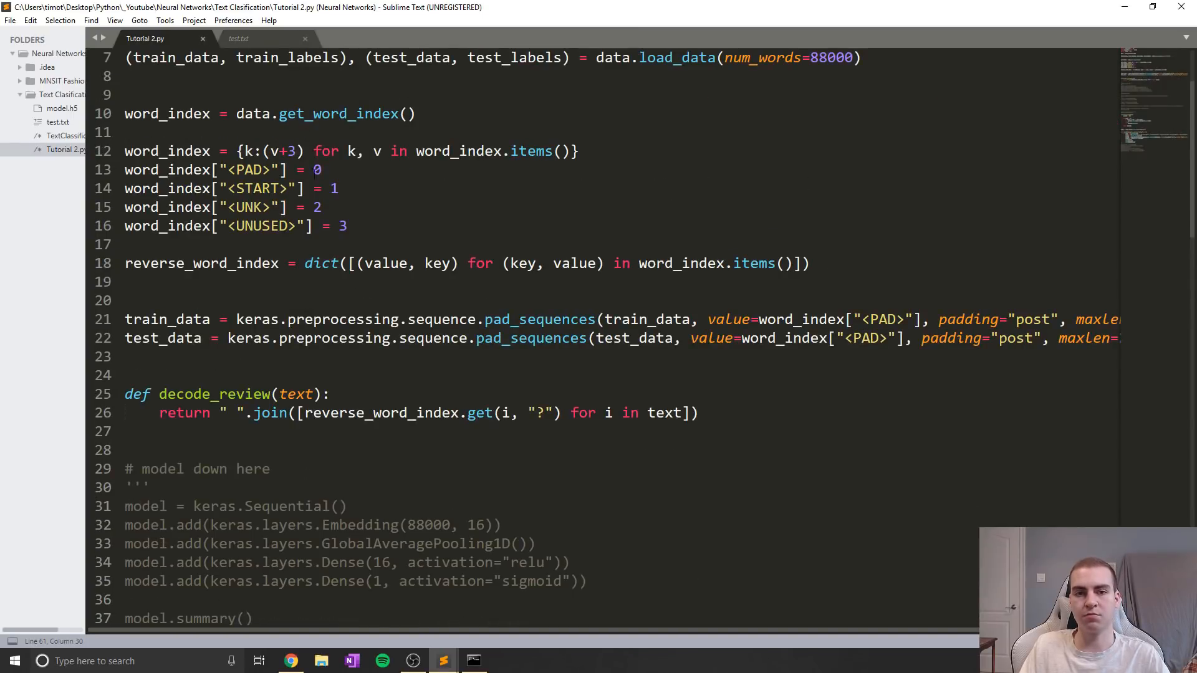
scroll("down", 3)
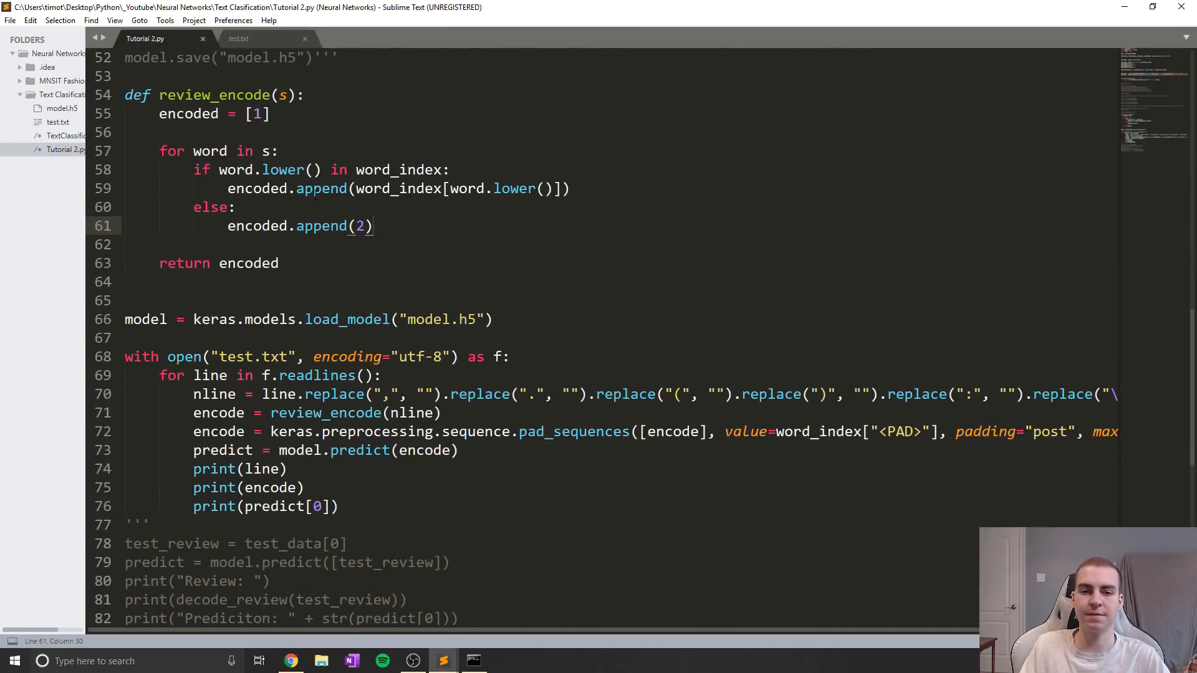
left_click(238, 38)
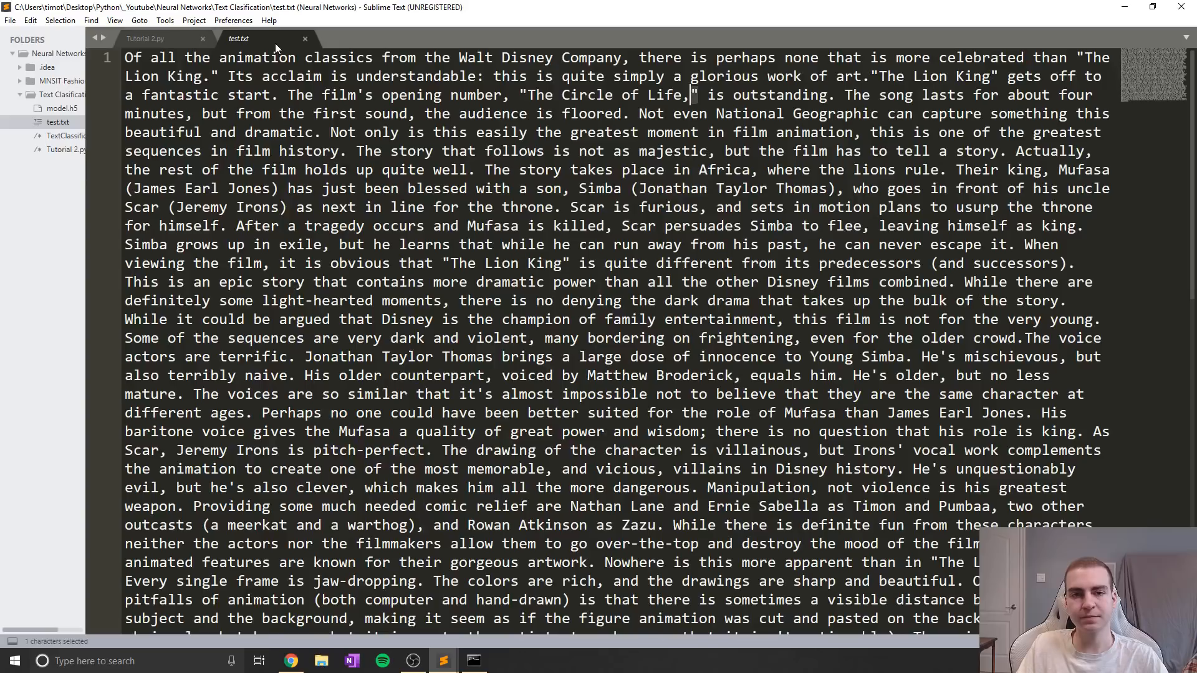
scroll("down", 3)
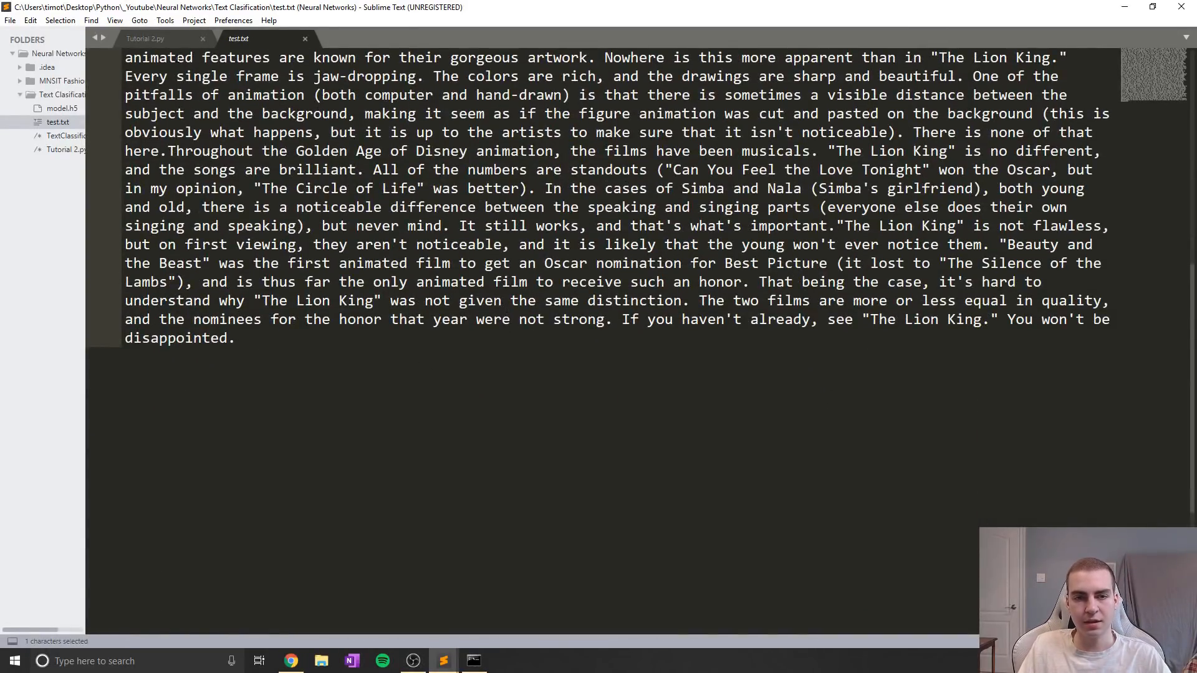
left_click(145, 38)
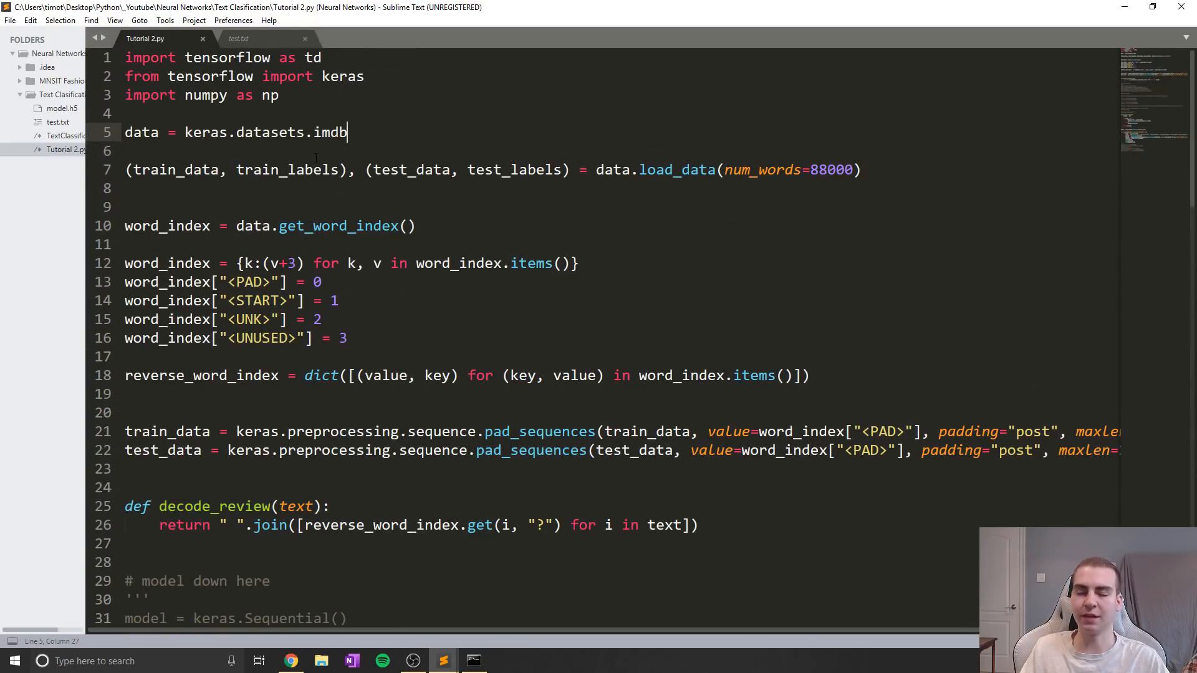
left_click(238, 38)
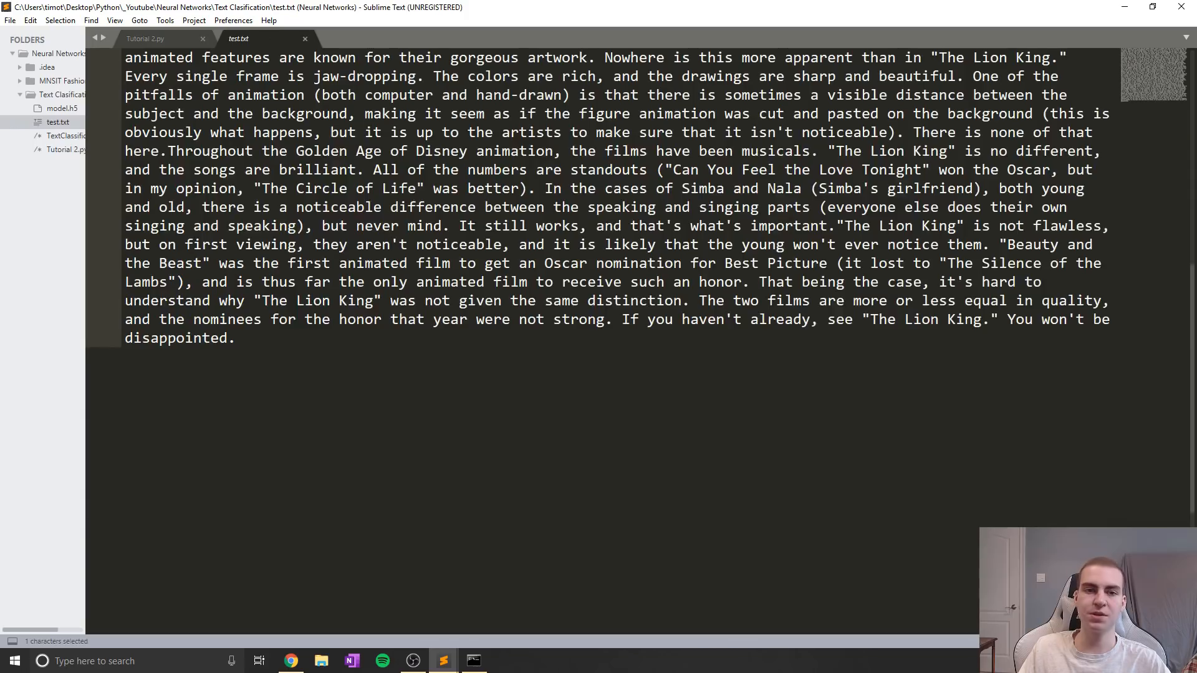
scroll("up", 3)
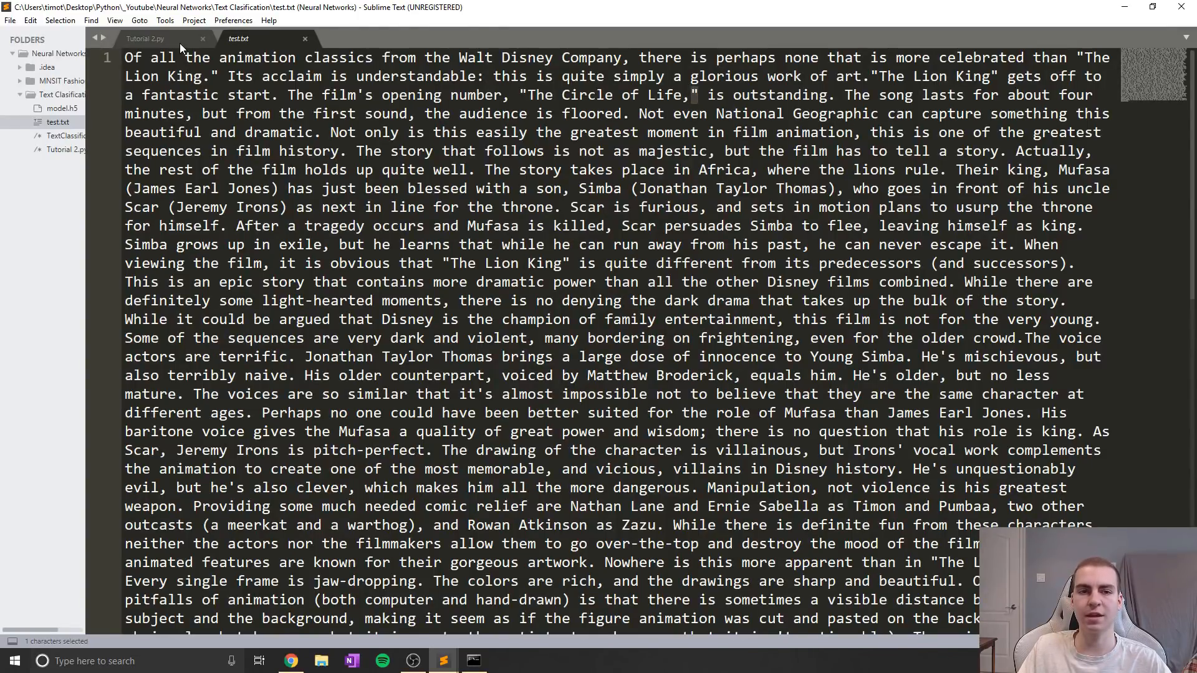
left_click(146, 38)
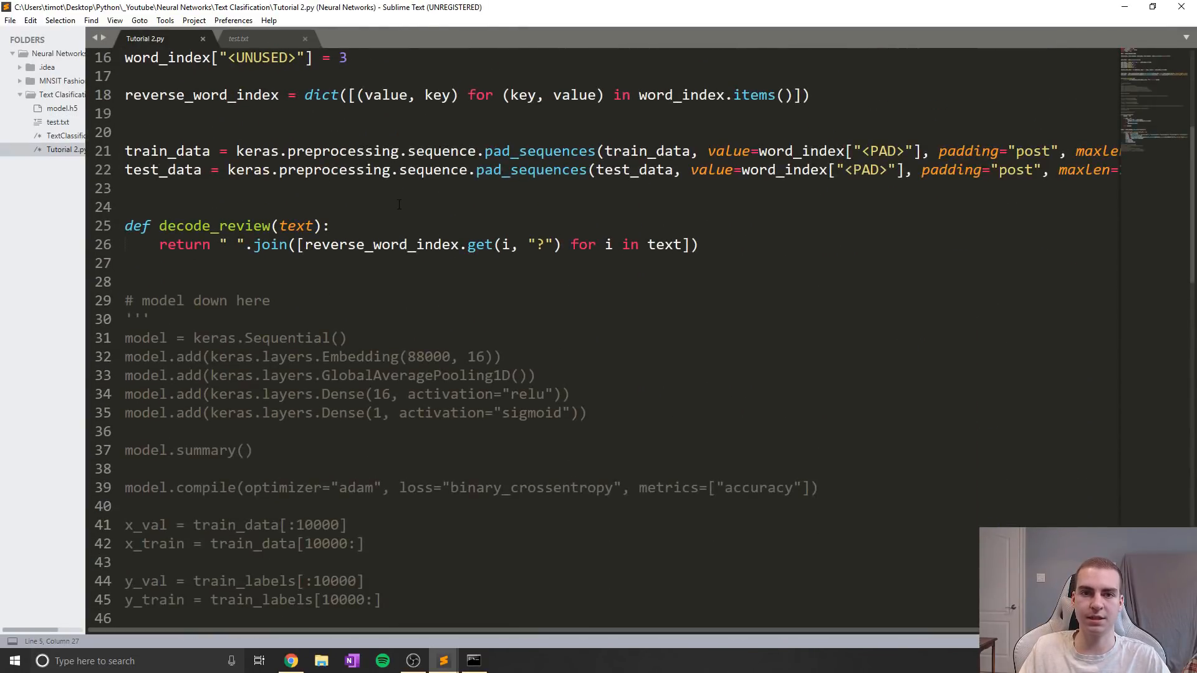
scroll("down", 3)
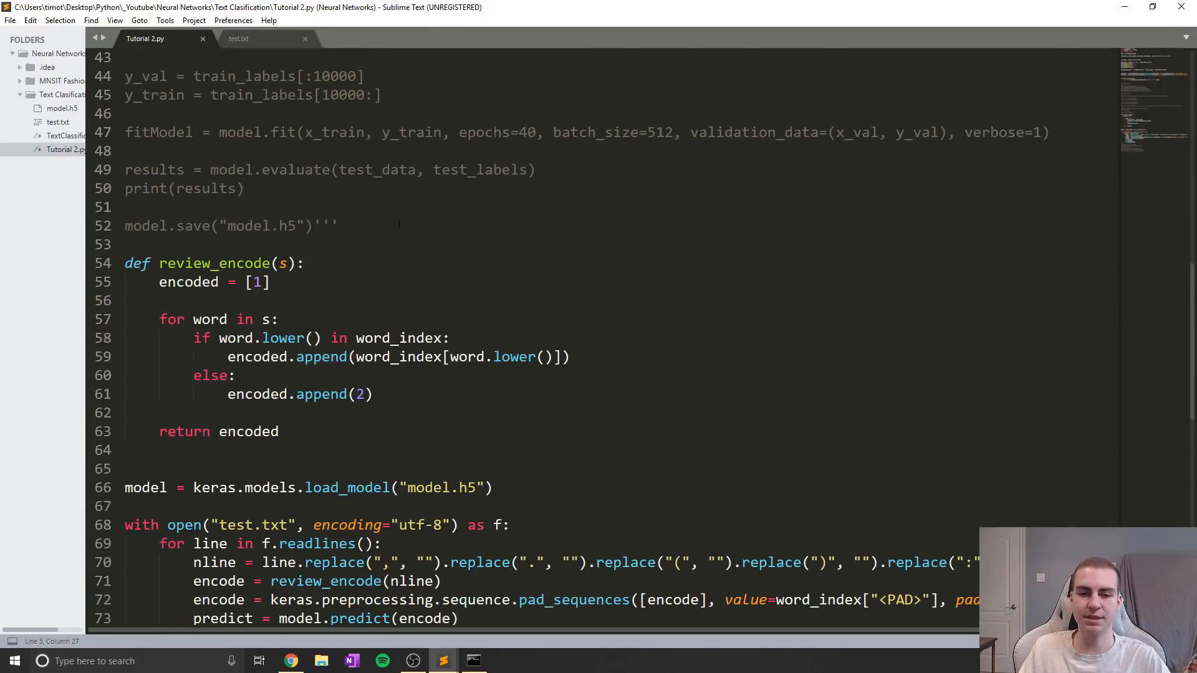
scroll("down", 3)
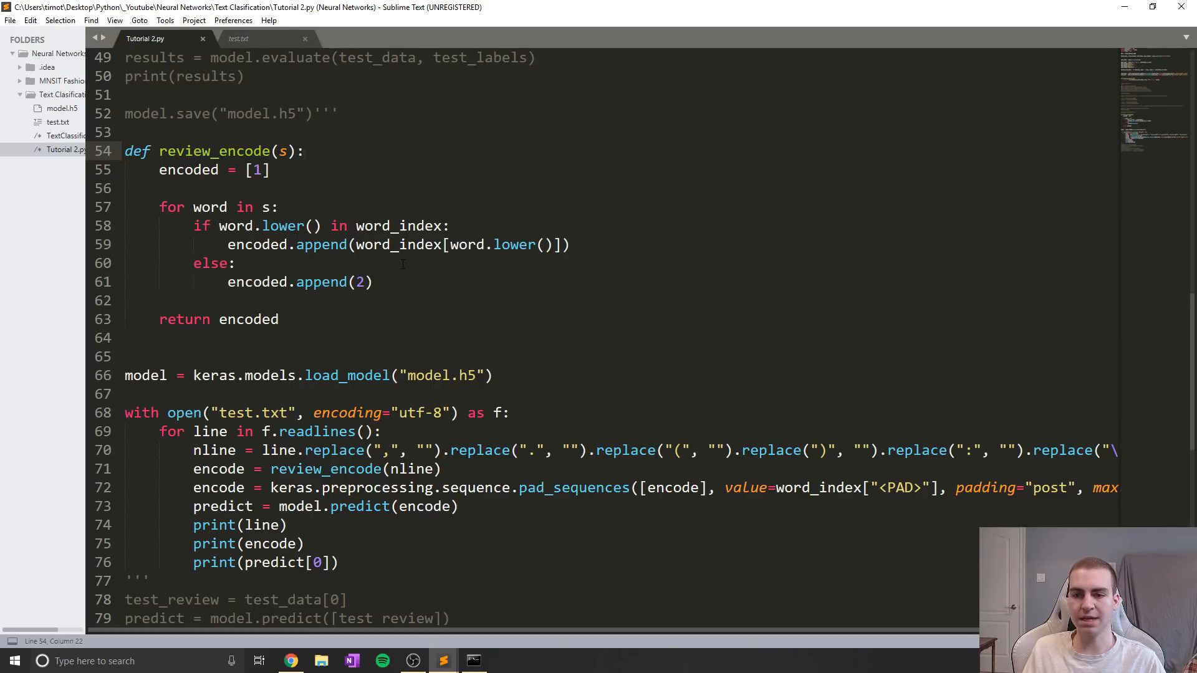
left_click(304, 150)
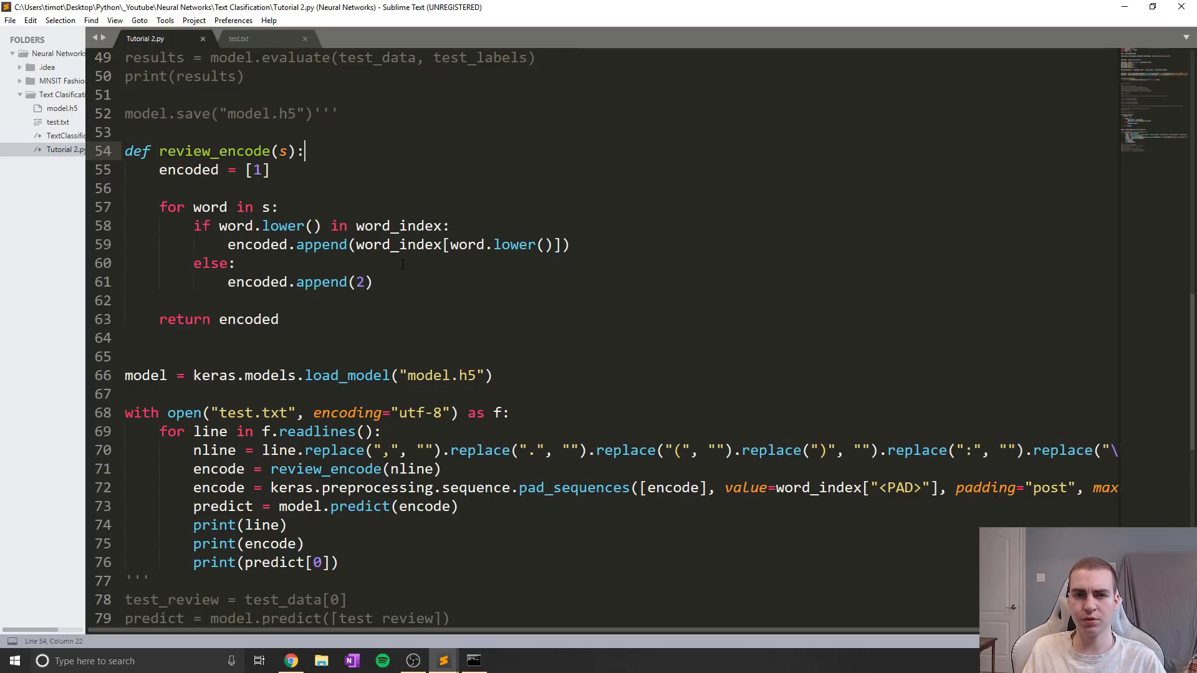